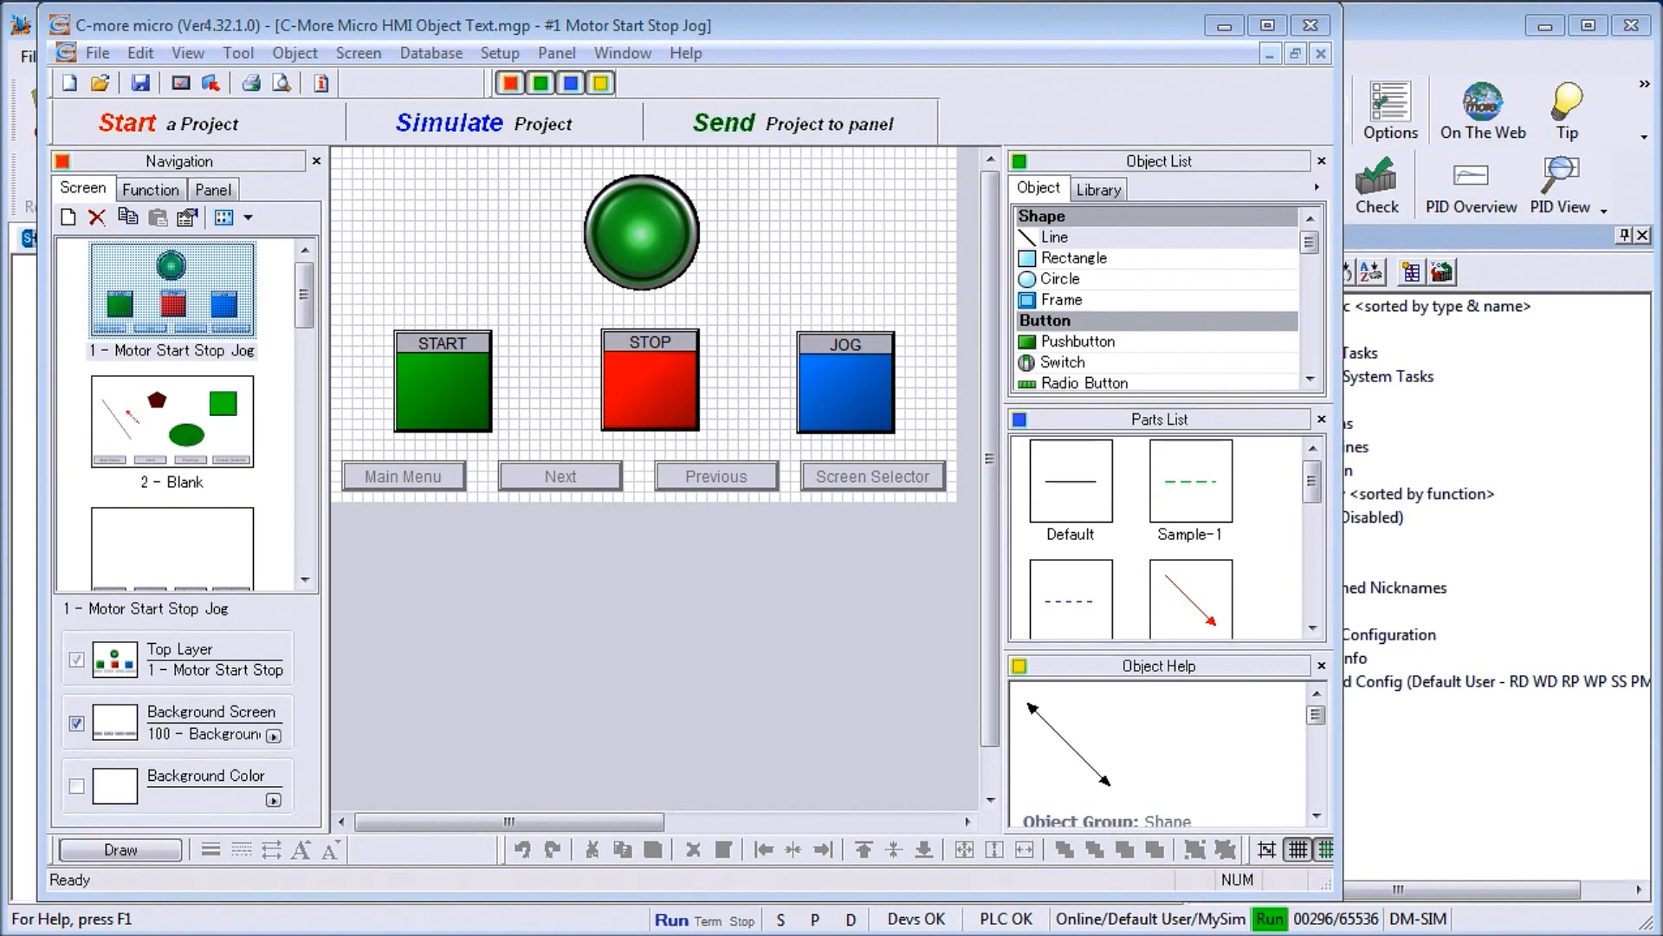
{"action": "mouse_move", "coordinate": [1120, 384]}
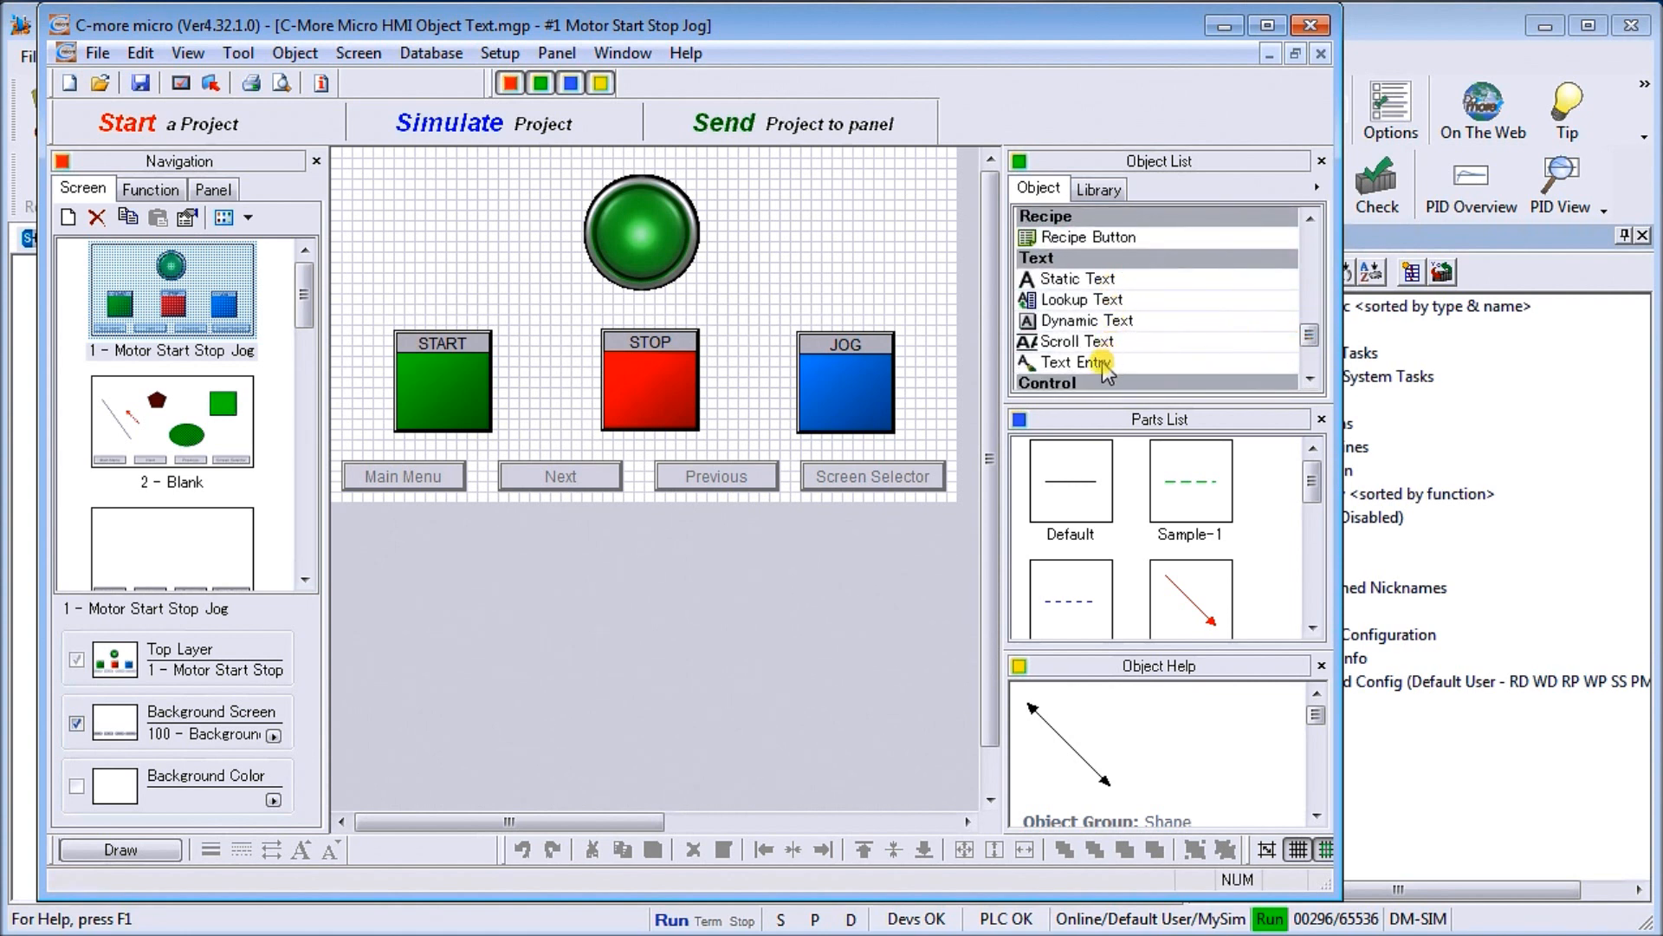
{"action": "mouse_move", "coordinate": [1083, 278]}
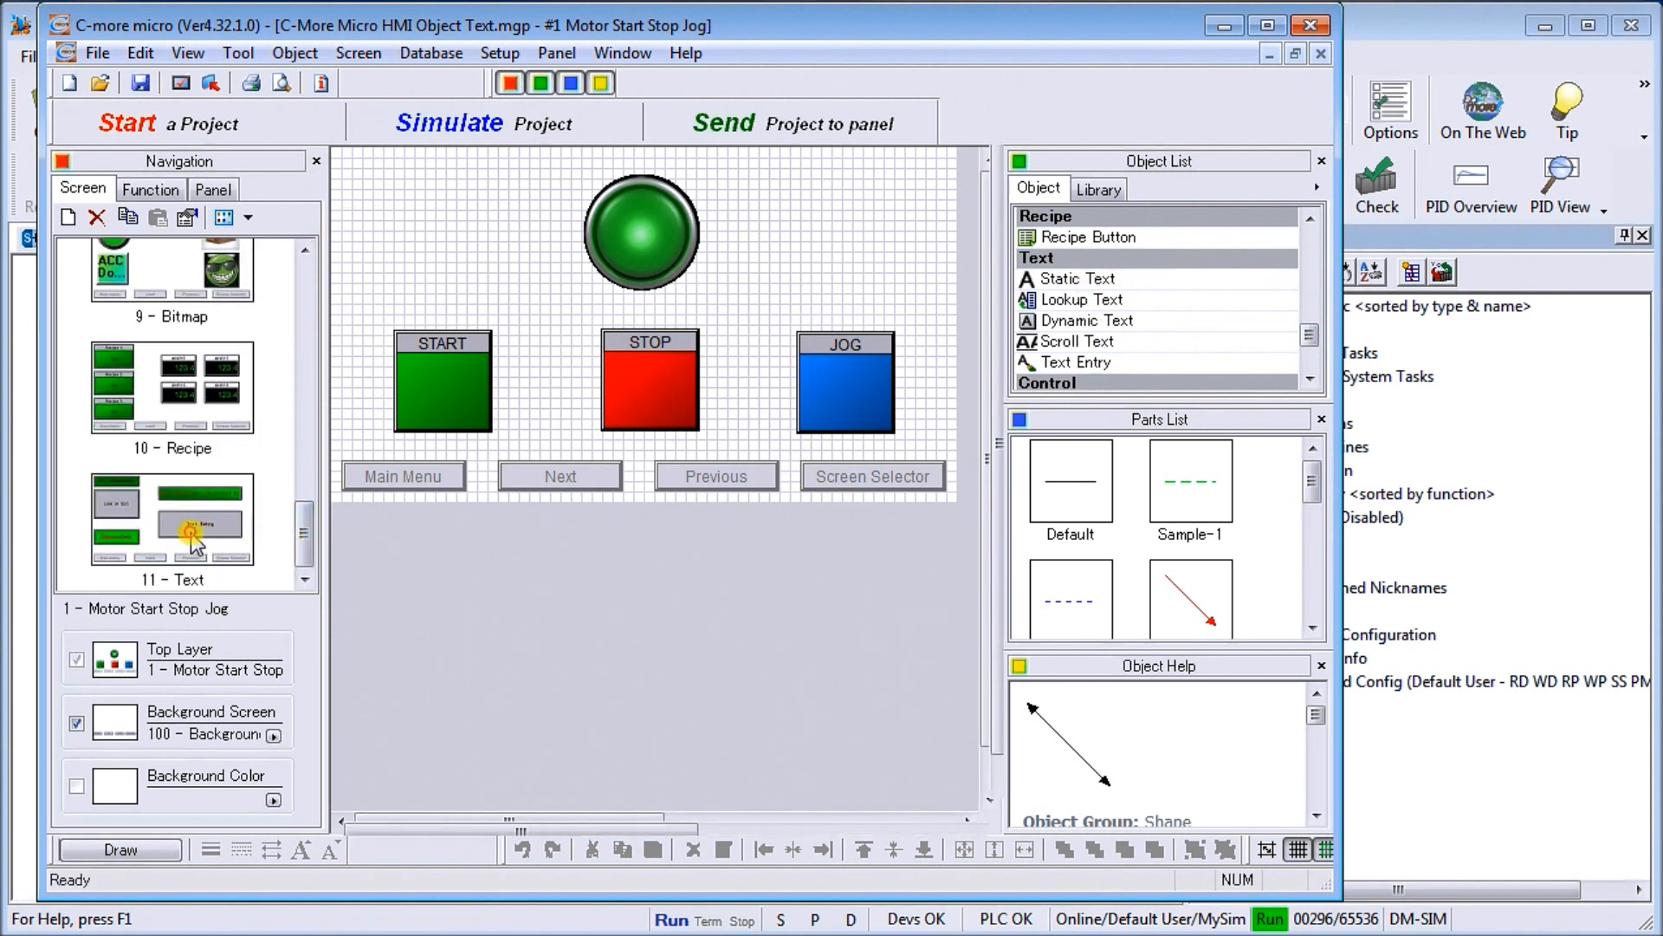
Open screen 11 Text, then move up the Navigation list to the 100 - Background Menu screen.
{"action": "double_click", "coordinate": [171, 518]}
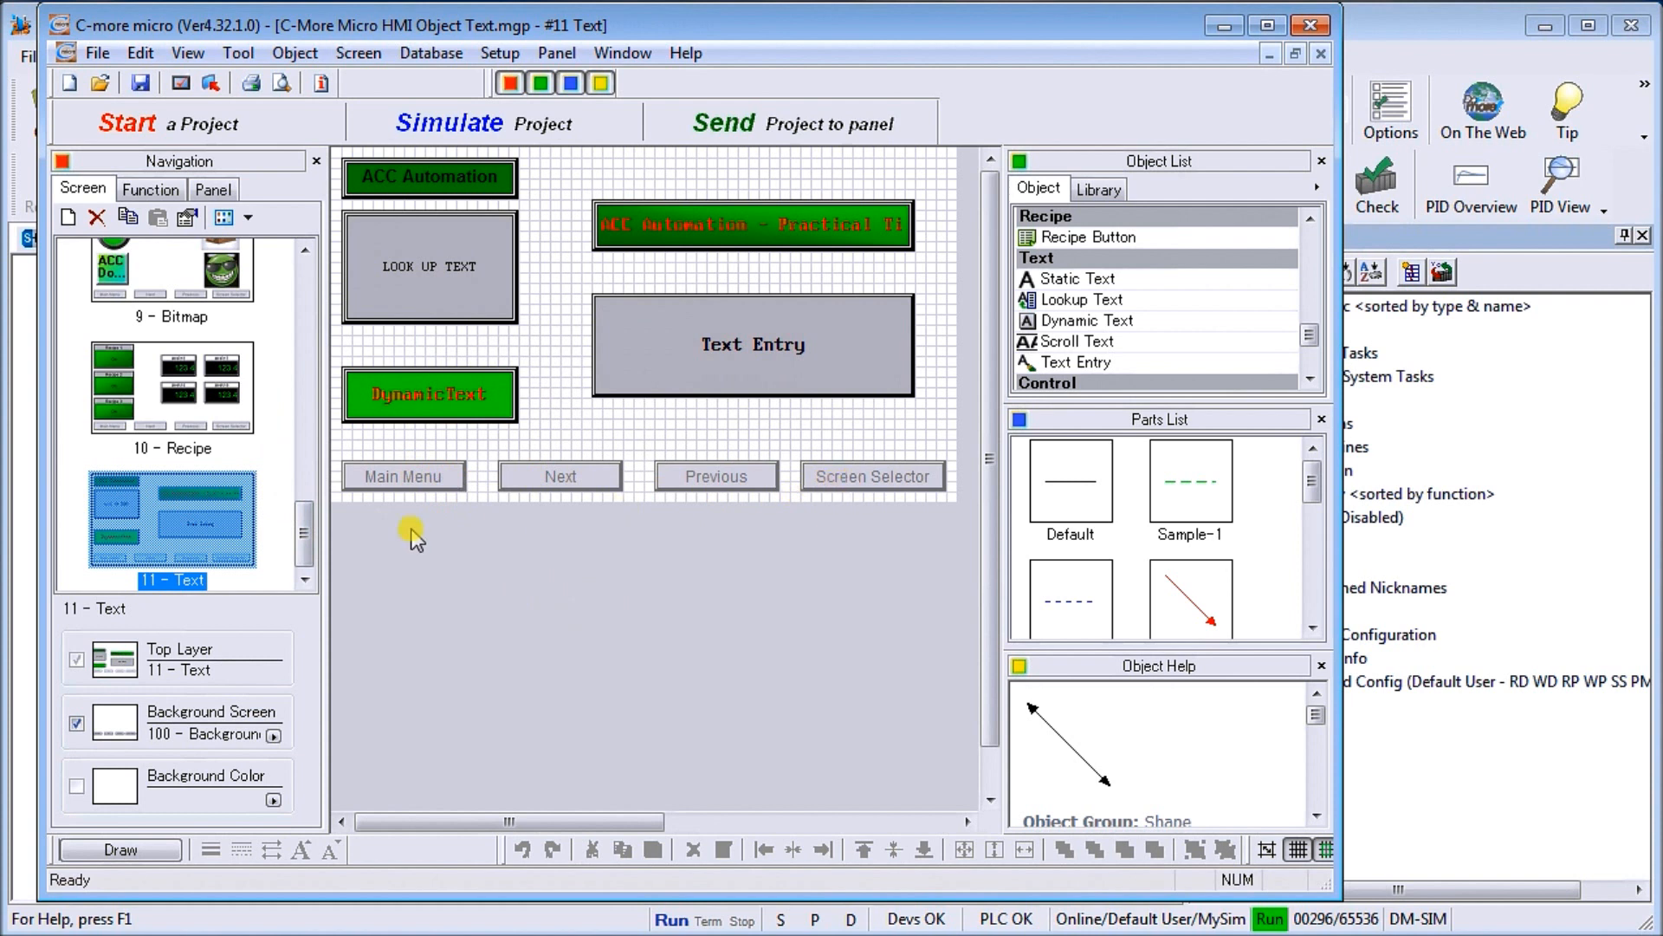
{"action": "mouse_move", "coordinate": [233, 748]}
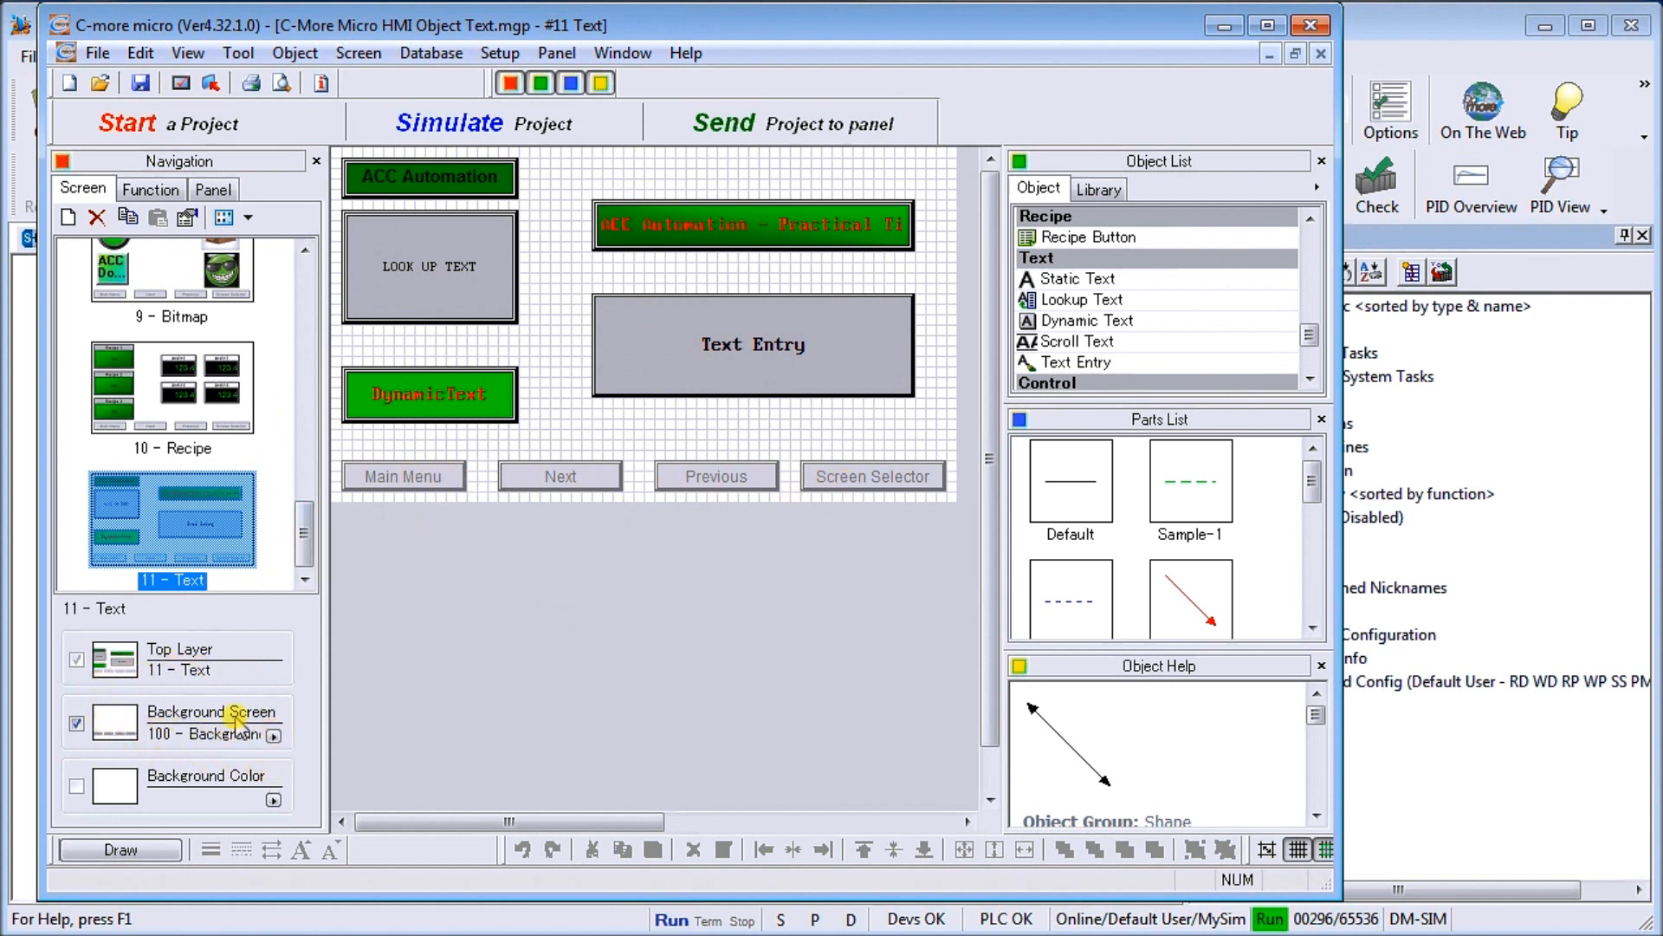
{"action": "scroll", "scroll_direction": "up", "scroll_amount": 3}
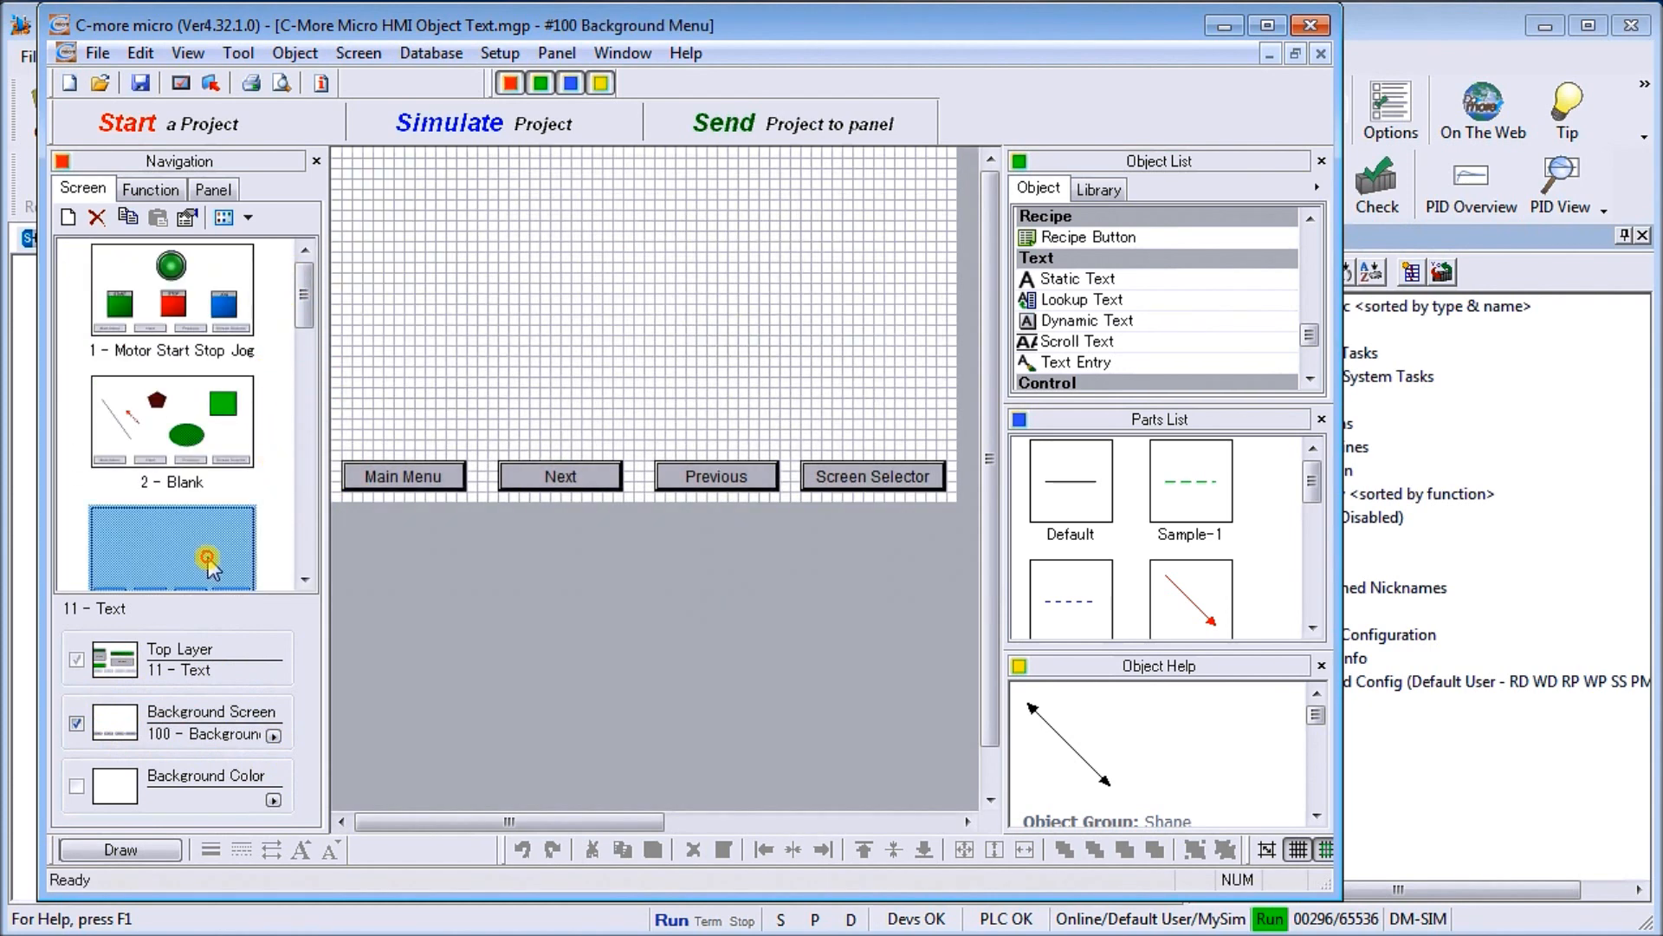
Review the Screen Selector's Screen list, confirming screens 001 through 011 Text, then close it.
{"action": "double_click", "coordinate": [874, 476]}
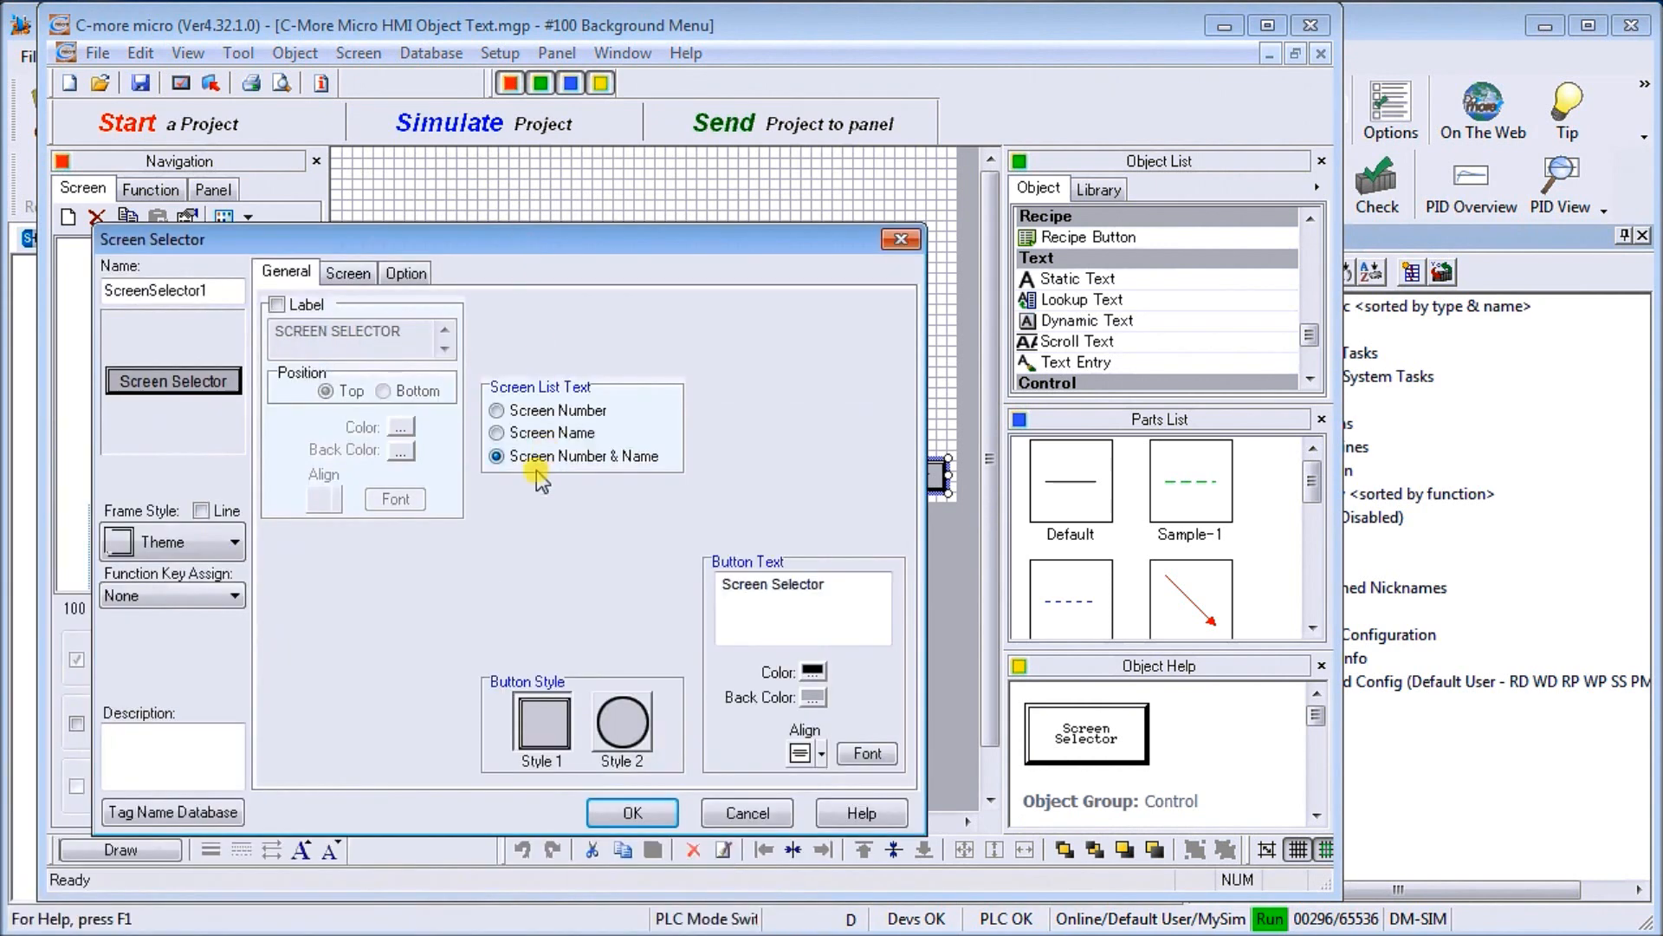
{"action": "left_click", "coordinate": [349, 273]}
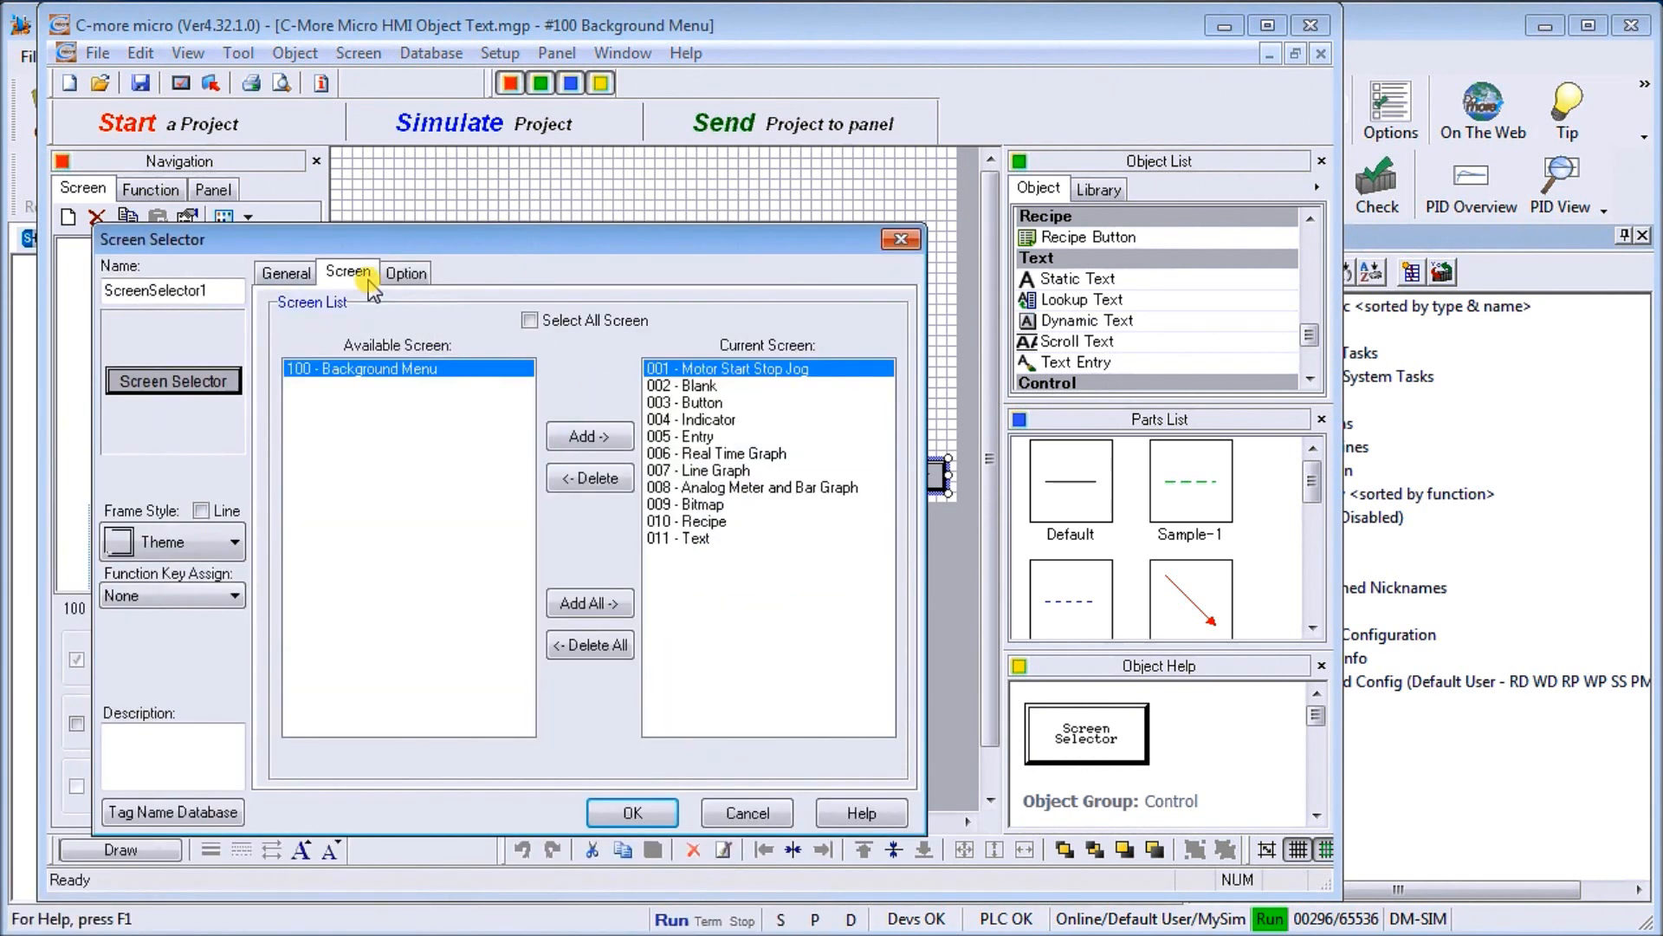
{"action": "mouse_move", "coordinate": [705, 556]}
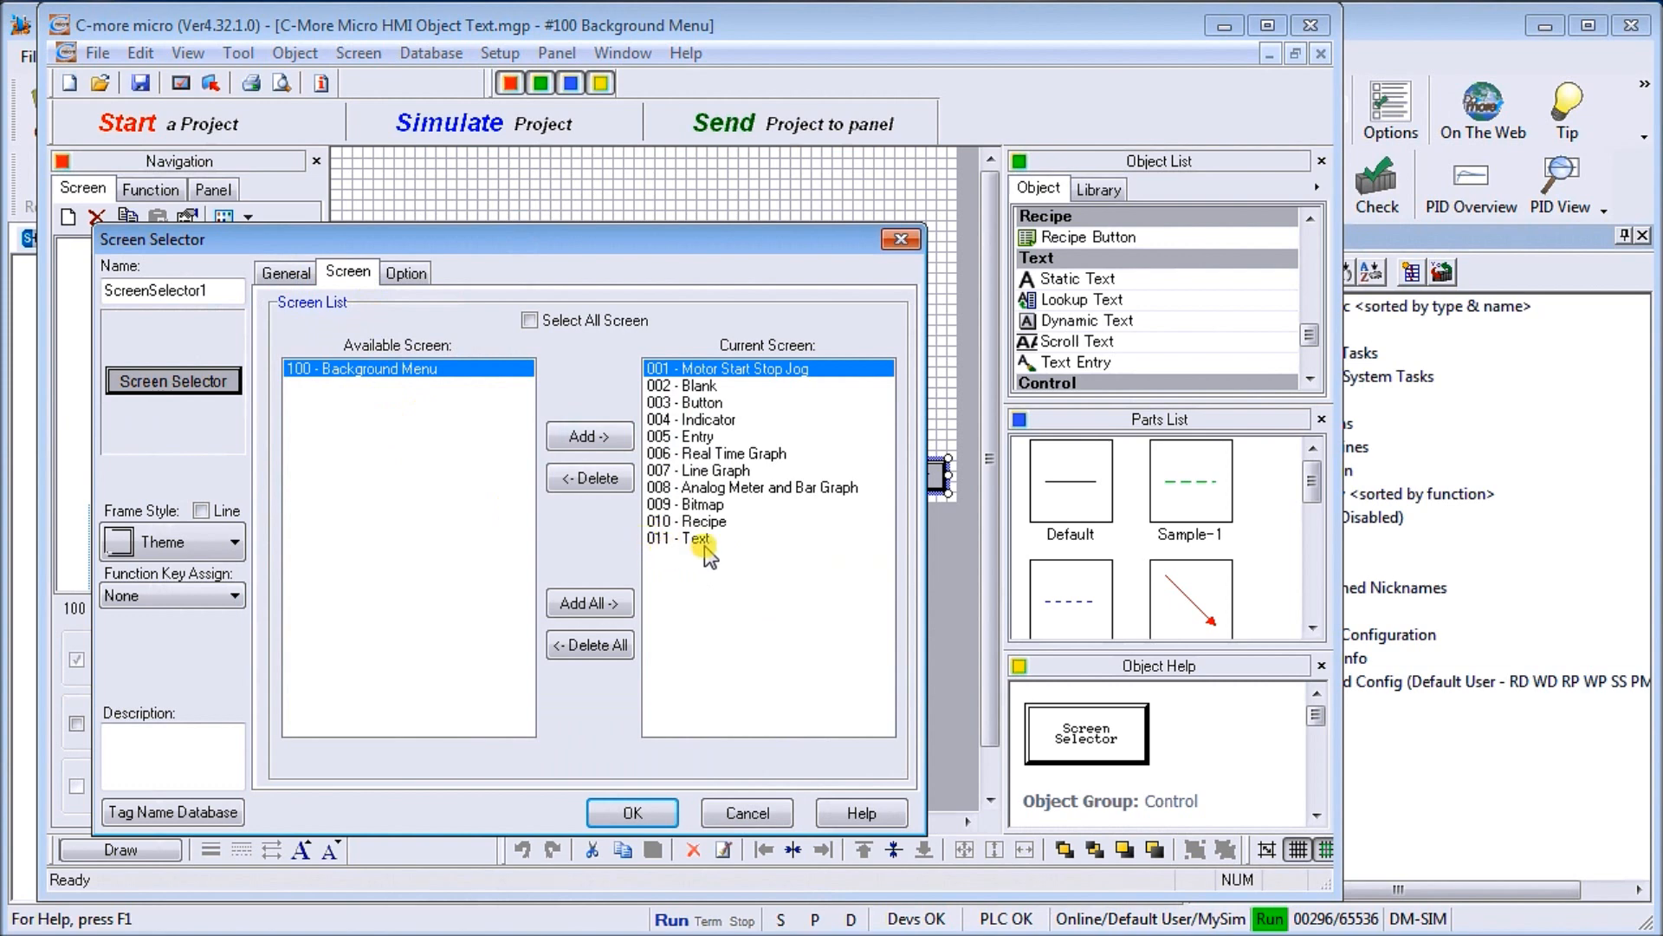
{"action": "mouse_move", "coordinate": [694, 571]}
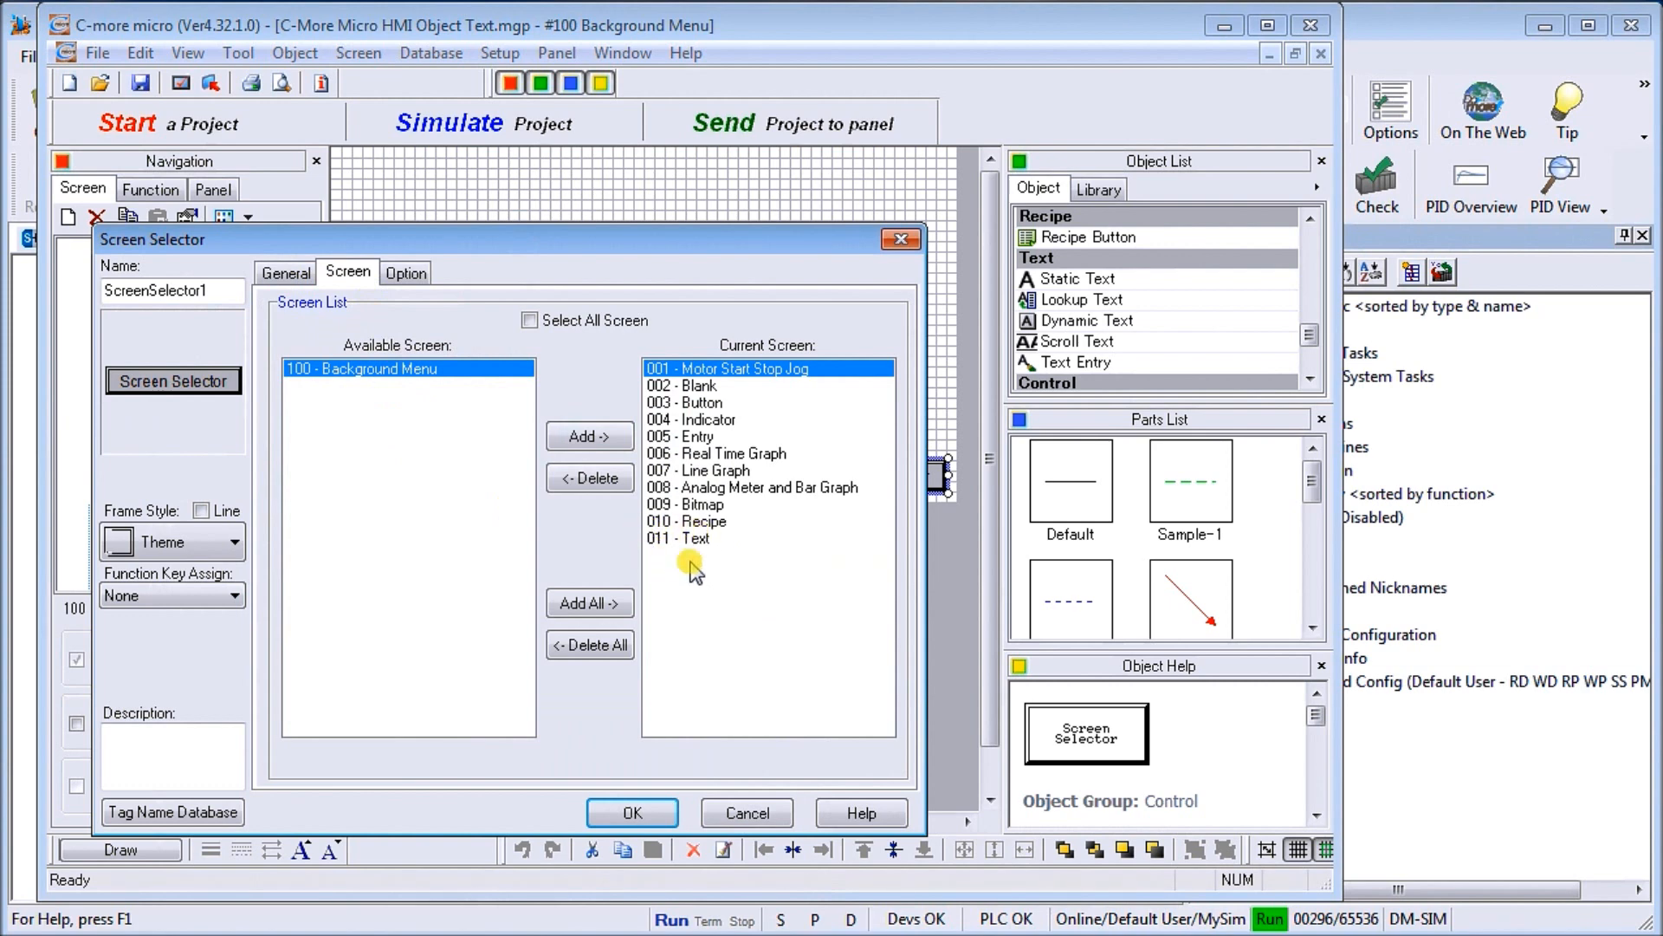
{"action": "left_click", "coordinate": [632, 812]}
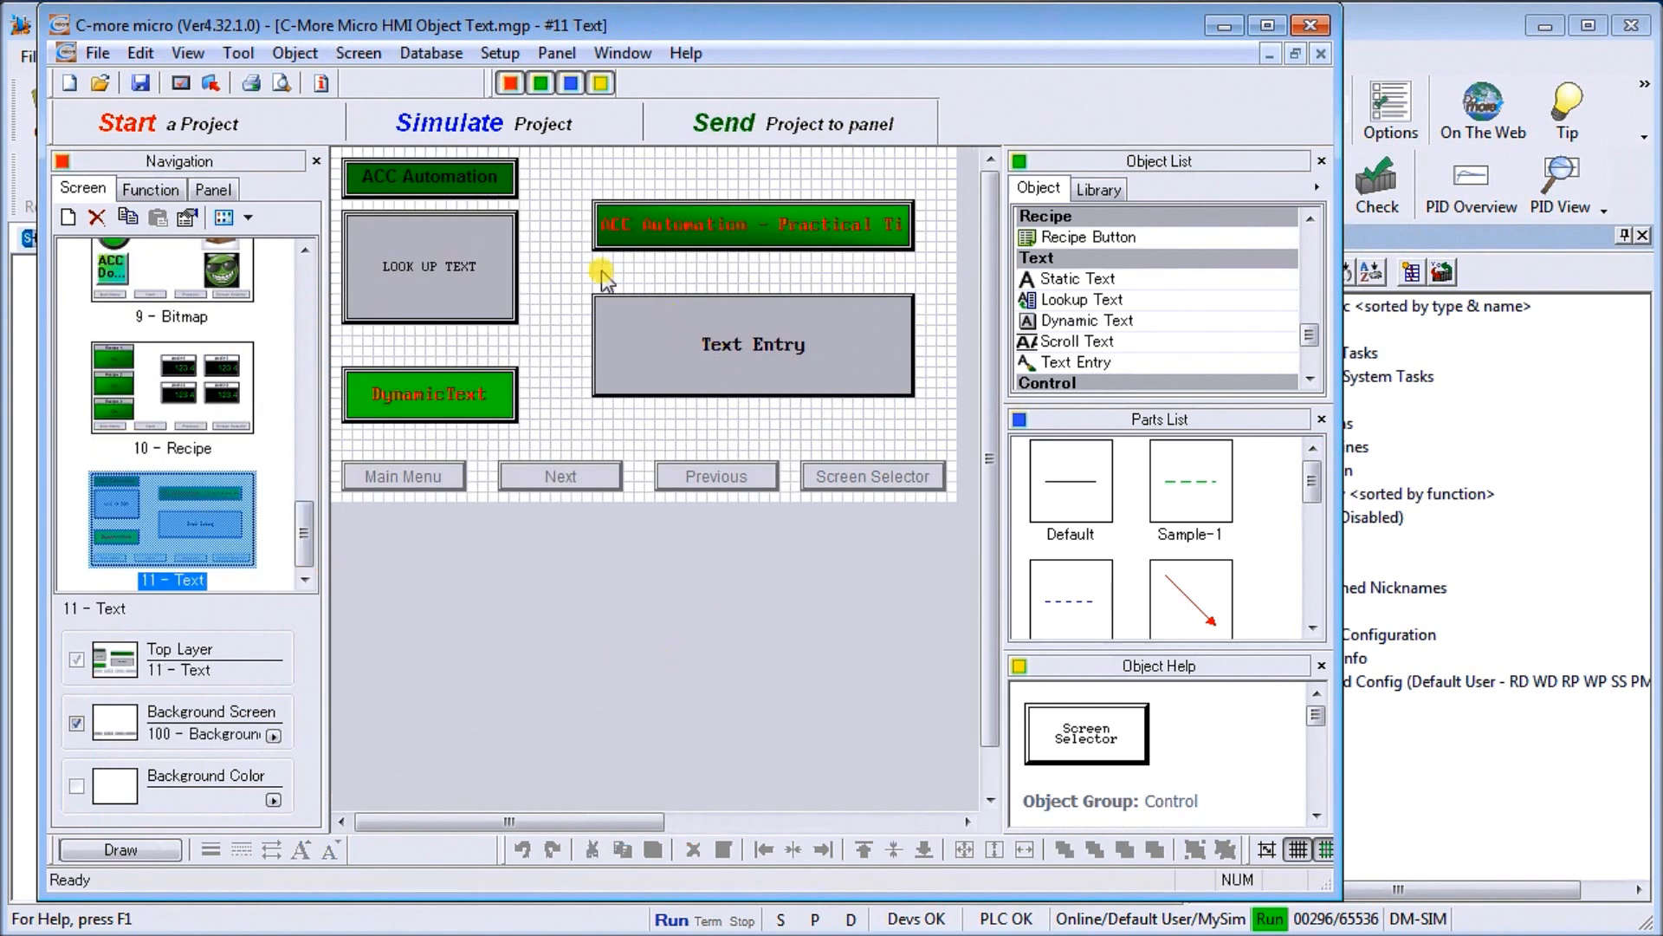
Select the ACC Automation label and browse the Static Text style samples in Parts List.
{"action": "left_click", "coordinate": [429, 177]}
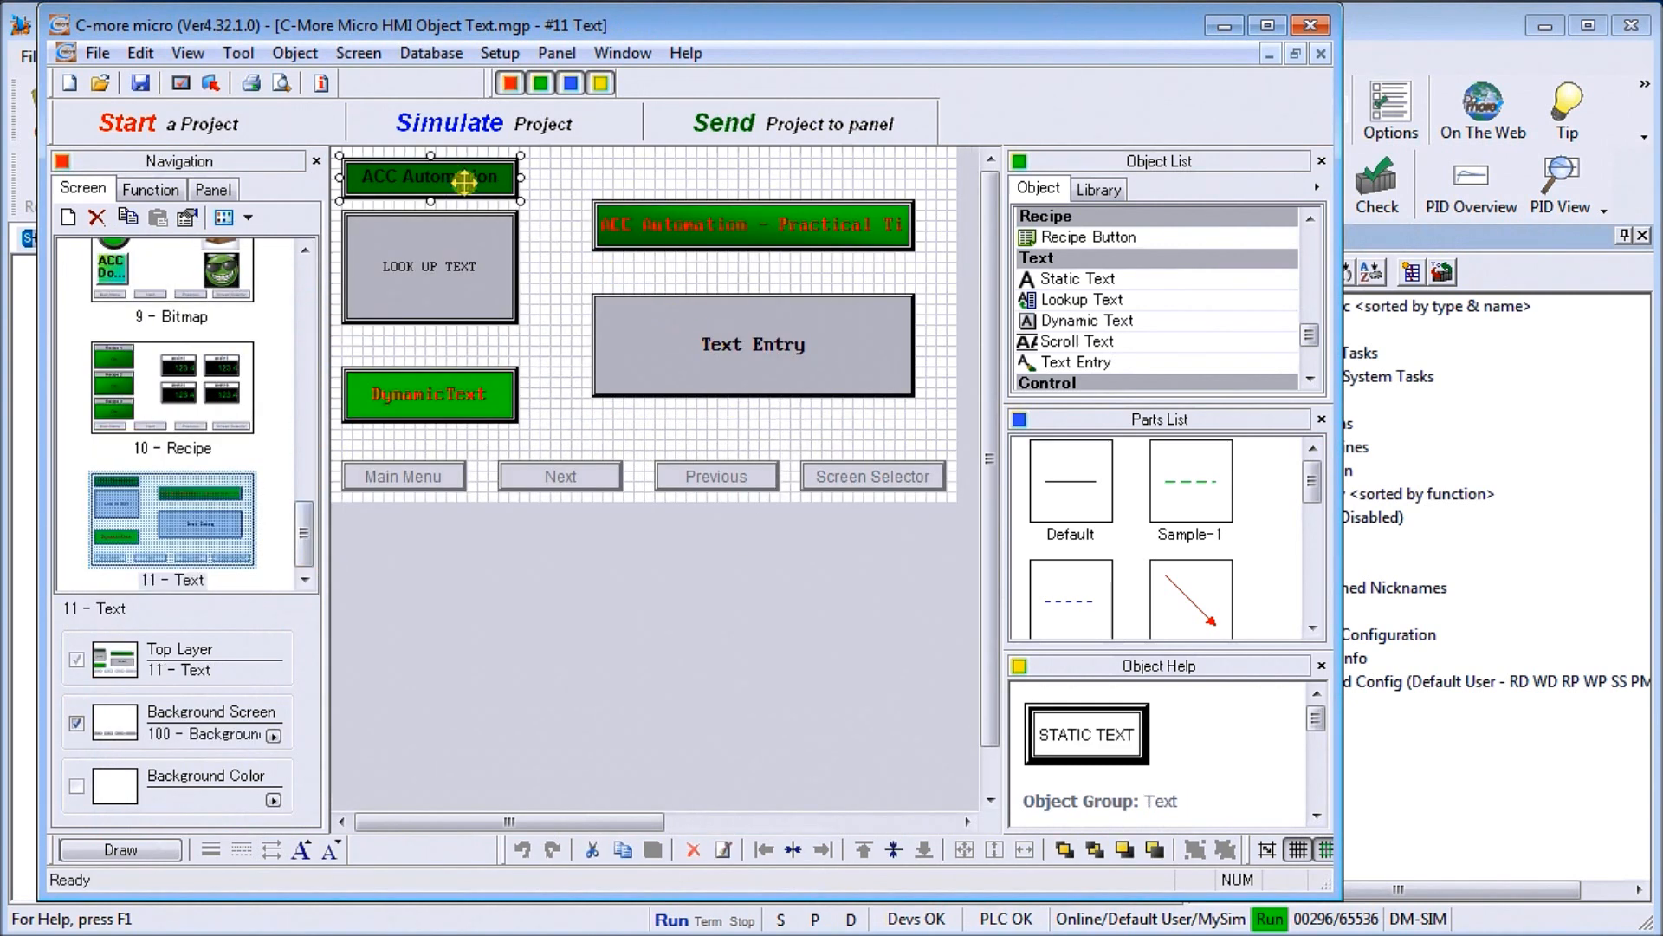
{"action": "left_click", "coordinate": [1074, 278]}
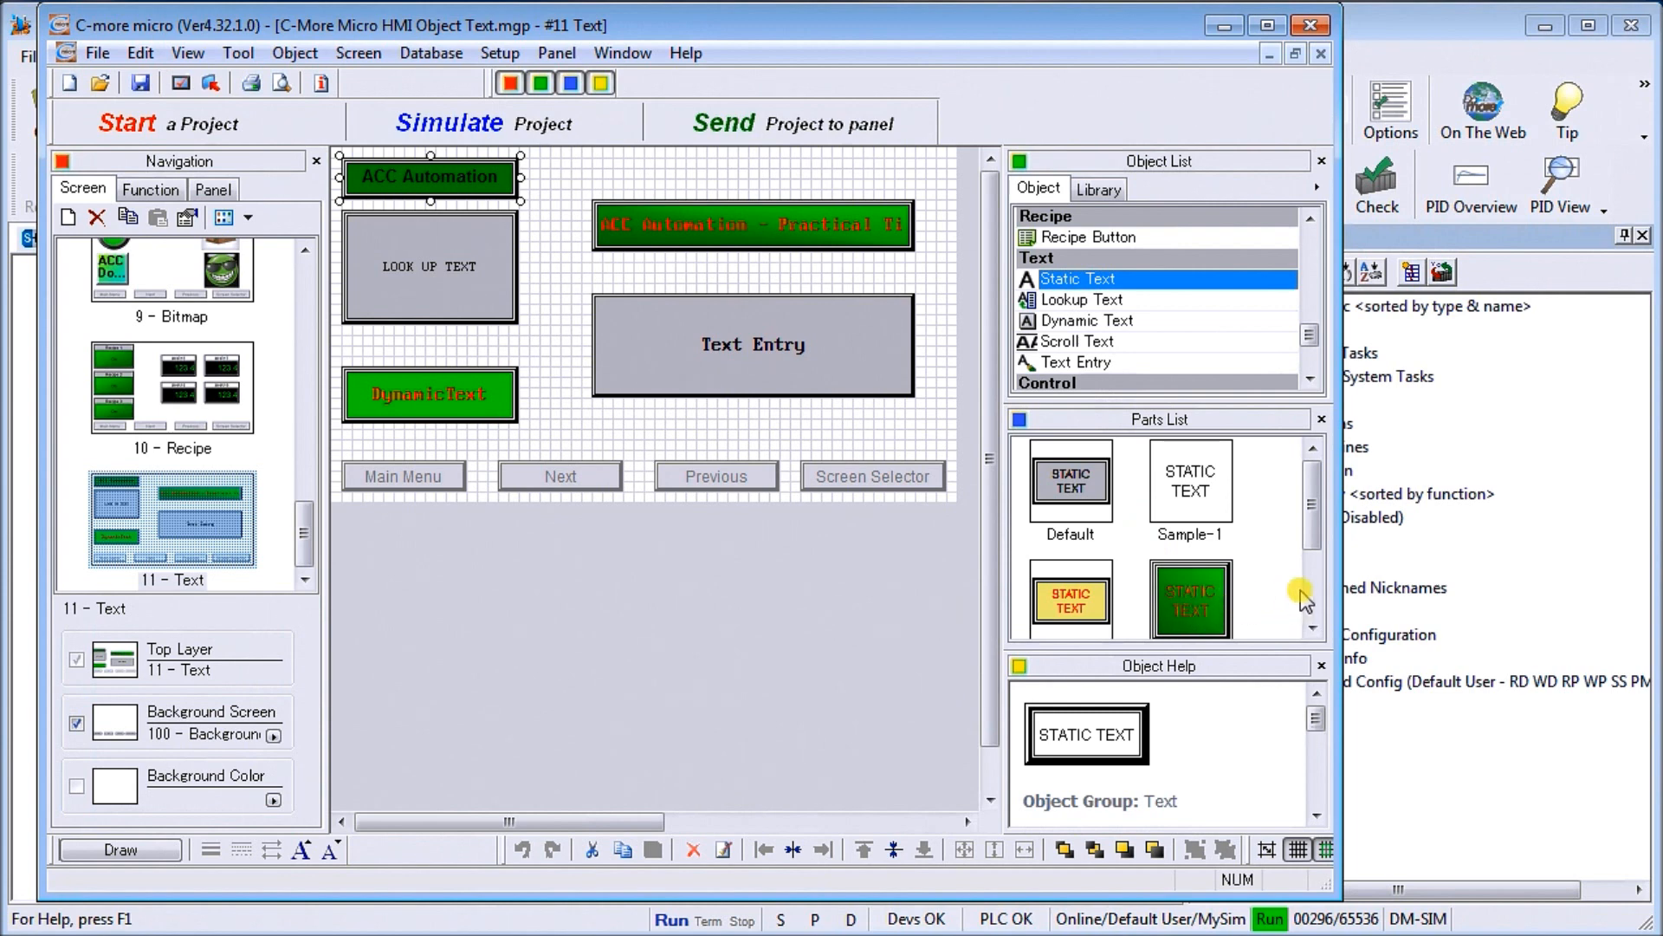
{"action": "scroll", "scroll_direction": "down", "scroll_amount": 3}
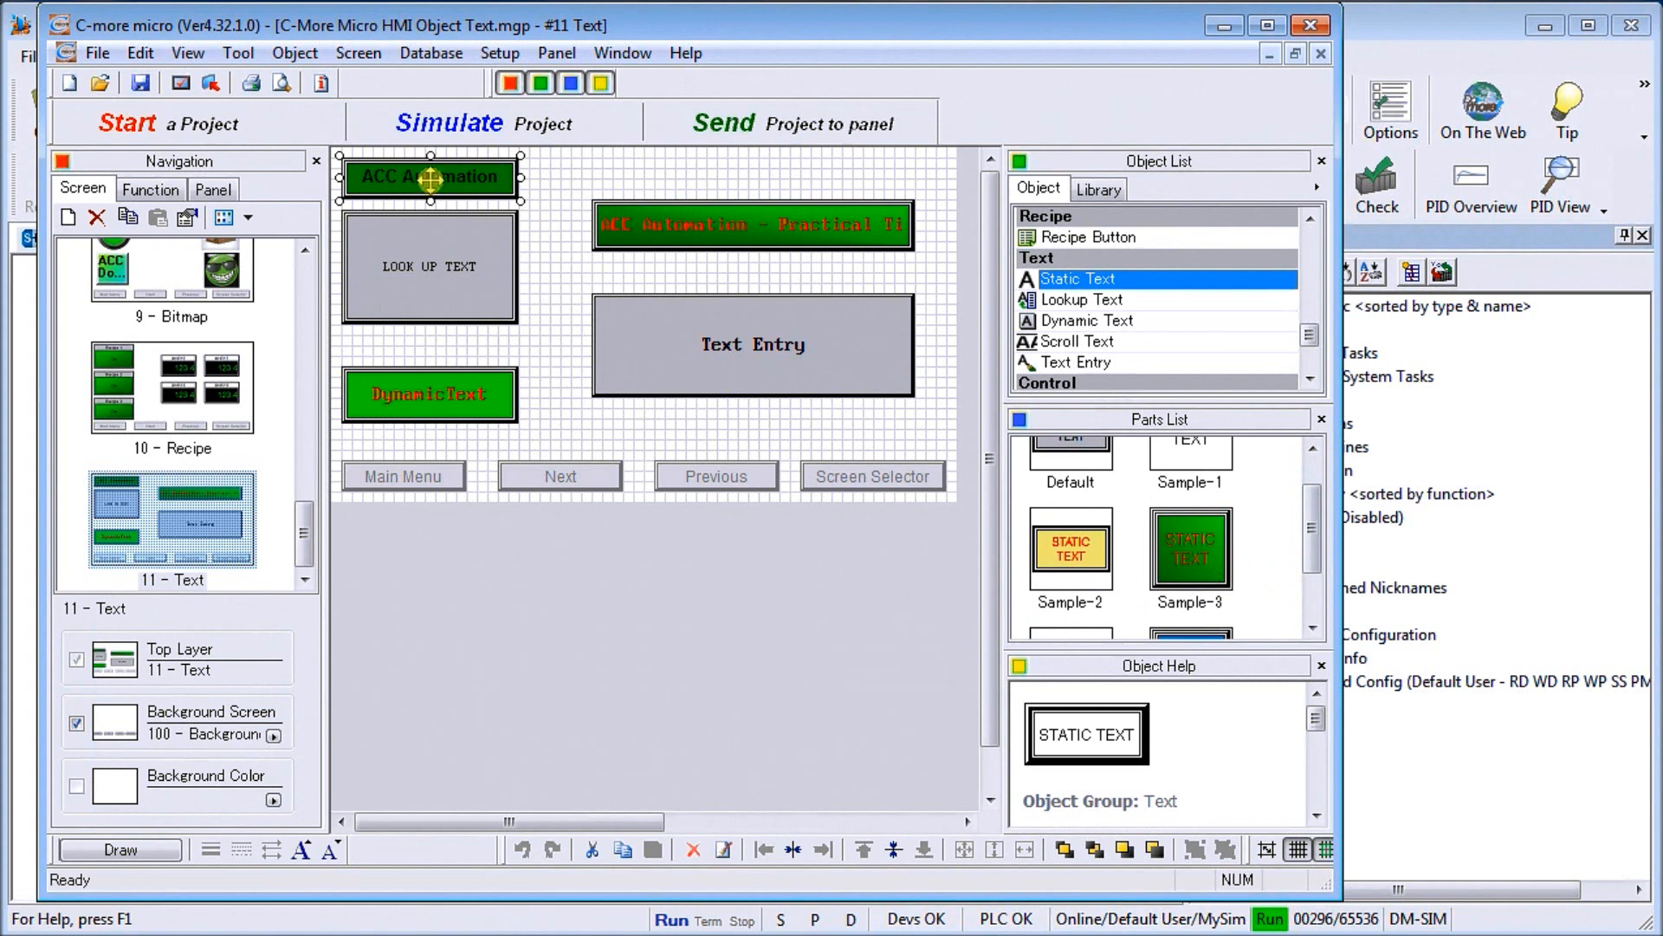
Open ACC Automation's Static Text properties and expand the Align dropdown choices.
{"action": "double_click", "coordinate": [430, 177]}
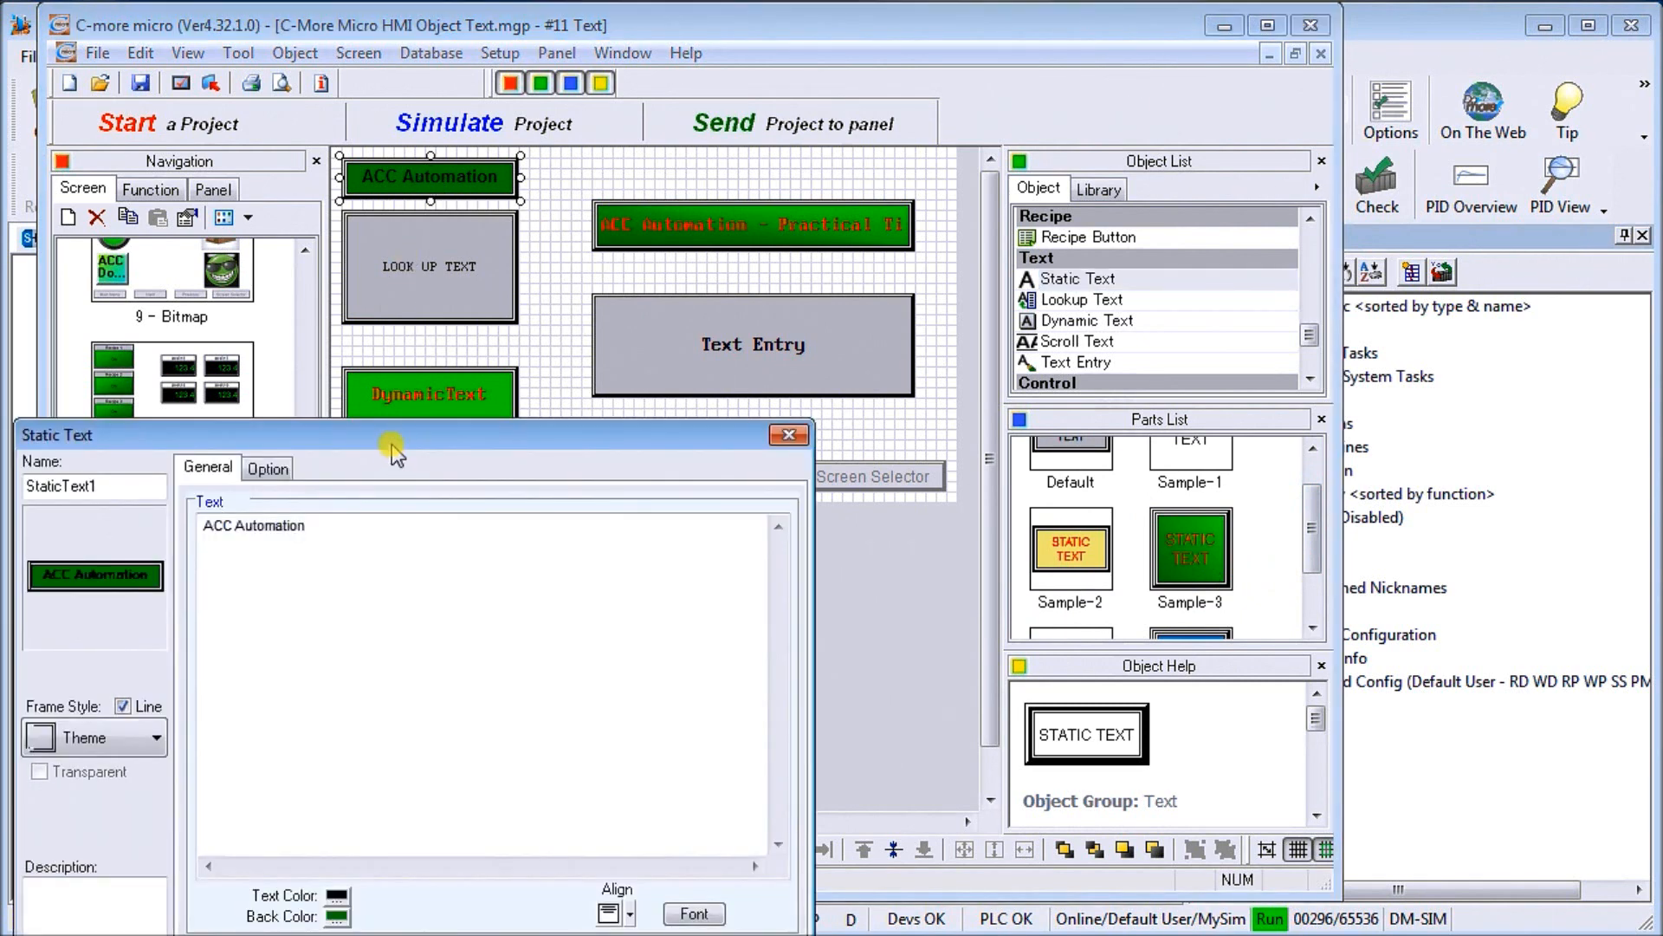
{"action": "mouse_move", "coordinate": [417, 255]}
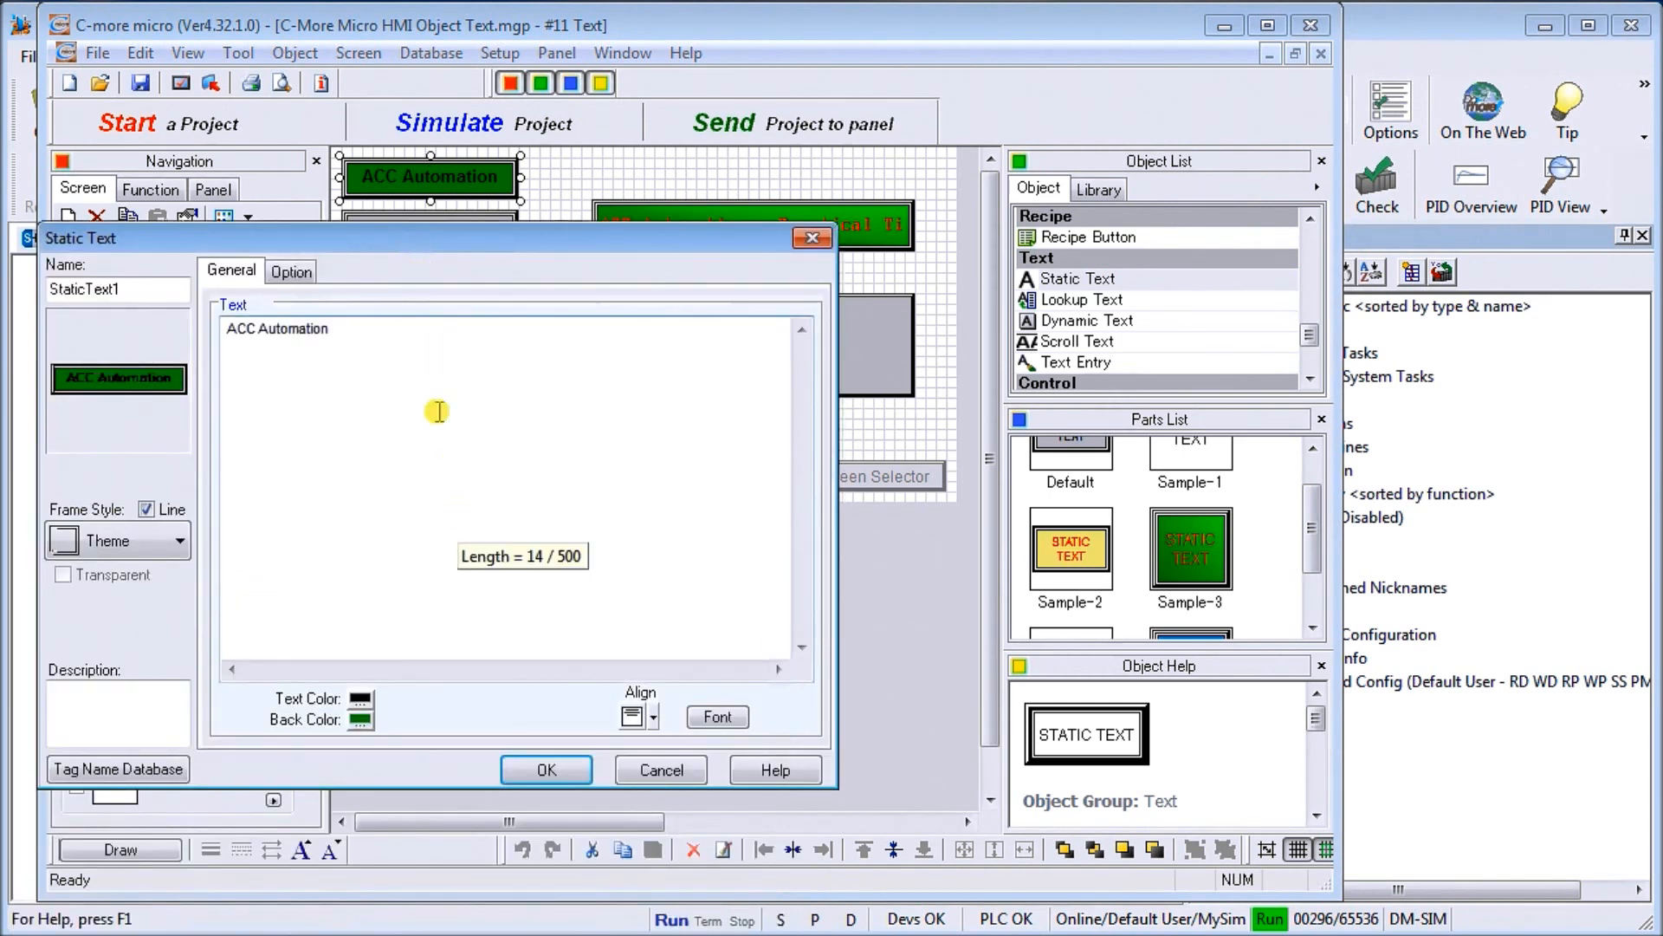
{"action": "mouse_move", "coordinate": [355, 339]}
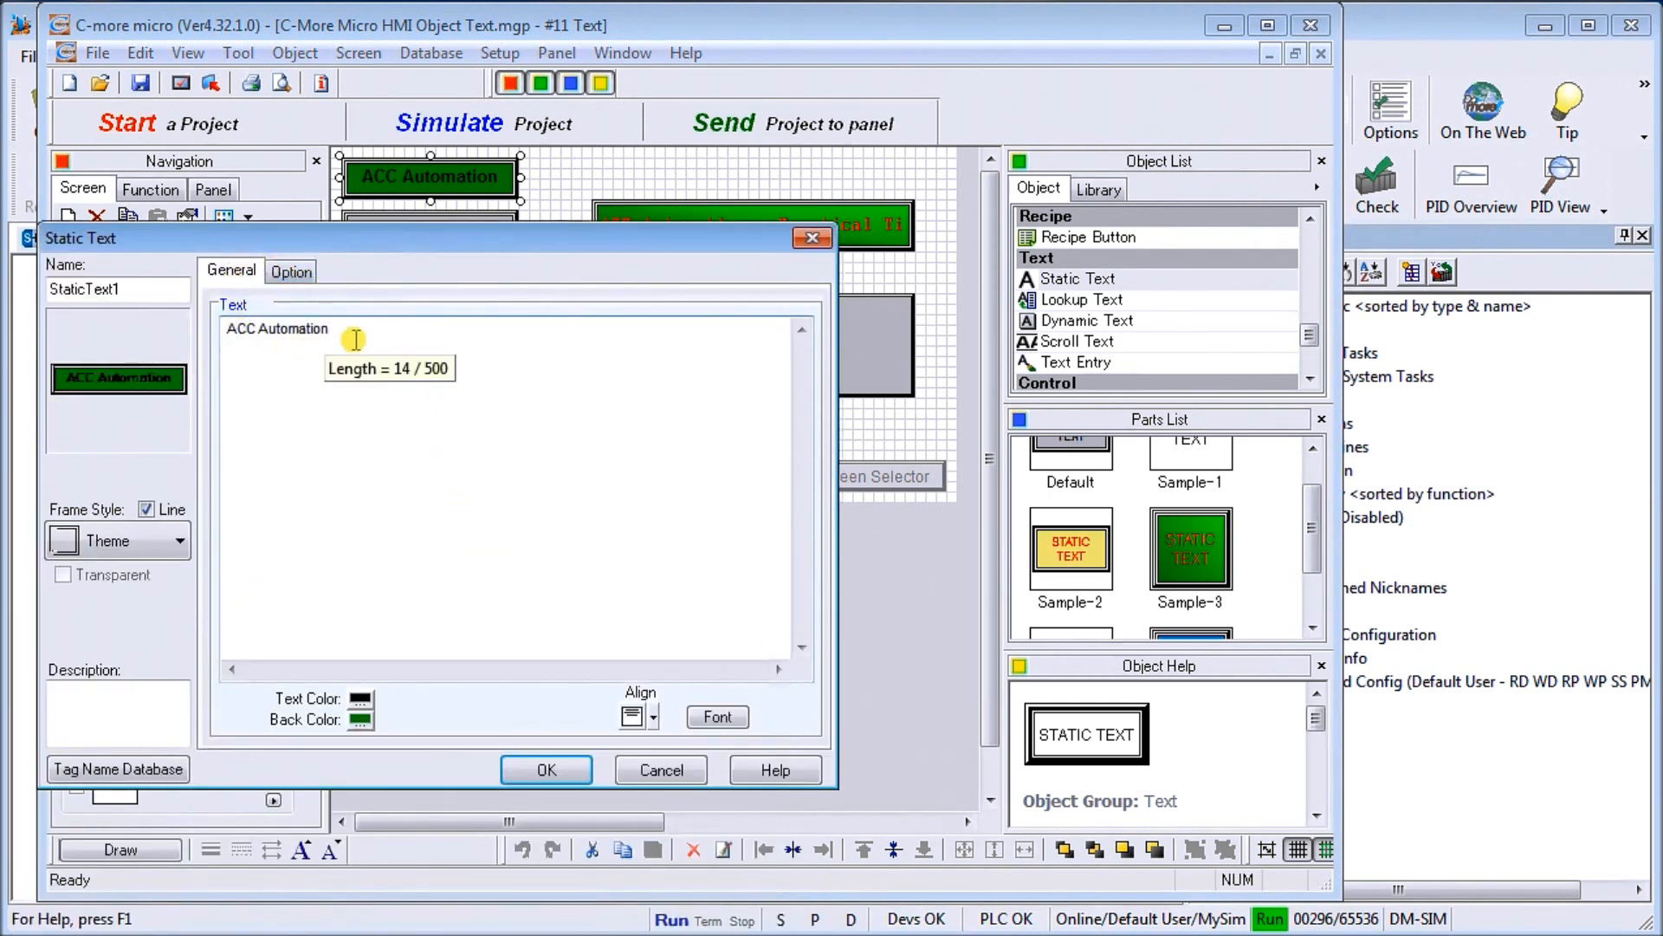
{"action": "mouse_move", "coordinate": [173, 355]}
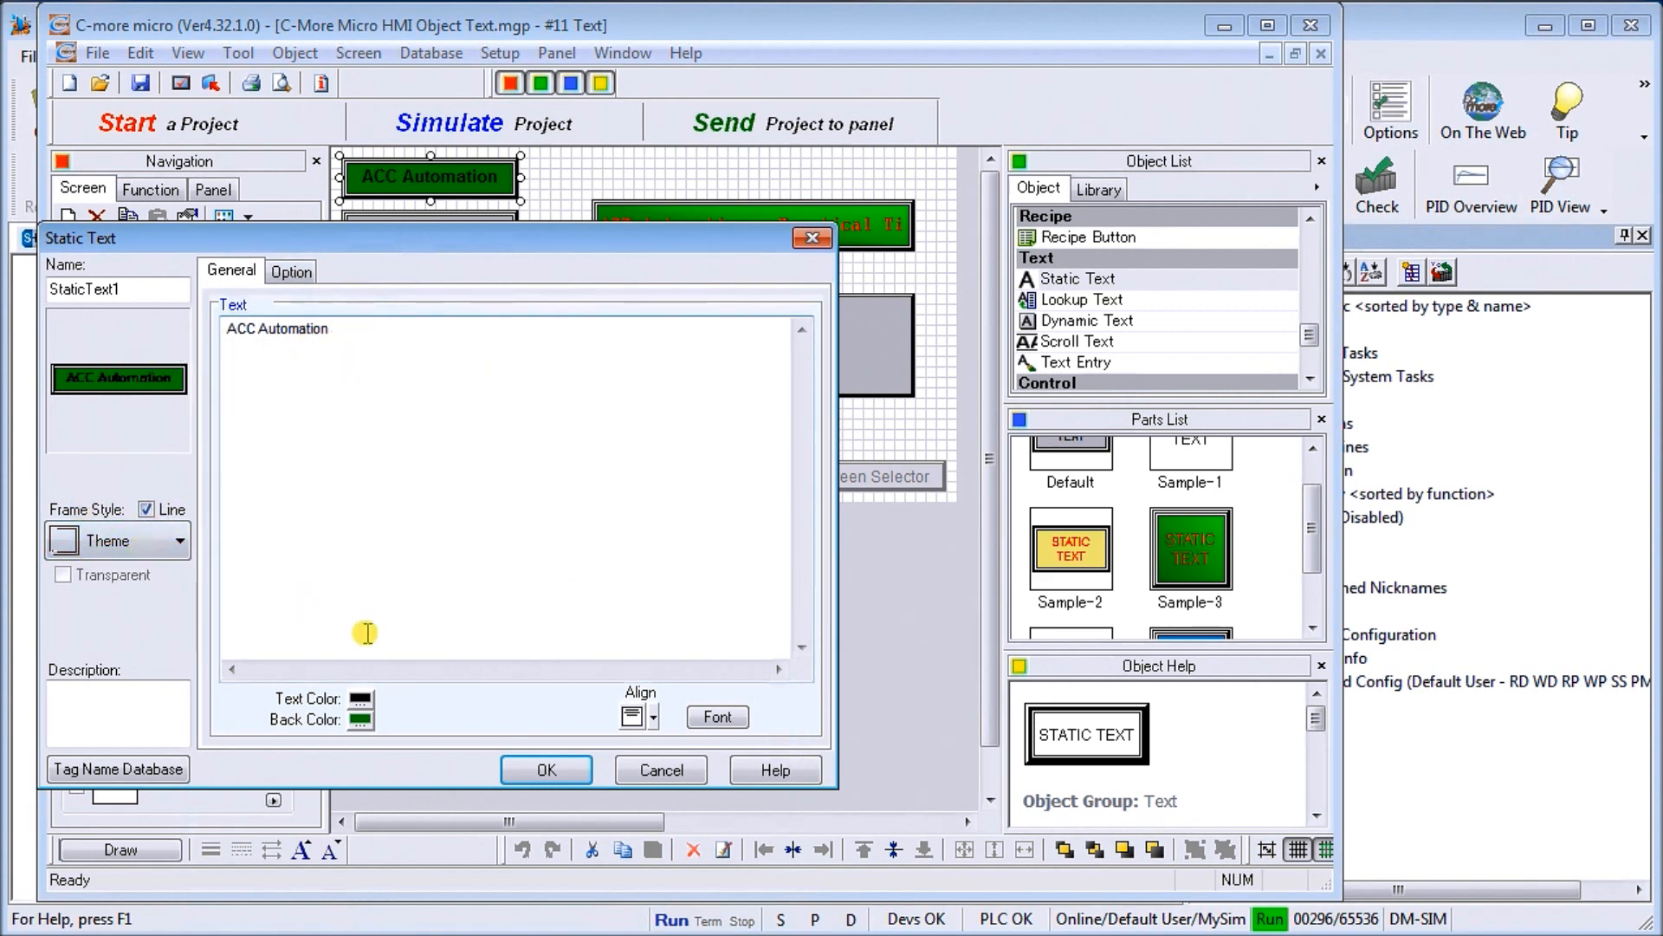
{"action": "mouse_move", "coordinate": [318, 743]}
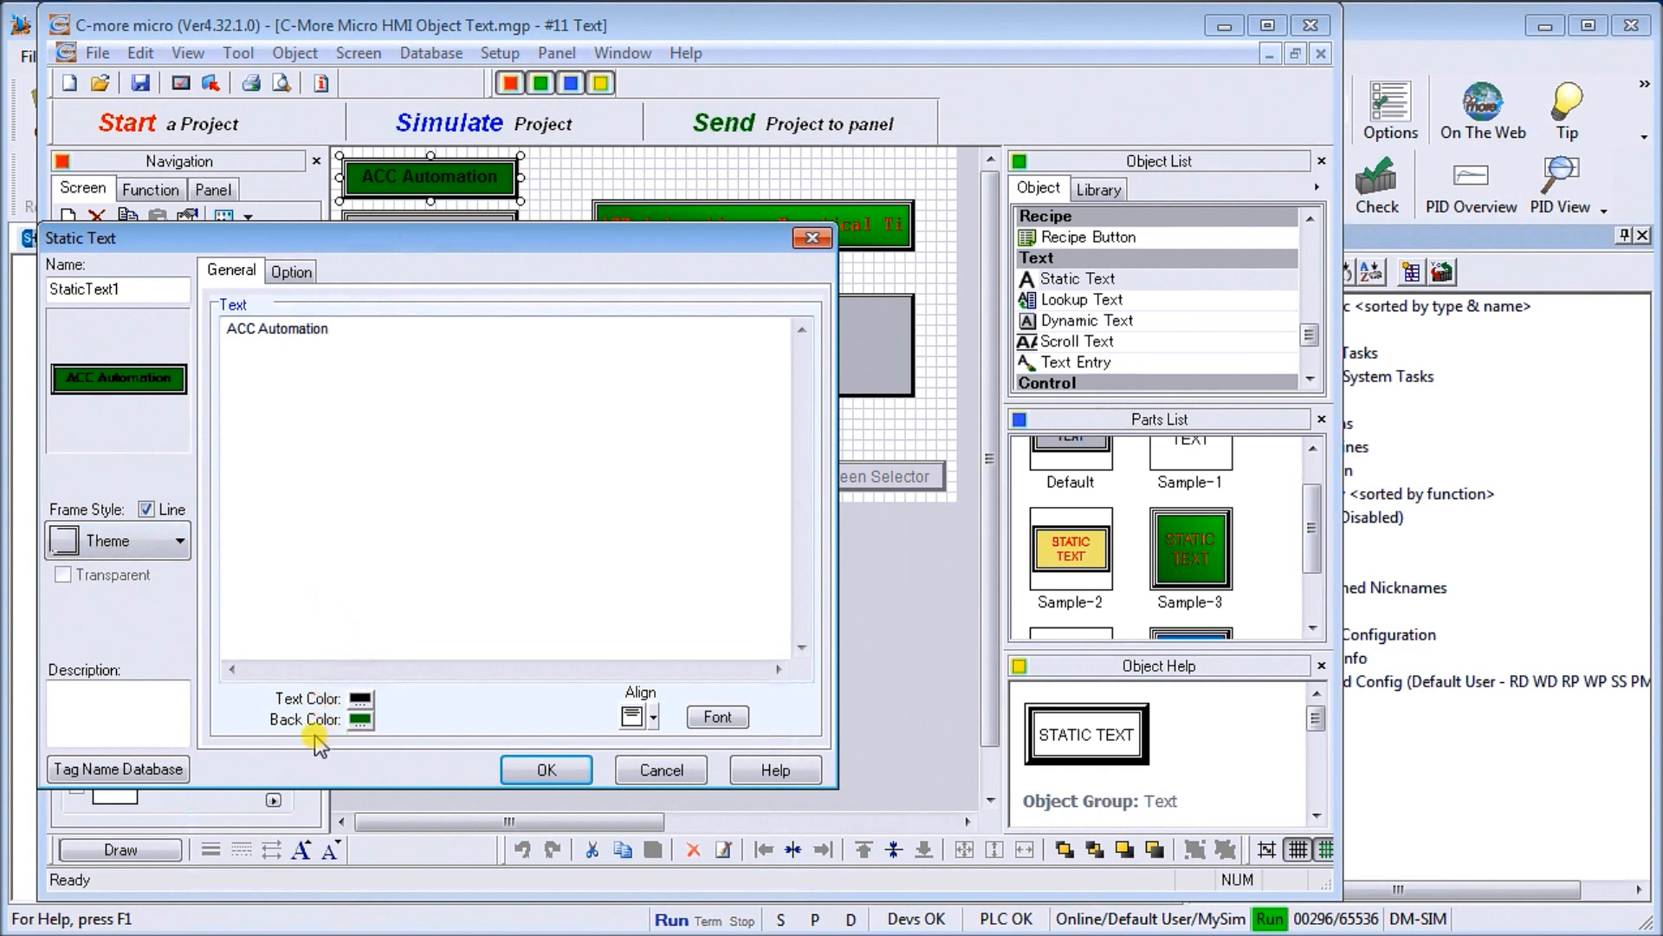
{"action": "mouse_move", "coordinate": [652, 733]}
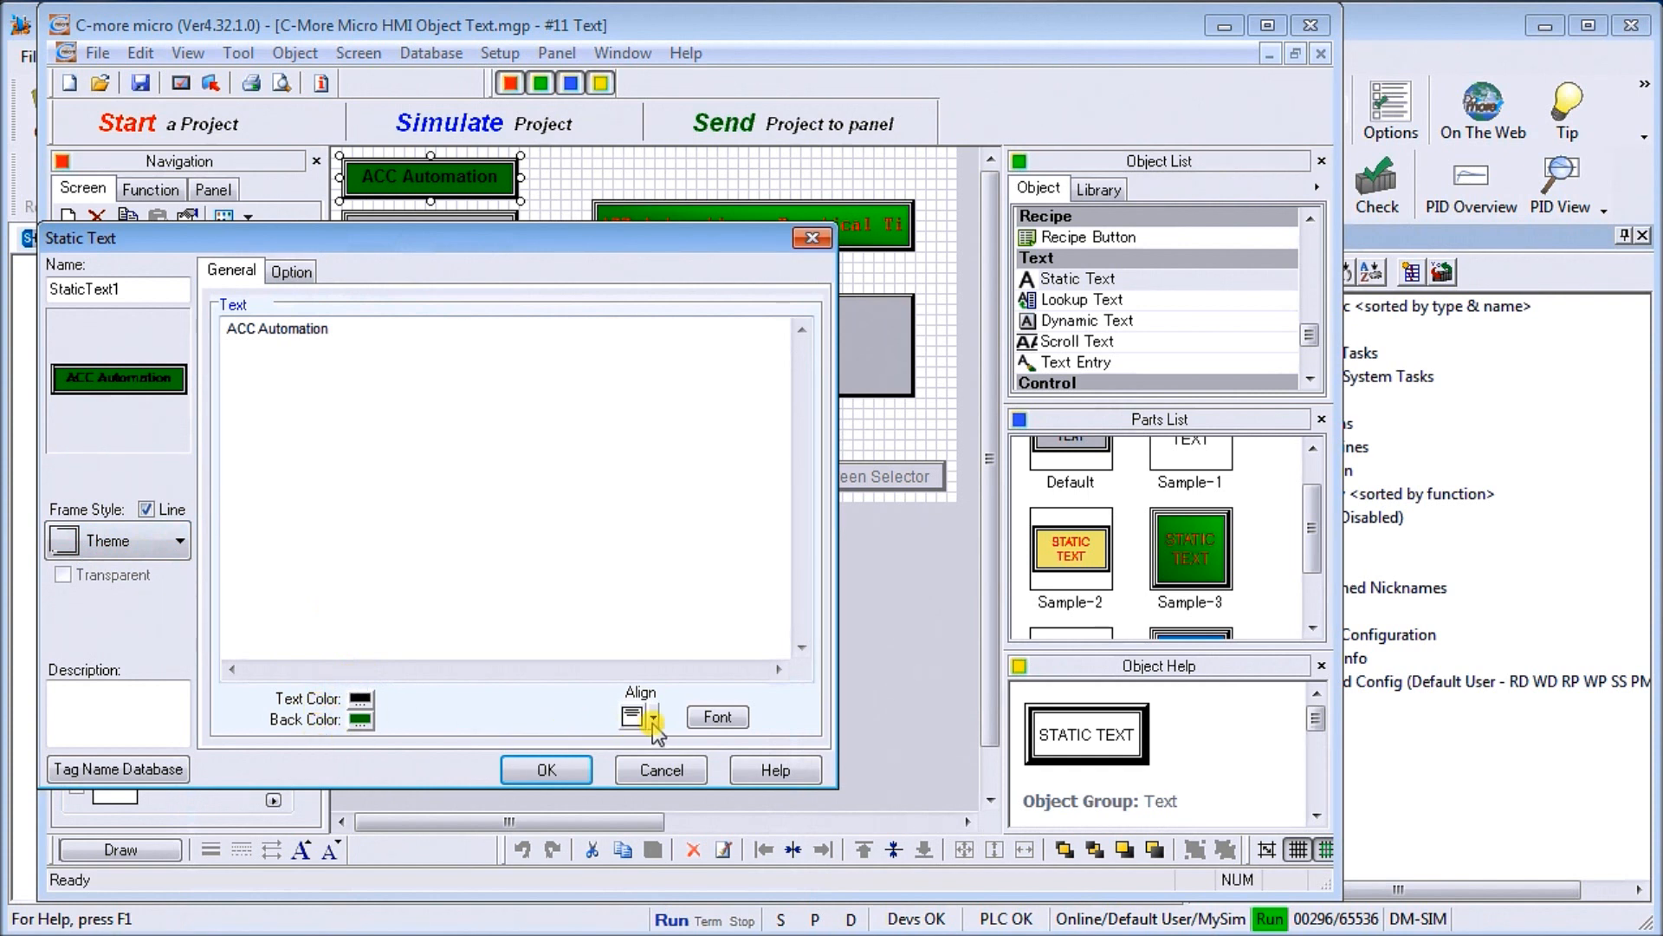
{"action": "left_click", "coordinate": [652, 717]}
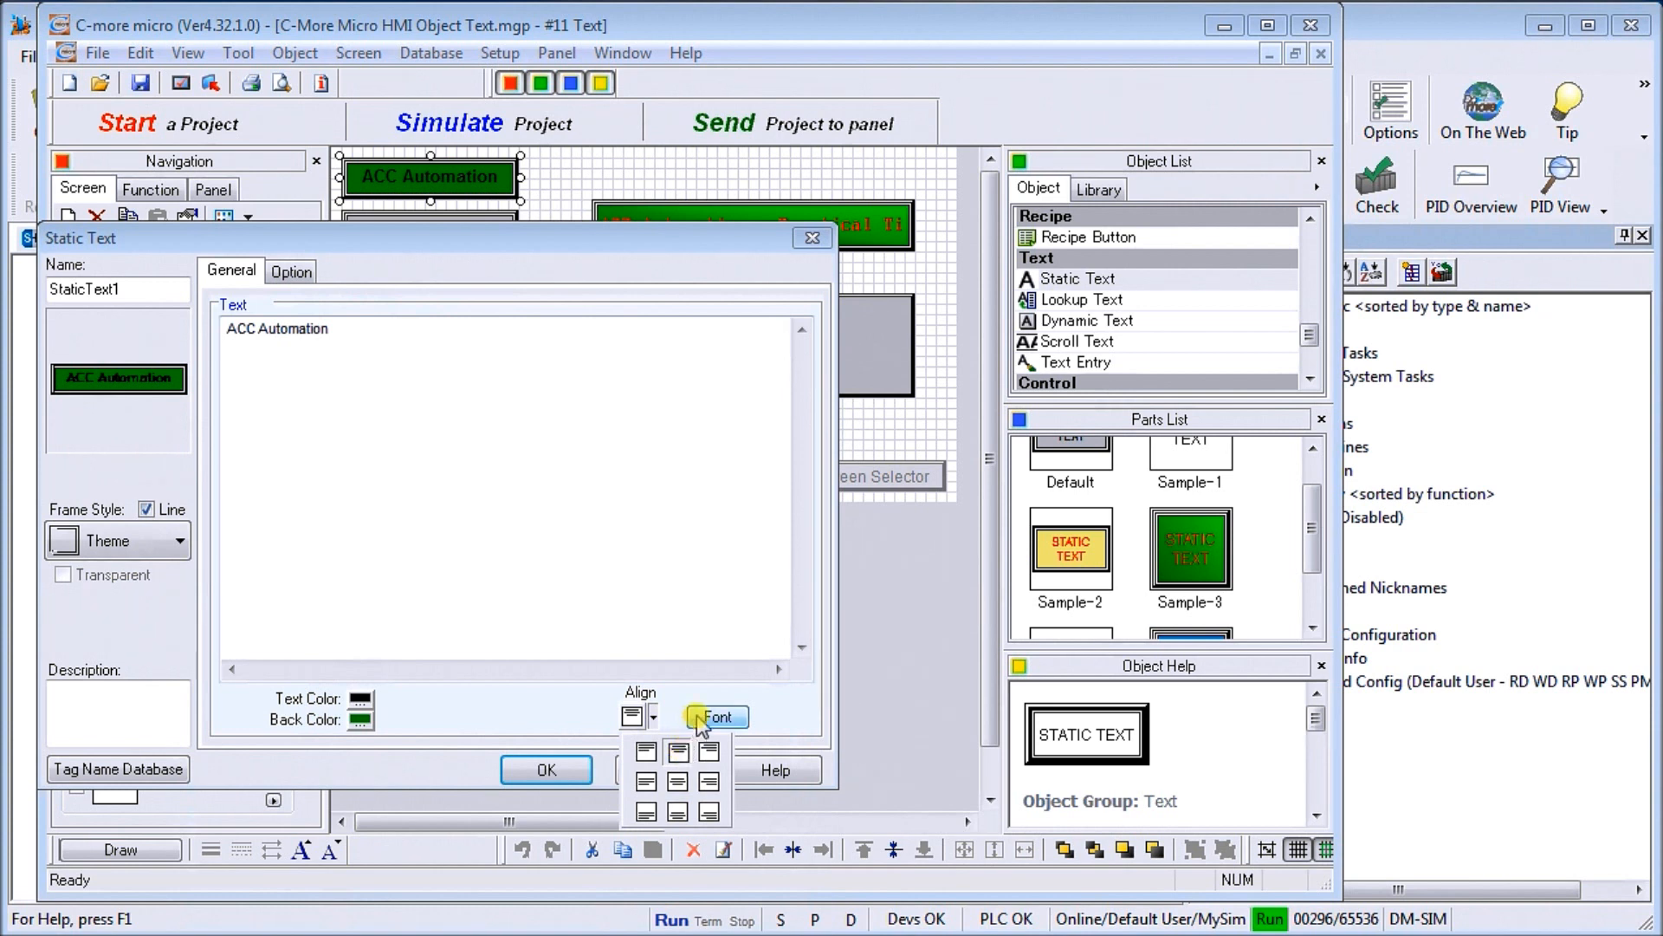
{"action": "left_click", "coordinate": [721, 716]}
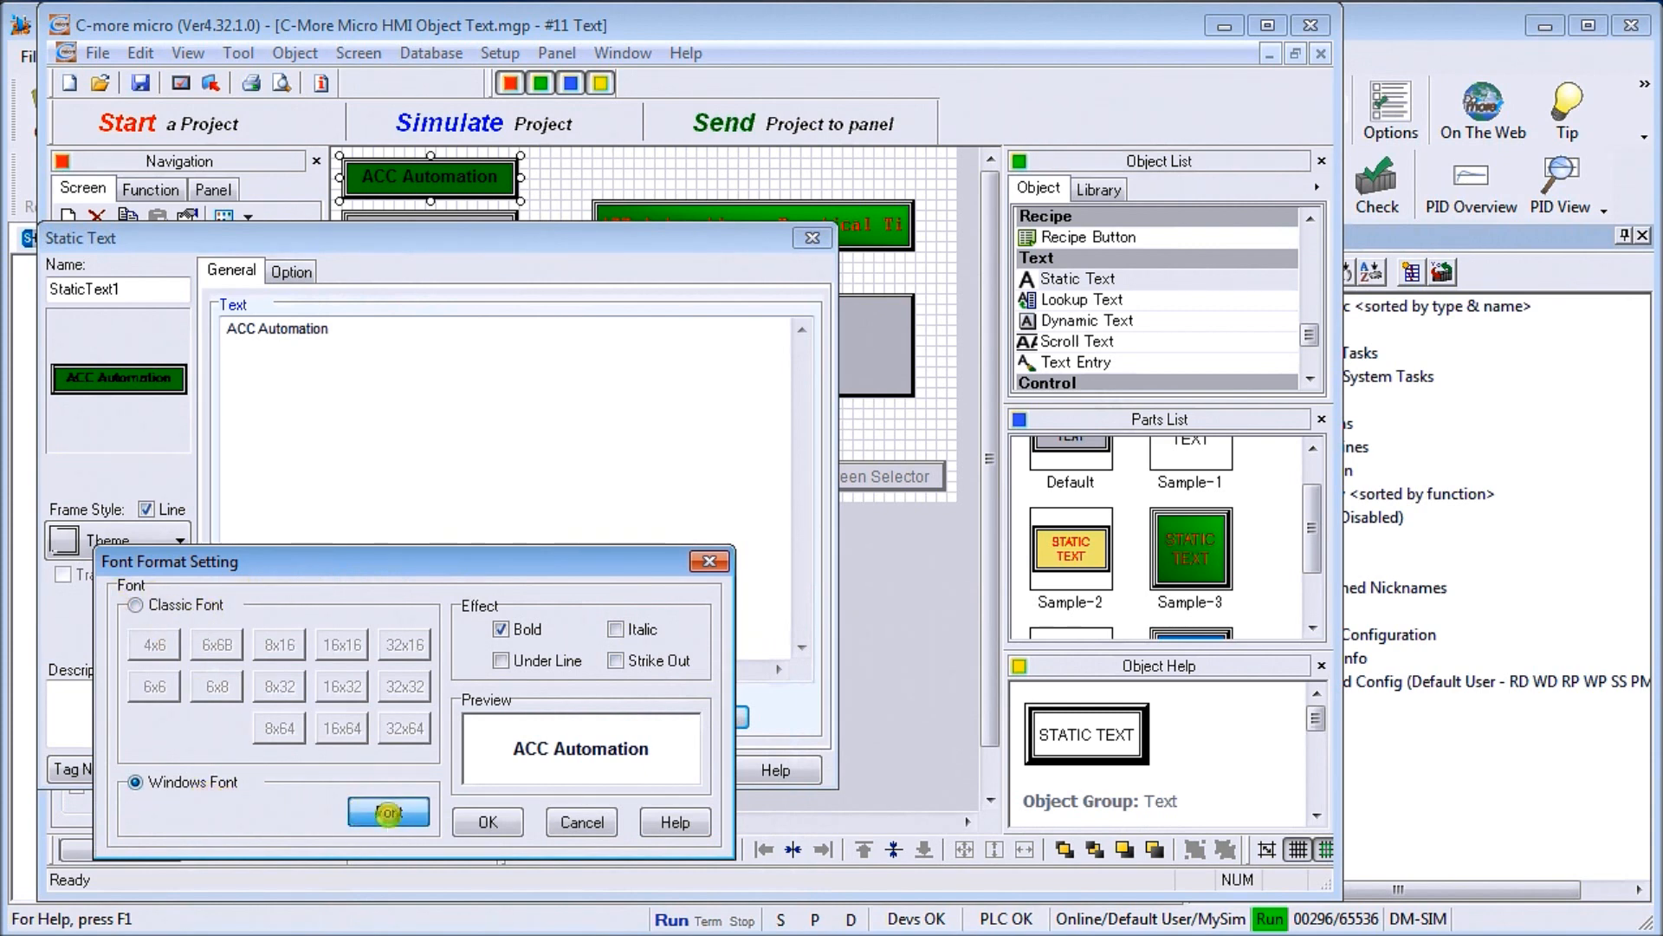
{"action": "left_click", "coordinate": [389, 812]}
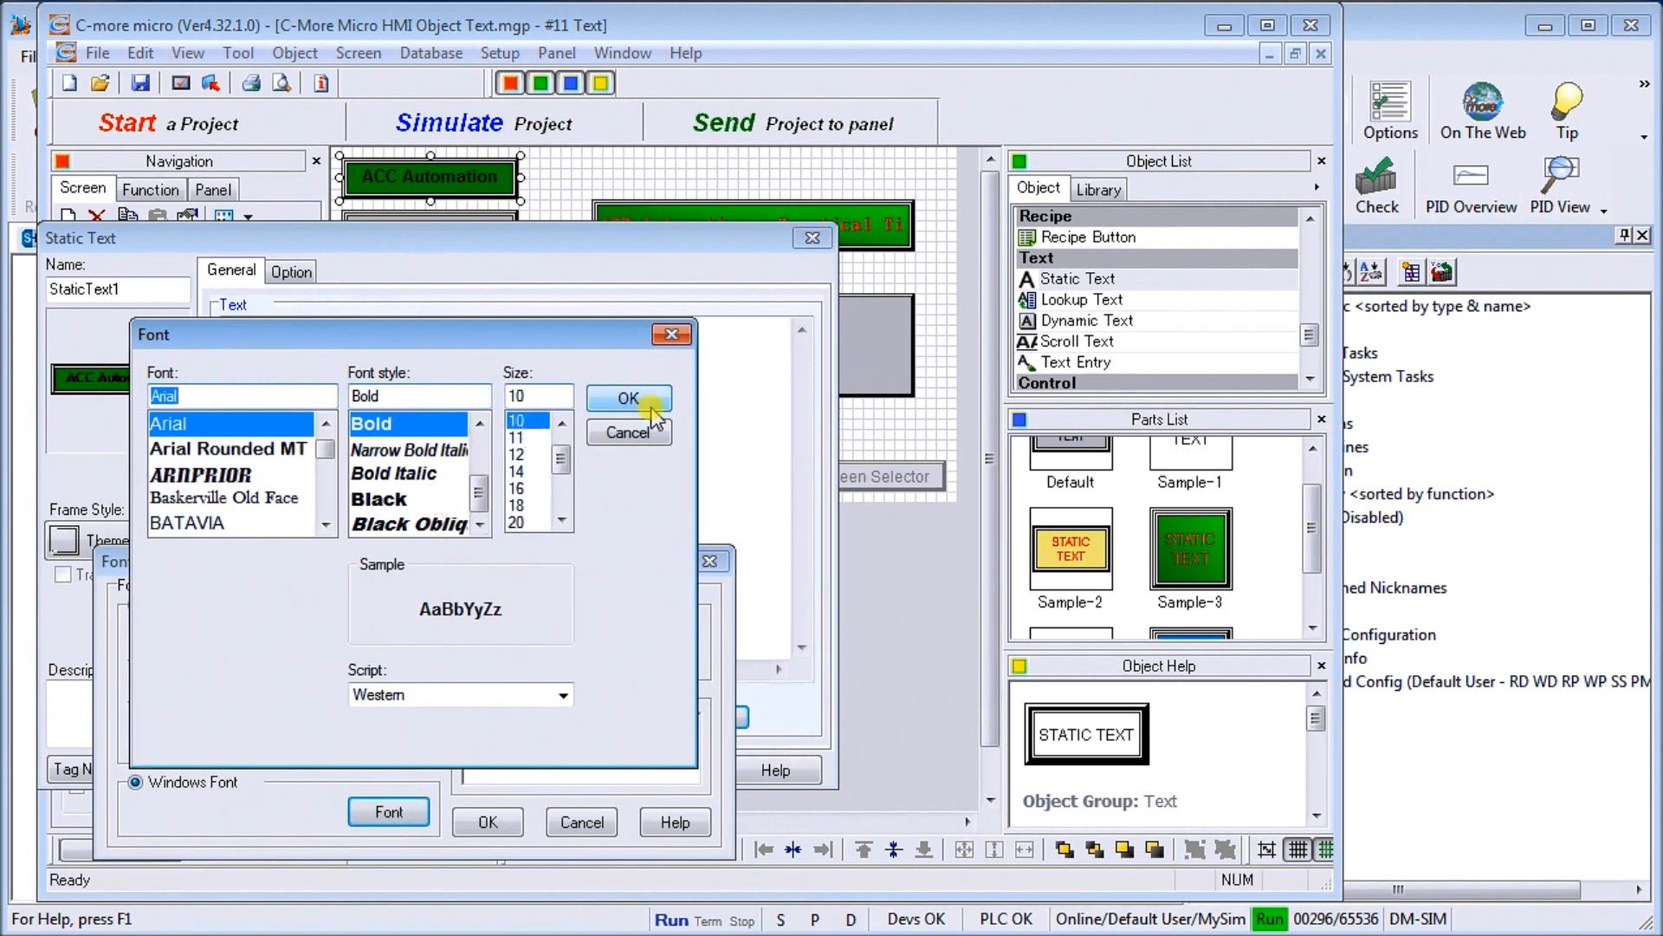
{"action": "mouse_move", "coordinate": [628, 433]}
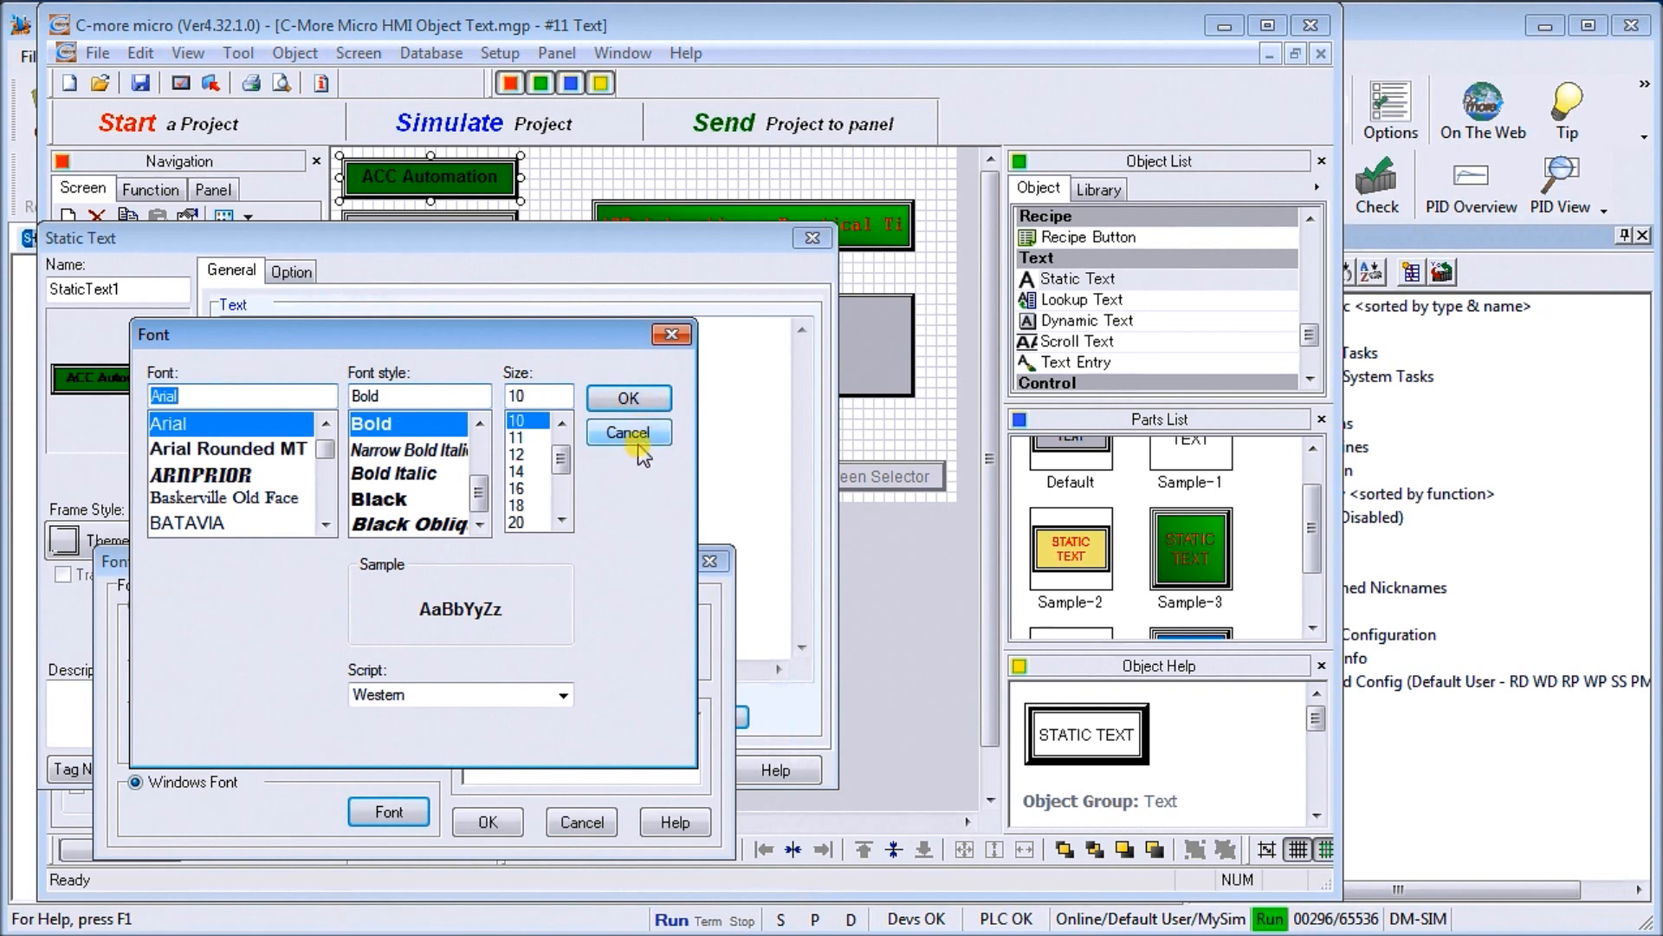
{"action": "left_click", "coordinate": [627, 433]}
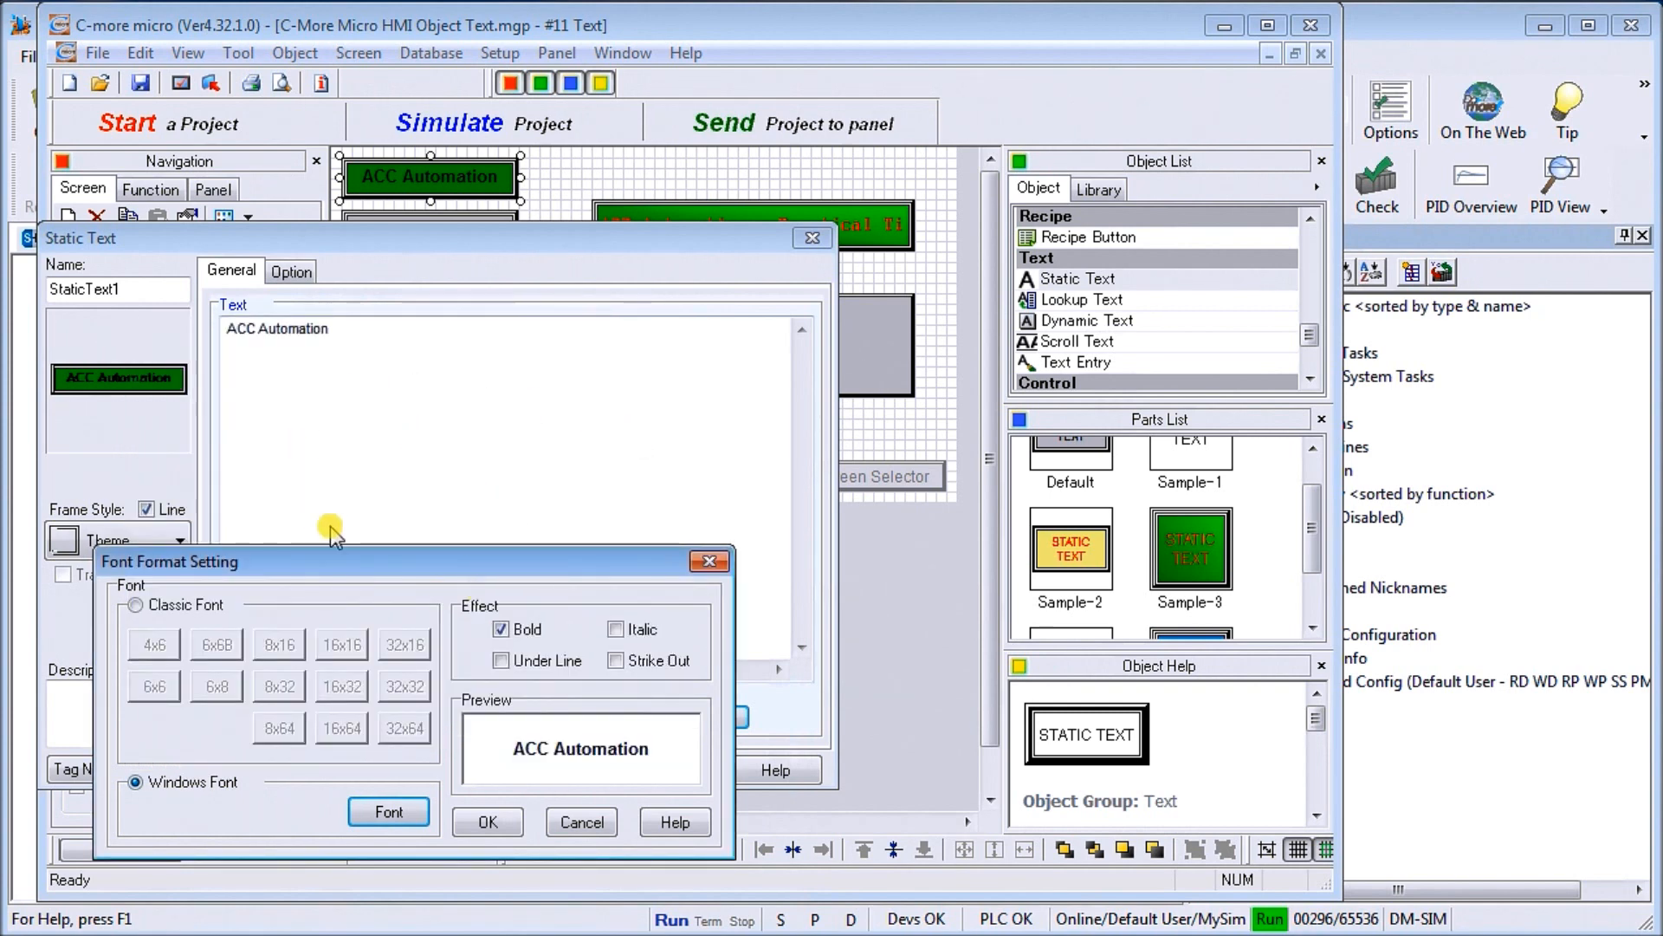
{"action": "mouse_move", "coordinate": [547, 817]}
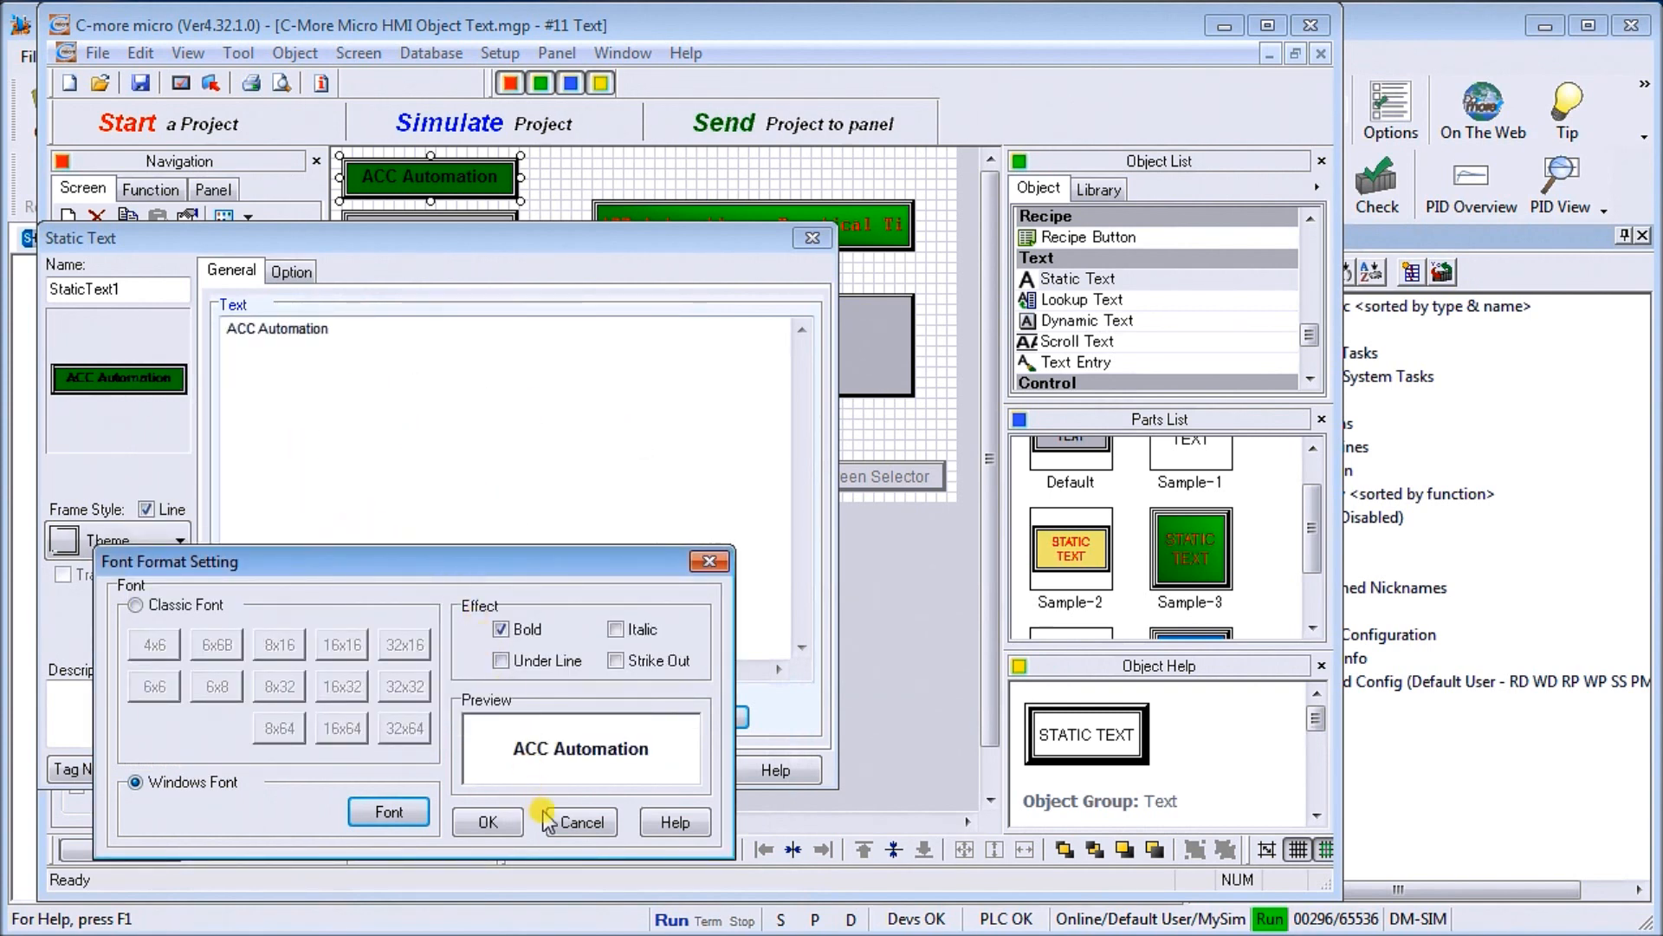
{"action": "left_click", "coordinate": [573, 823]}
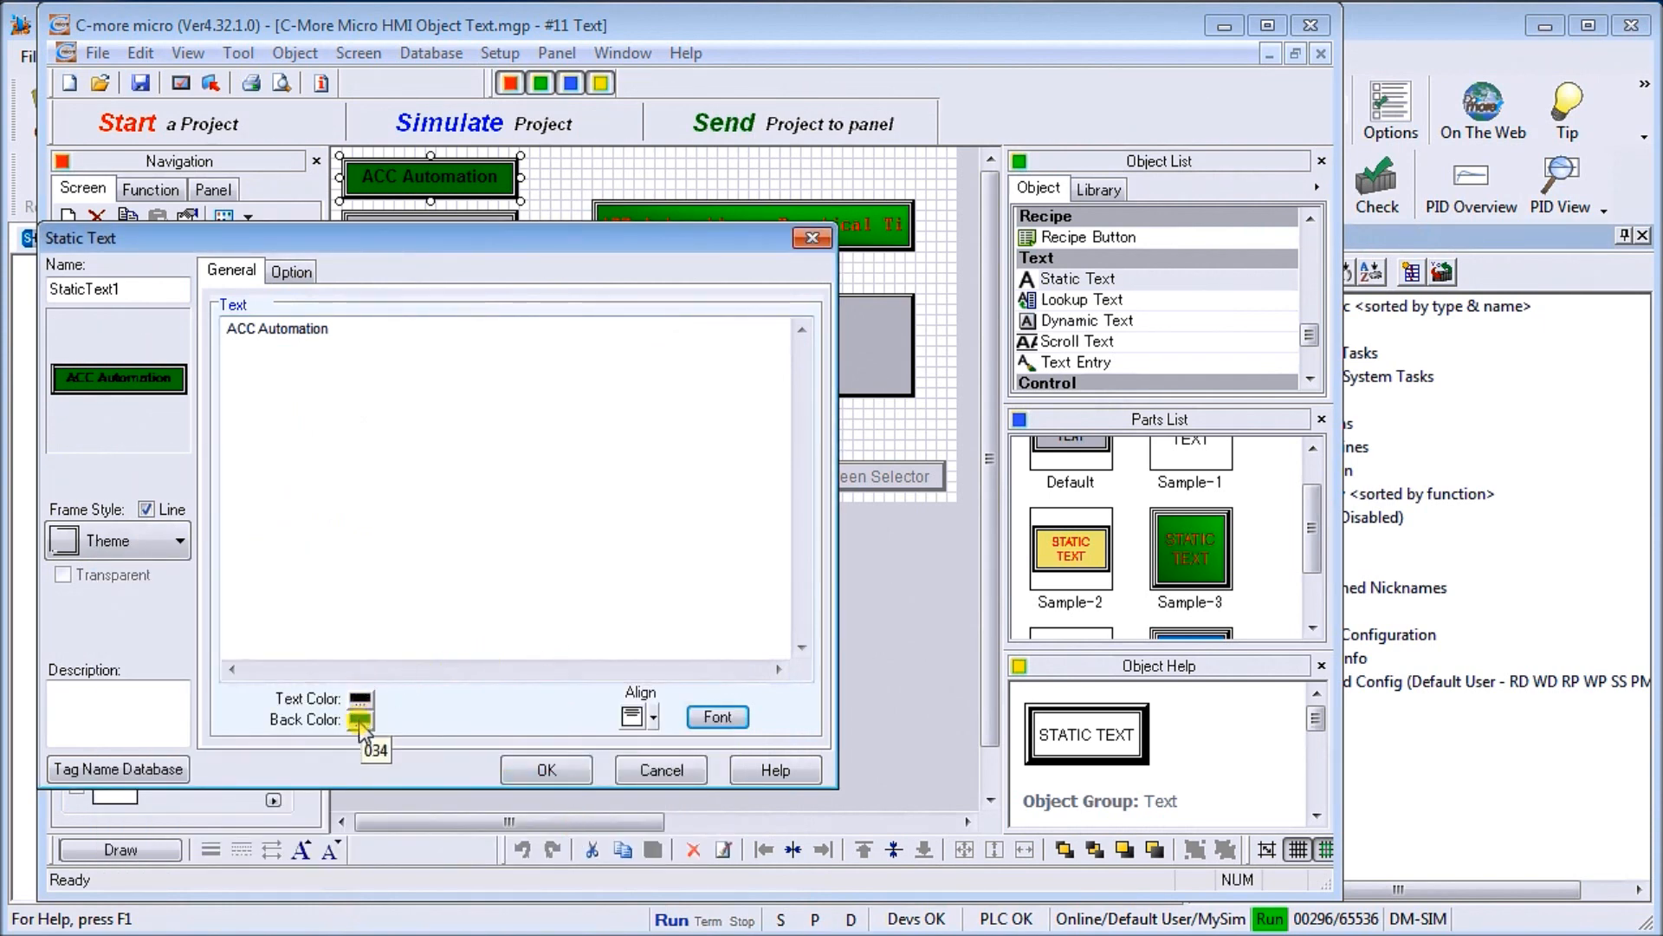
{"action": "left_click", "coordinate": [358, 720]}
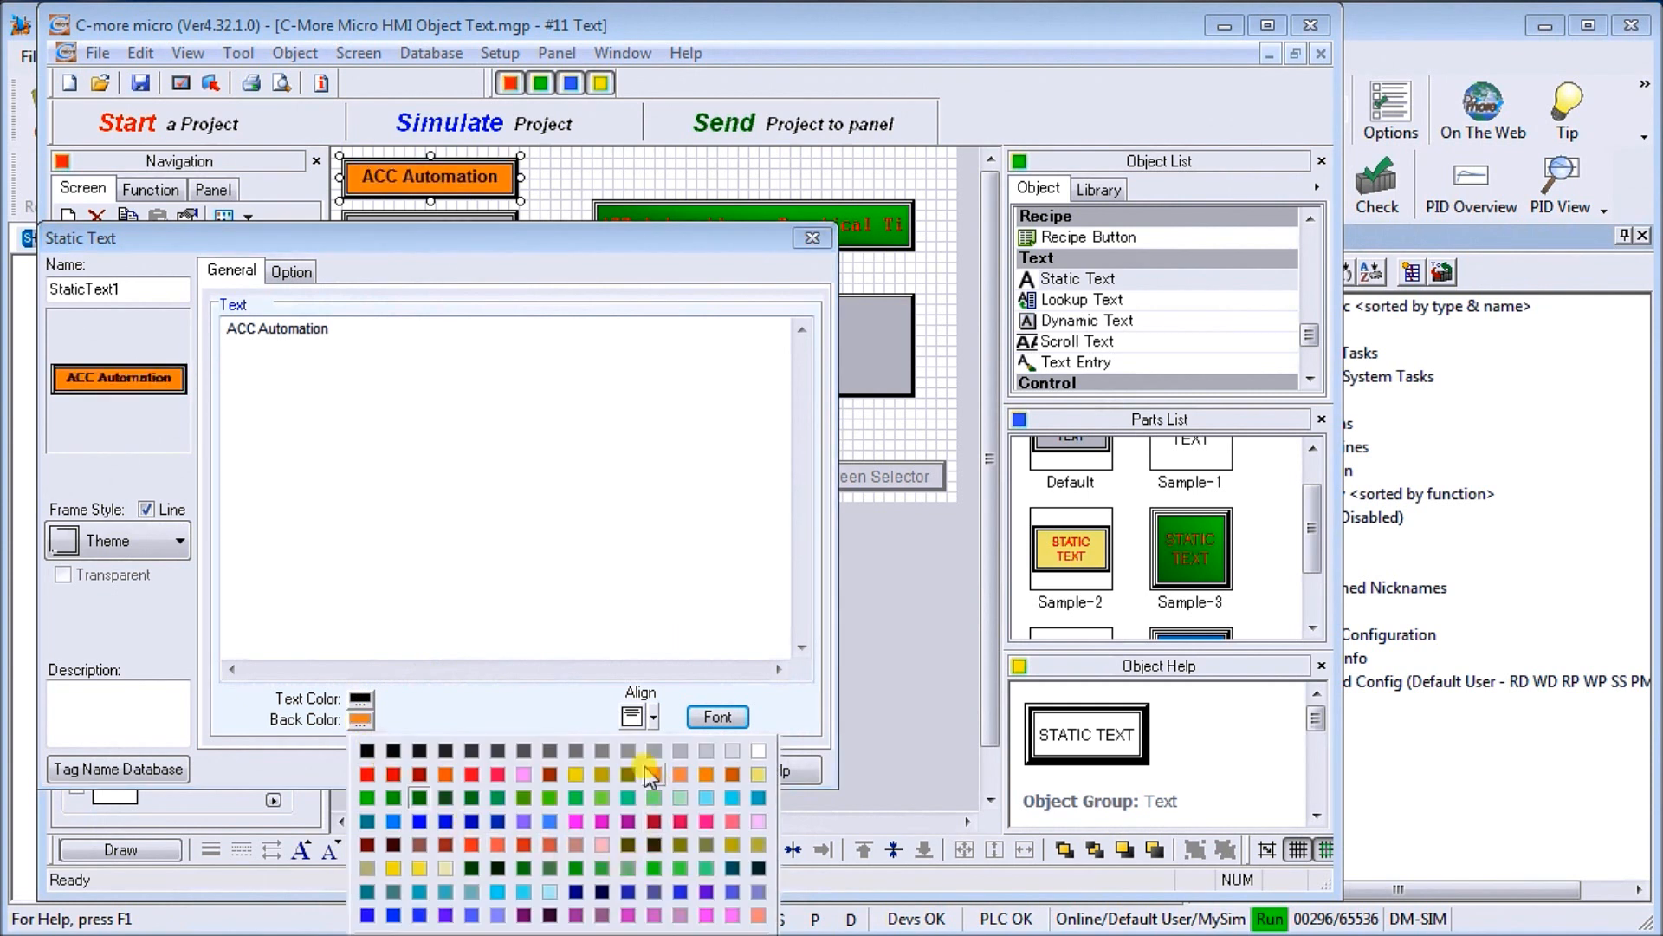
{"action": "left_click", "coordinate": [497, 820]}
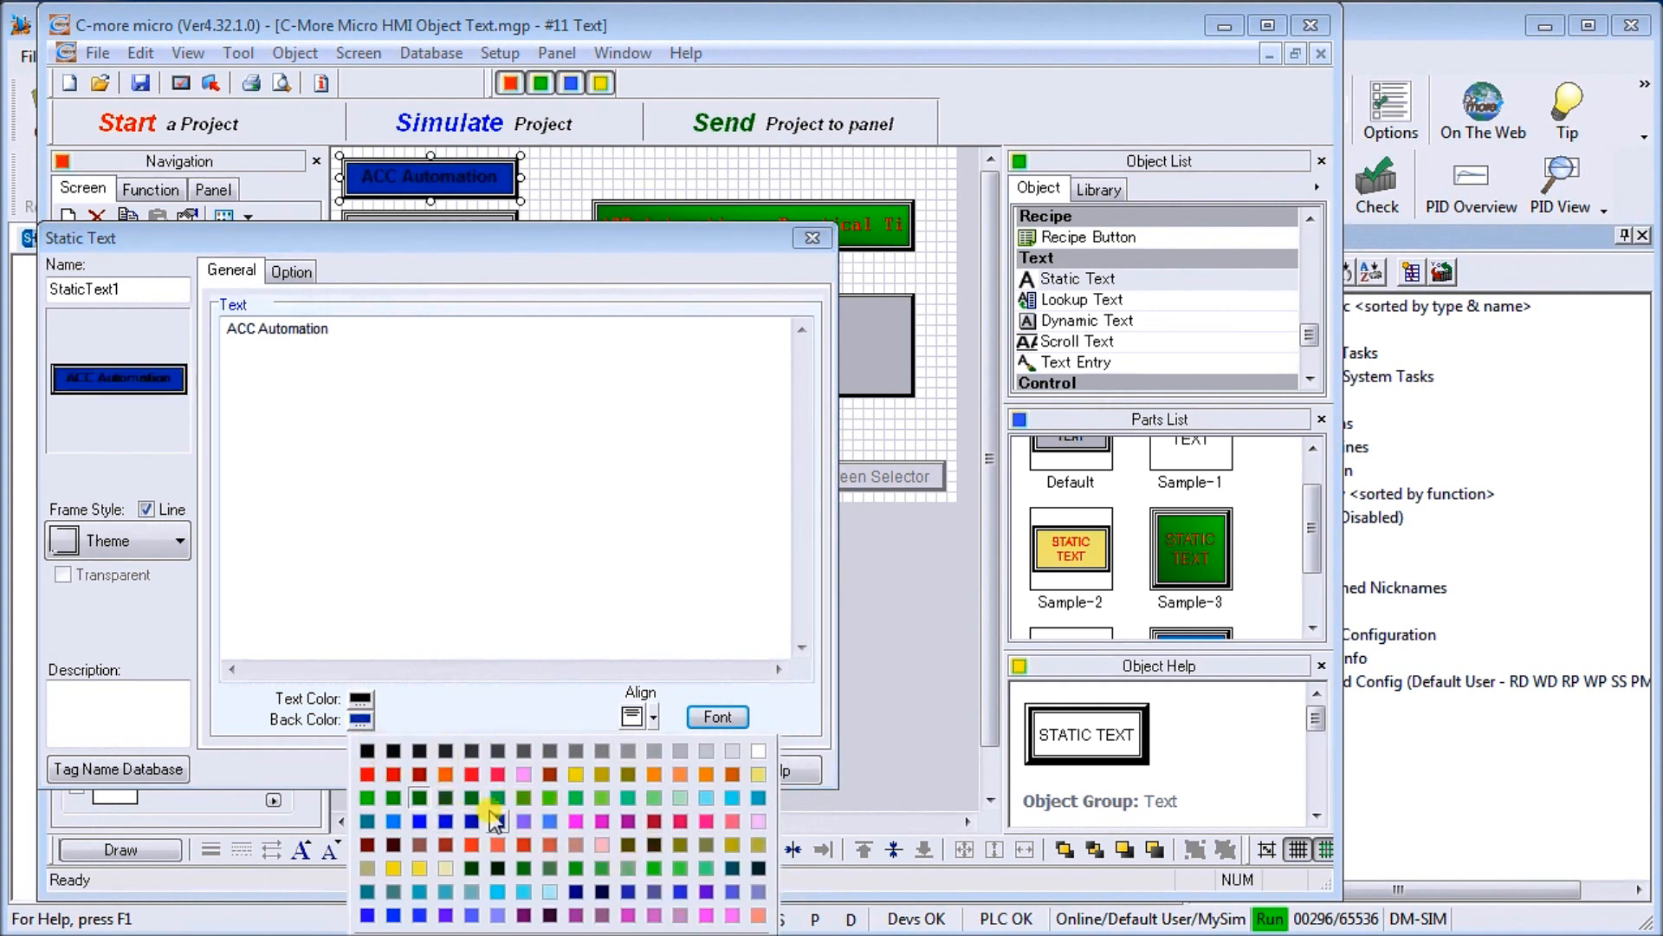
{"action": "left_click", "coordinate": [419, 800]}
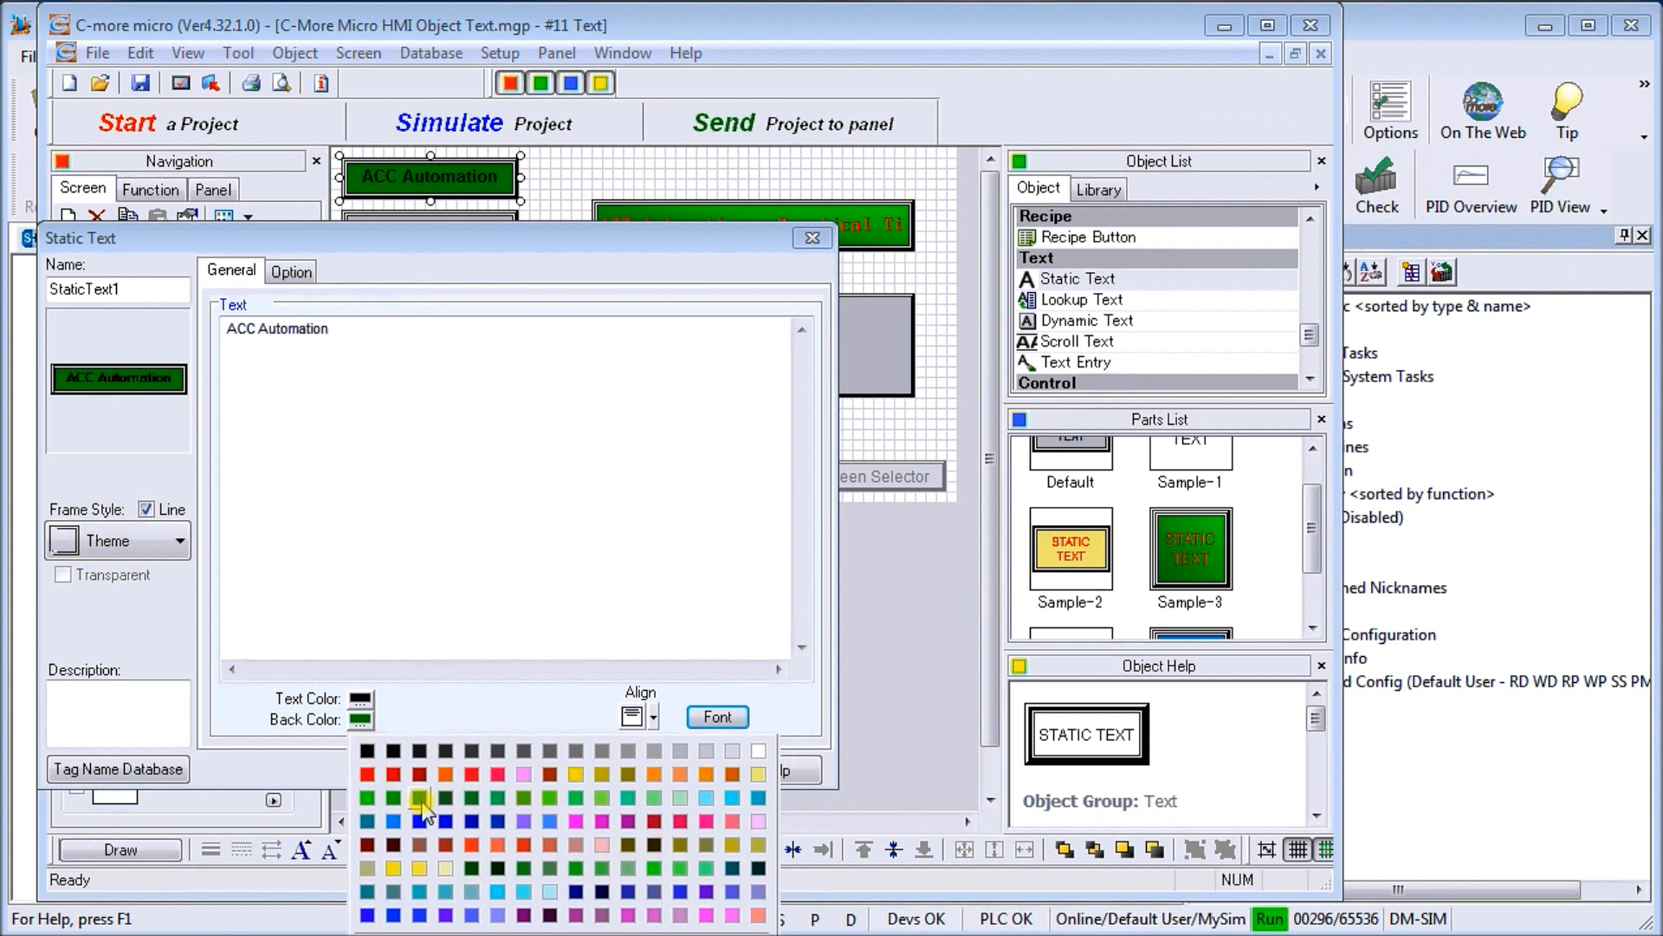
{"action": "left_click", "coordinate": [420, 802]}
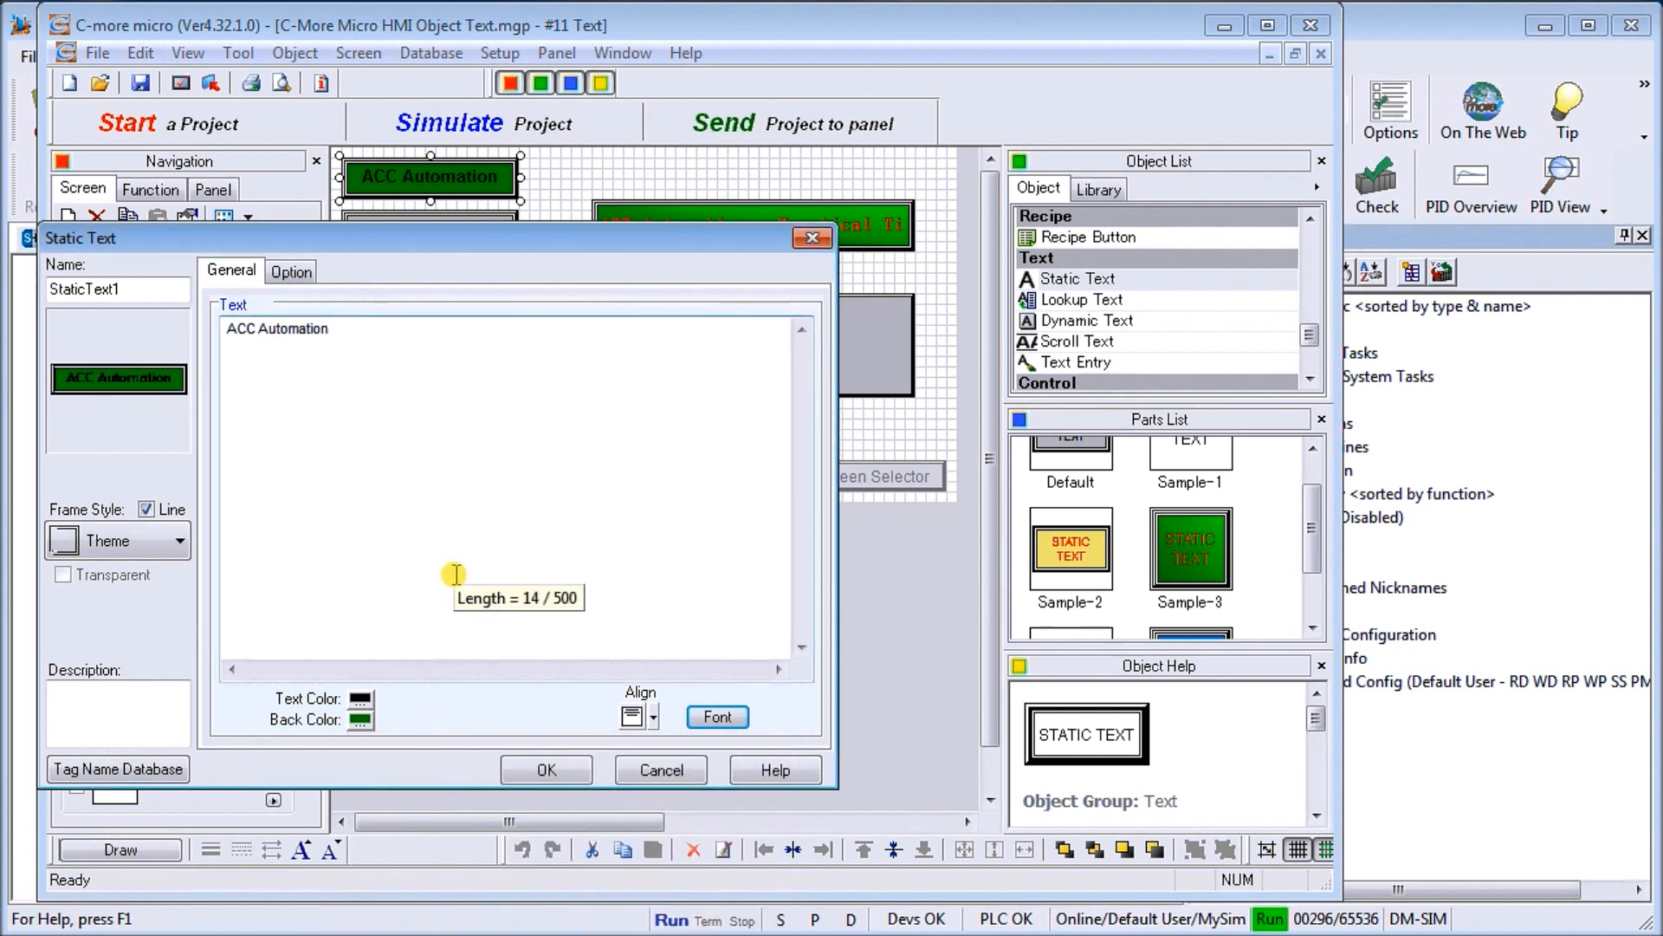
{"action": "mouse_move", "coordinate": [554, 508]}
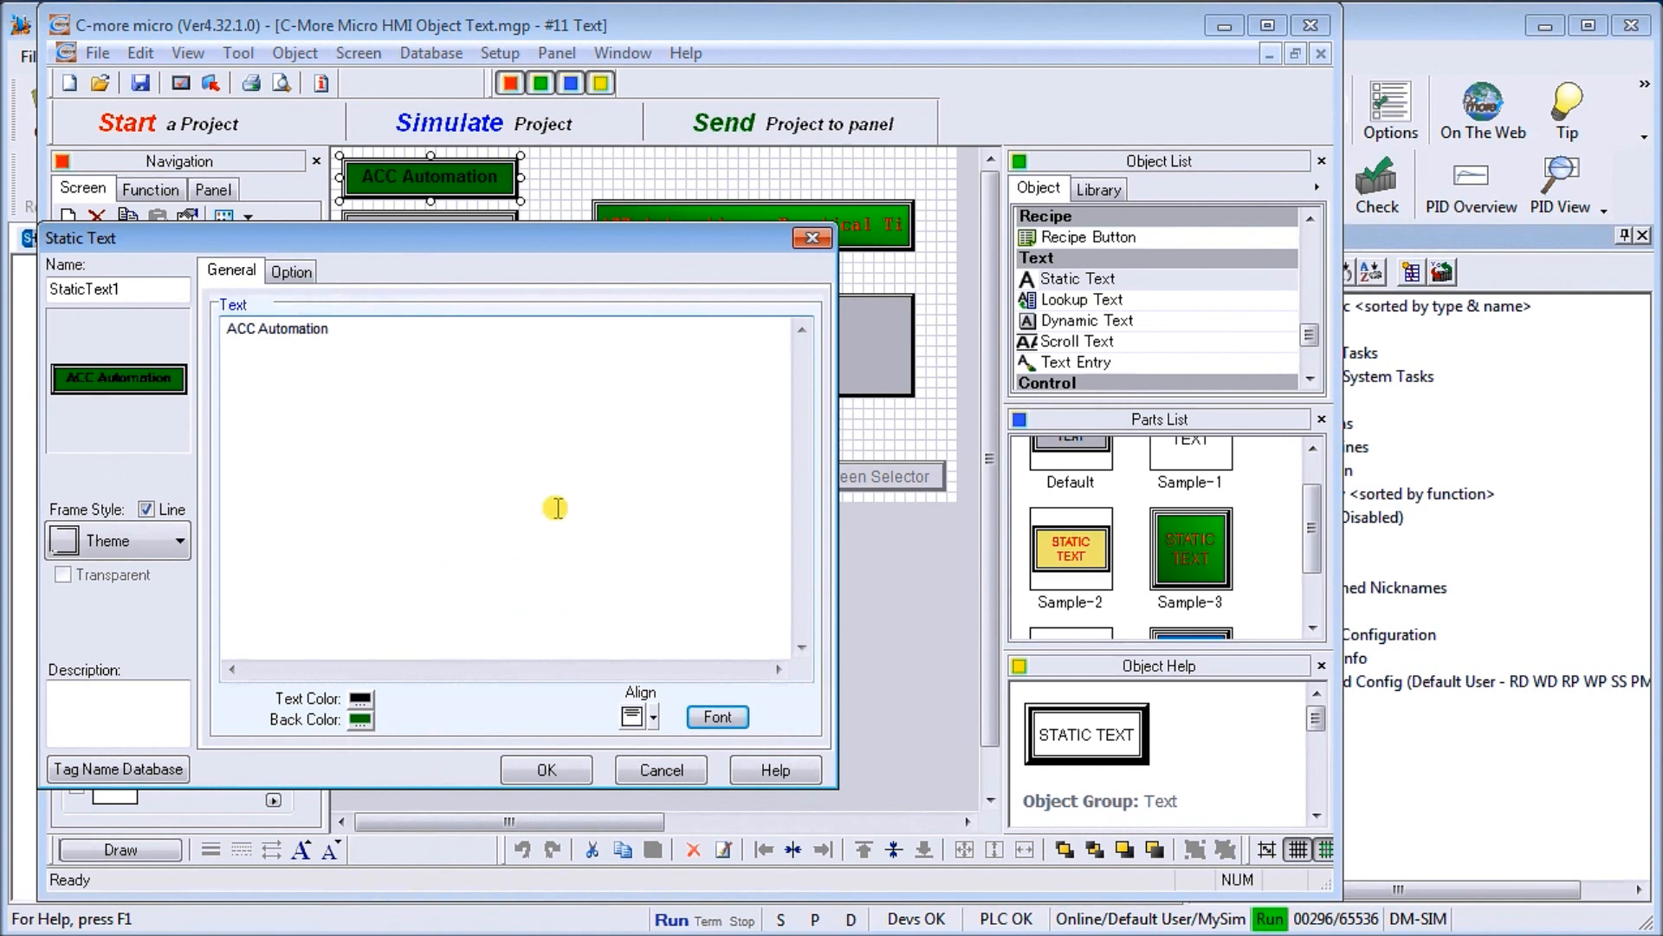
{"action": "left_click", "coordinate": [659, 769]}
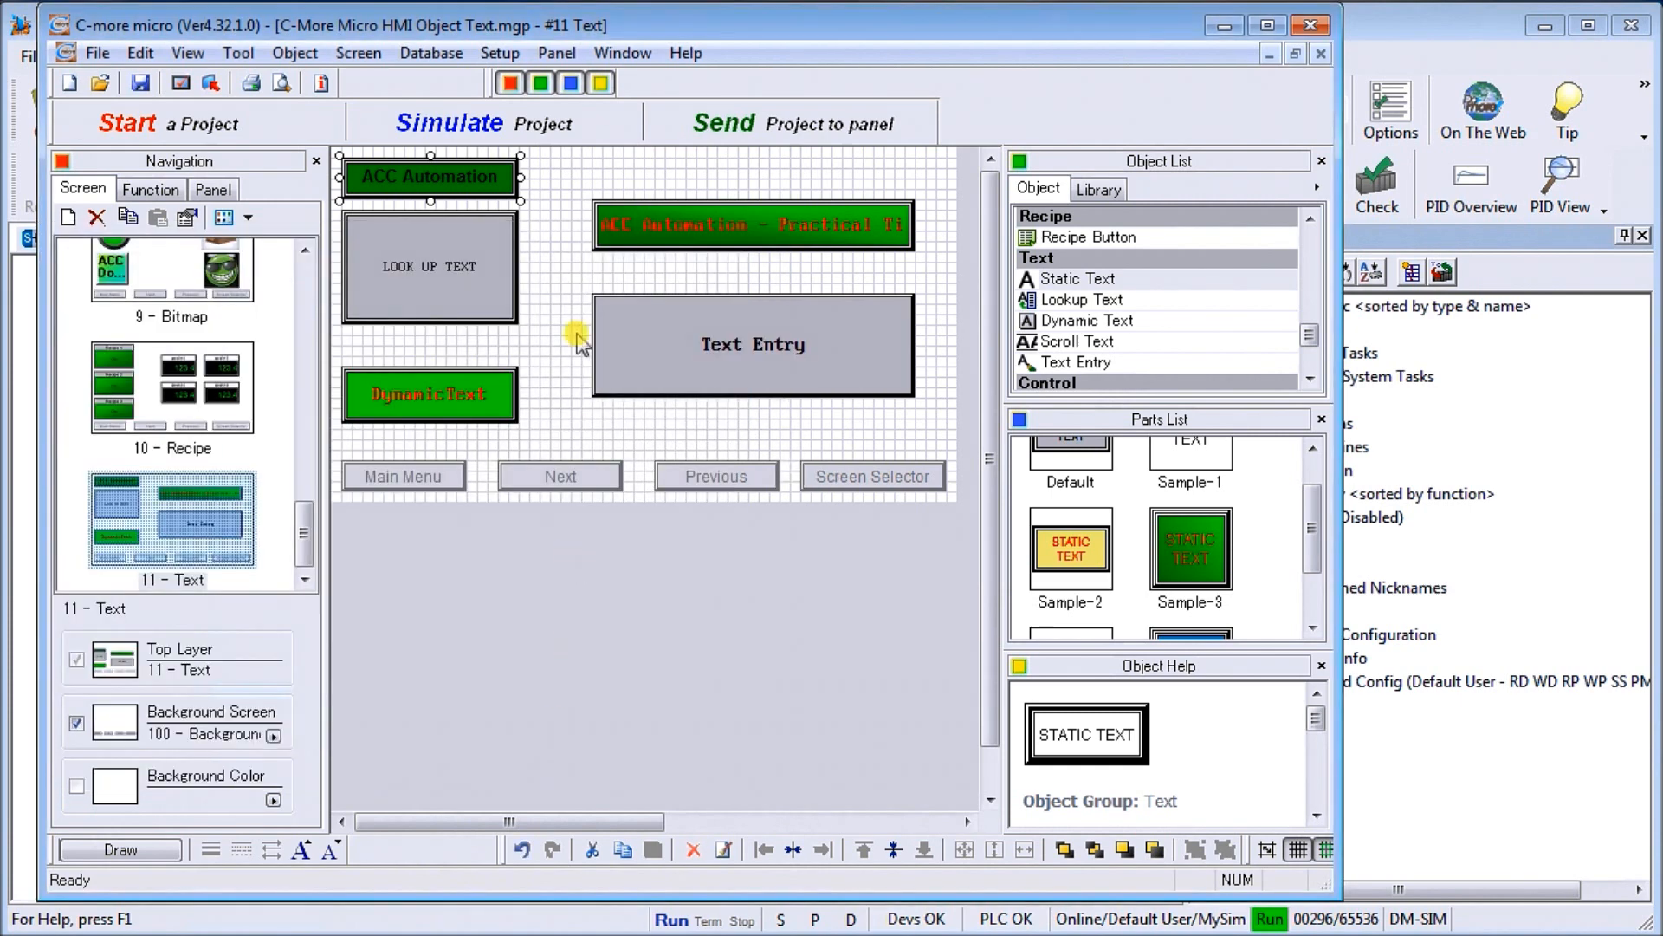
{"action": "mouse_move", "coordinate": [526, 175]}
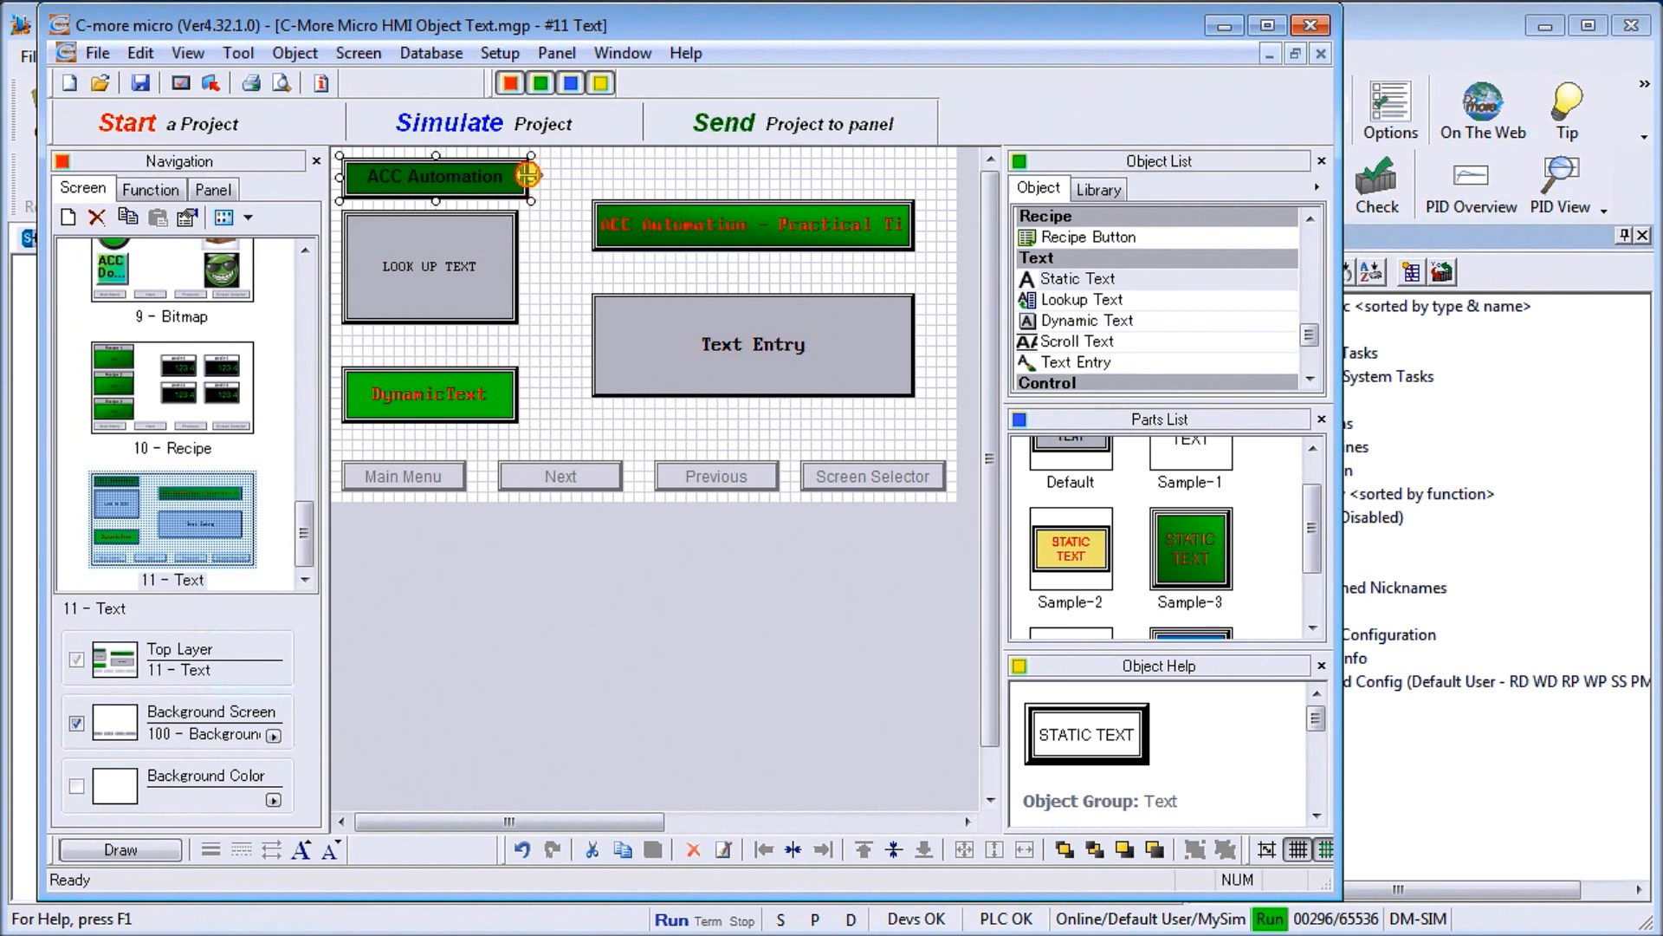
{"action": "mouse_move", "coordinate": [550, 197]}
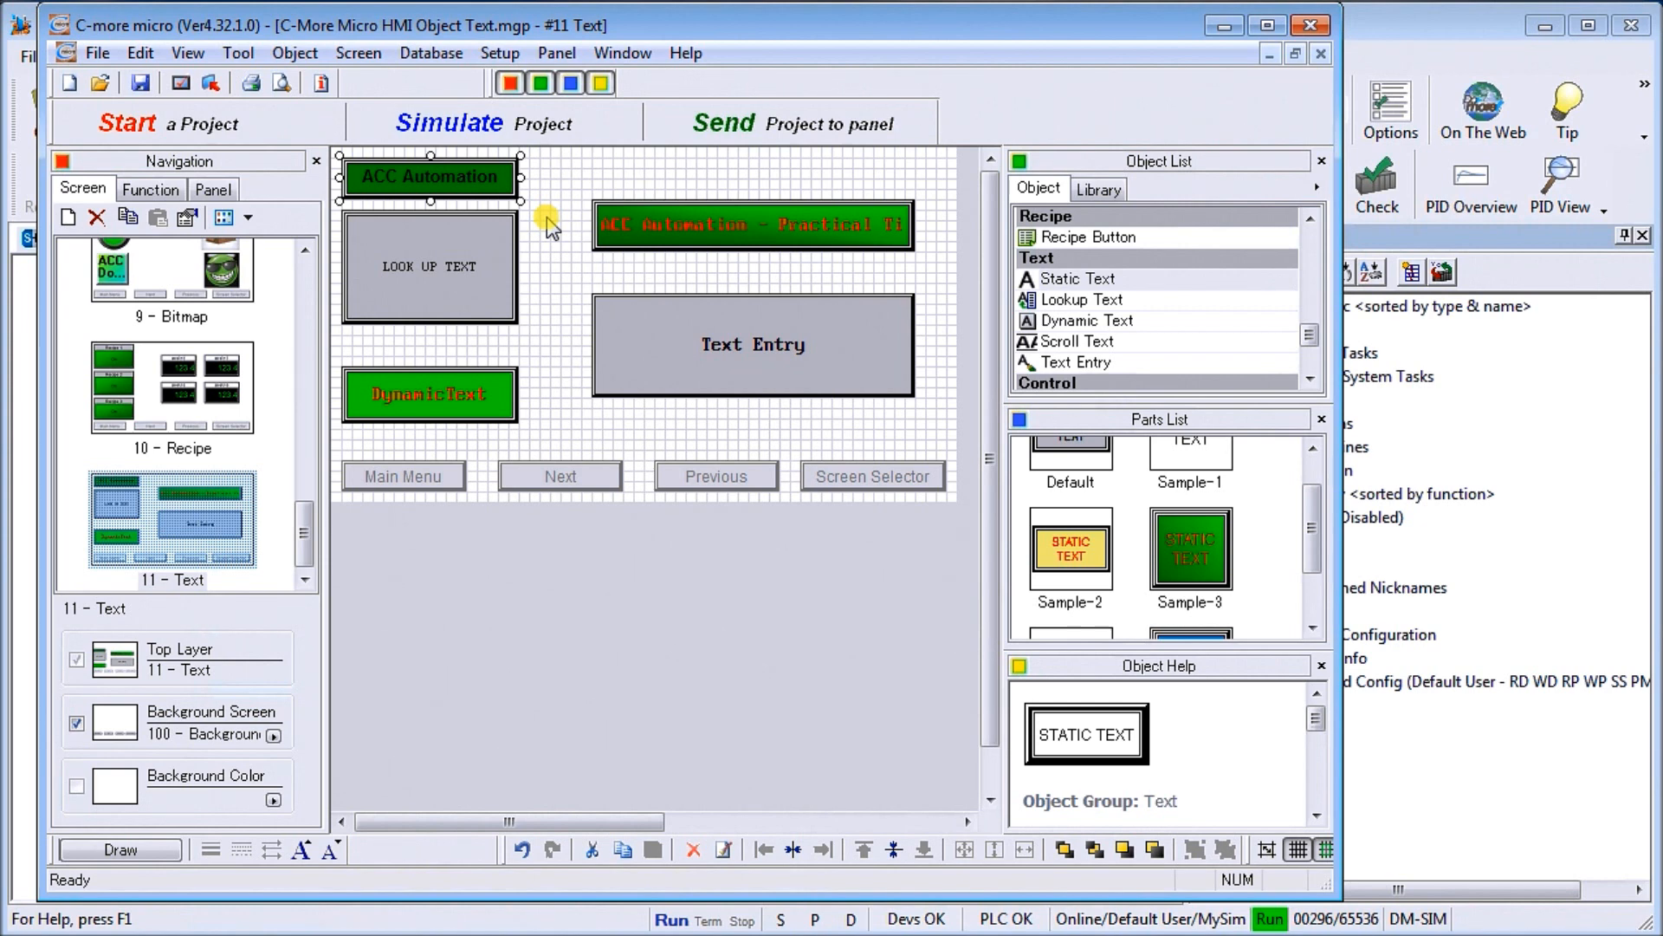
{"action": "mouse_move", "coordinate": [572, 246]}
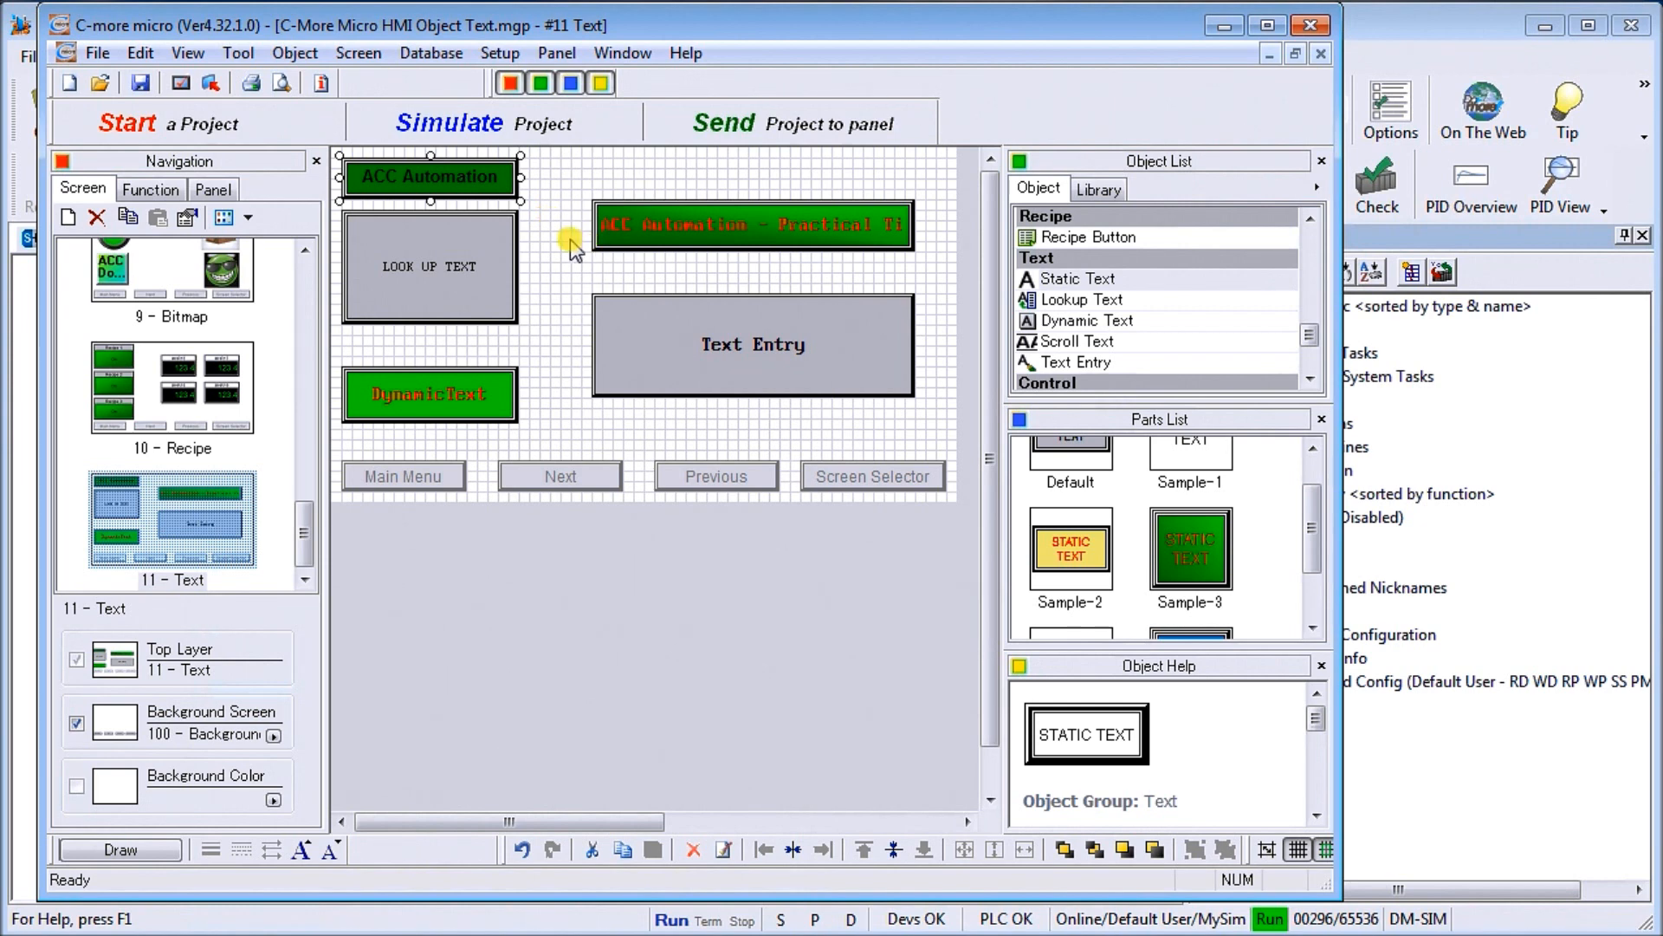
Show the Lookup Text object type and select the LOOK UP TEXT object.
{"action": "left_click", "coordinate": [1082, 299]}
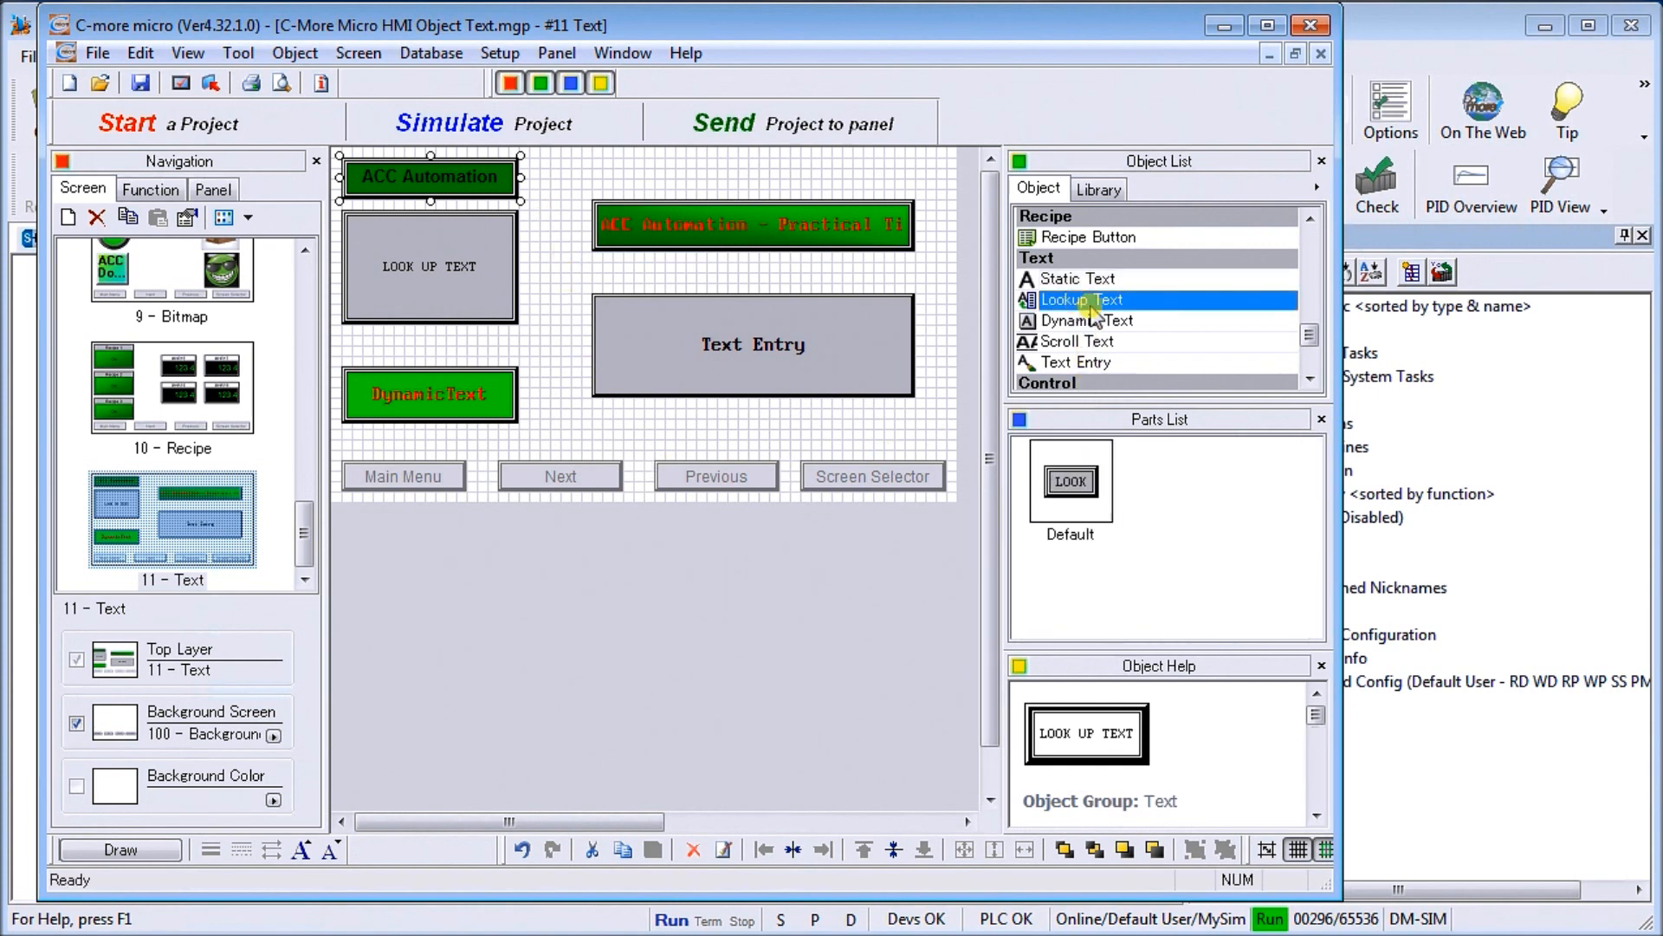
{"action": "mouse_move", "coordinate": [759, 281]}
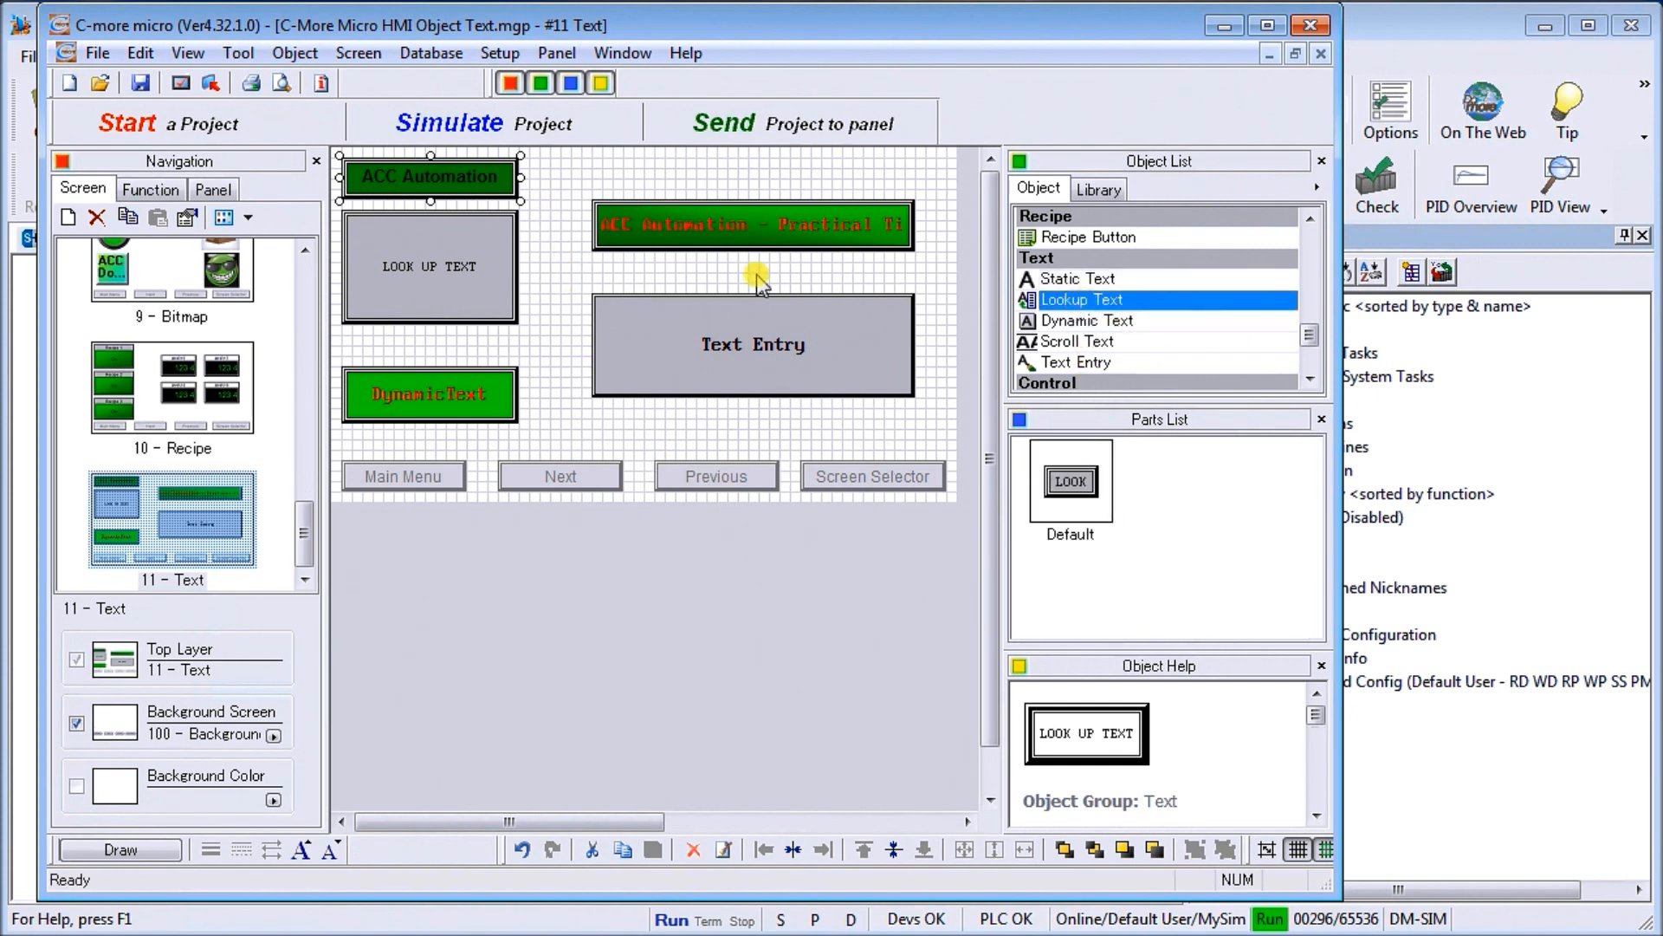
{"action": "left_click", "coordinate": [429, 266]}
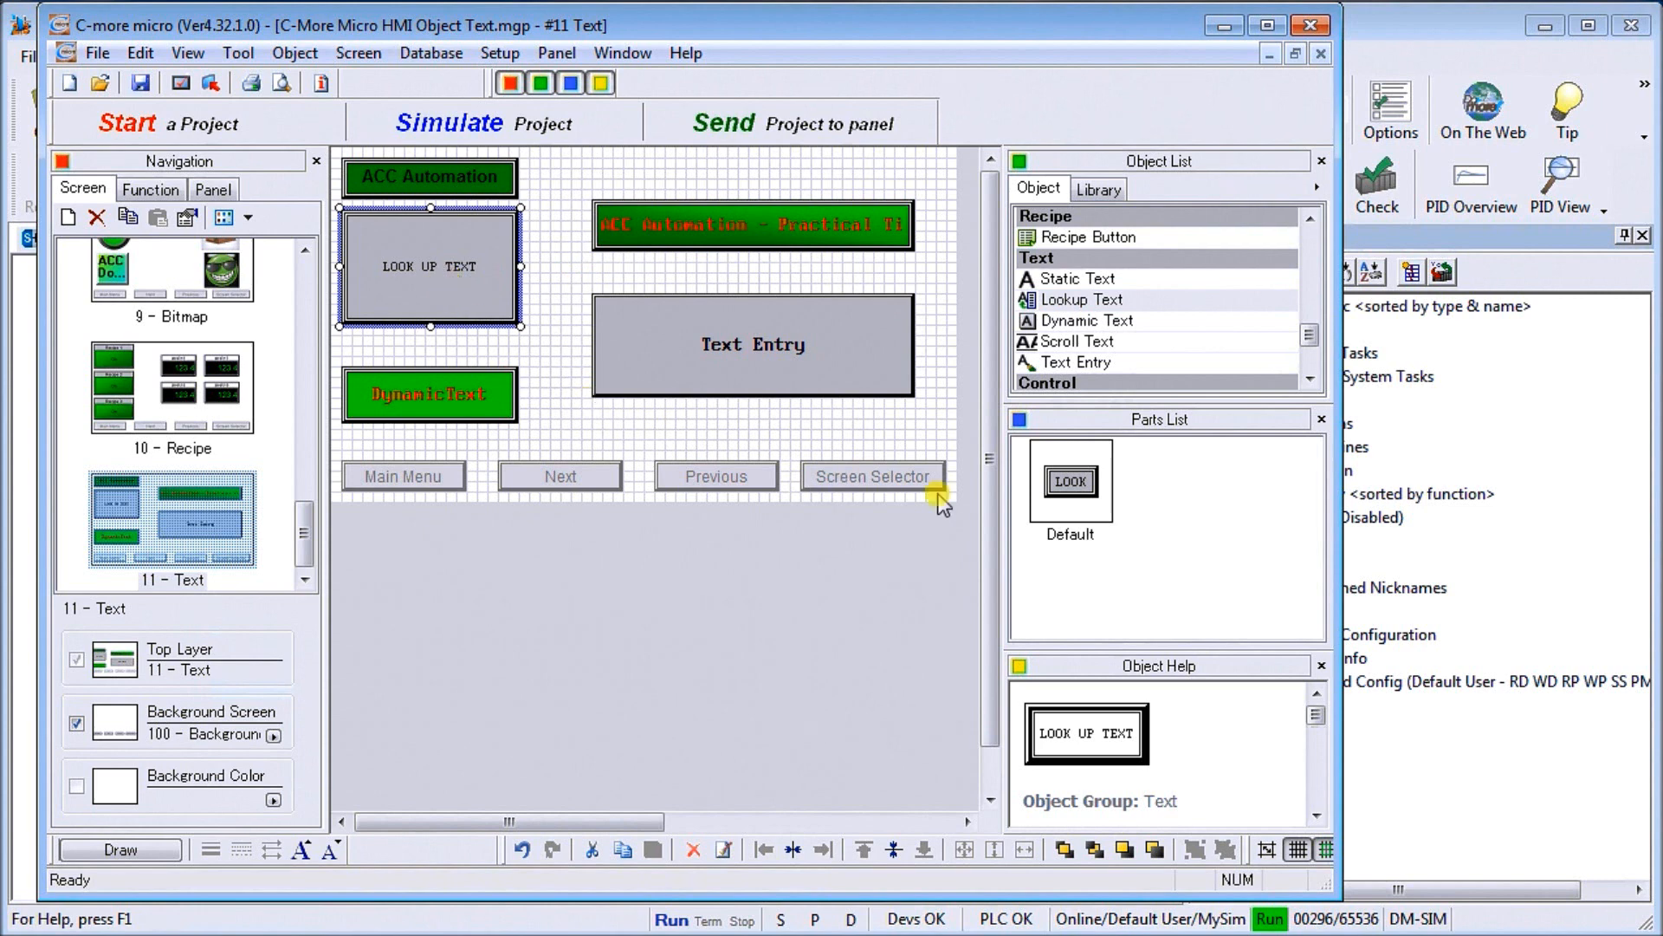
{"action": "mouse_move", "coordinate": [1133, 474]}
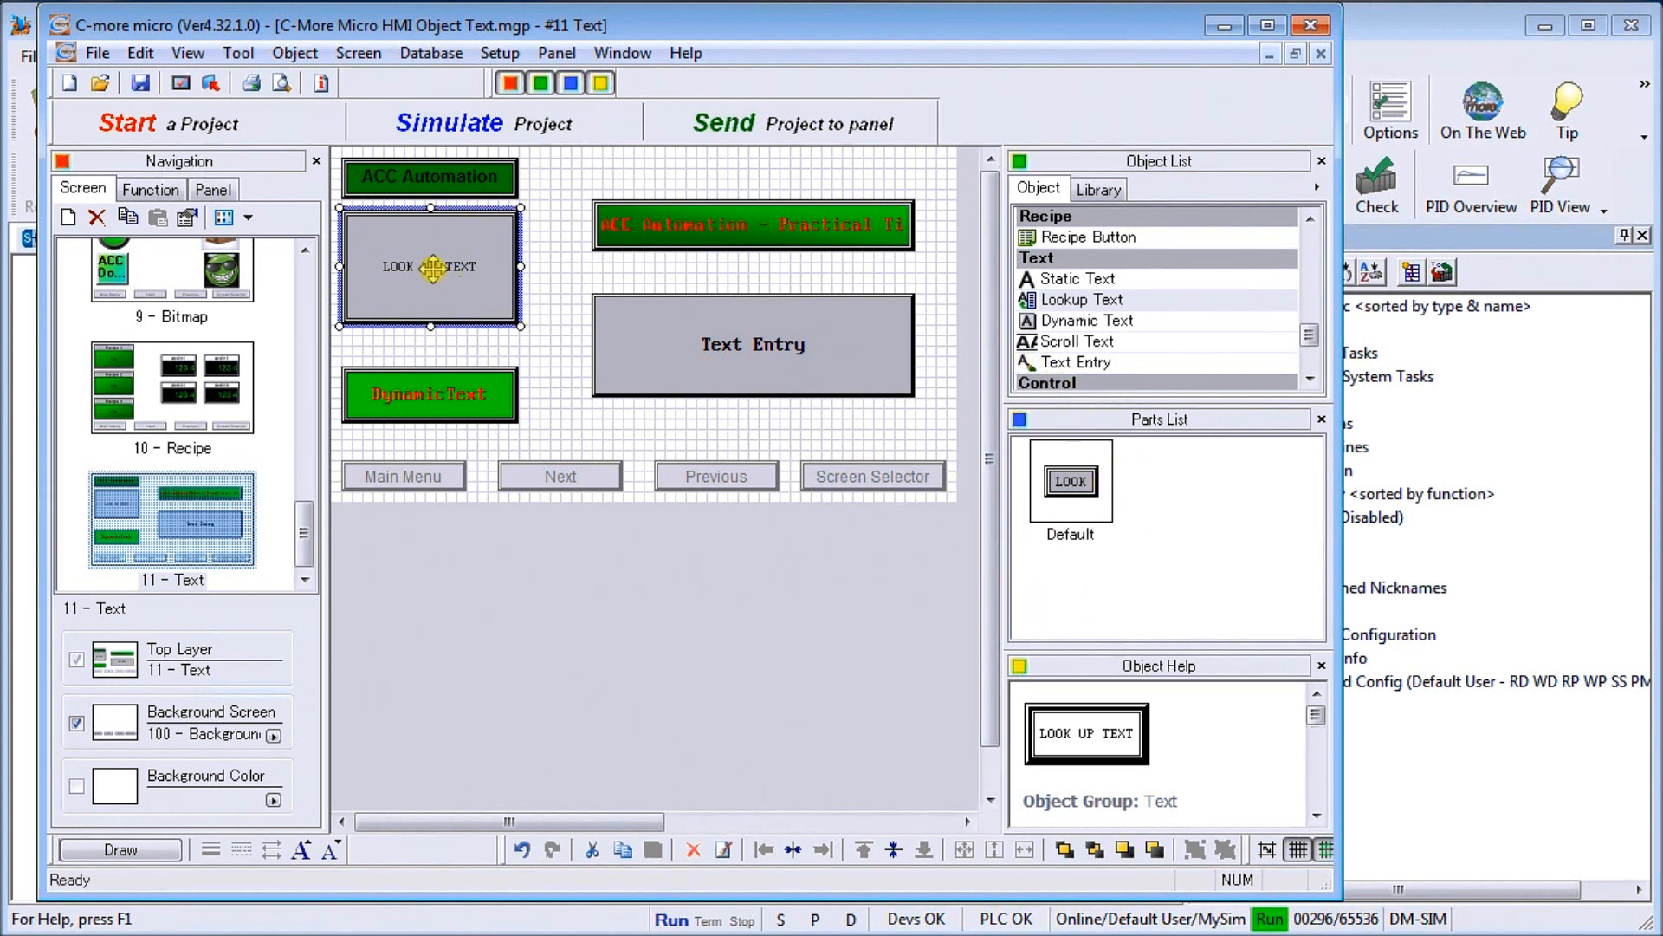
Open LookupText1's settings to view its tag name MHR50.
{"action": "double_click", "coordinate": [429, 266]}
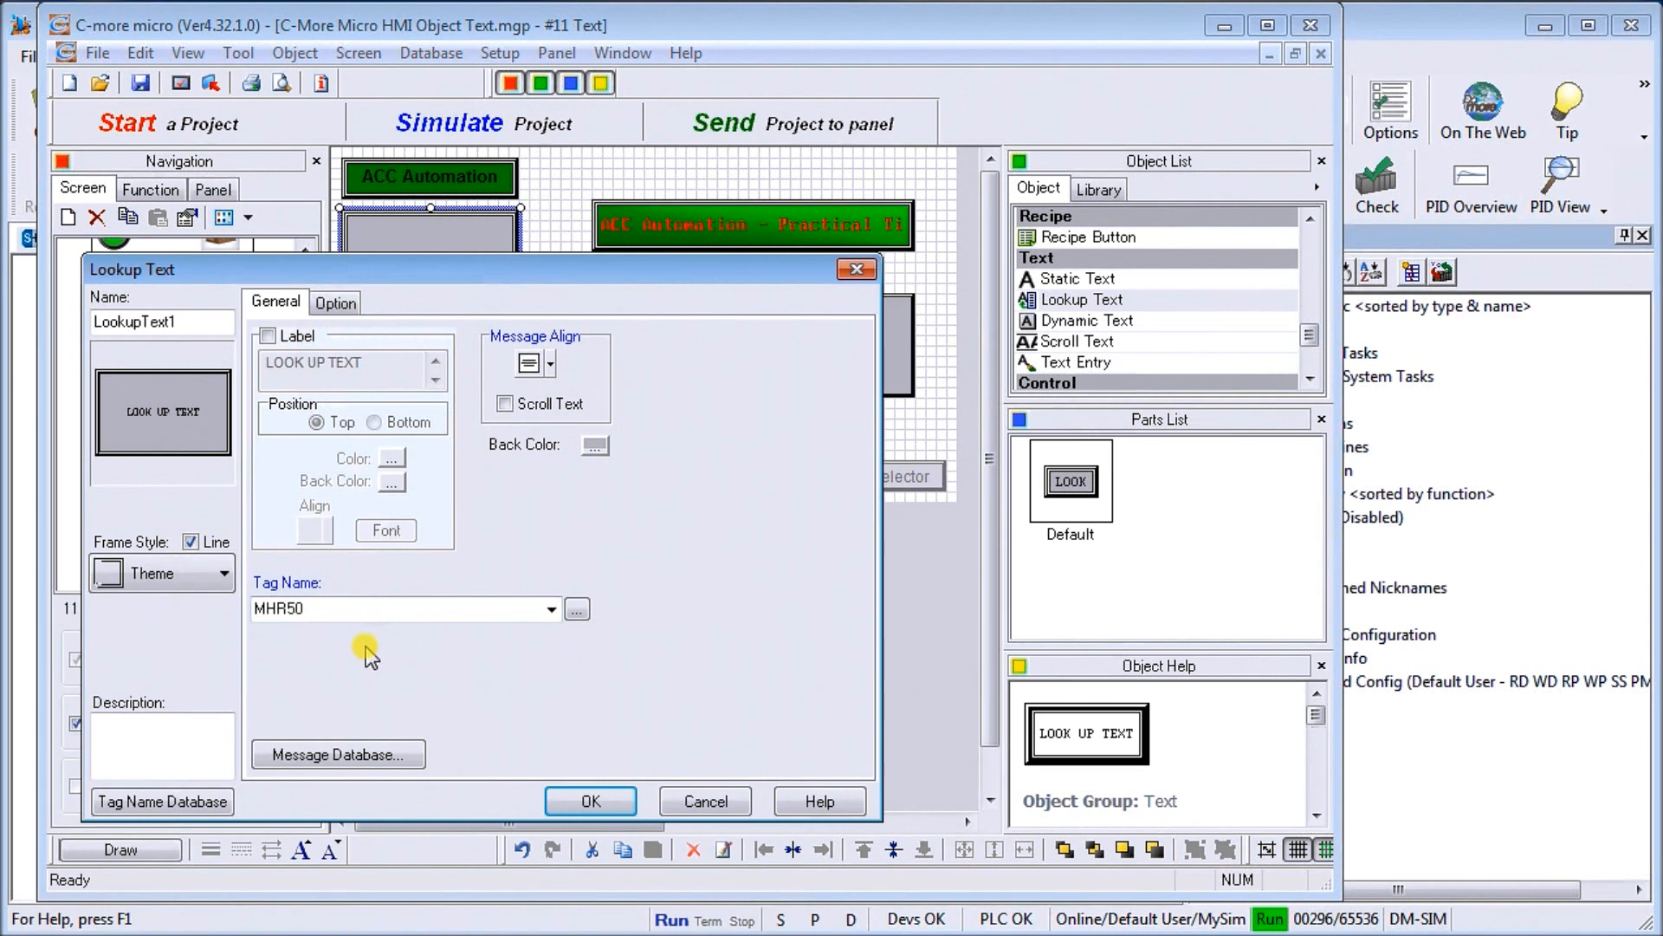
{"action": "mouse_move", "coordinate": [392, 631]}
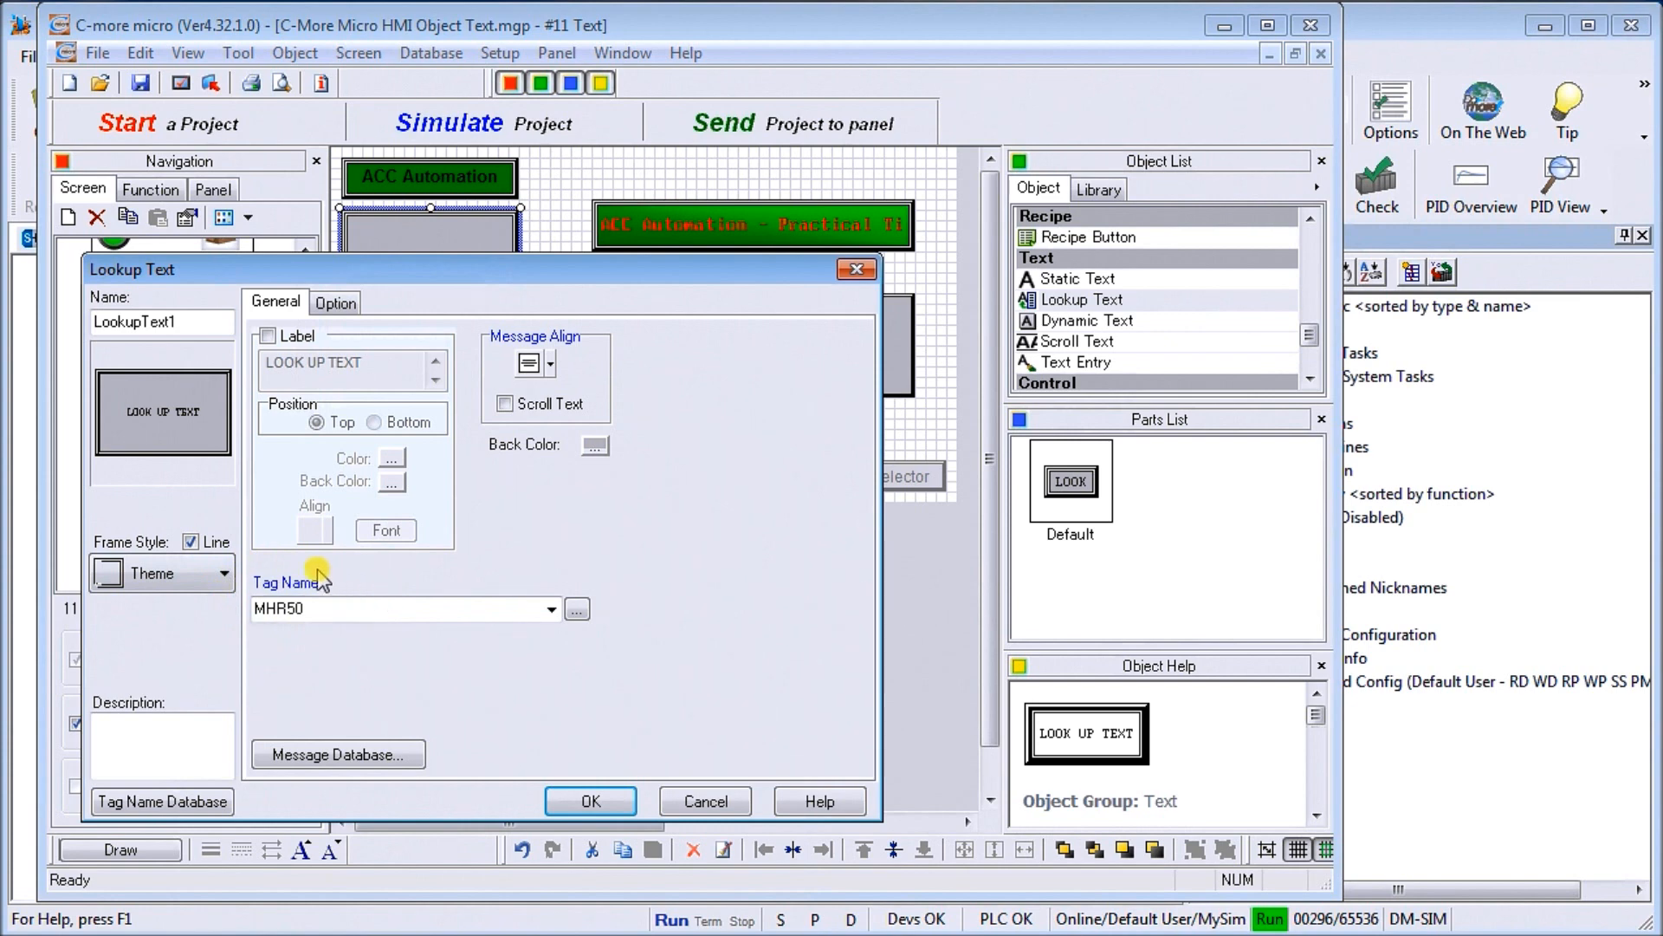
{"action": "mouse_move", "coordinate": [306, 647]}
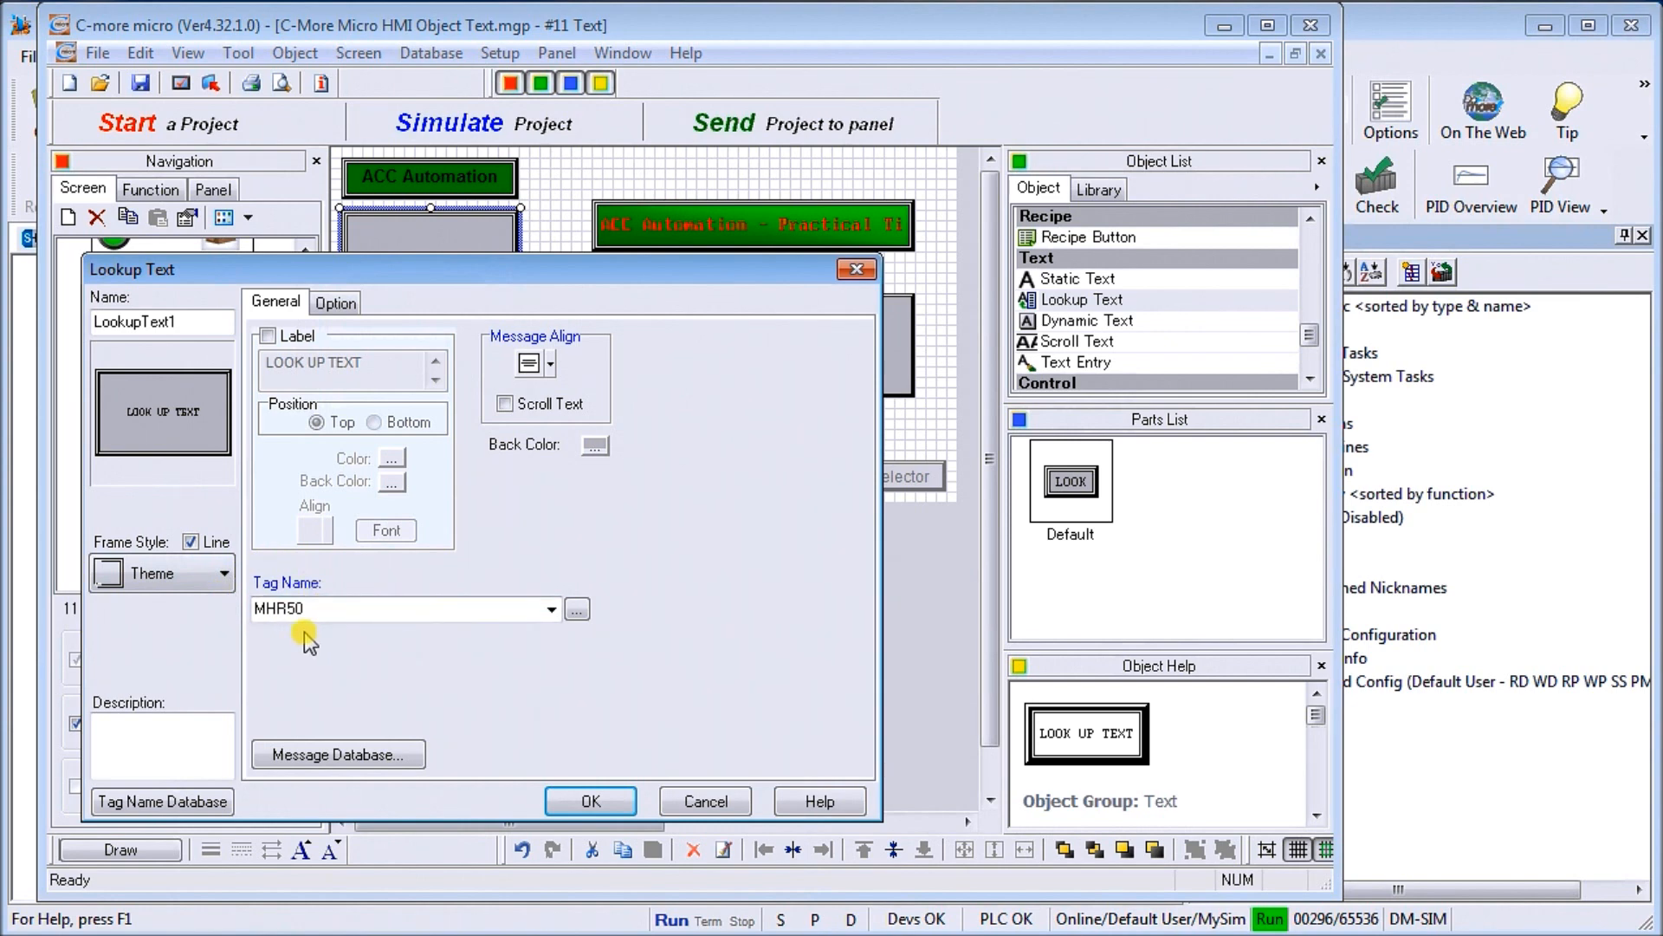
{"action": "mouse_move", "coordinate": [375, 644]}
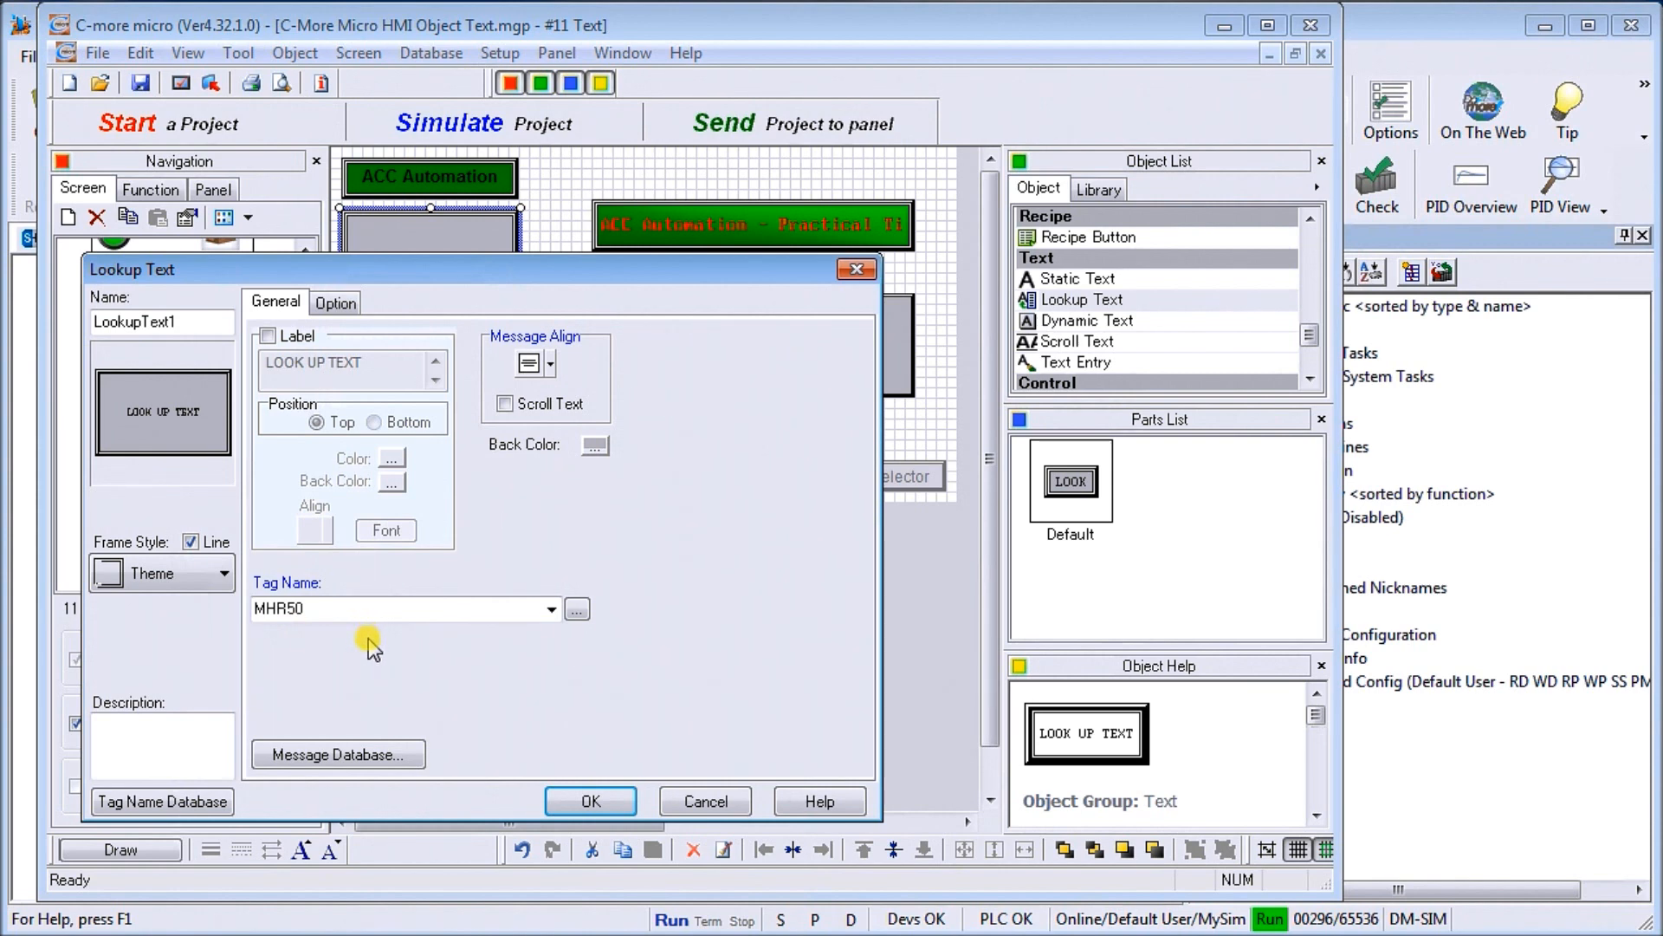
{"action": "mouse_move", "coordinate": [366, 656]}
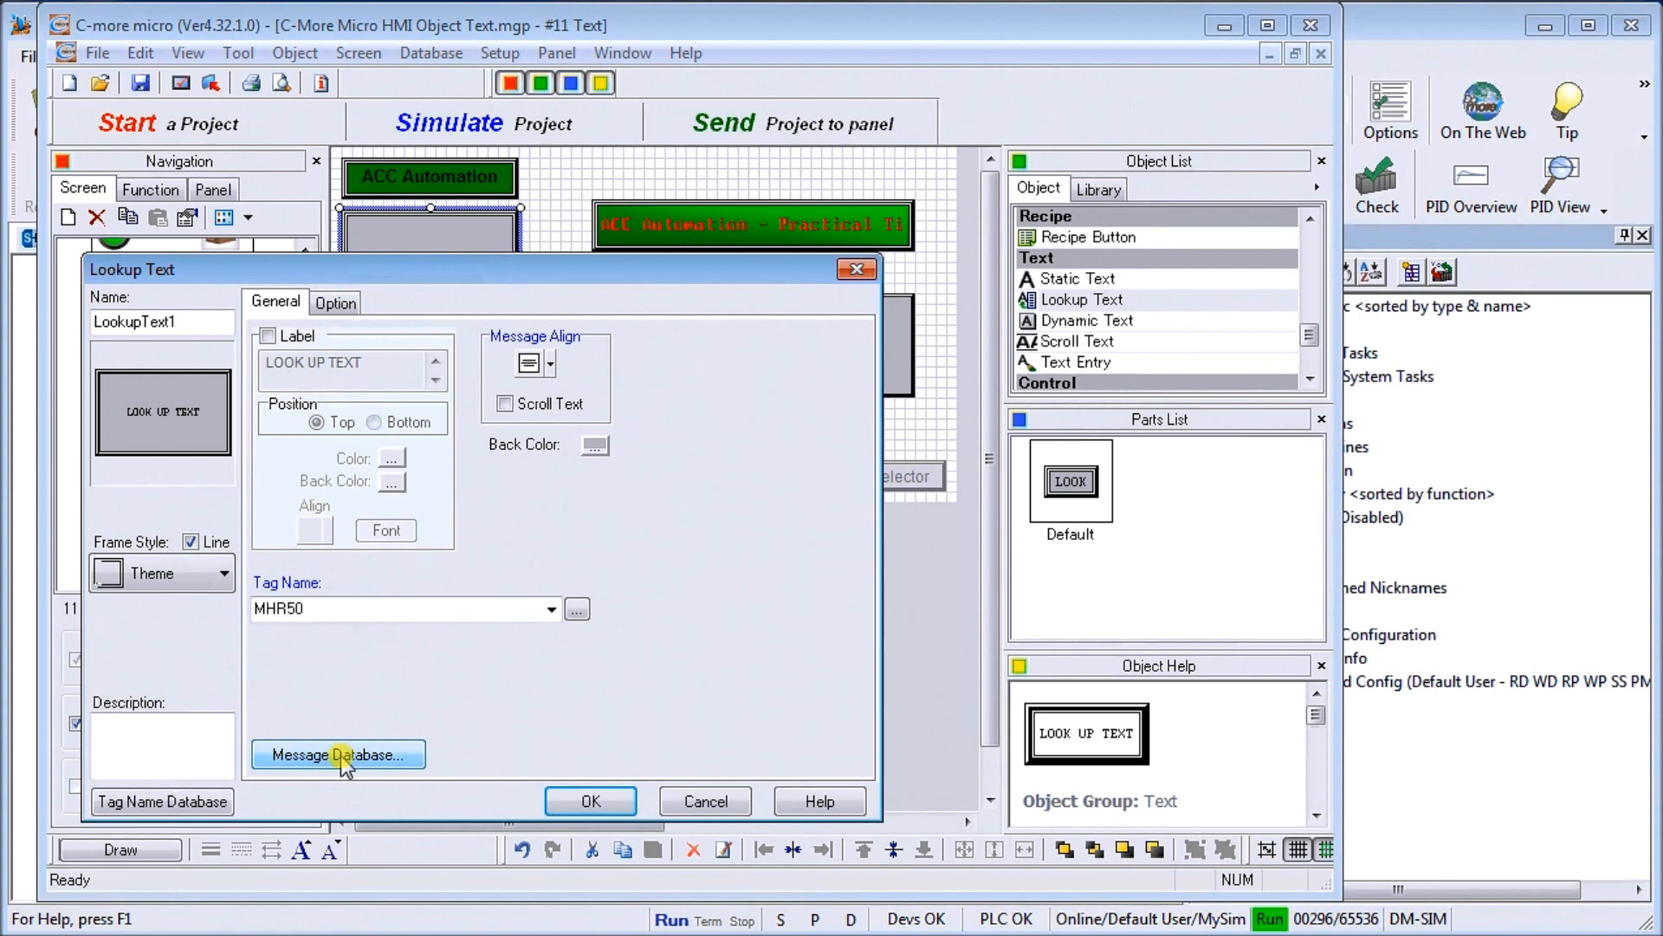
{"action": "left_click", "coordinate": [337, 755]}
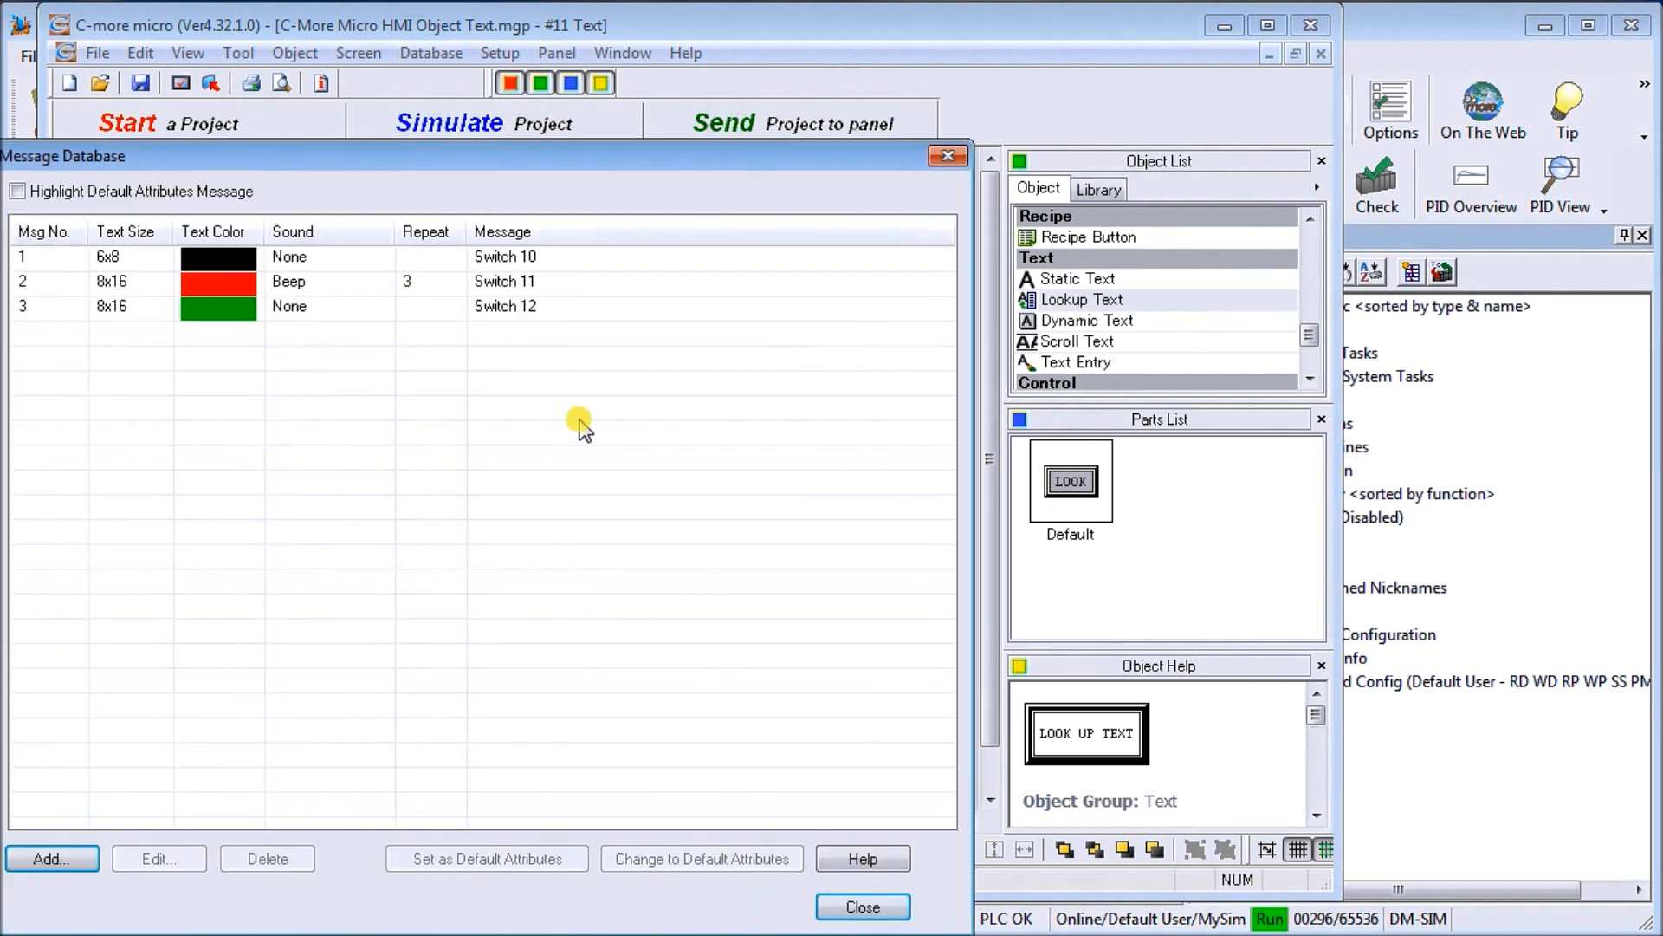
{"action": "mouse_move", "coordinate": [204, 160]}
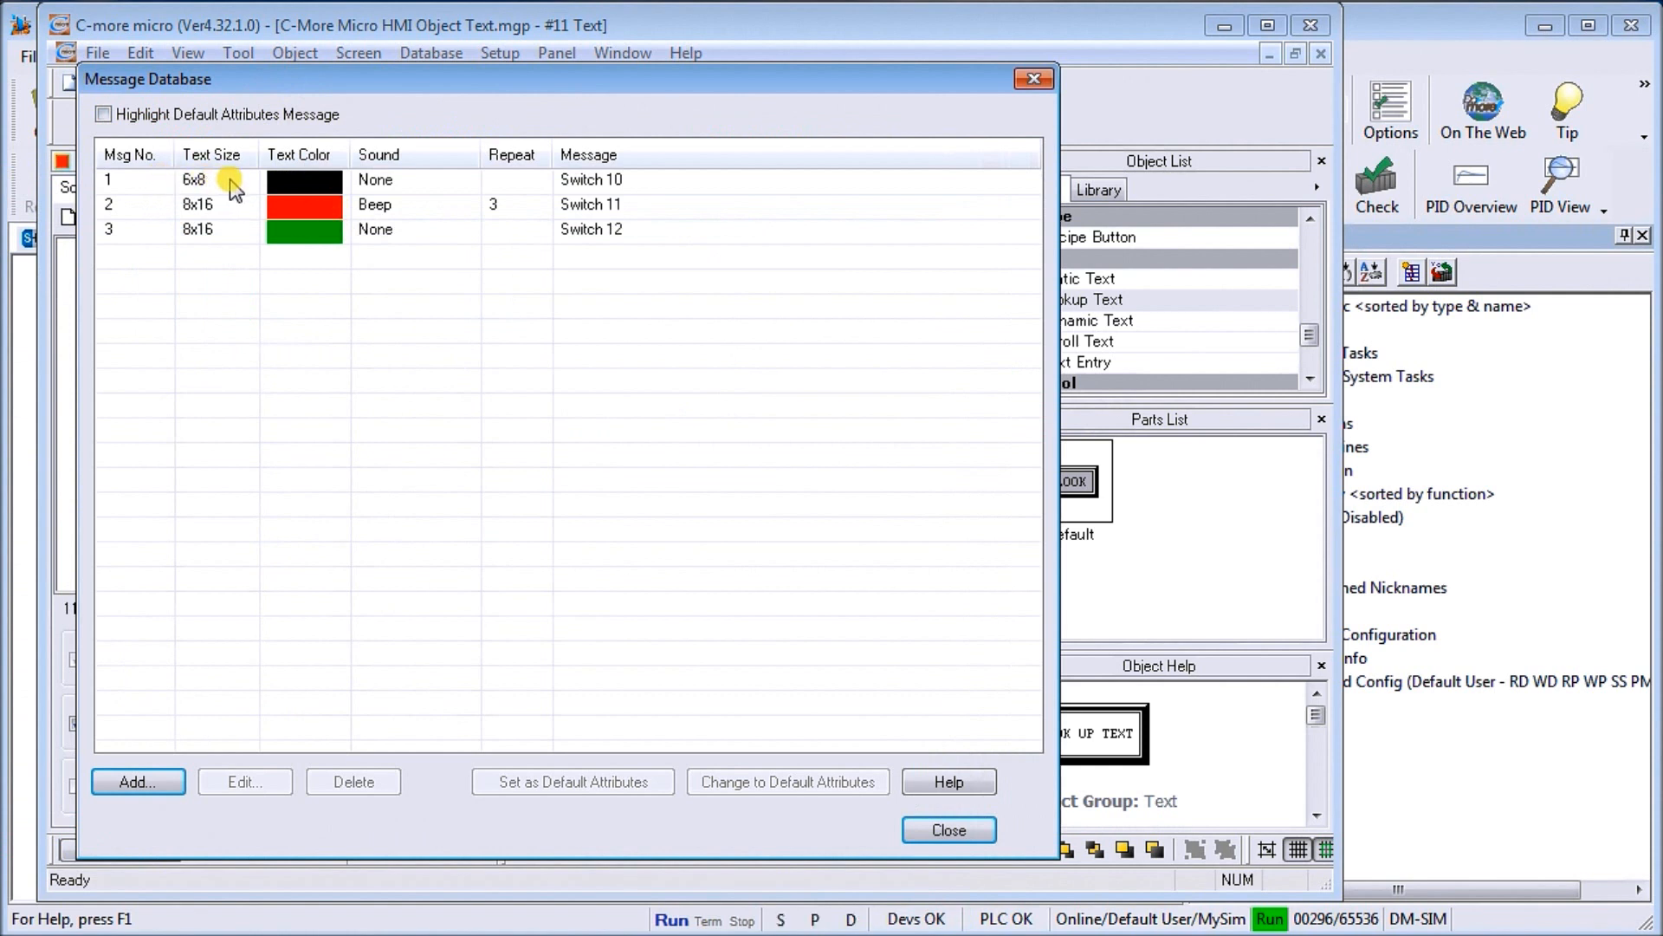
{"action": "mouse_move", "coordinate": [429, 203]}
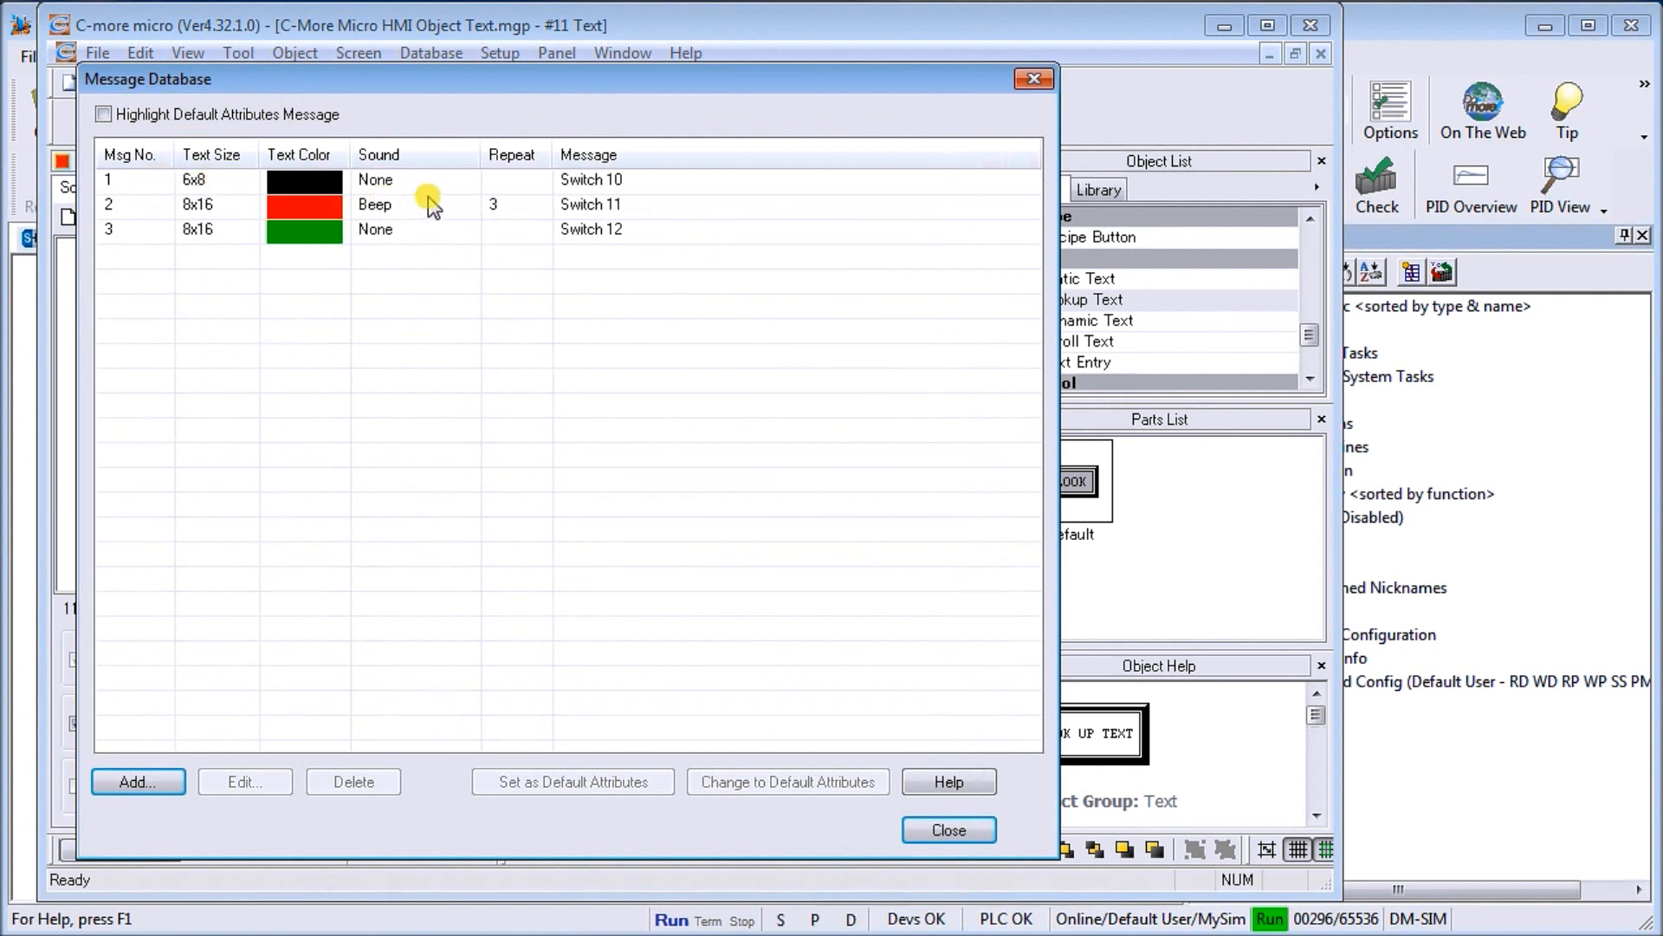
{"action": "mouse_move", "coordinate": [637, 186]}
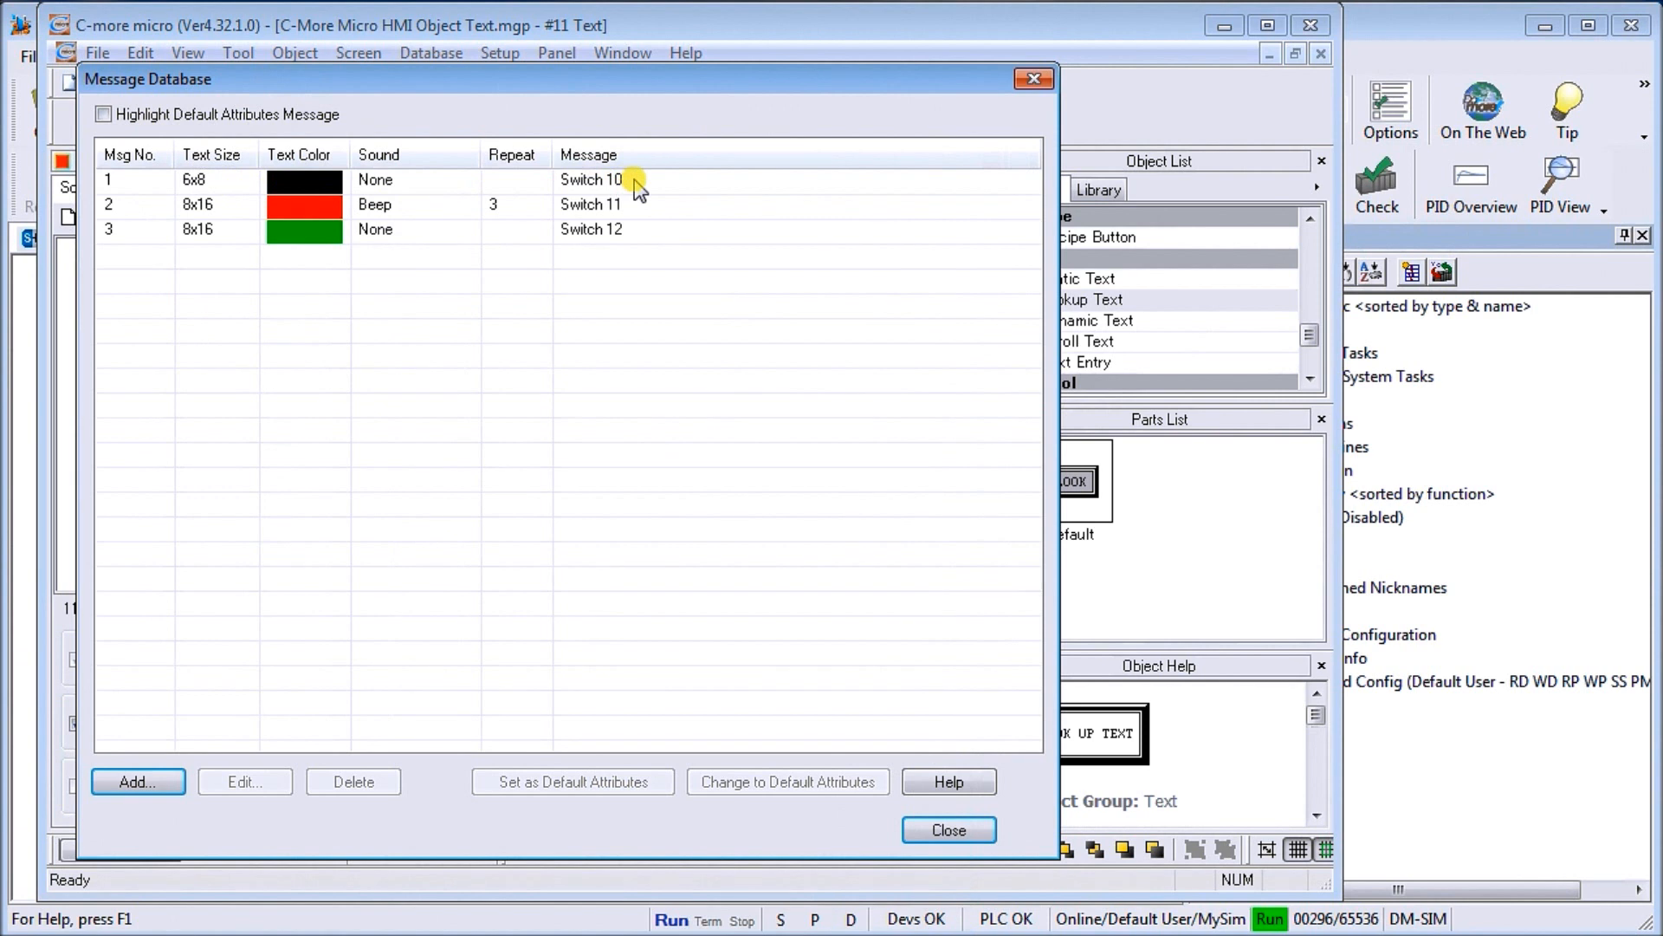
{"action": "mouse_move", "coordinate": [539, 228]}
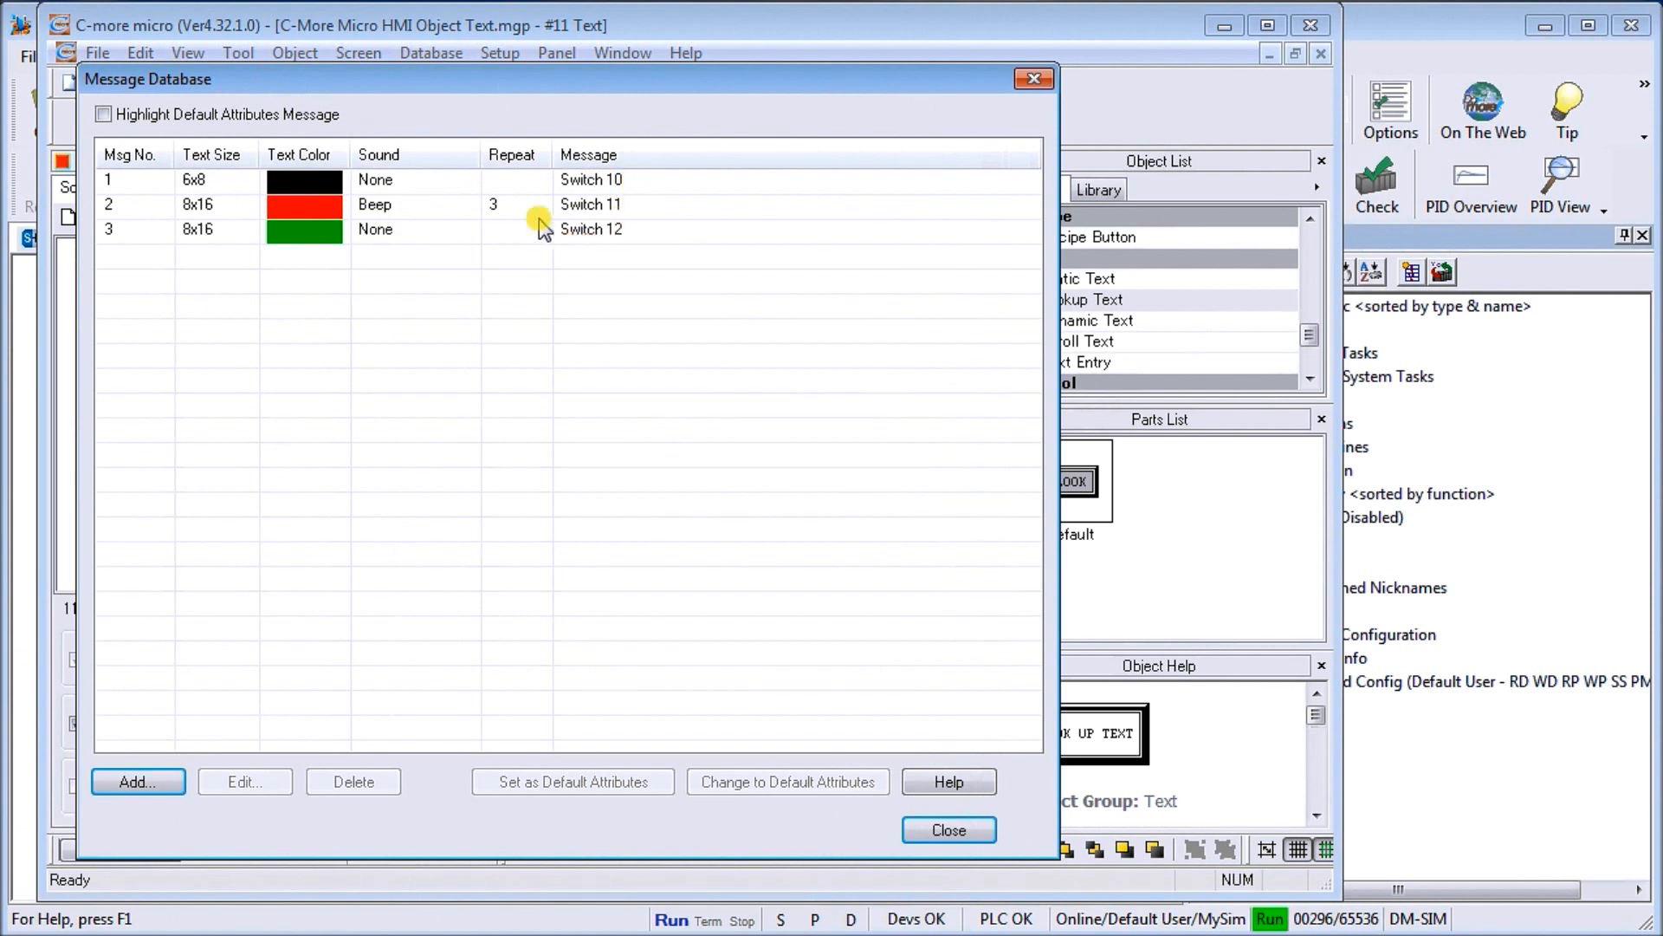
{"action": "mouse_move", "coordinate": [228, 207]}
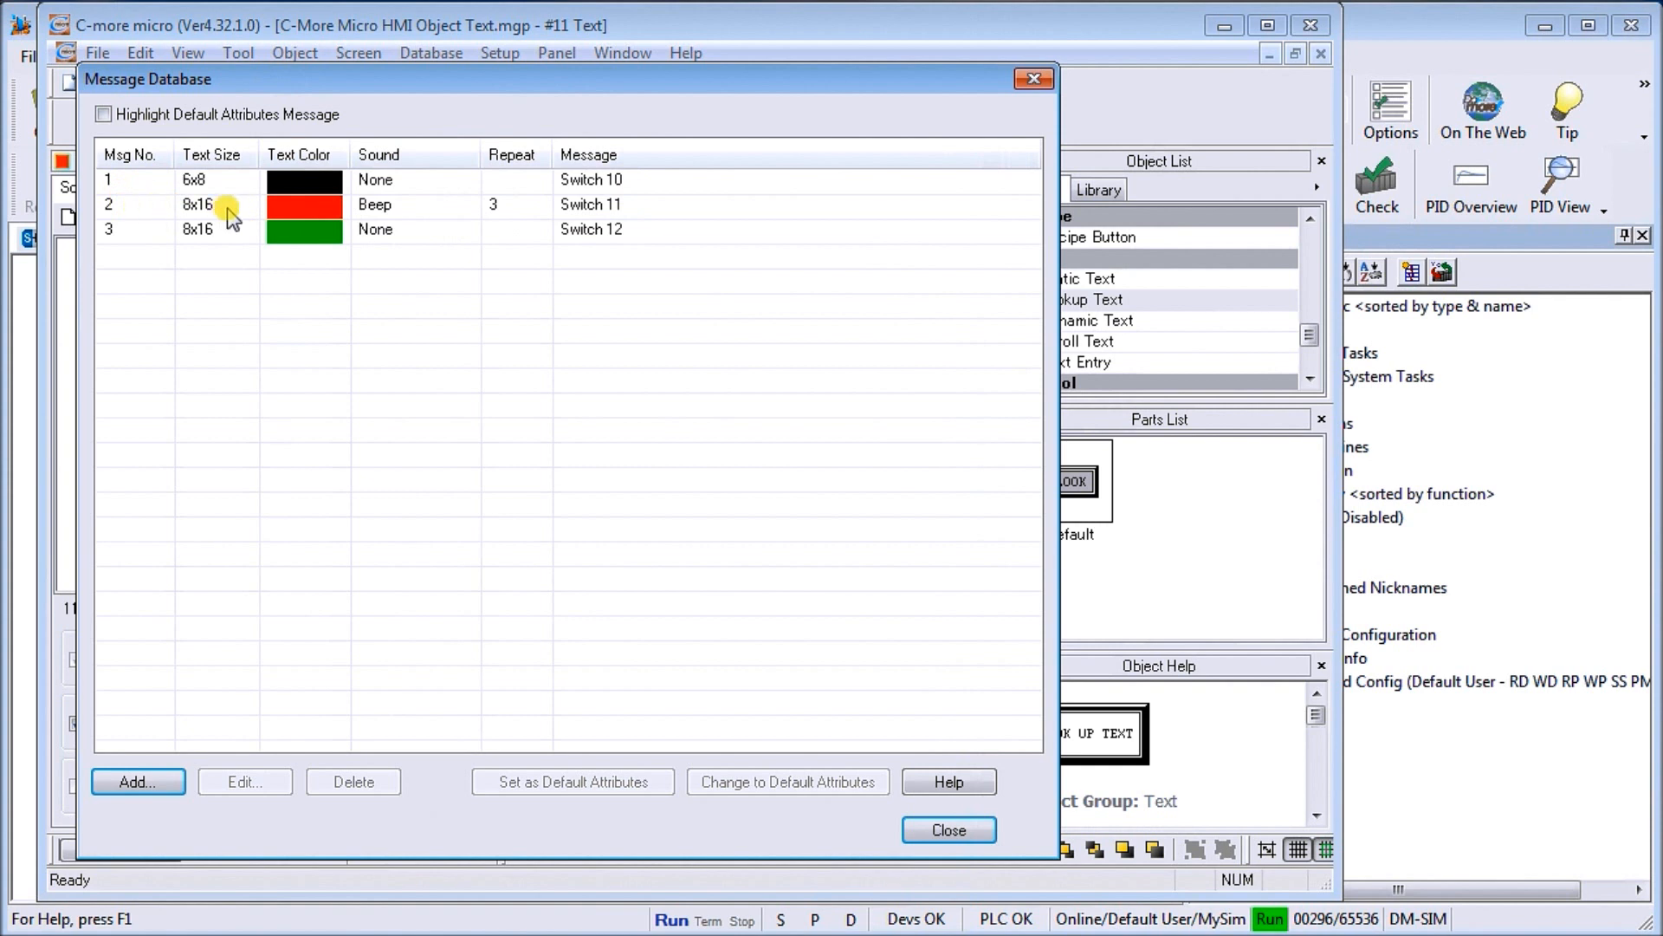
{"action": "mouse_move", "coordinate": [374, 208]}
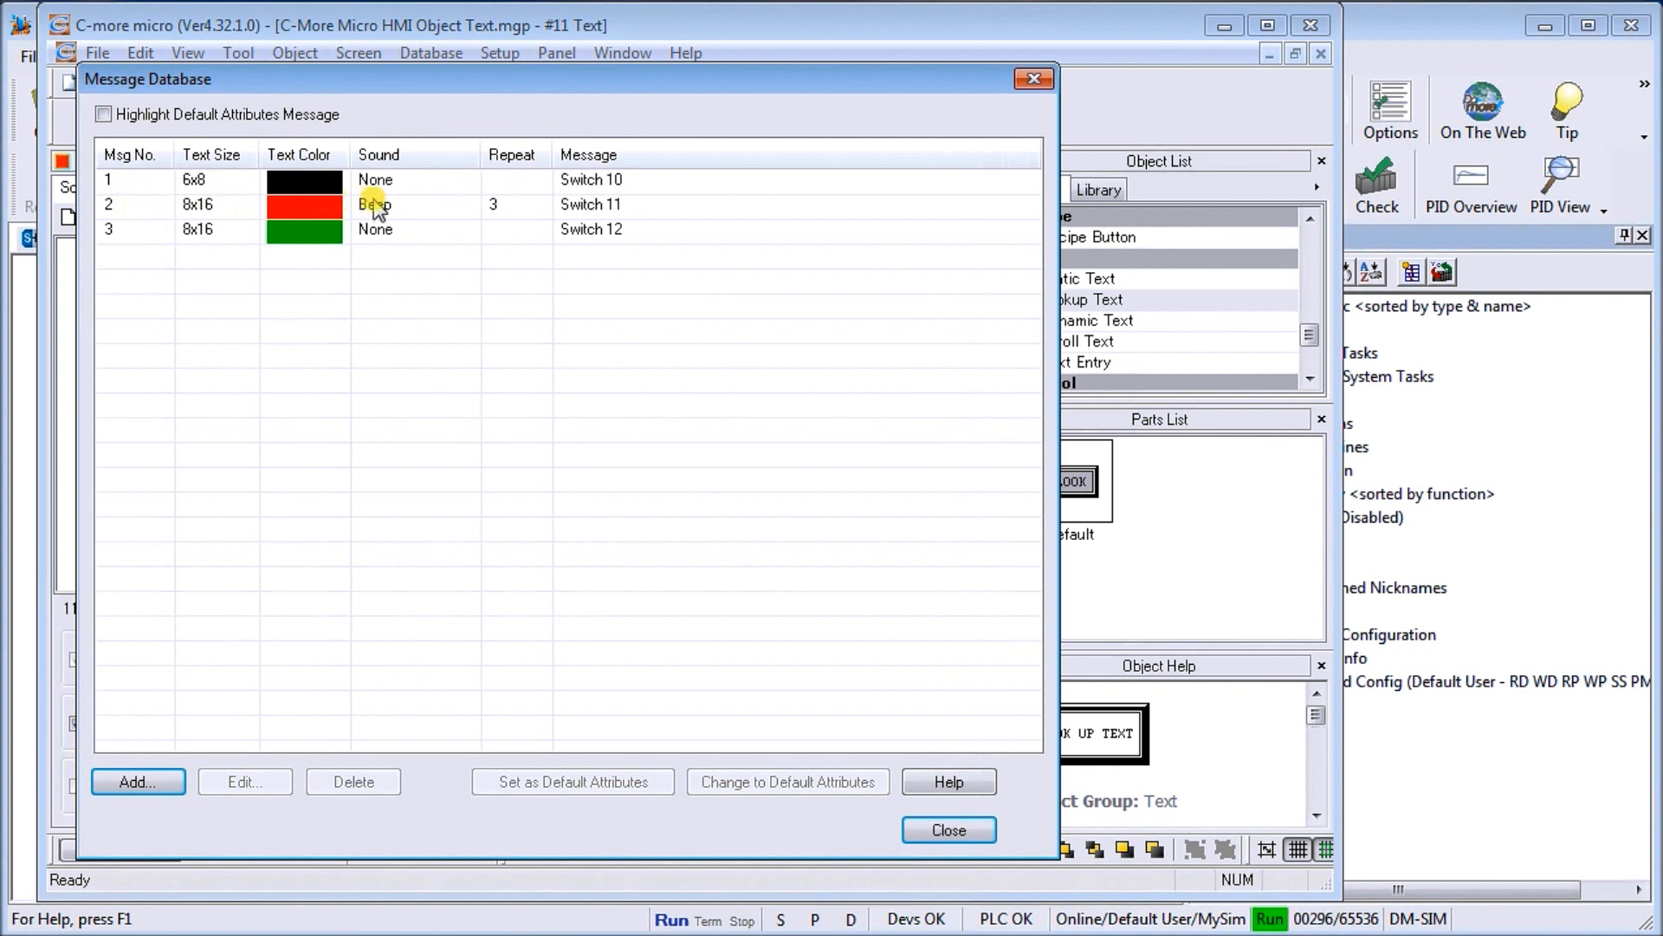
{"action": "mouse_move", "coordinate": [499, 217]}
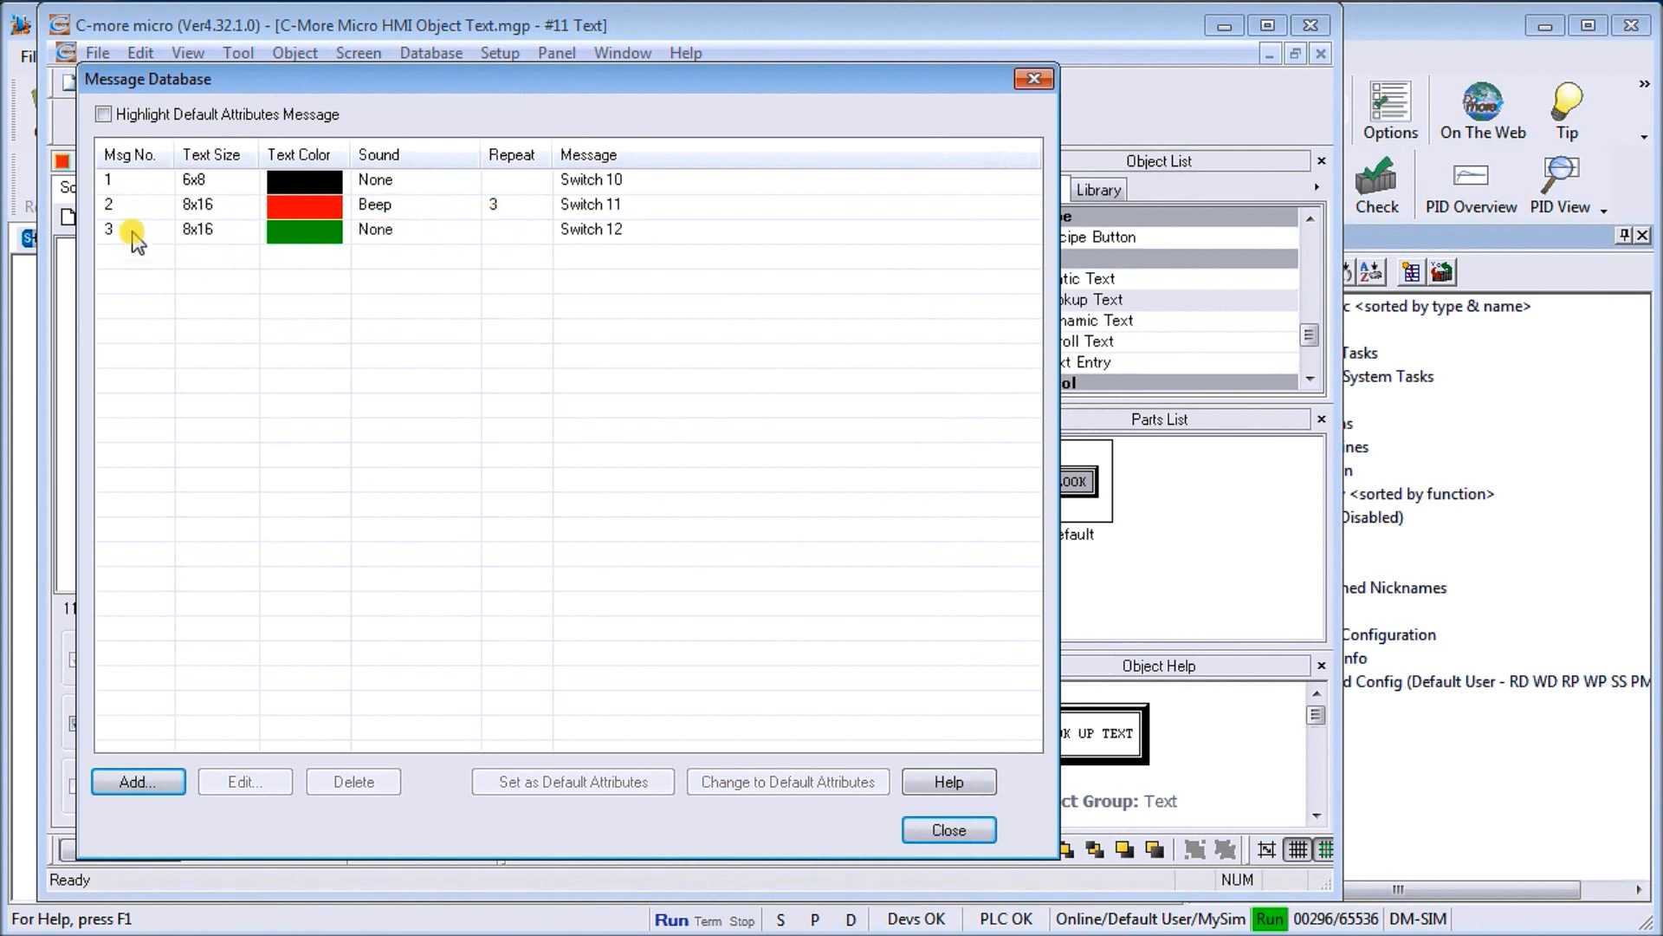
{"action": "mouse_move", "coordinate": [219, 233]}
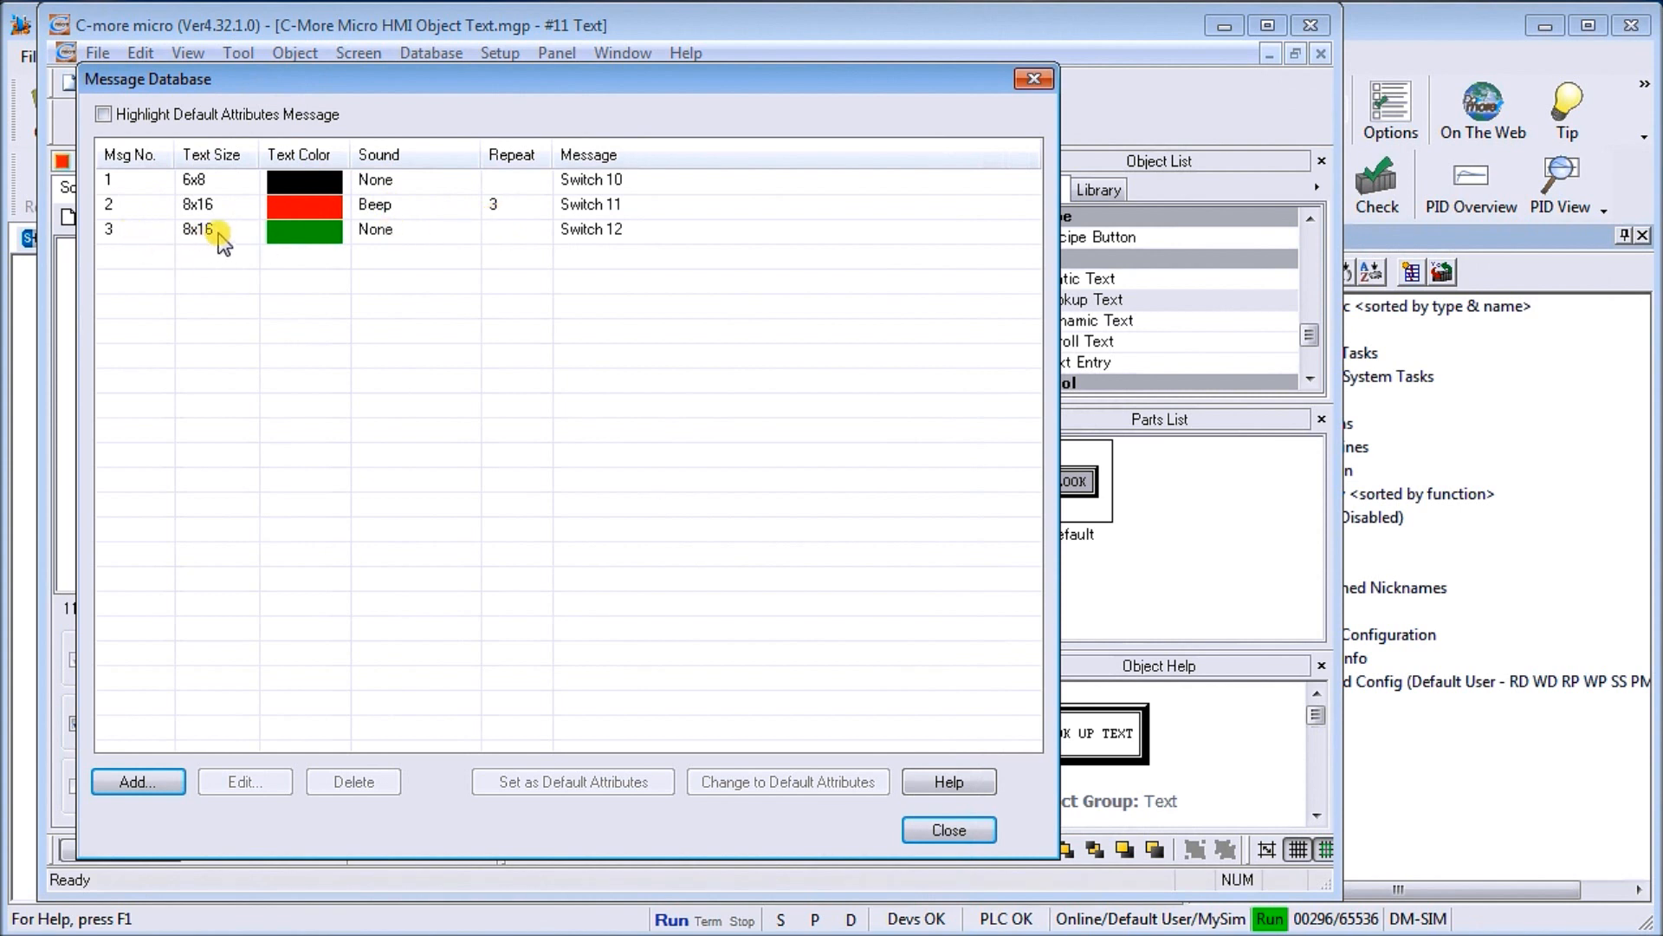
{"action": "mouse_move", "coordinate": [343, 246]}
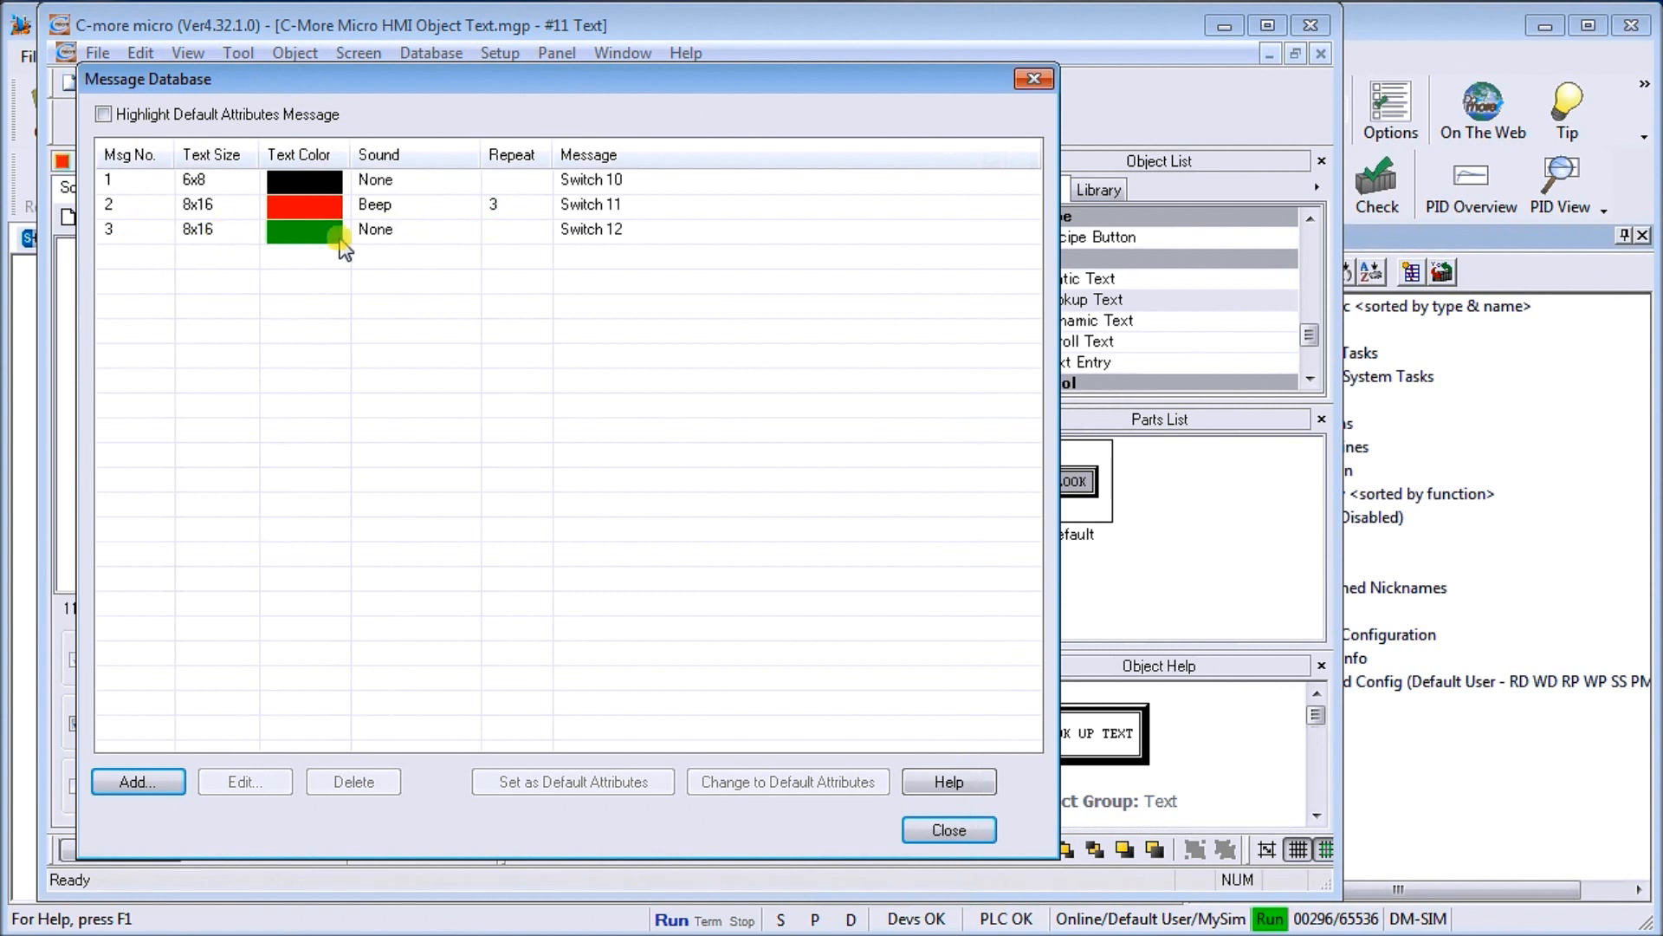
{"action": "mouse_move", "coordinate": [411, 231]}
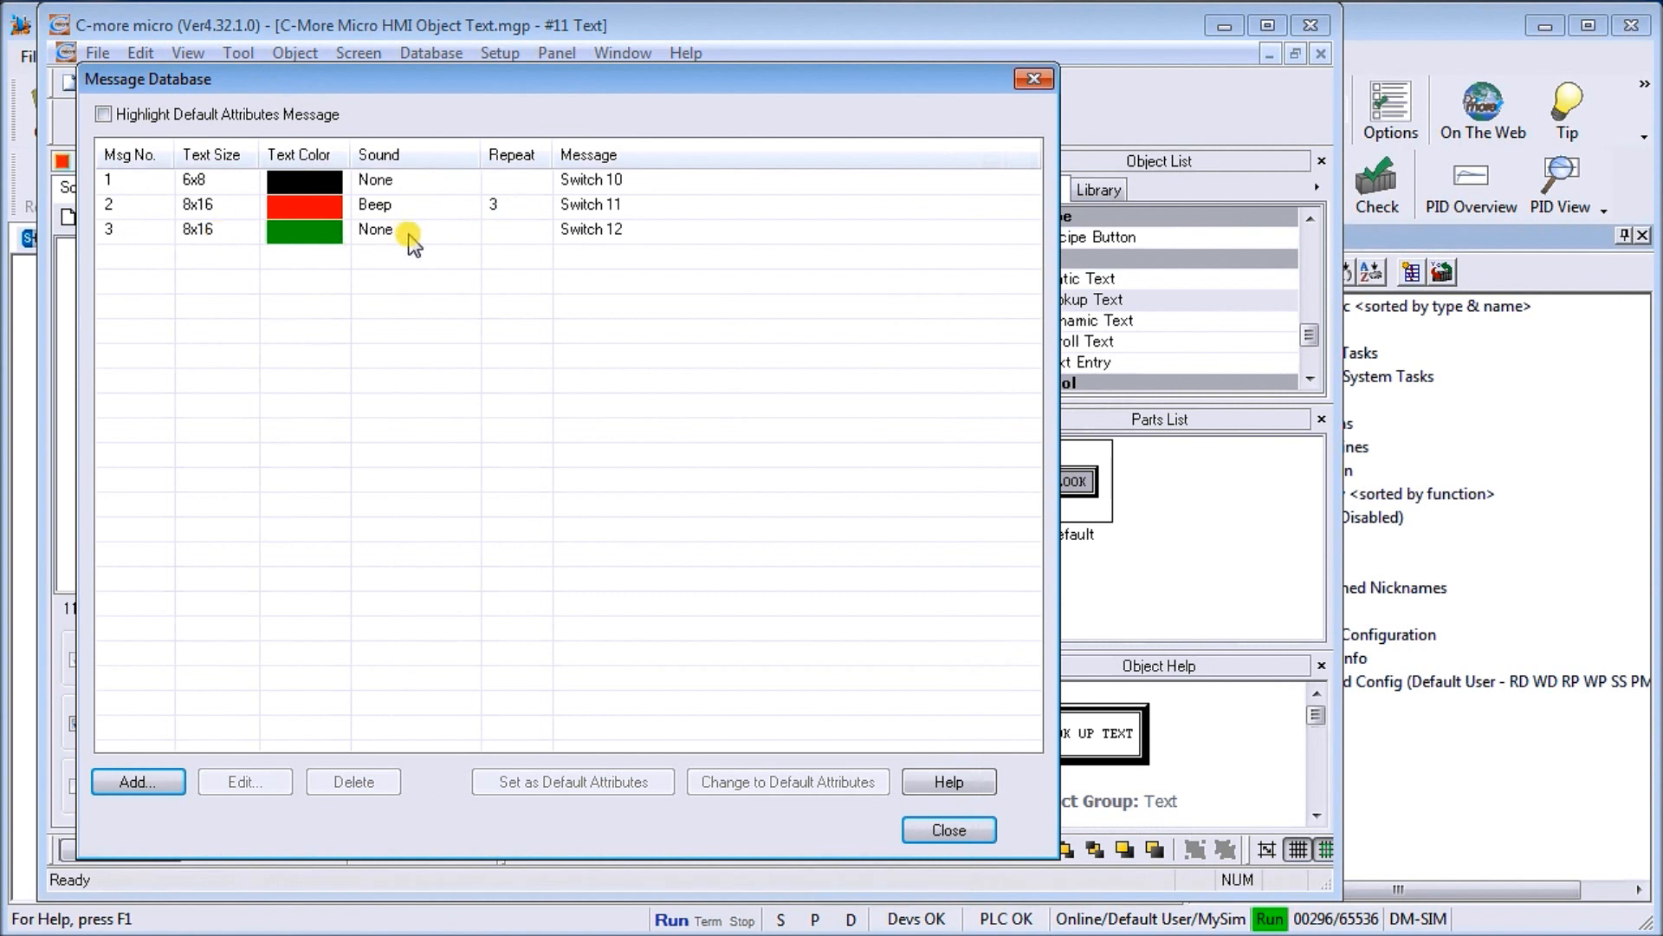
{"action": "mouse_move", "coordinate": [595, 249]}
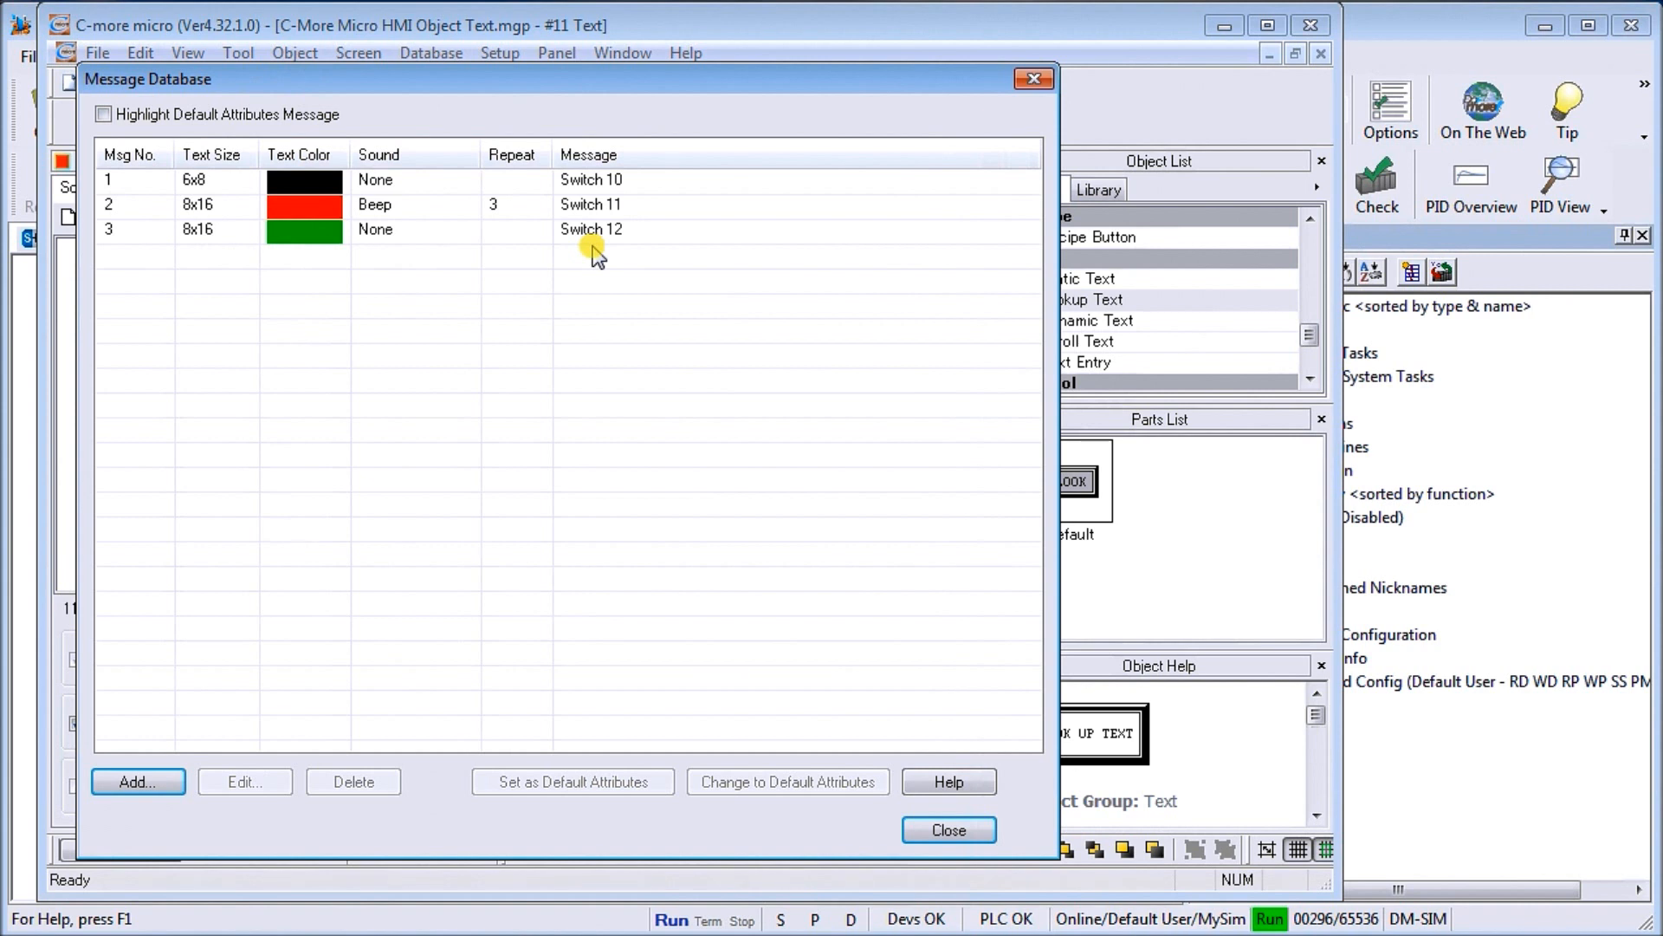
{"action": "mouse_move", "coordinate": [651, 274]}
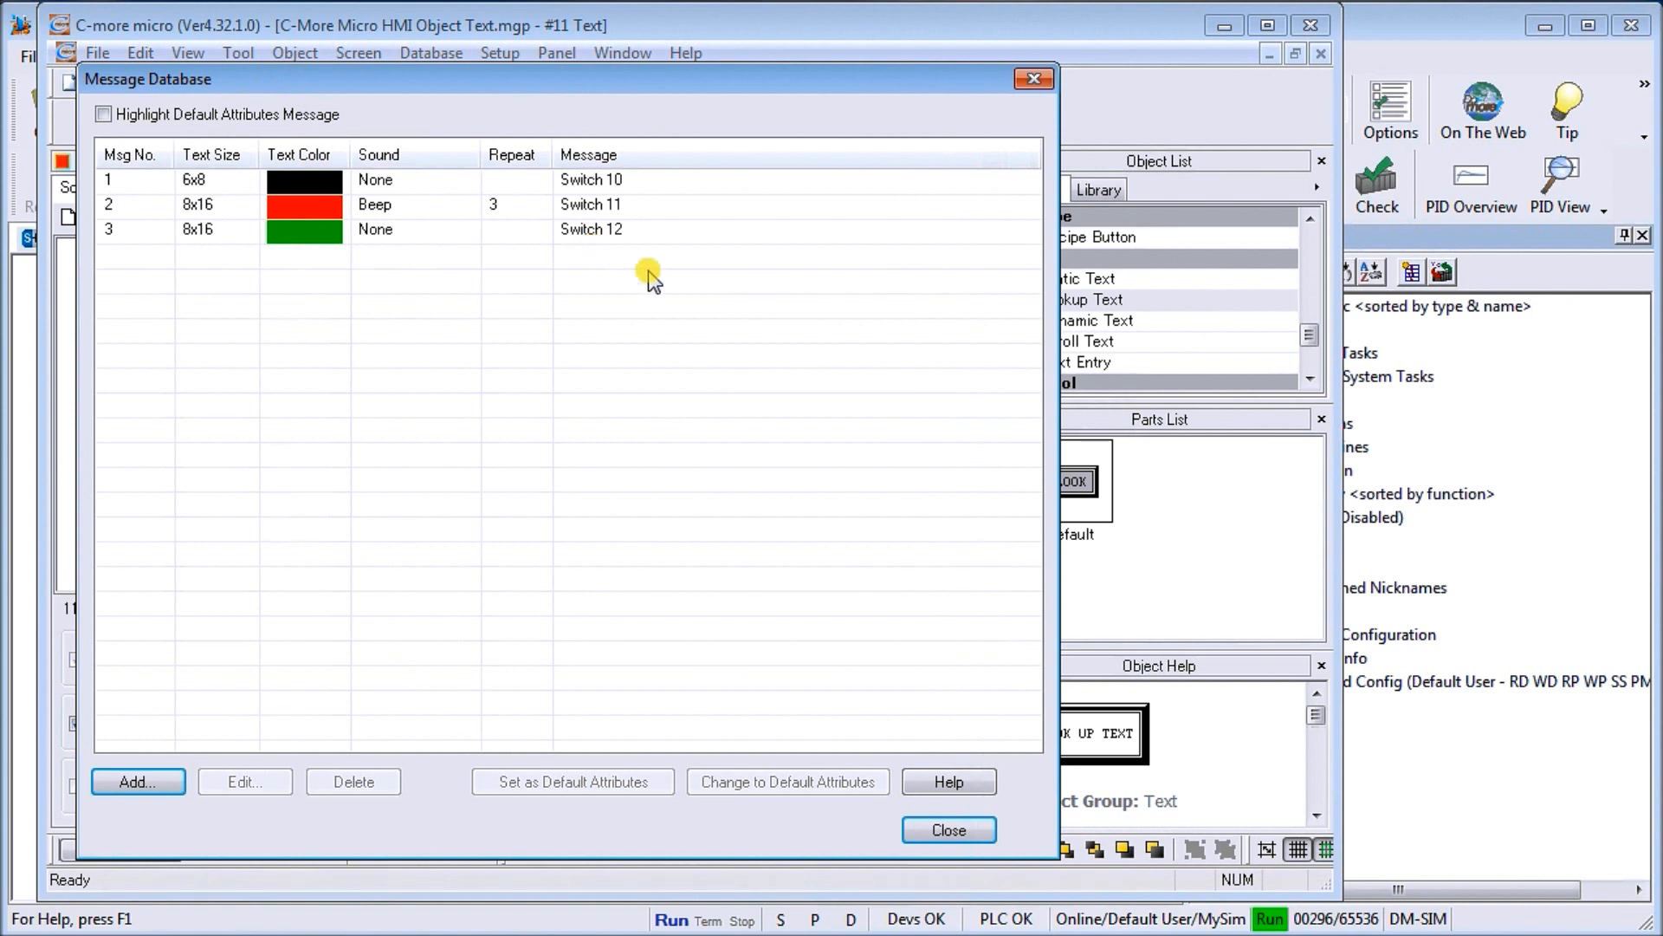
{"action": "left_click", "coordinate": [946, 830]}
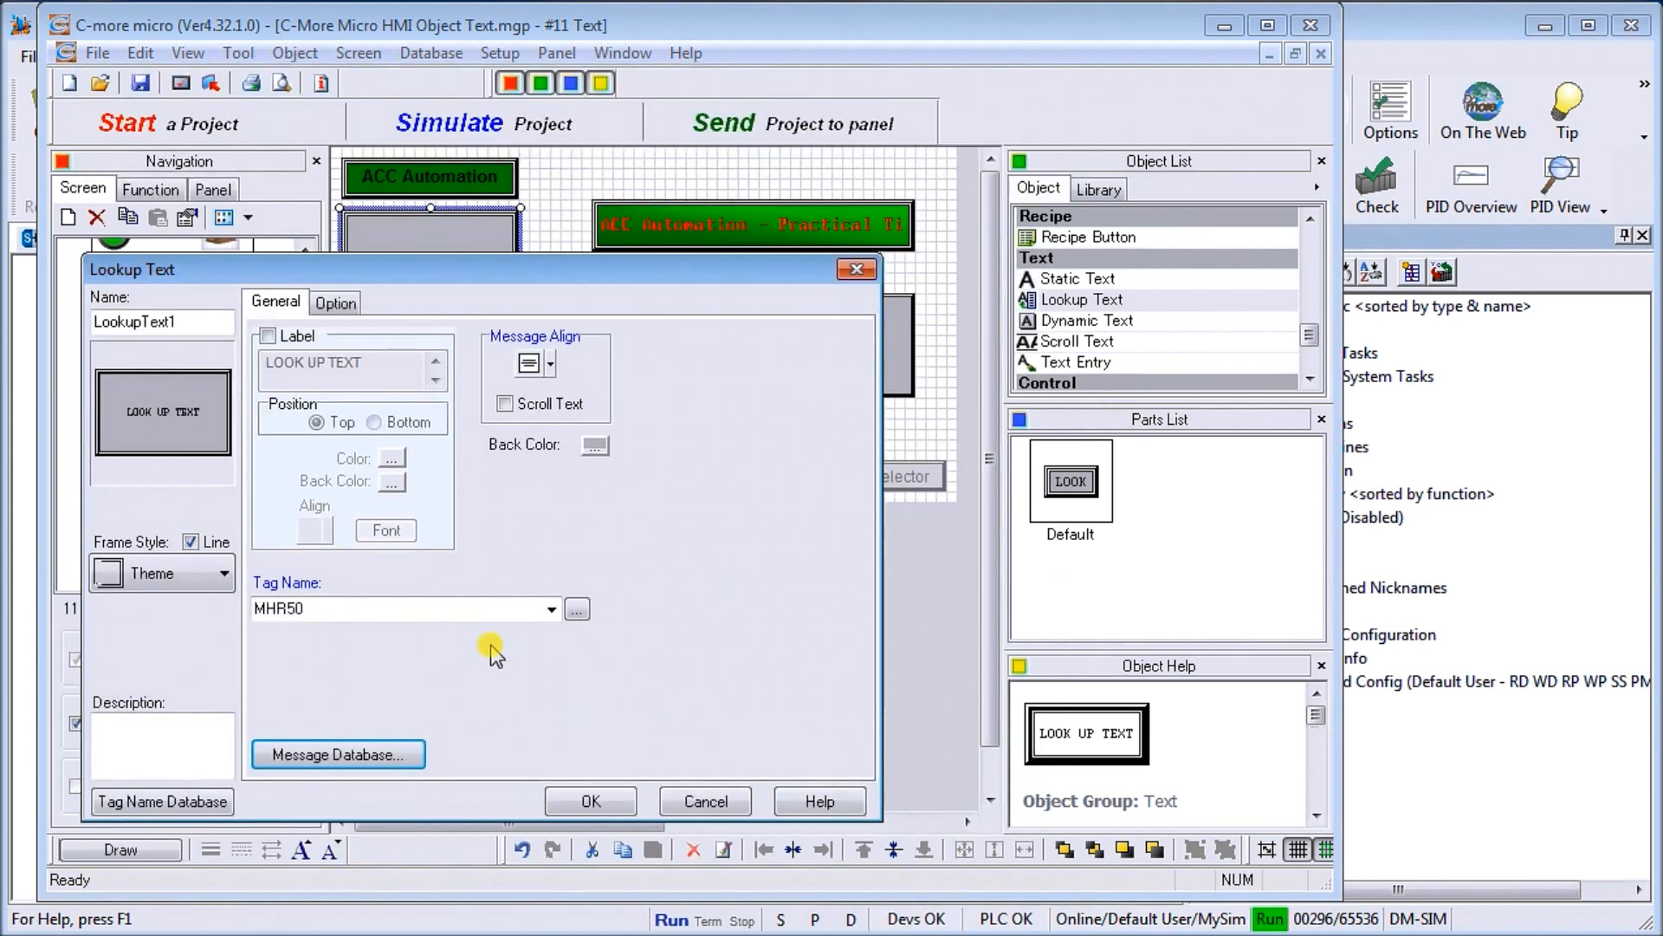
{"action": "mouse_move", "coordinate": [525, 573]}
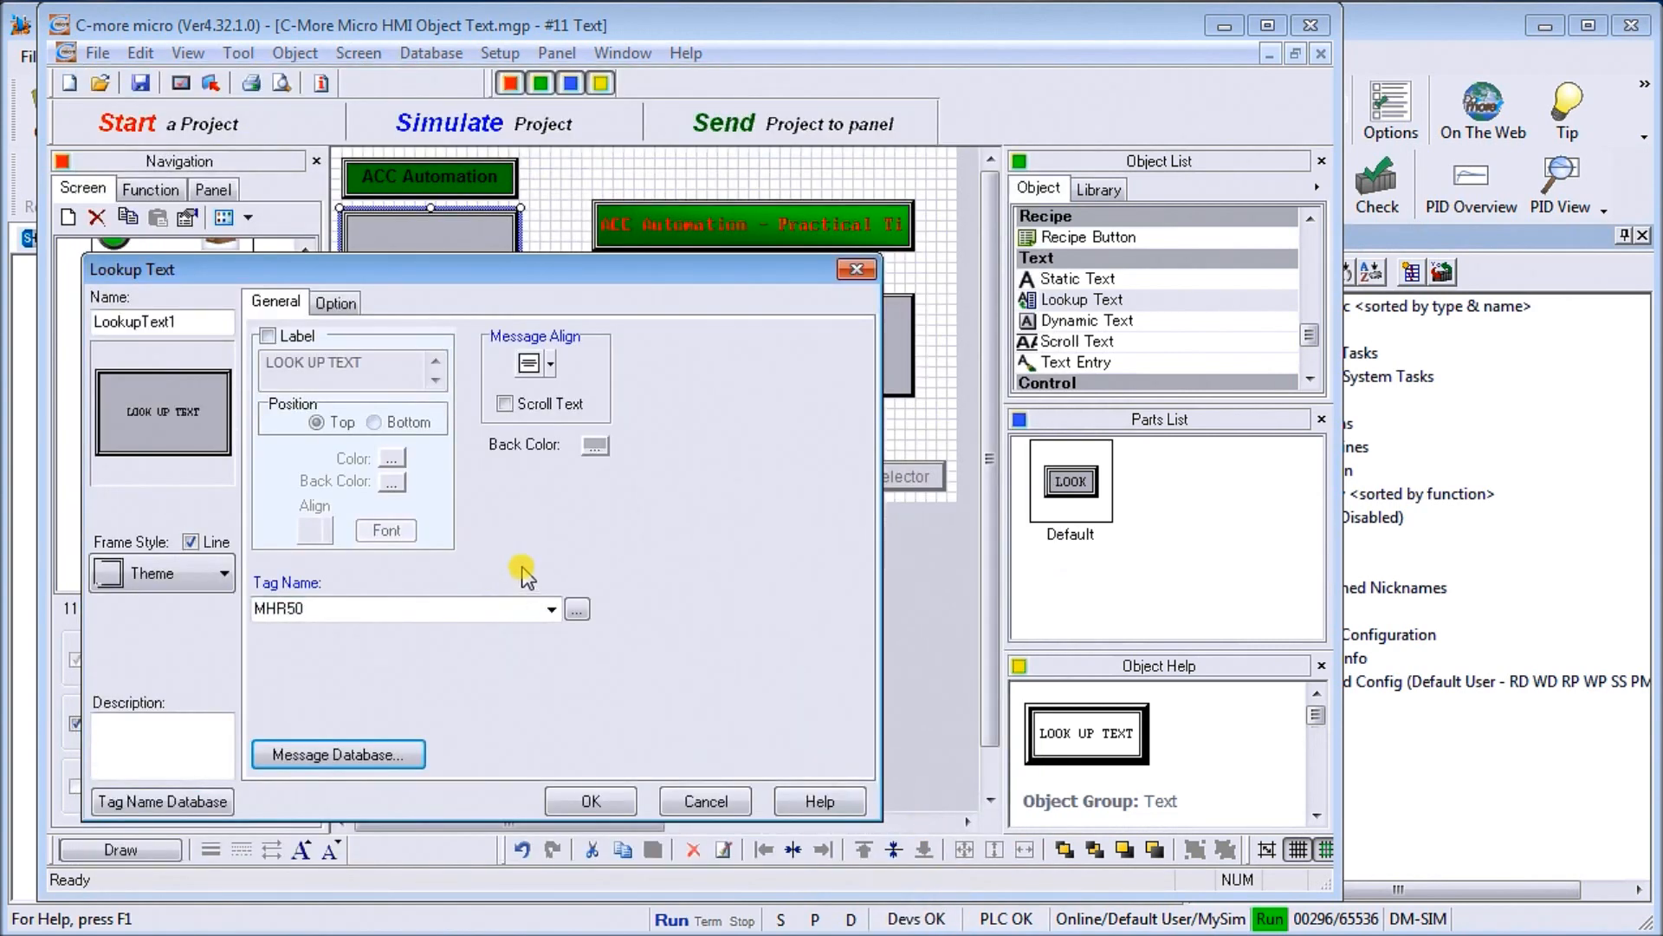
{"action": "mouse_move", "coordinate": [302, 536]}
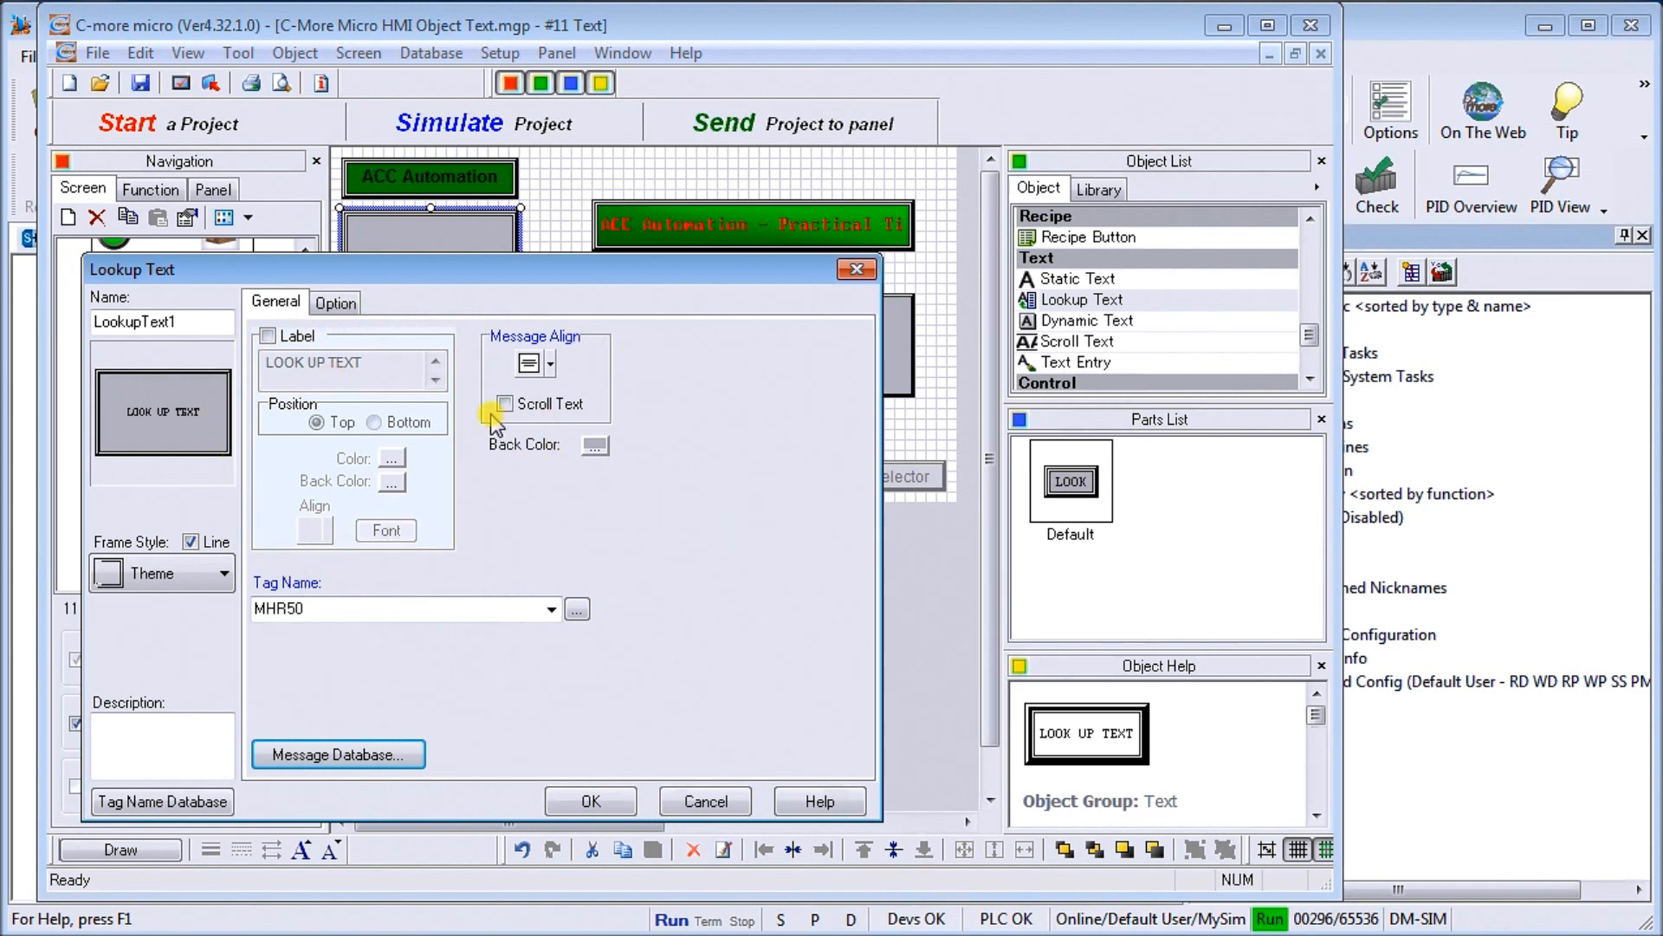
Accept LookupText1's settings with OK, leaving LOOK UP TEXT selected on screen 11.
{"action": "left_click", "coordinate": [591, 800]}
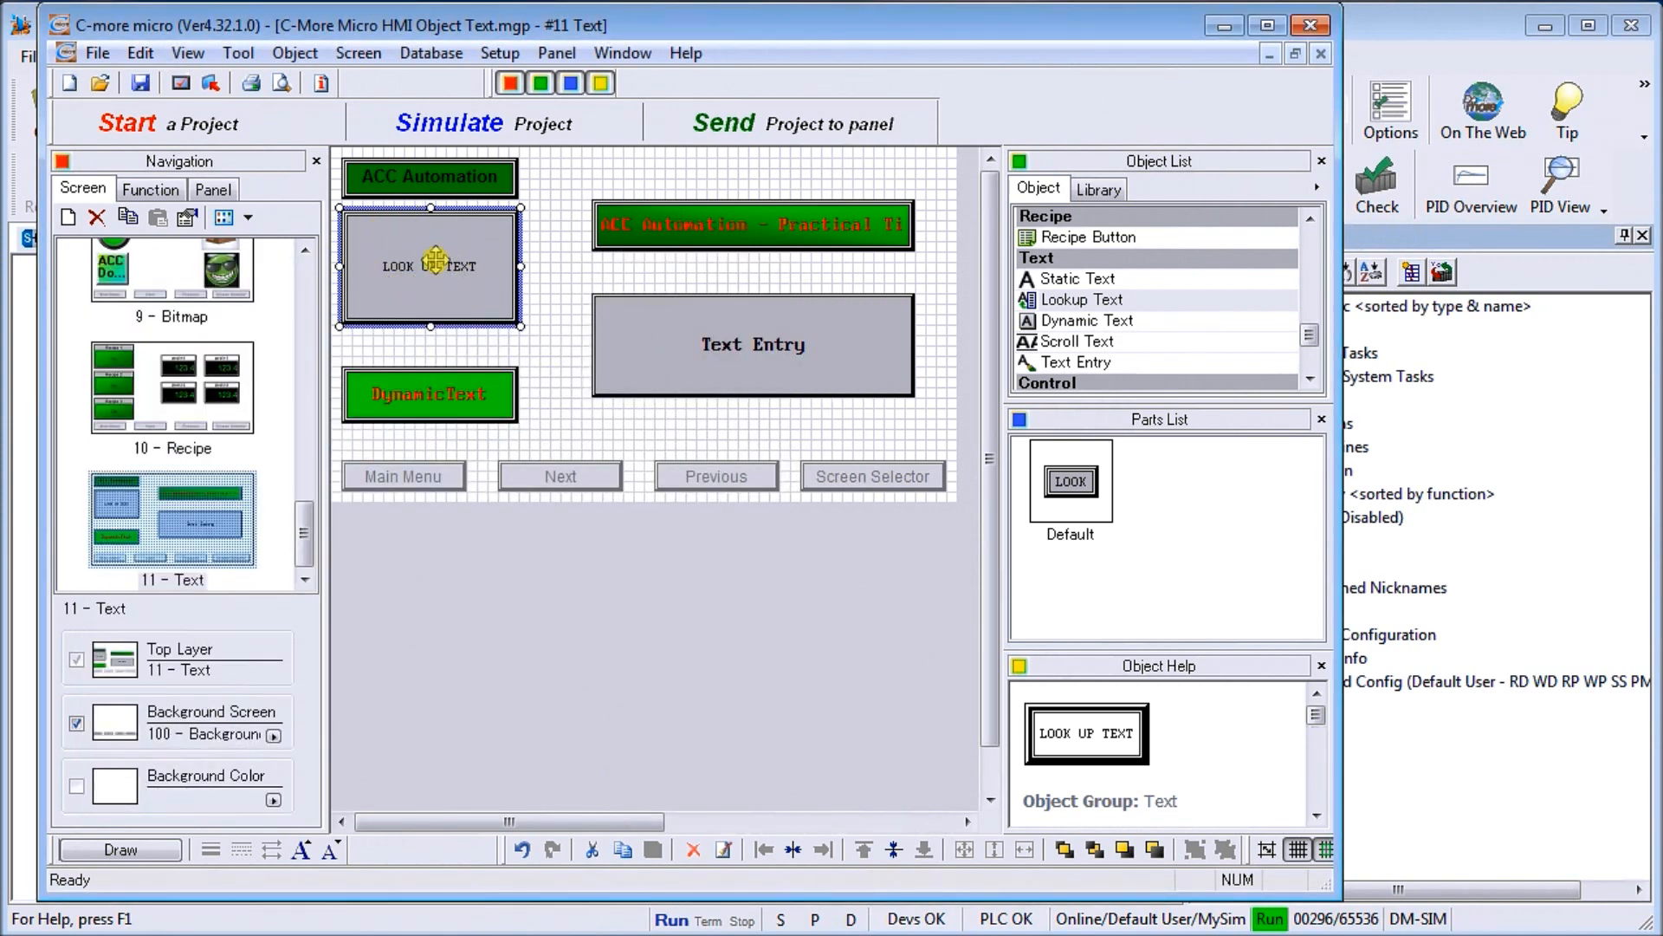
{"action": "mouse_move", "coordinate": [445, 403]}
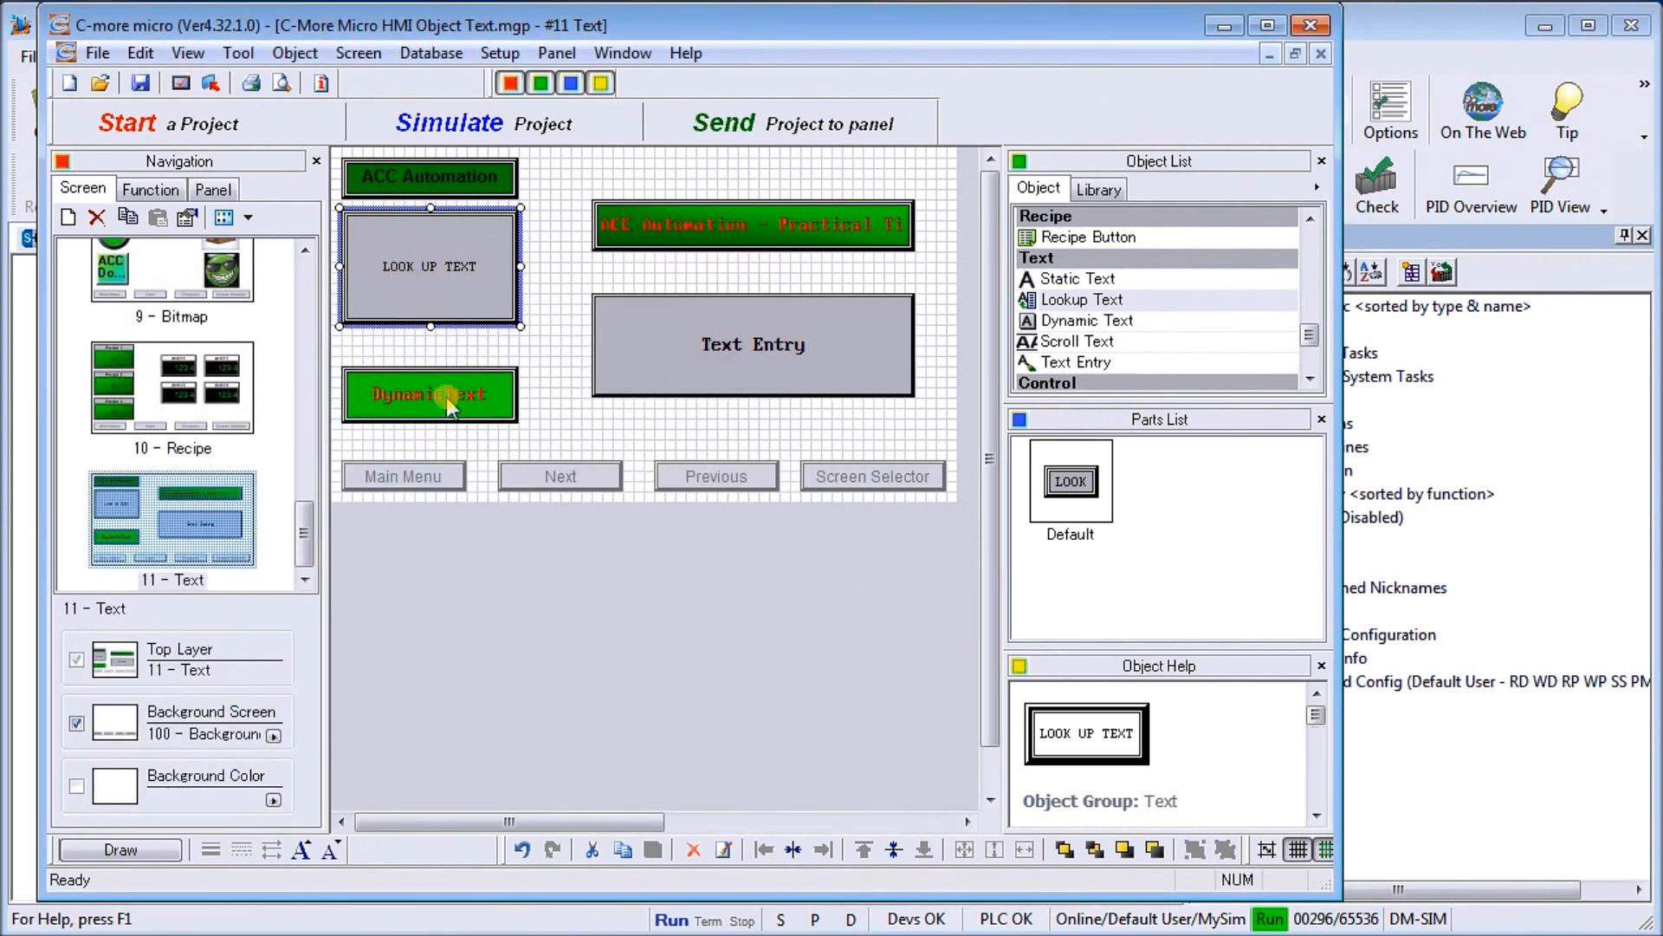
Select the DynamicText object and list the Dynamic Text styles and help.
{"action": "left_click", "coordinate": [430, 395]}
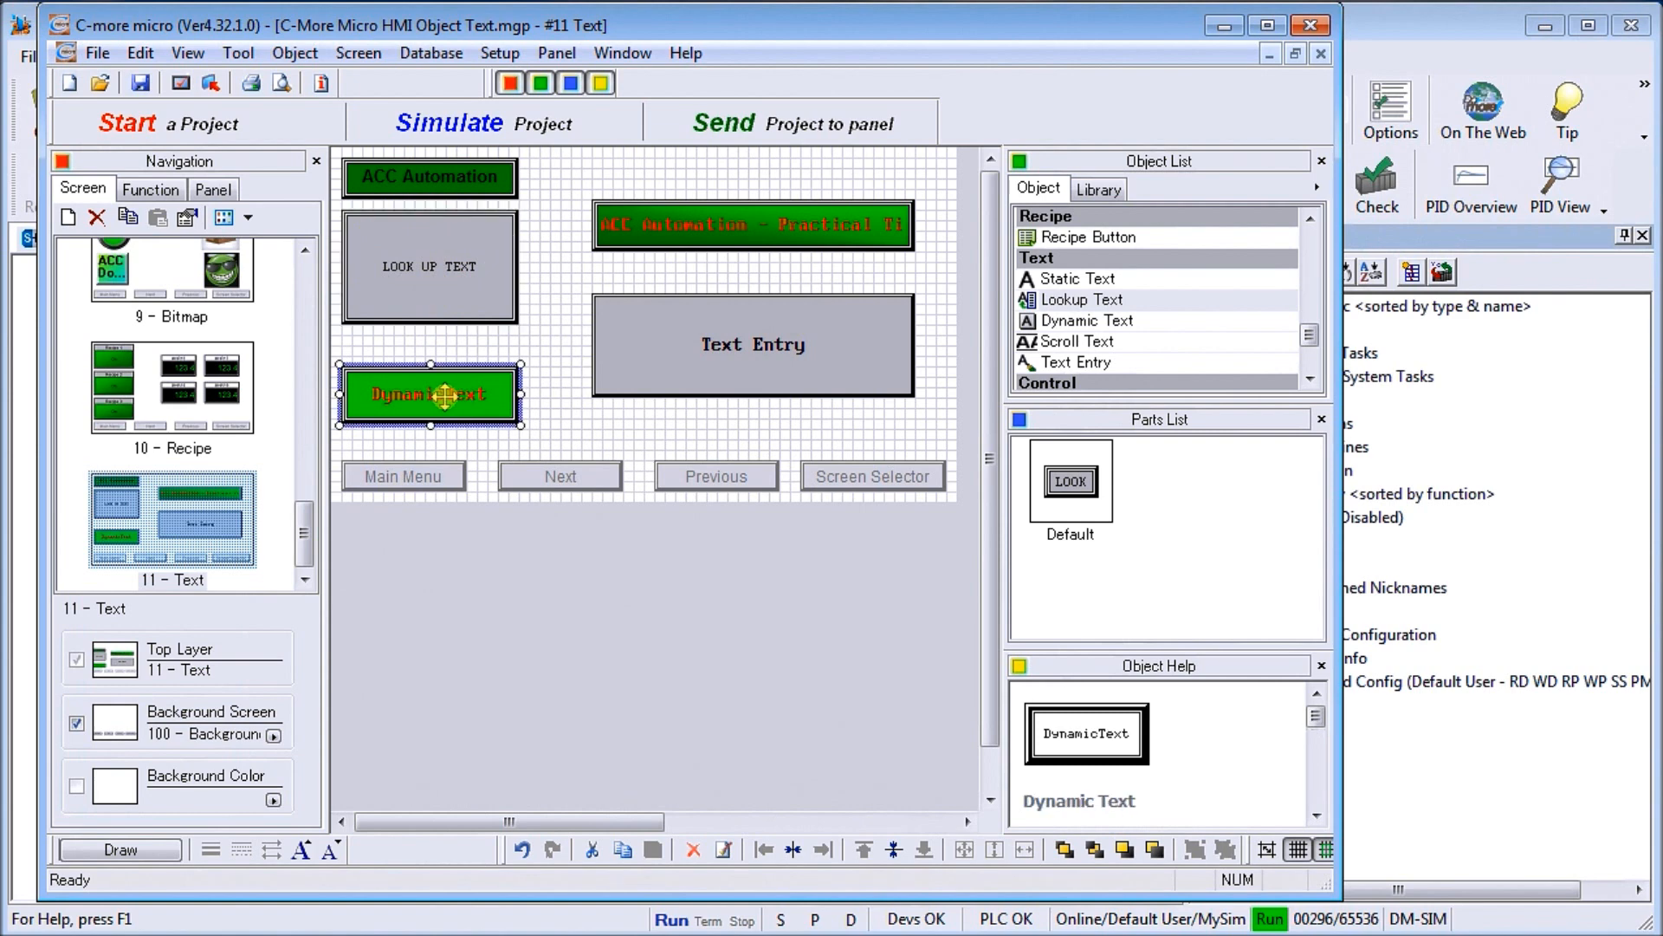
{"action": "left_click", "coordinate": [1088, 321]}
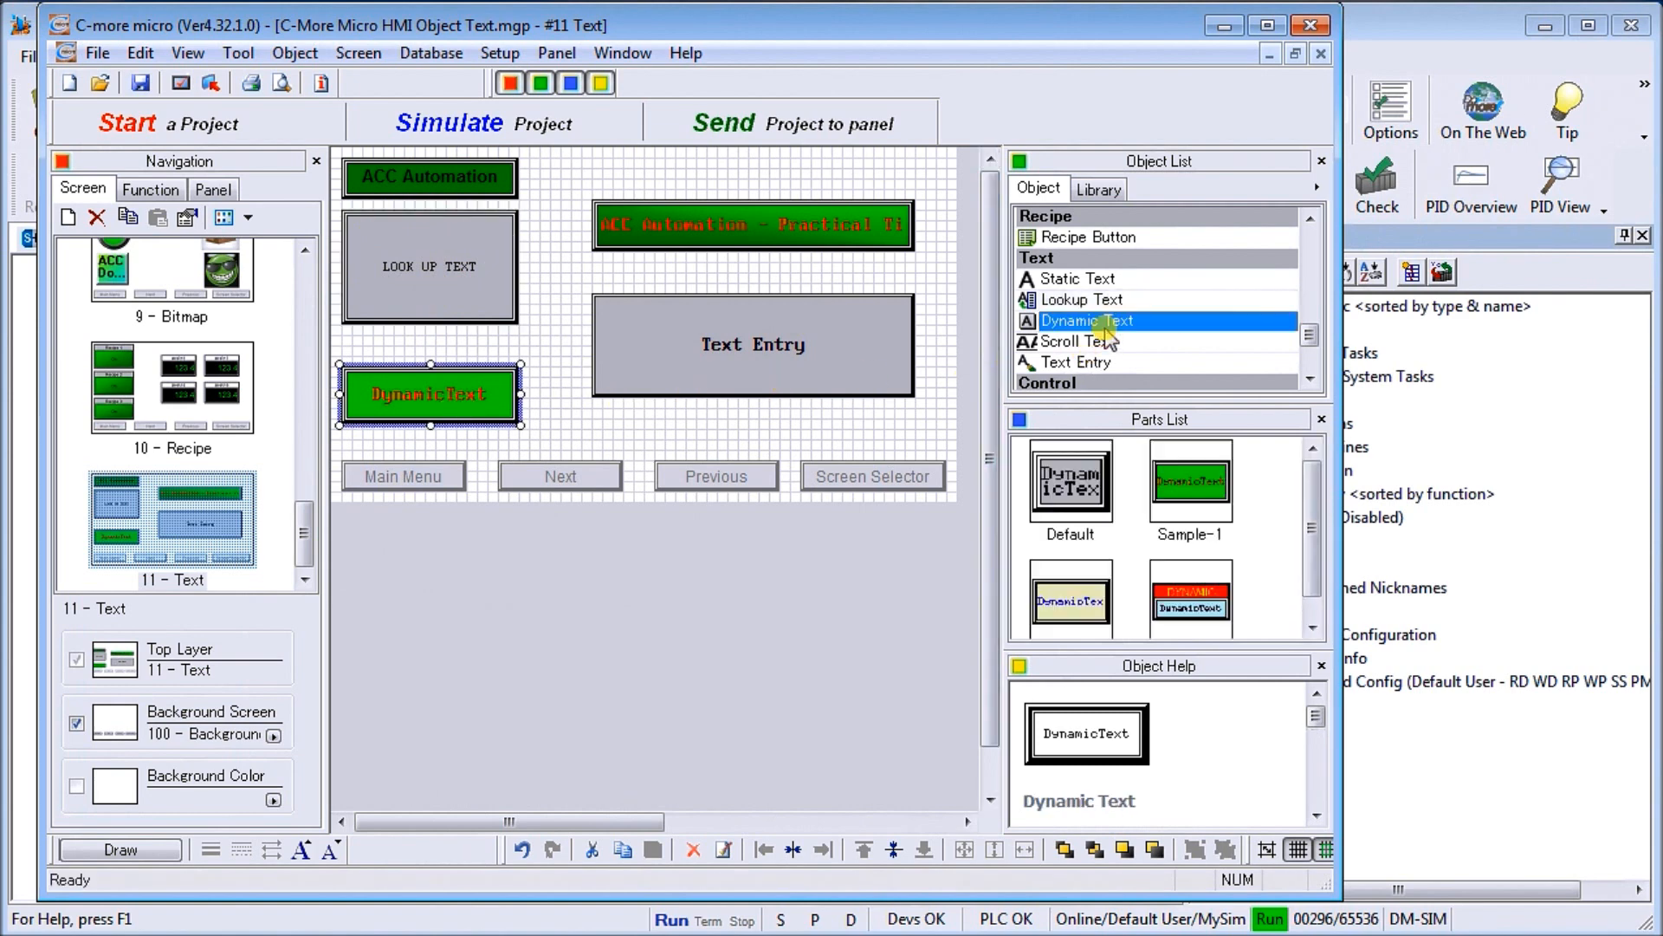
{"action": "mouse_move", "coordinate": [1154, 384]}
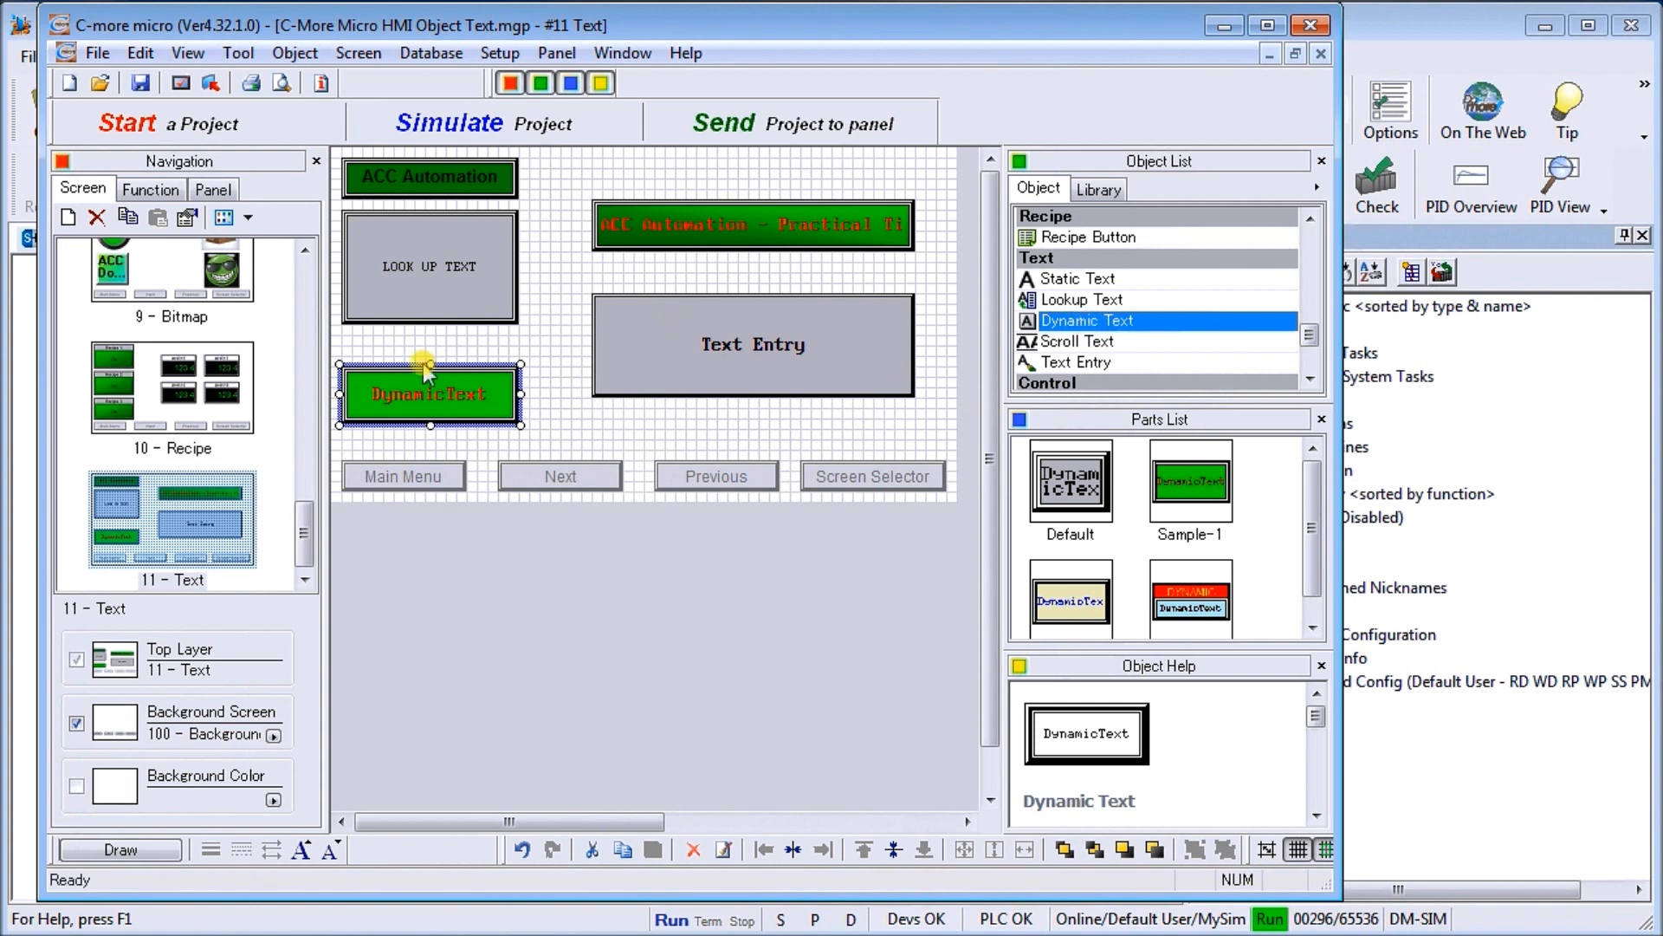
{"action": "double_click", "coordinate": [430, 394]}
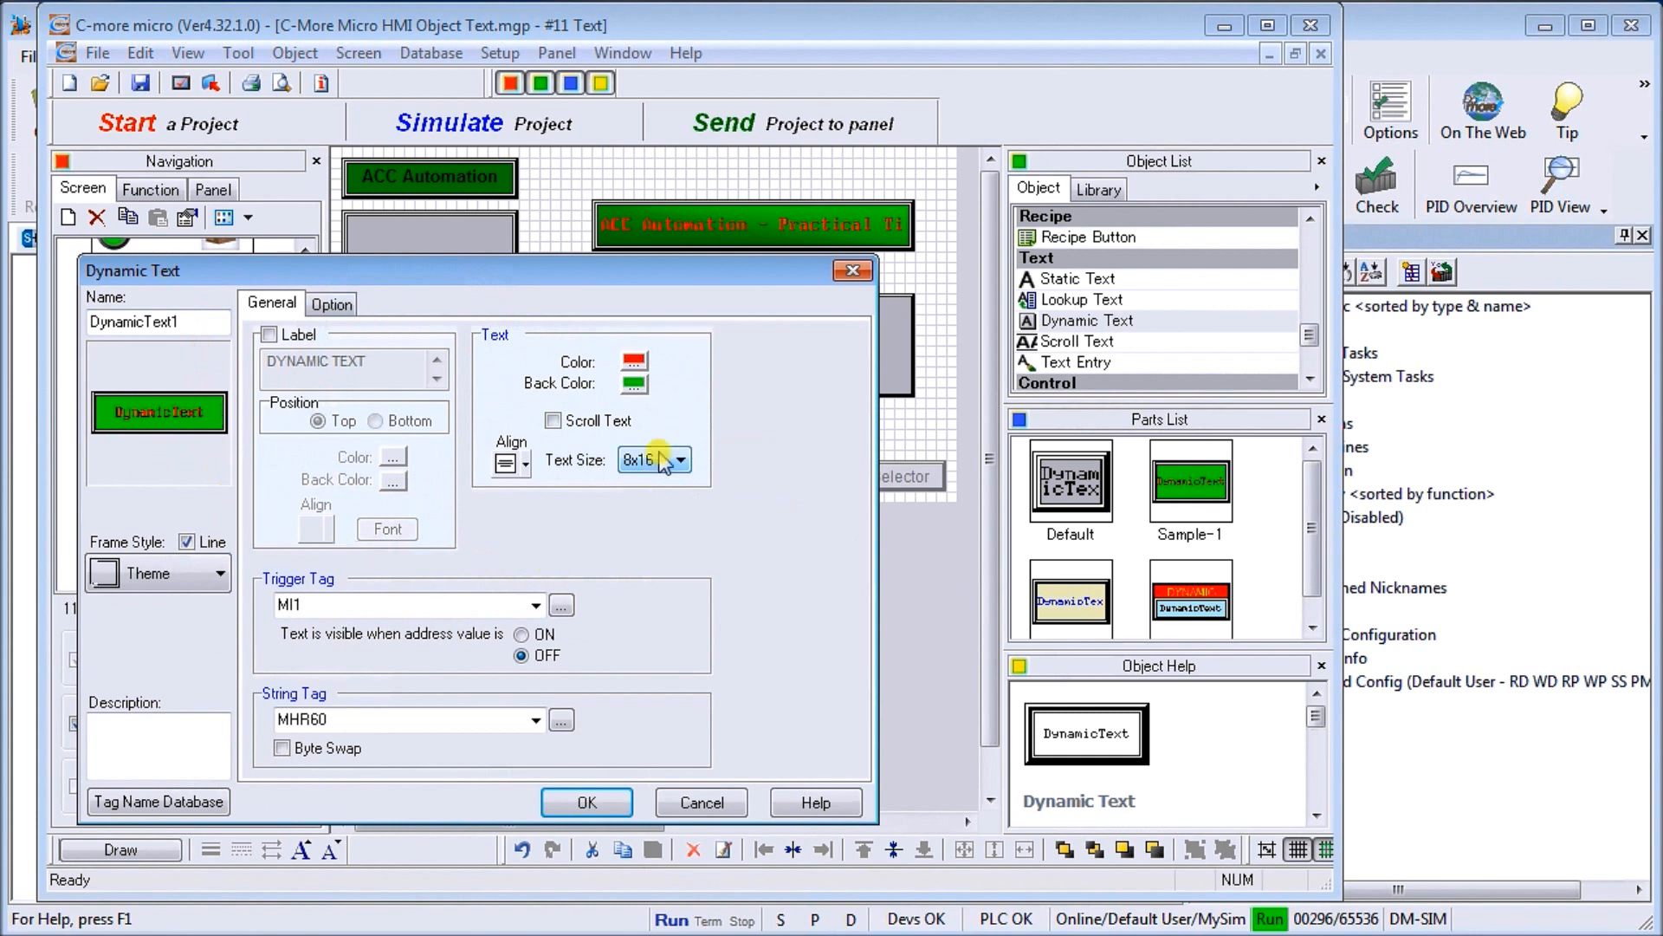
{"action": "mouse_move", "coordinate": [323, 380]}
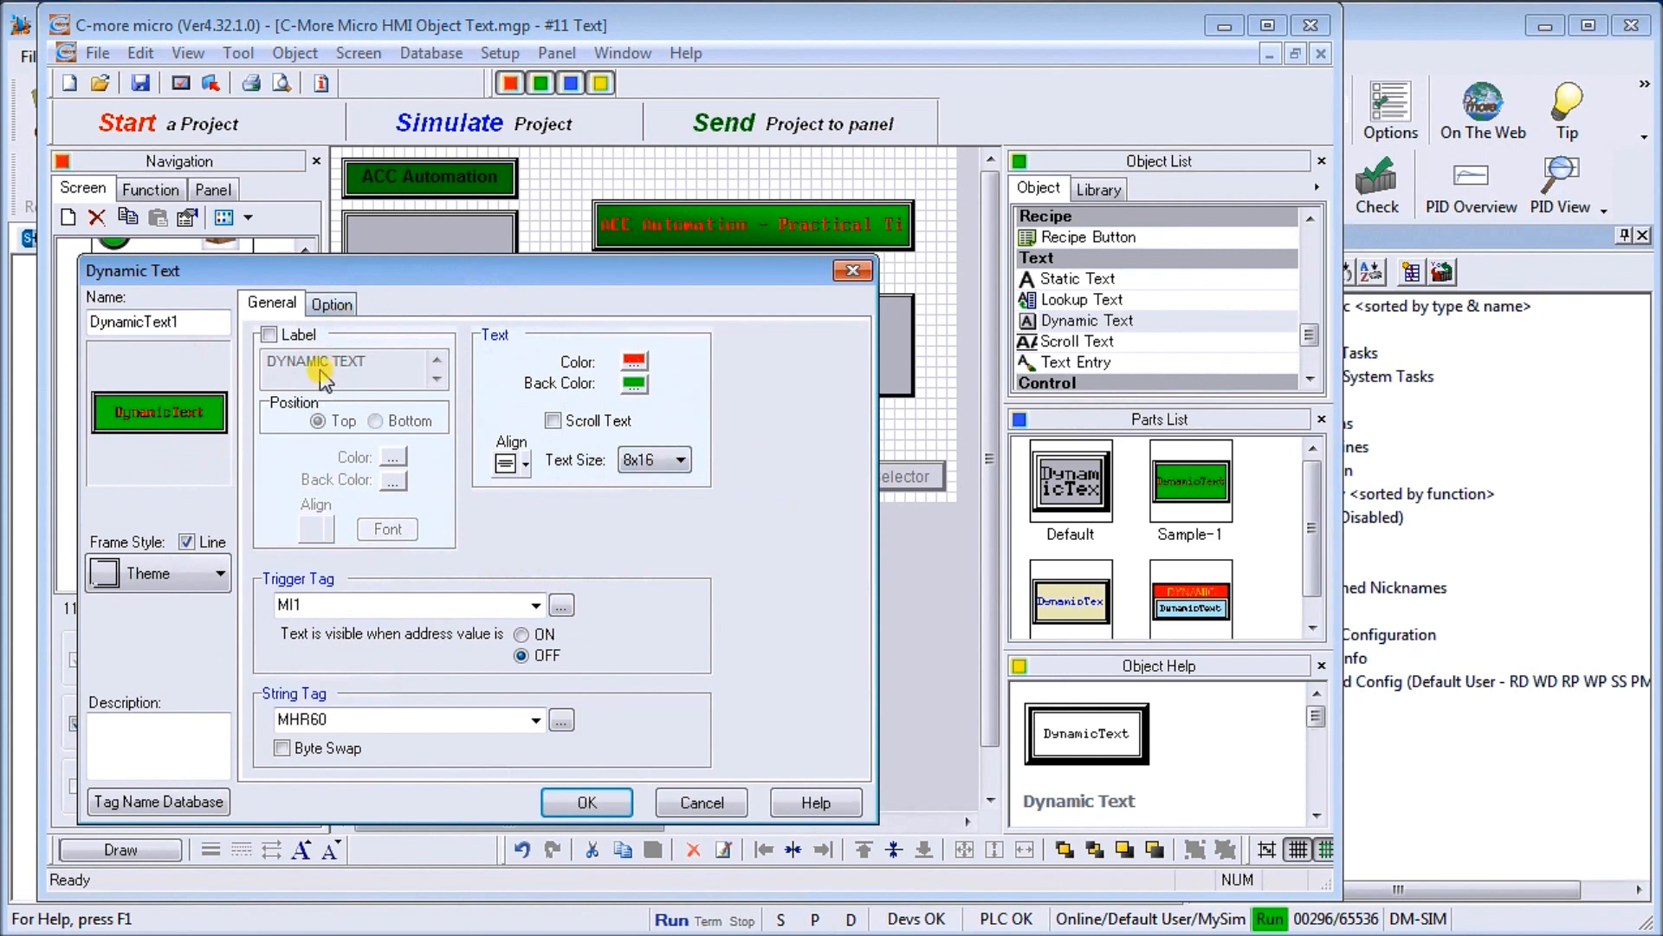
{"action": "mouse_move", "coordinate": [570, 398]}
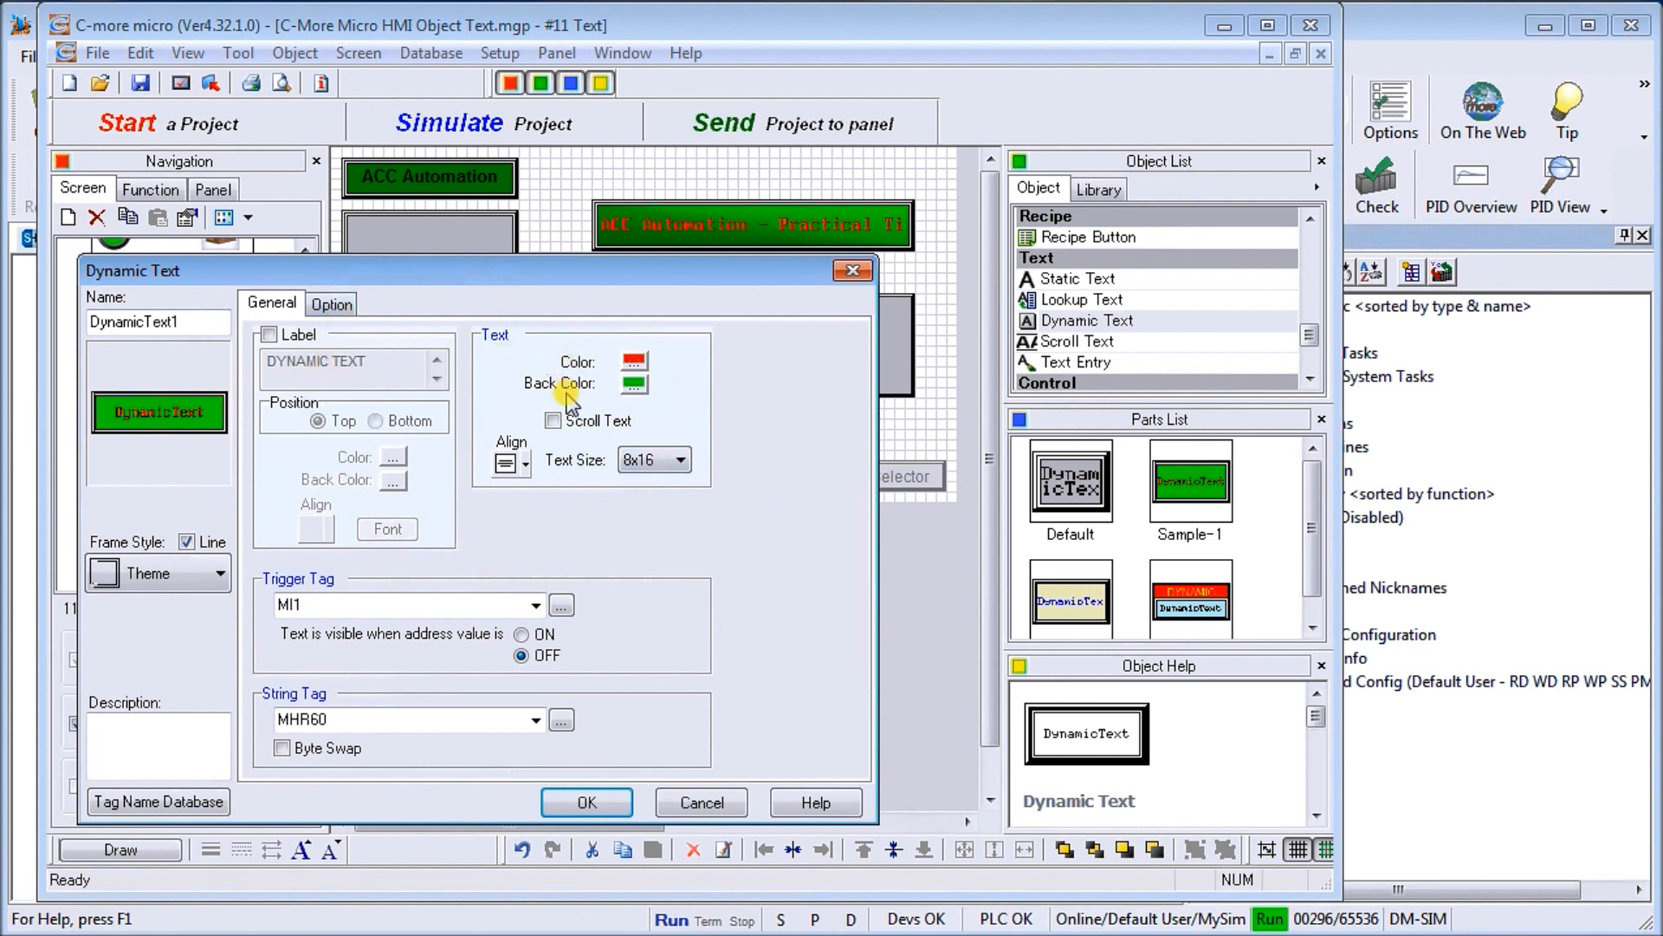
{"action": "mouse_move", "coordinate": [600, 366]}
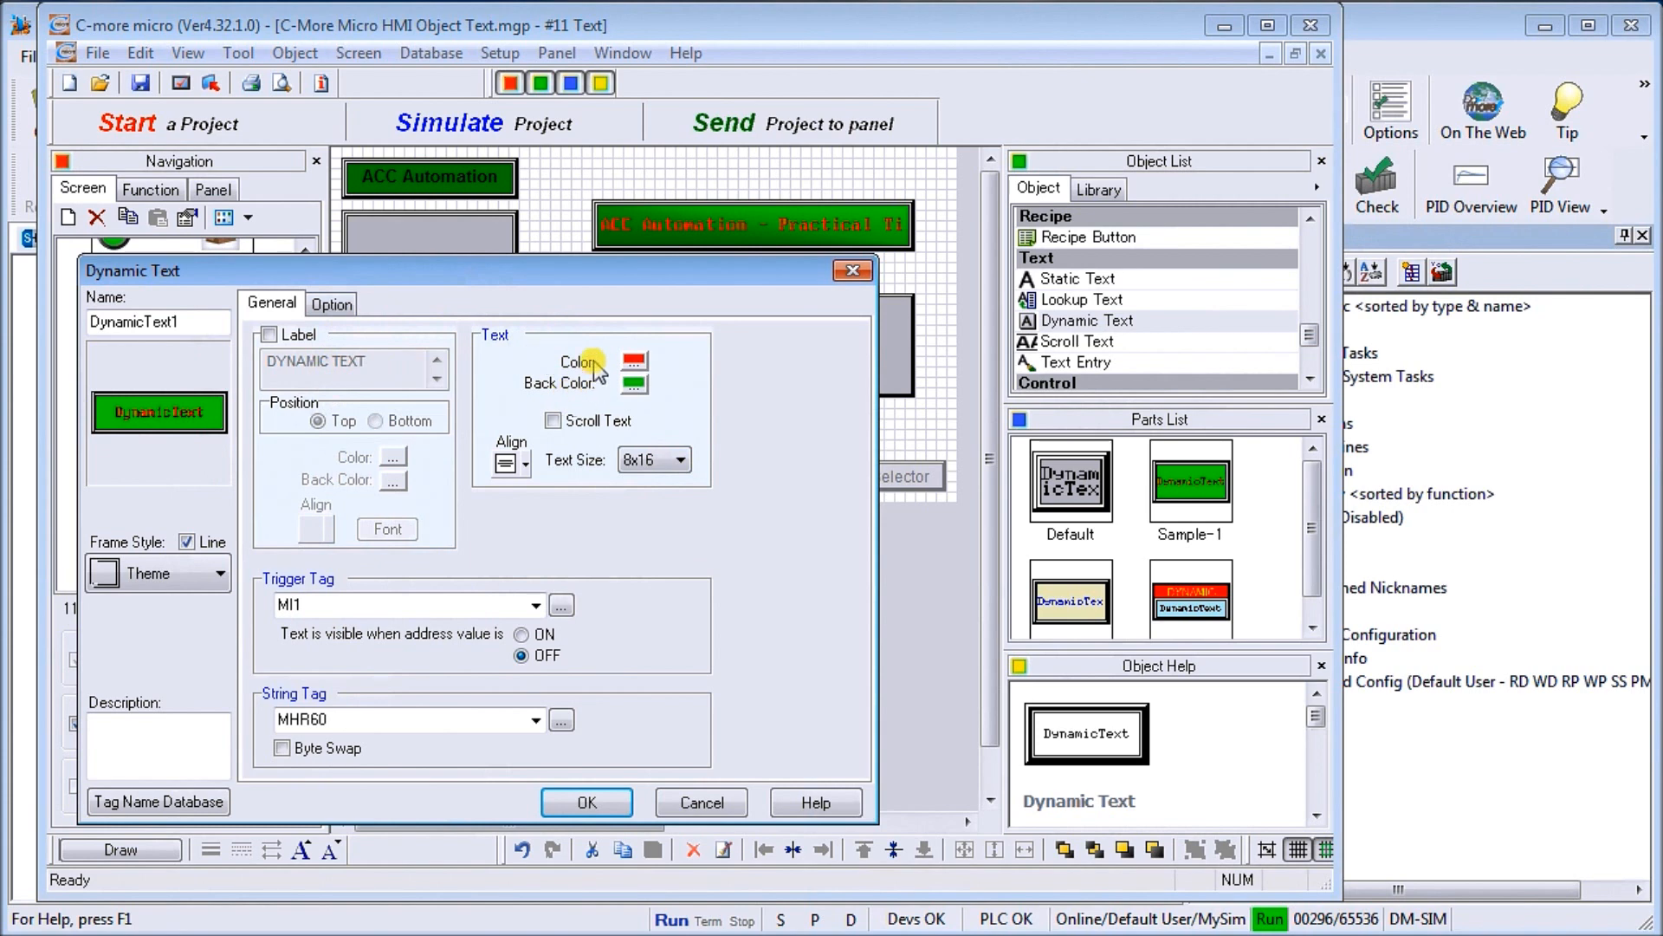
{"action": "mouse_move", "coordinate": [604, 401]}
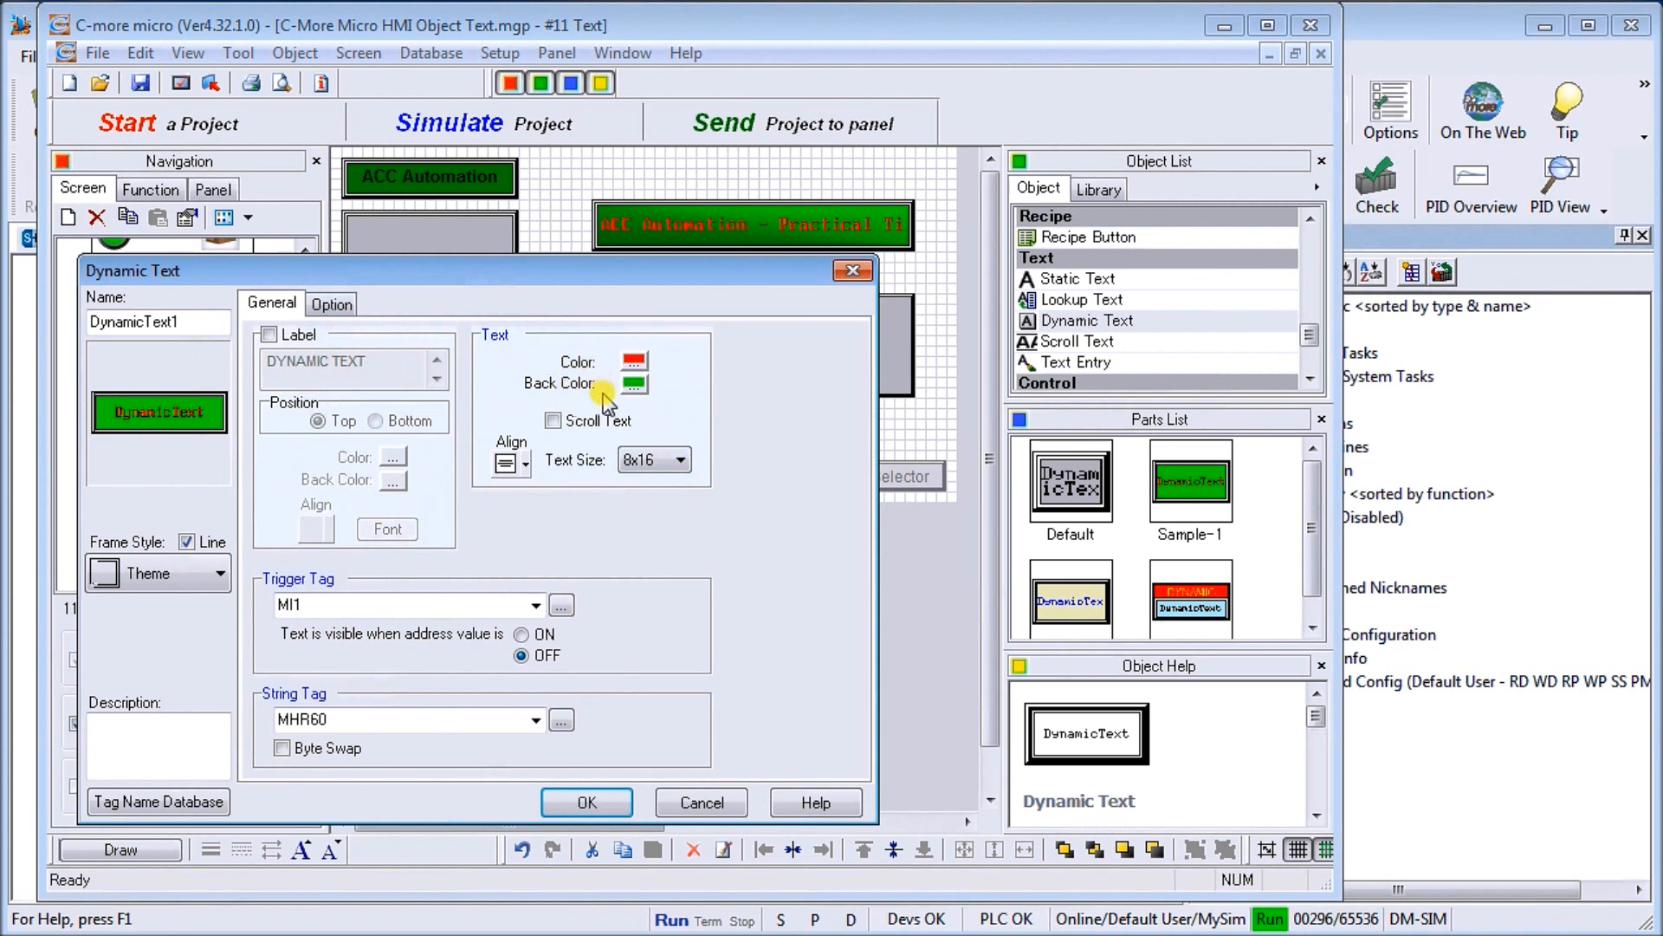
{"action": "mouse_move", "coordinate": [464, 427]}
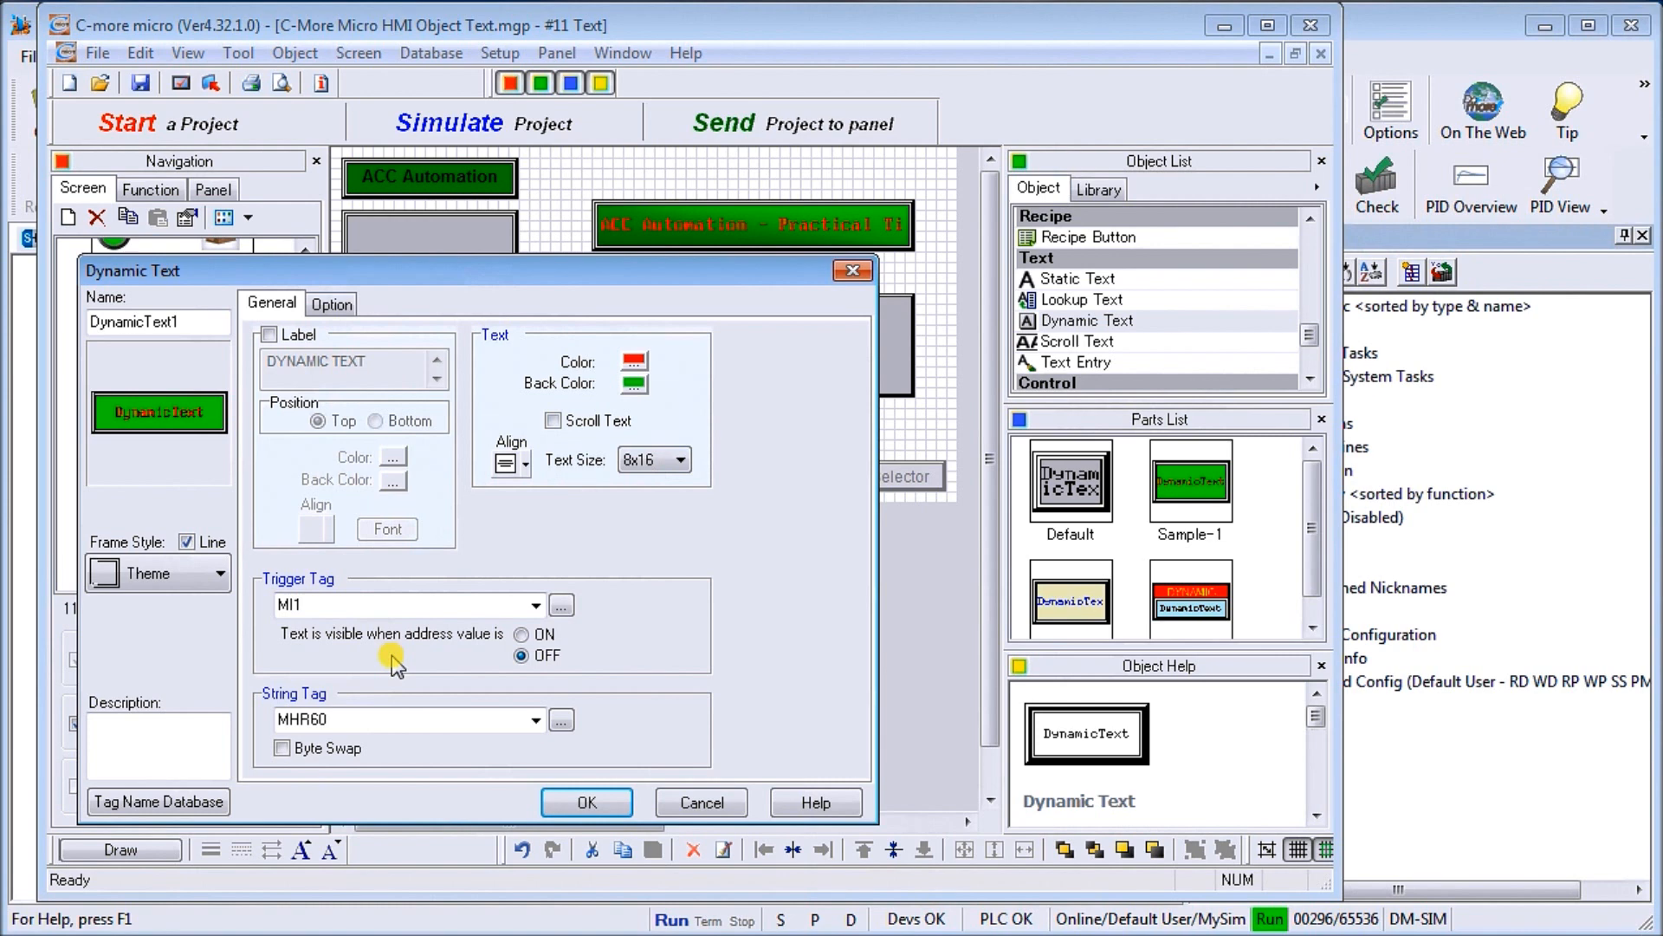
{"action": "mouse_move", "coordinate": [318, 690]}
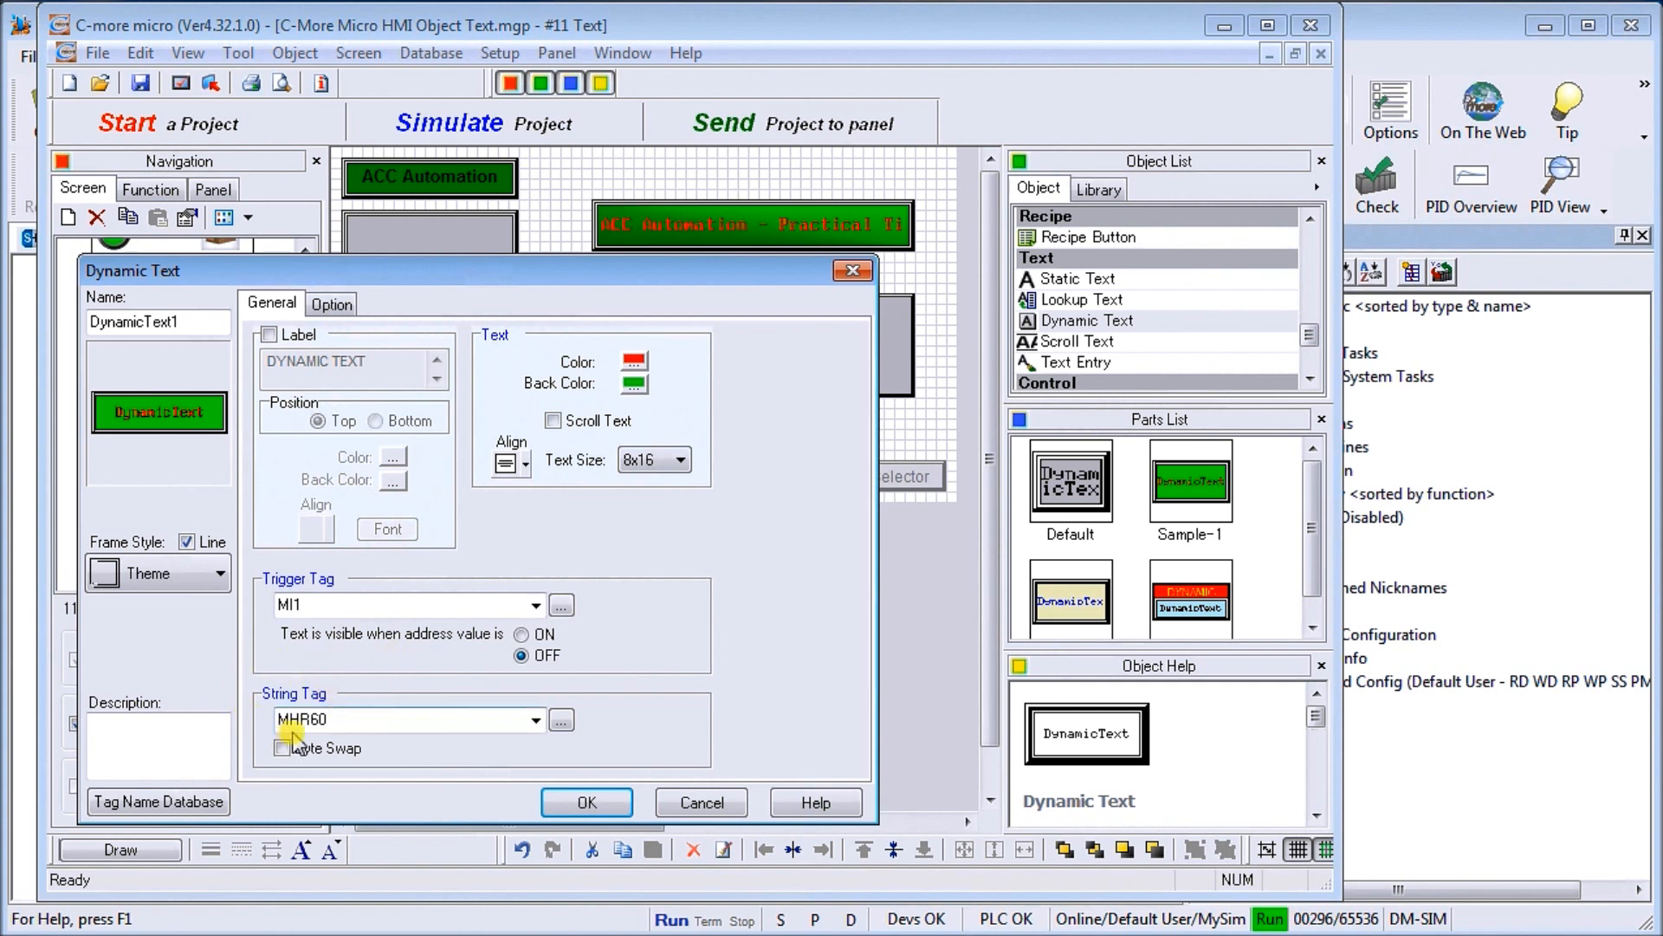
{"action": "mouse_move", "coordinate": [409, 741]}
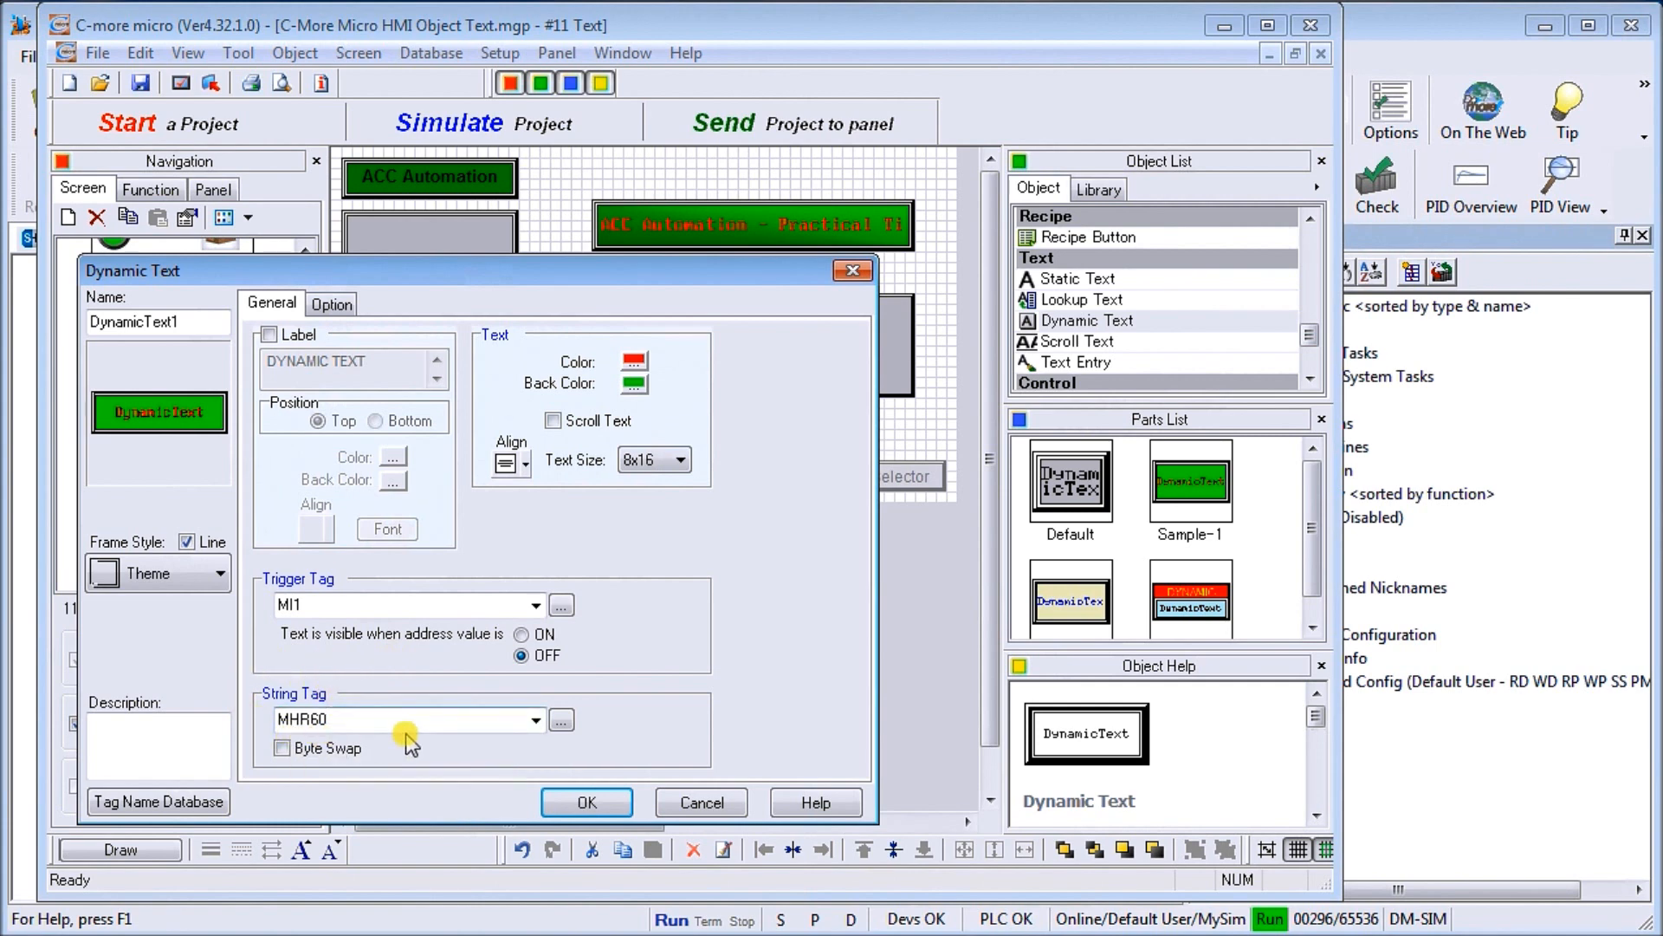
{"action": "mouse_move", "coordinate": [472, 729]}
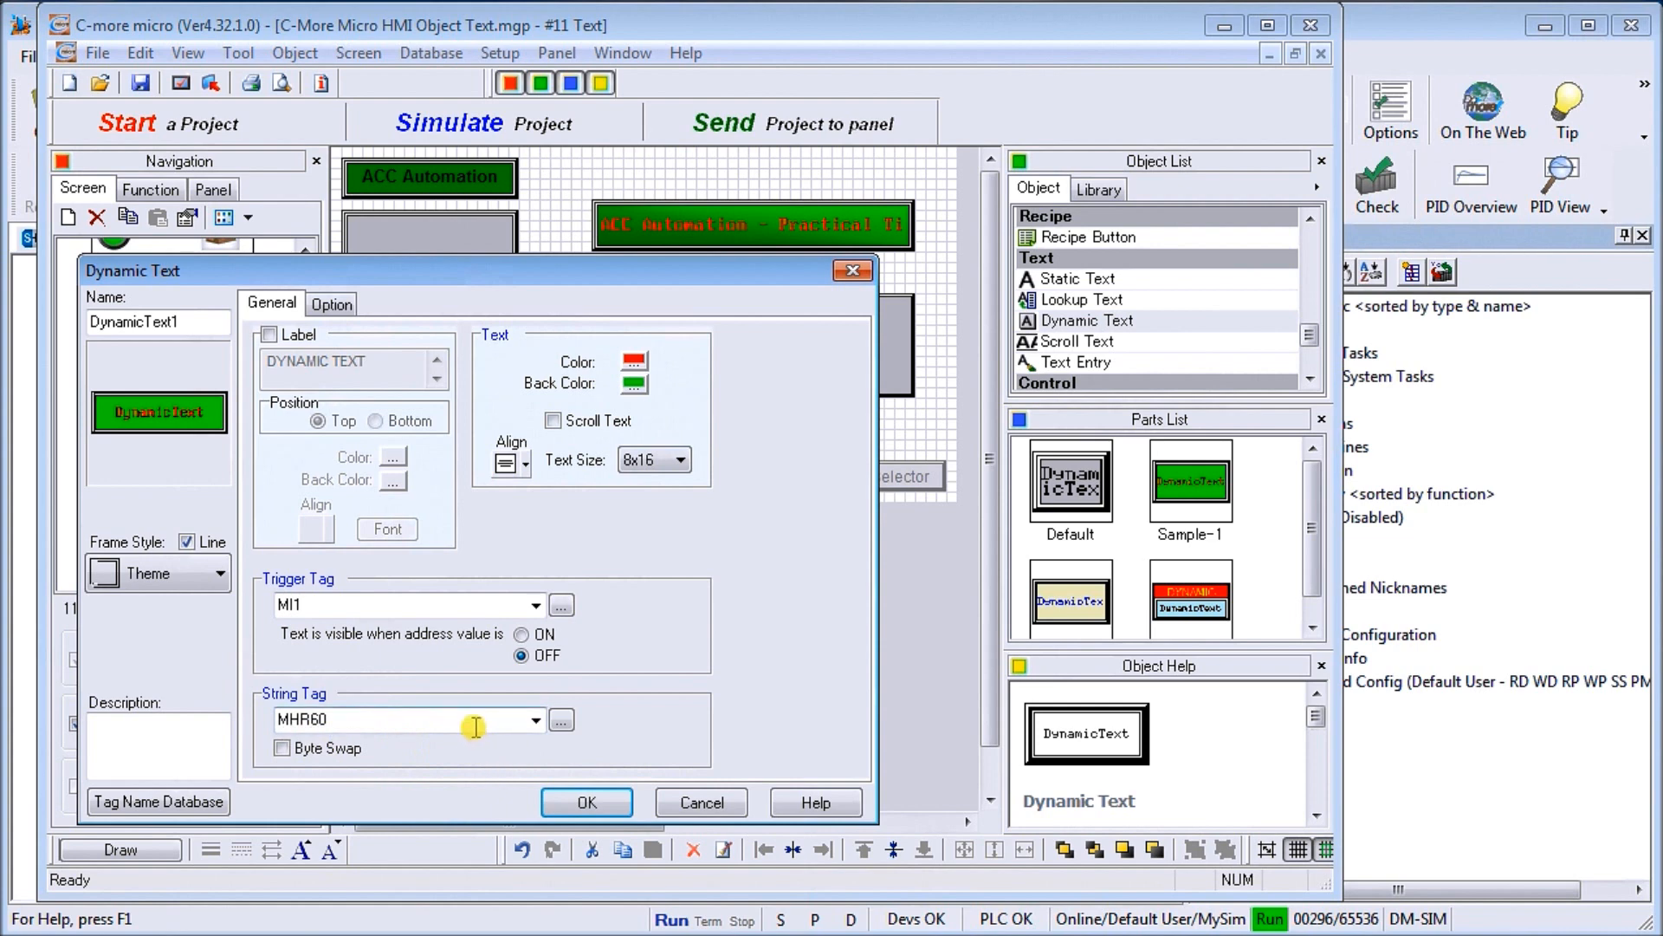
{"action": "mouse_move", "coordinate": [665, 708]}
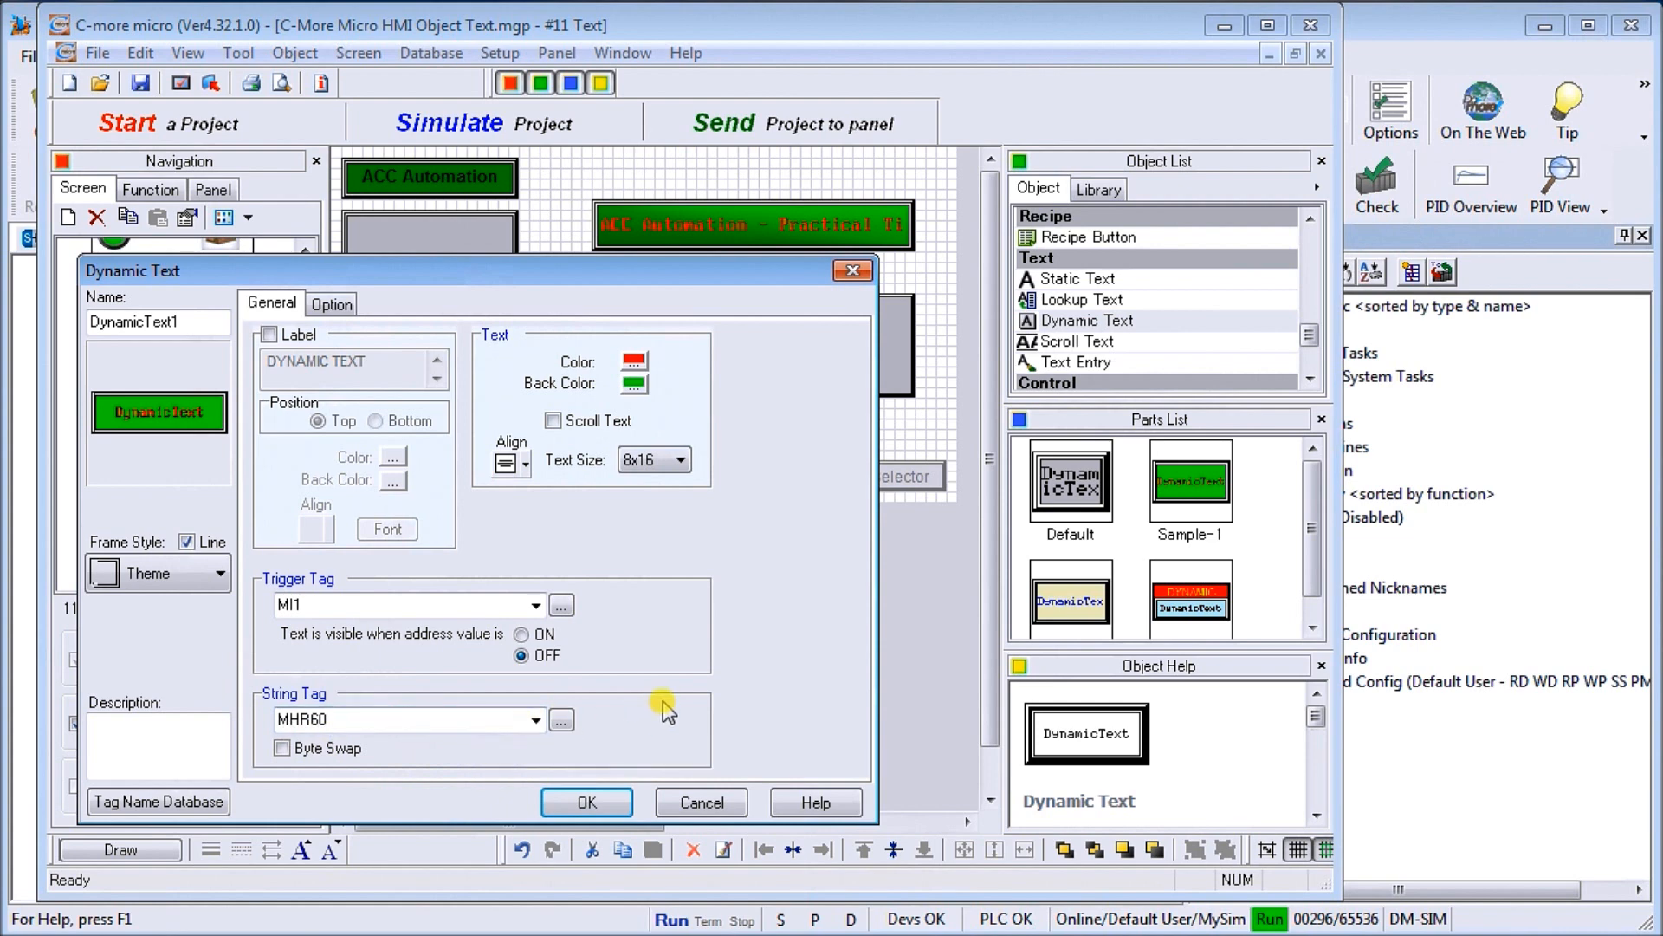
{"action": "mouse_move", "coordinate": [620, 721]}
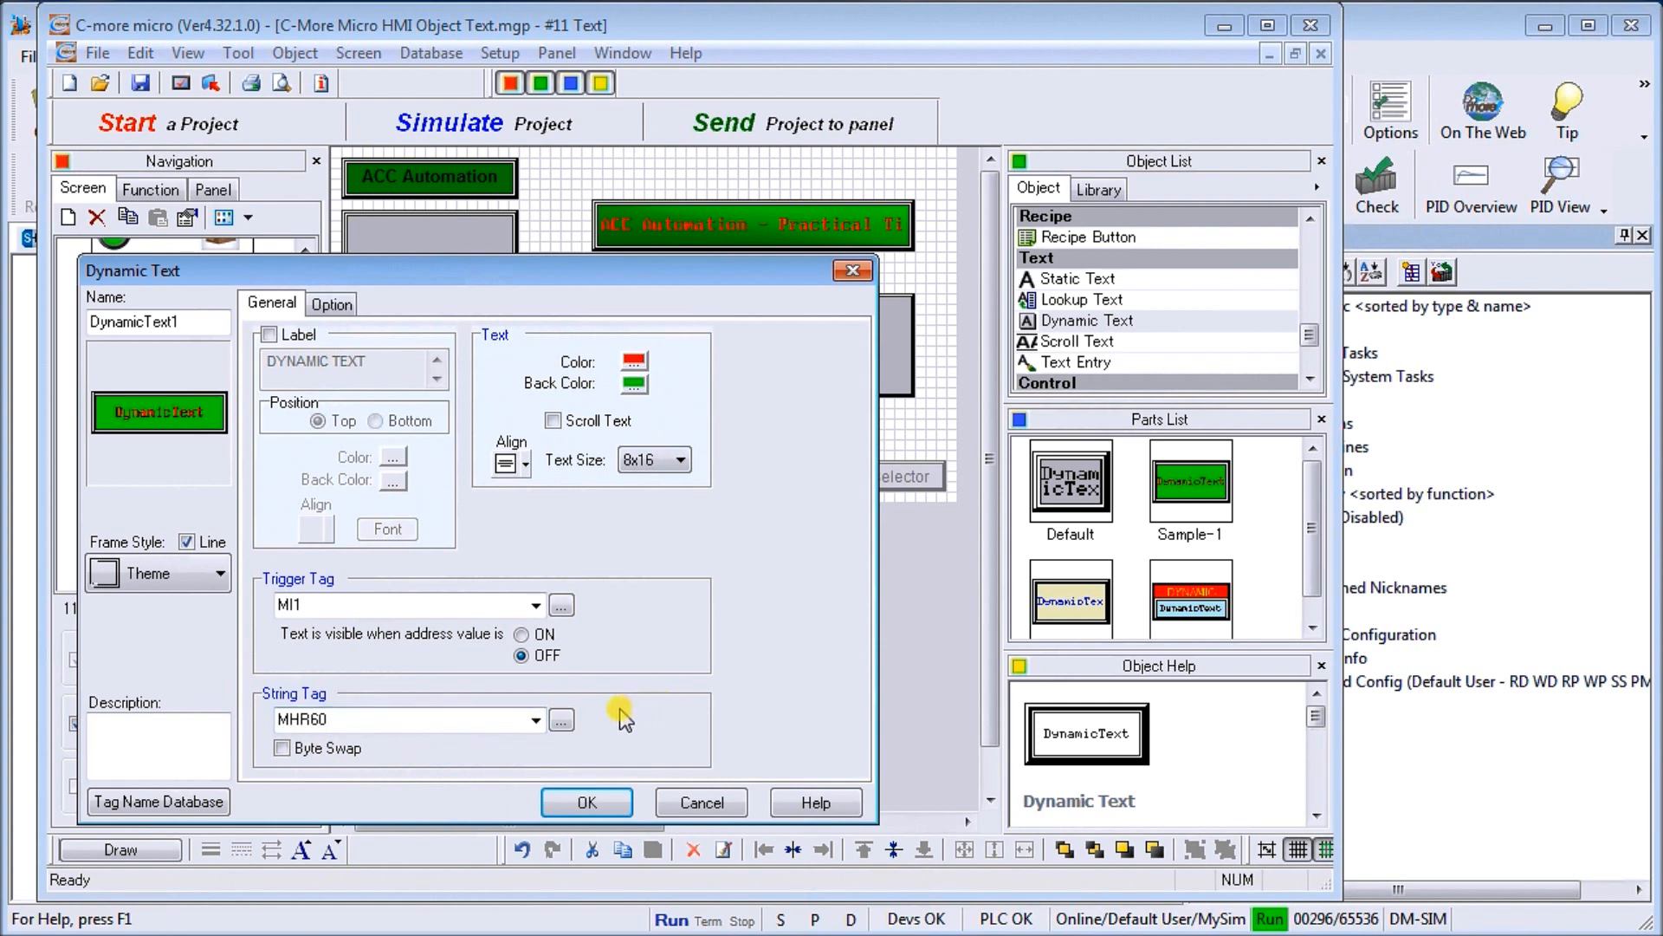
{"action": "mouse_move", "coordinate": [689, 546]}
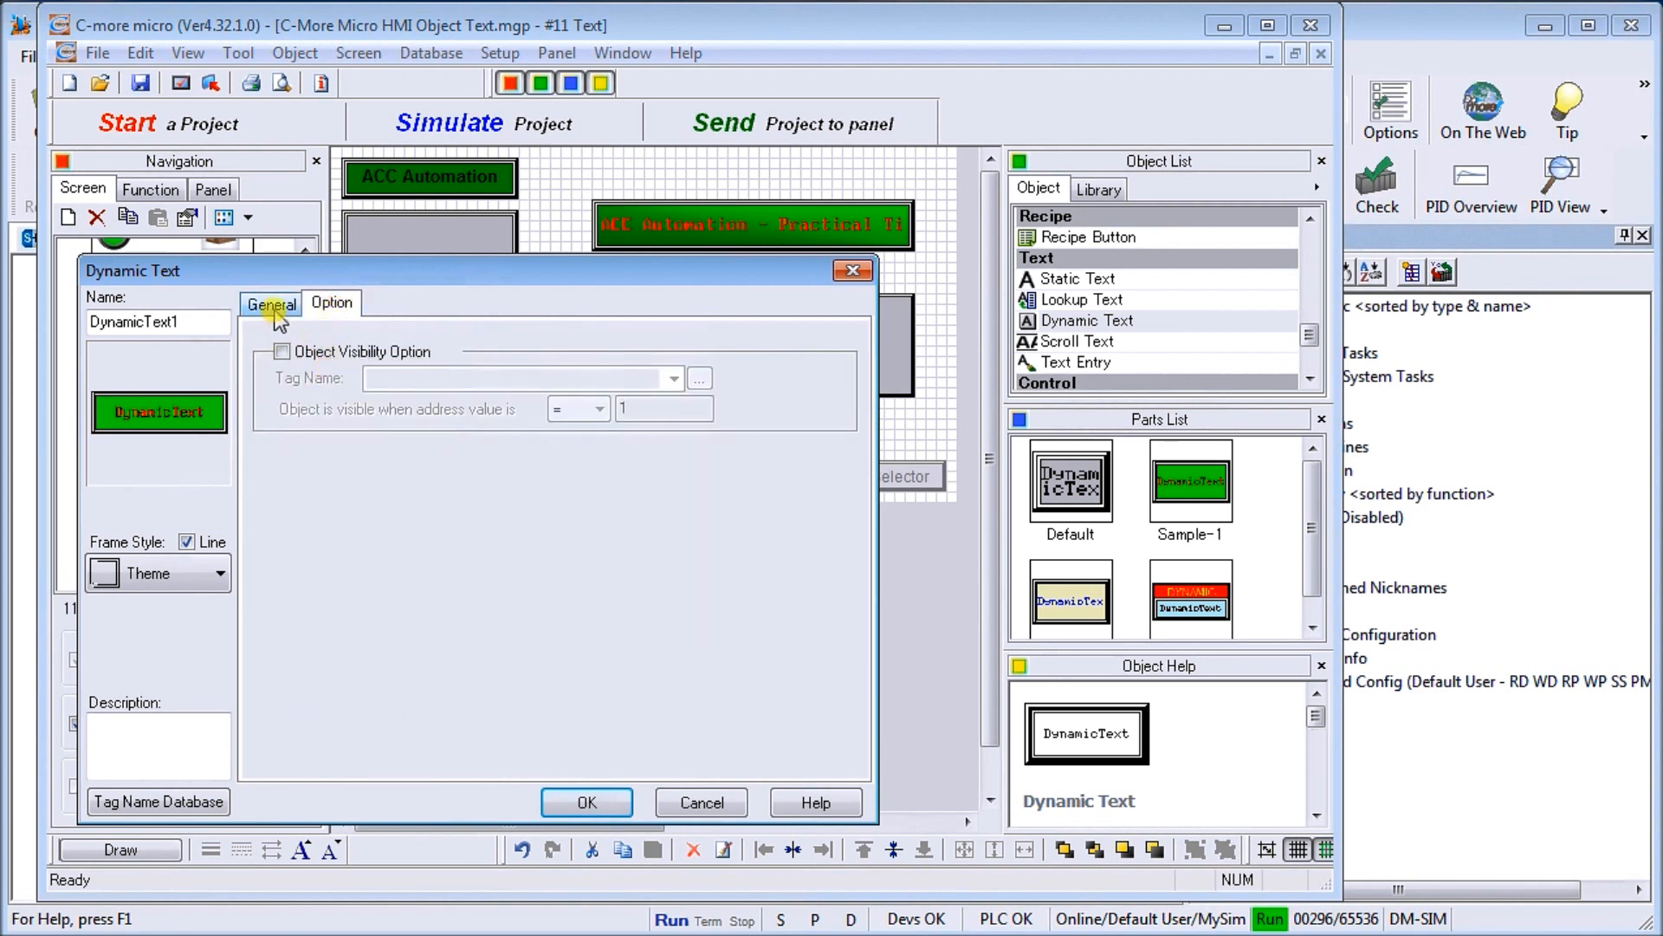
{"action": "left_click", "coordinate": [269, 303]}
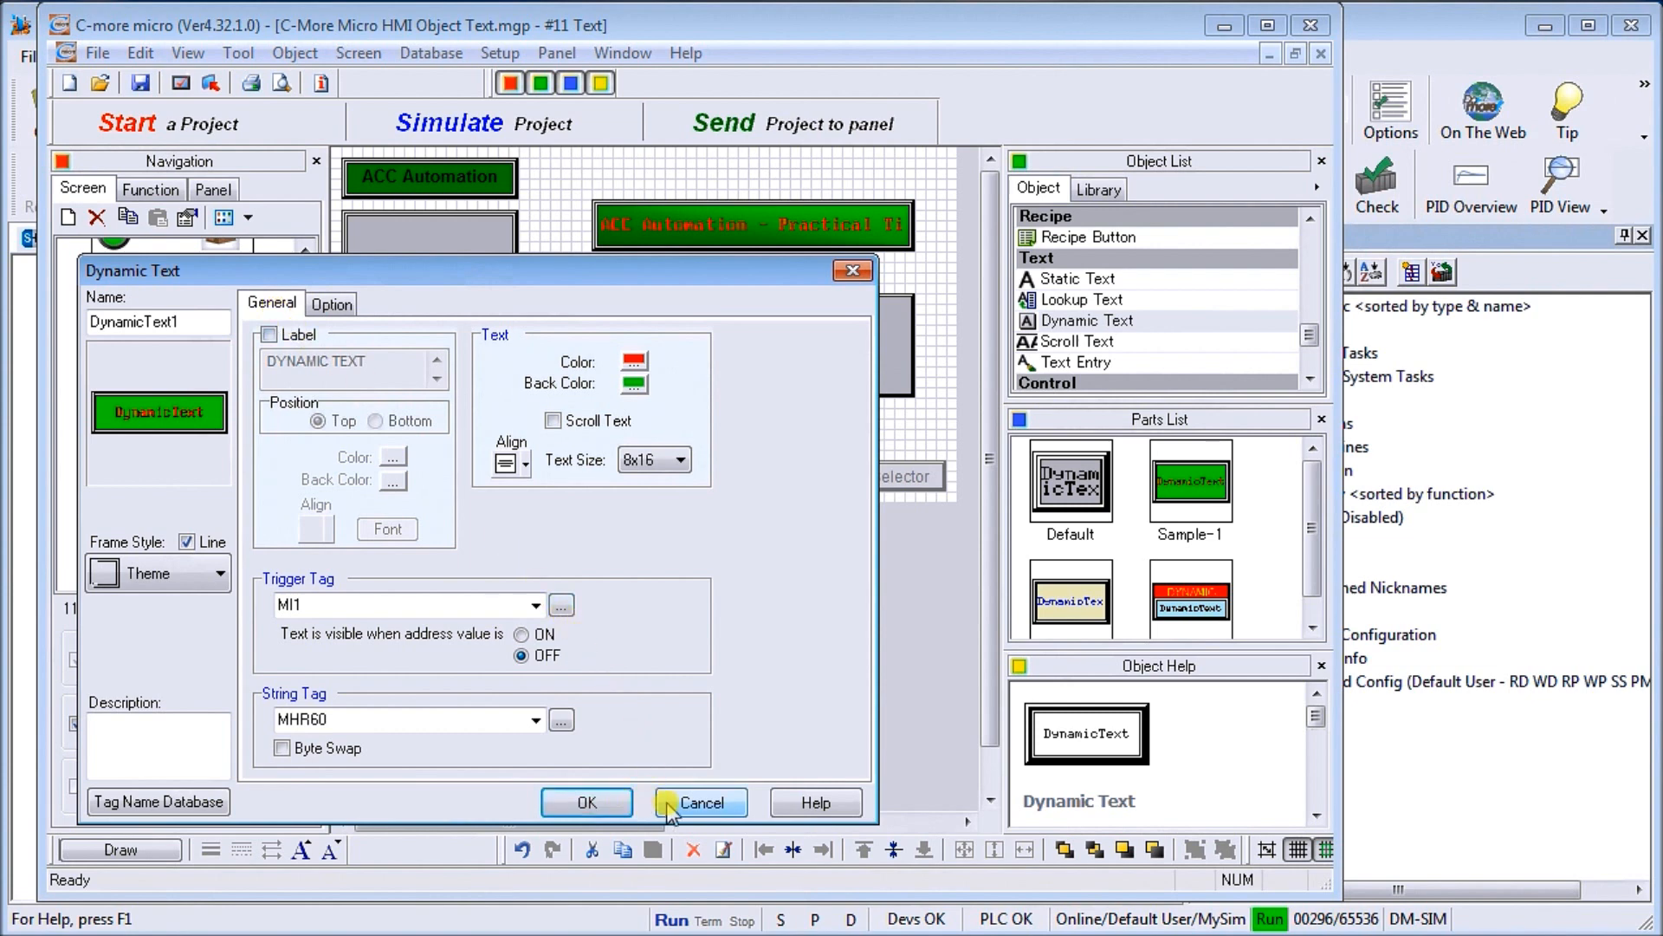
{"action": "left_click", "coordinate": [699, 802]}
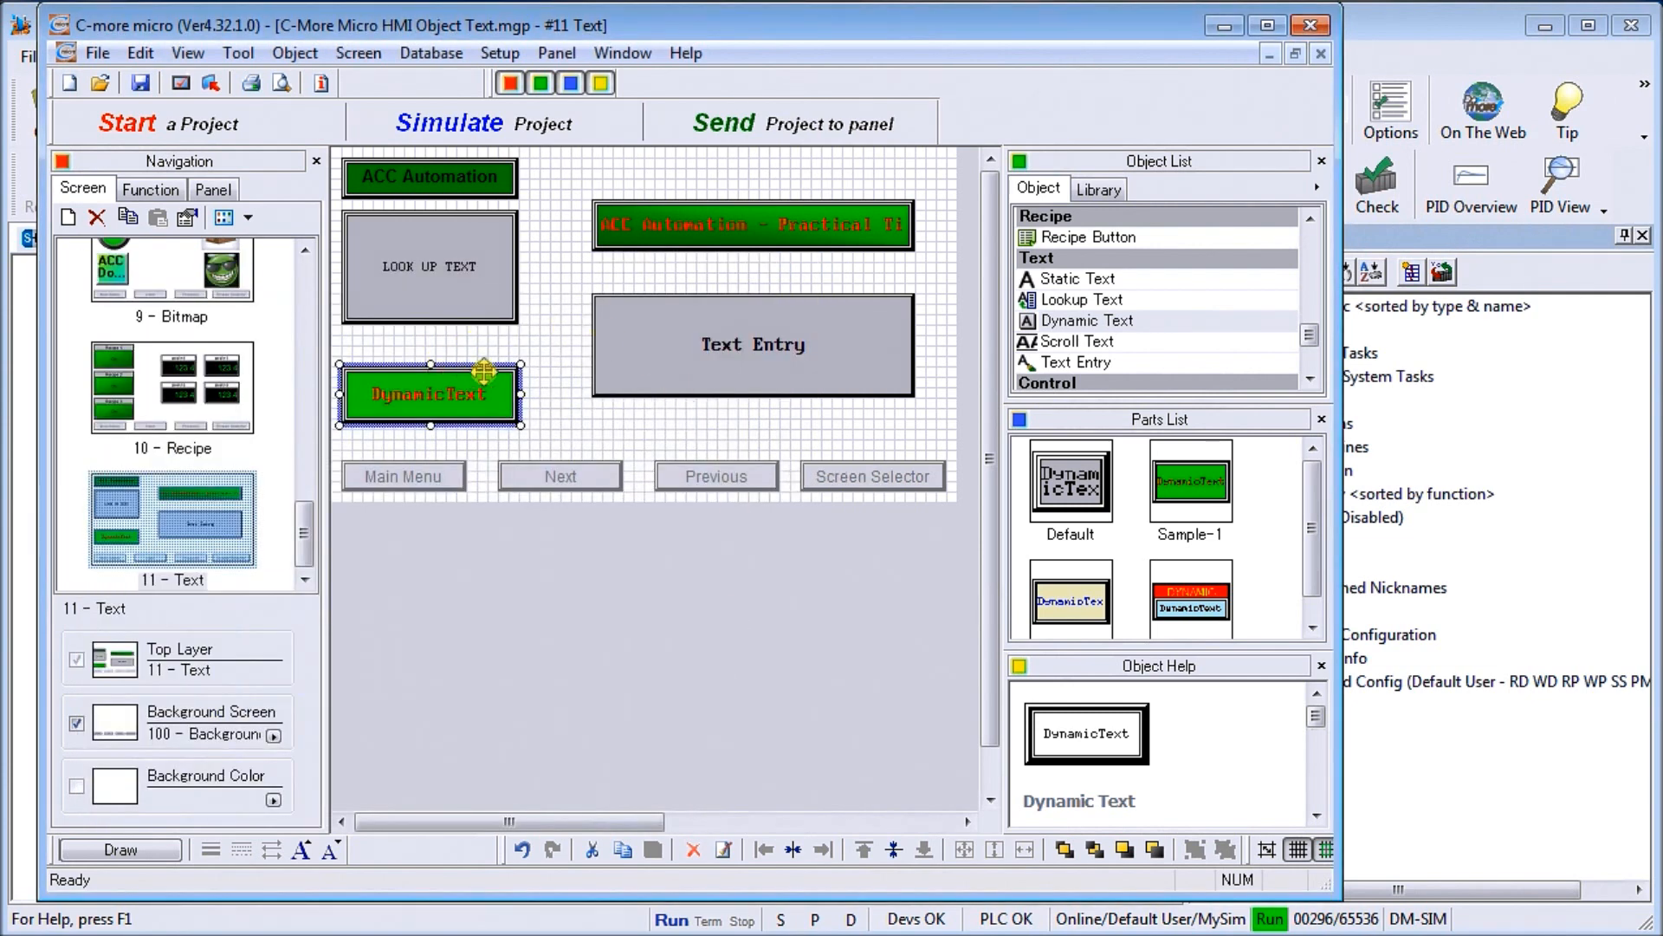
{"action": "left_click", "coordinate": [752, 223]}
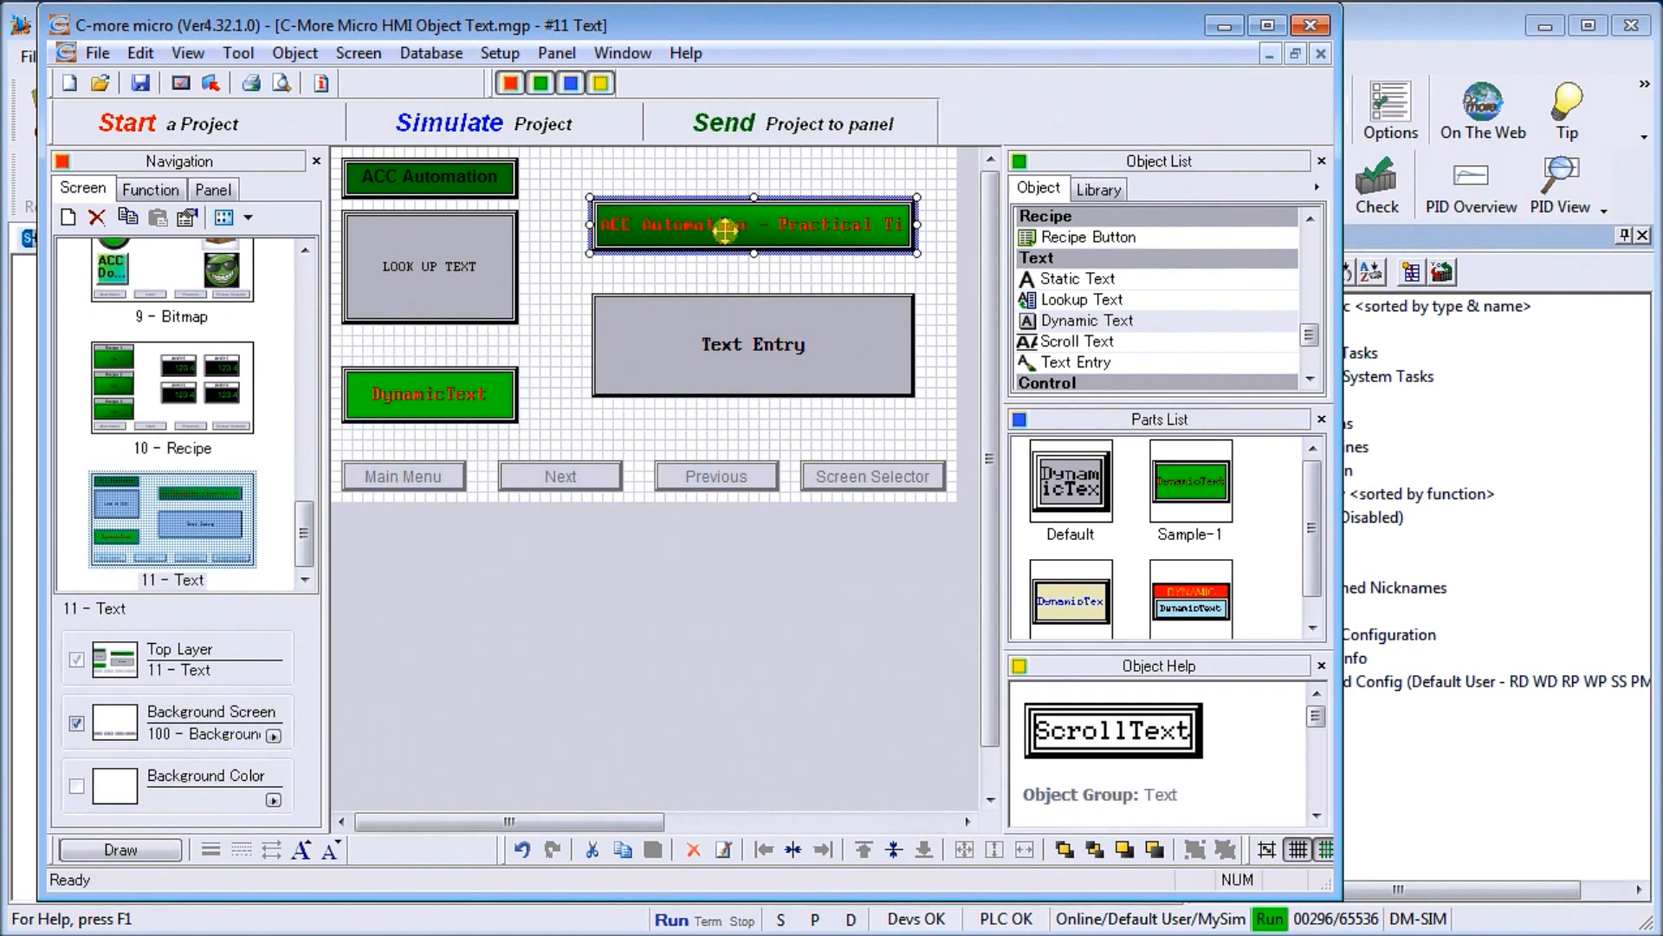
{"action": "double_click", "coordinate": [753, 223]}
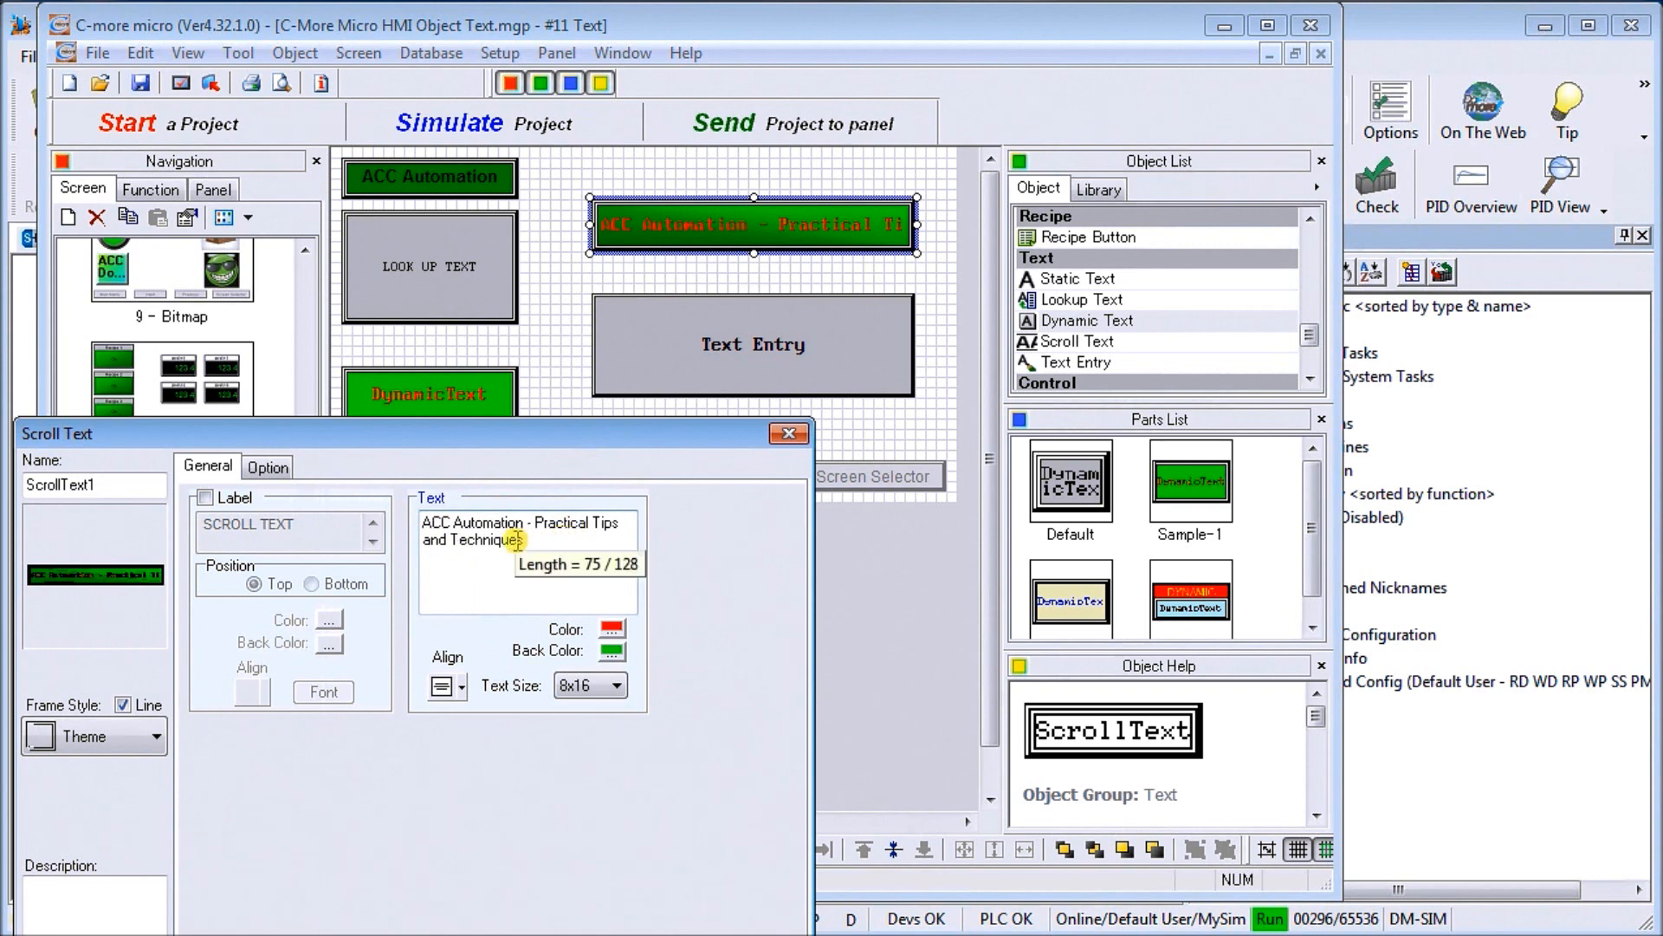
{"action": "mouse_move", "coordinate": [520, 586]}
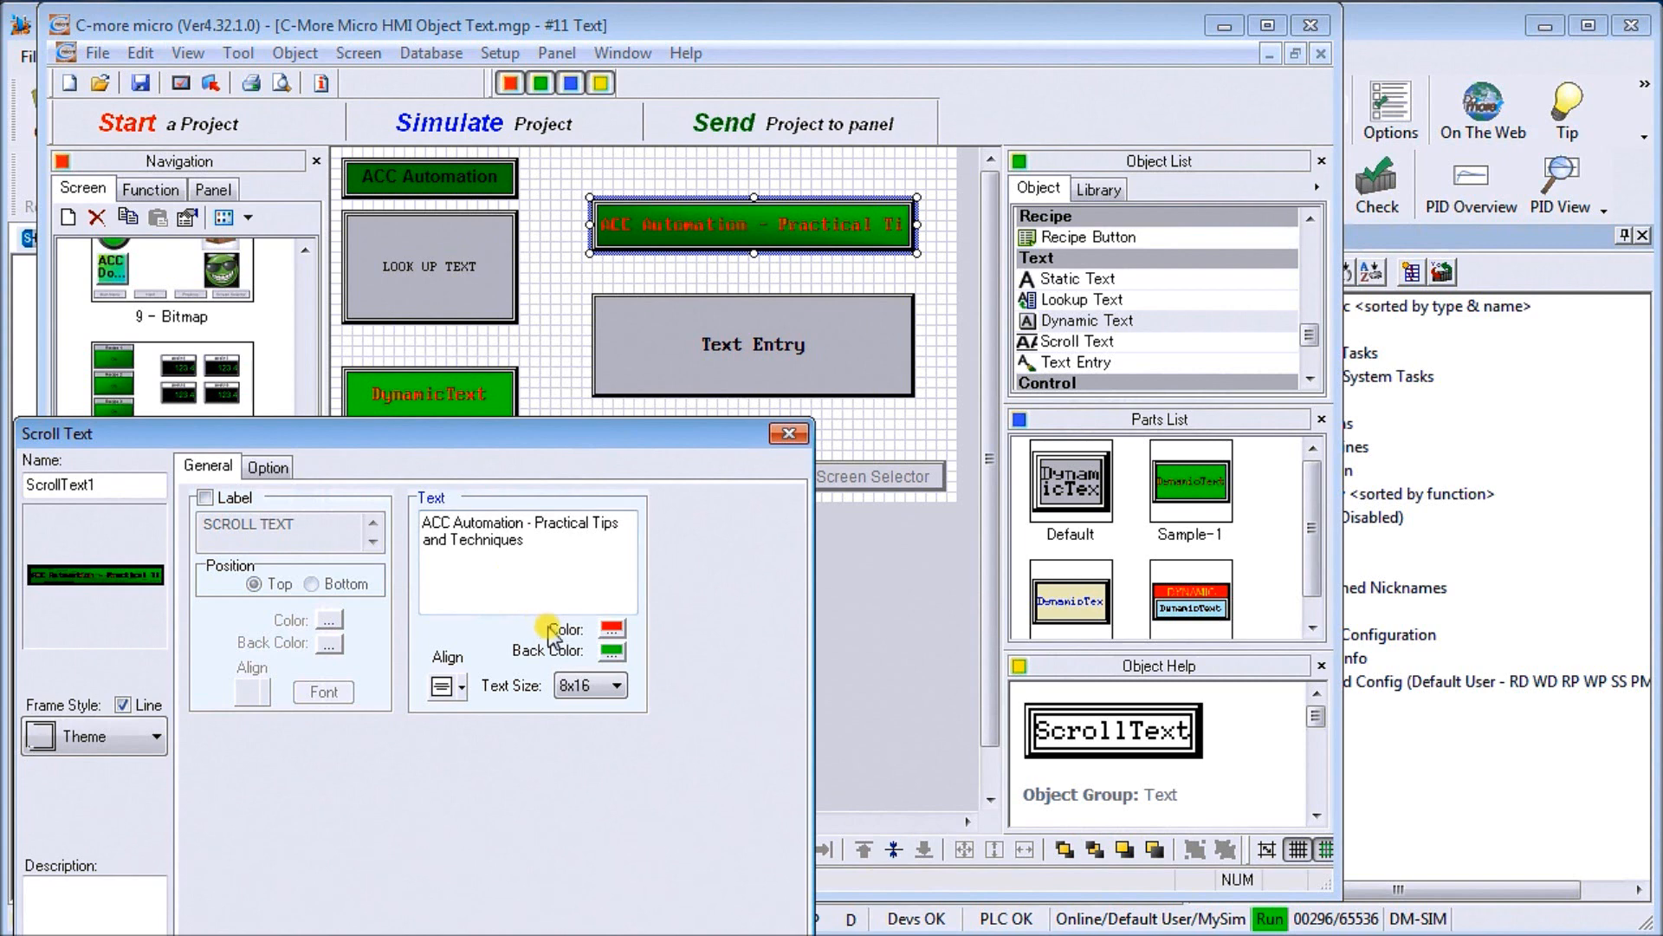
{"action": "mouse_move", "coordinate": [557, 648]}
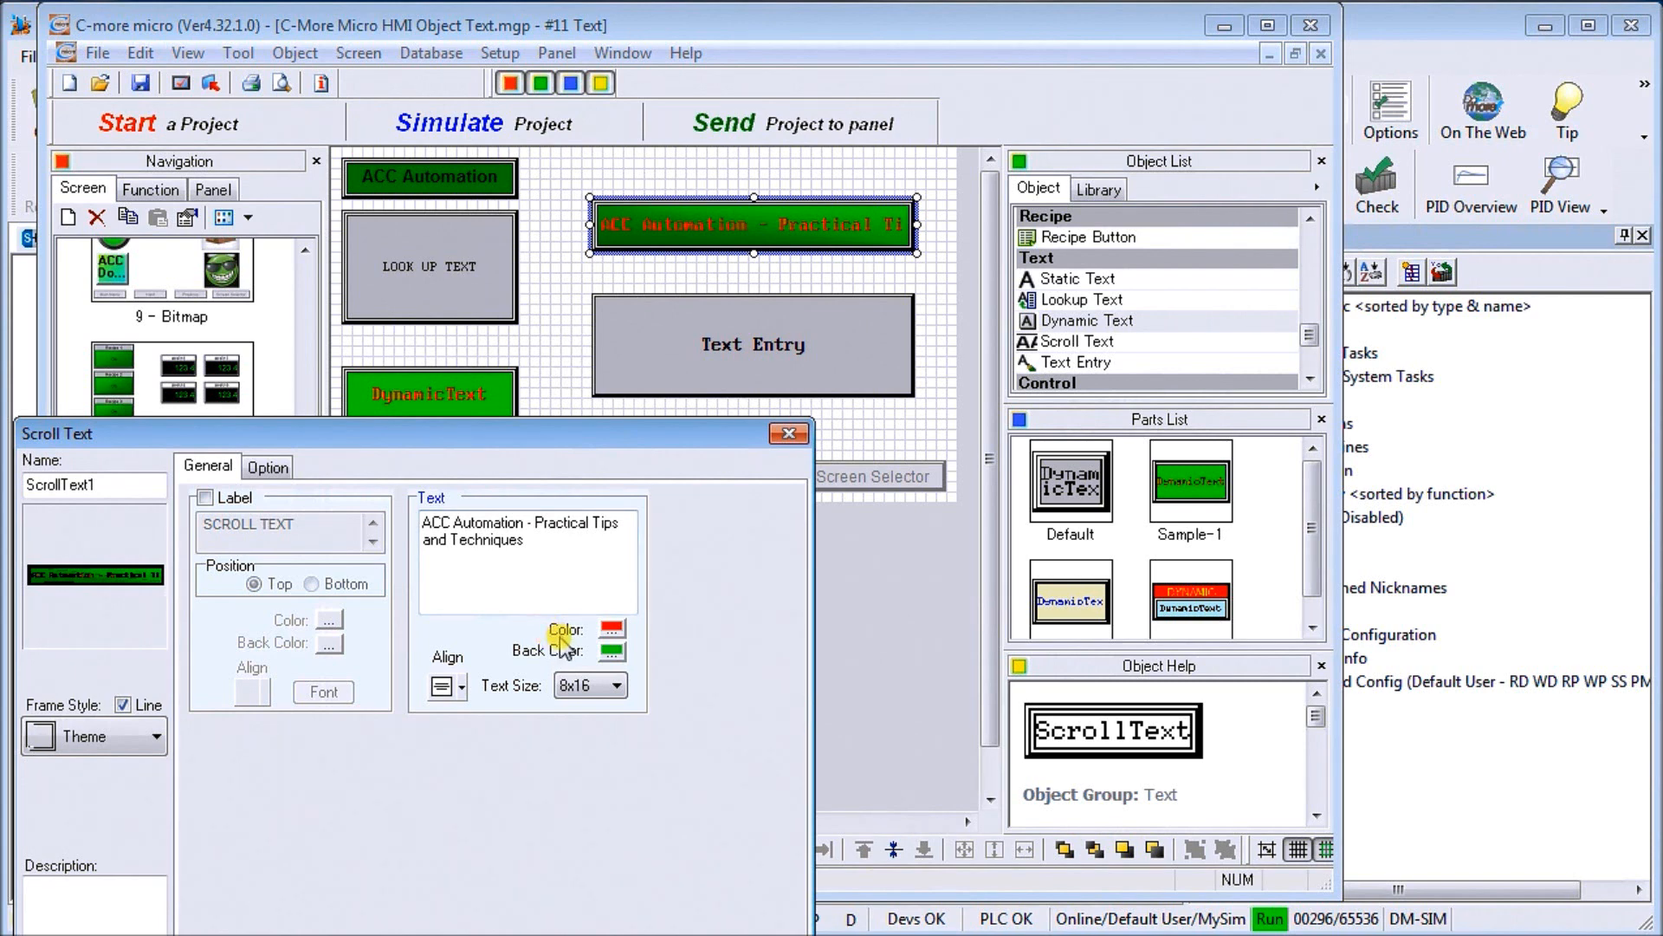
{"action": "mouse_move", "coordinate": [493, 656]}
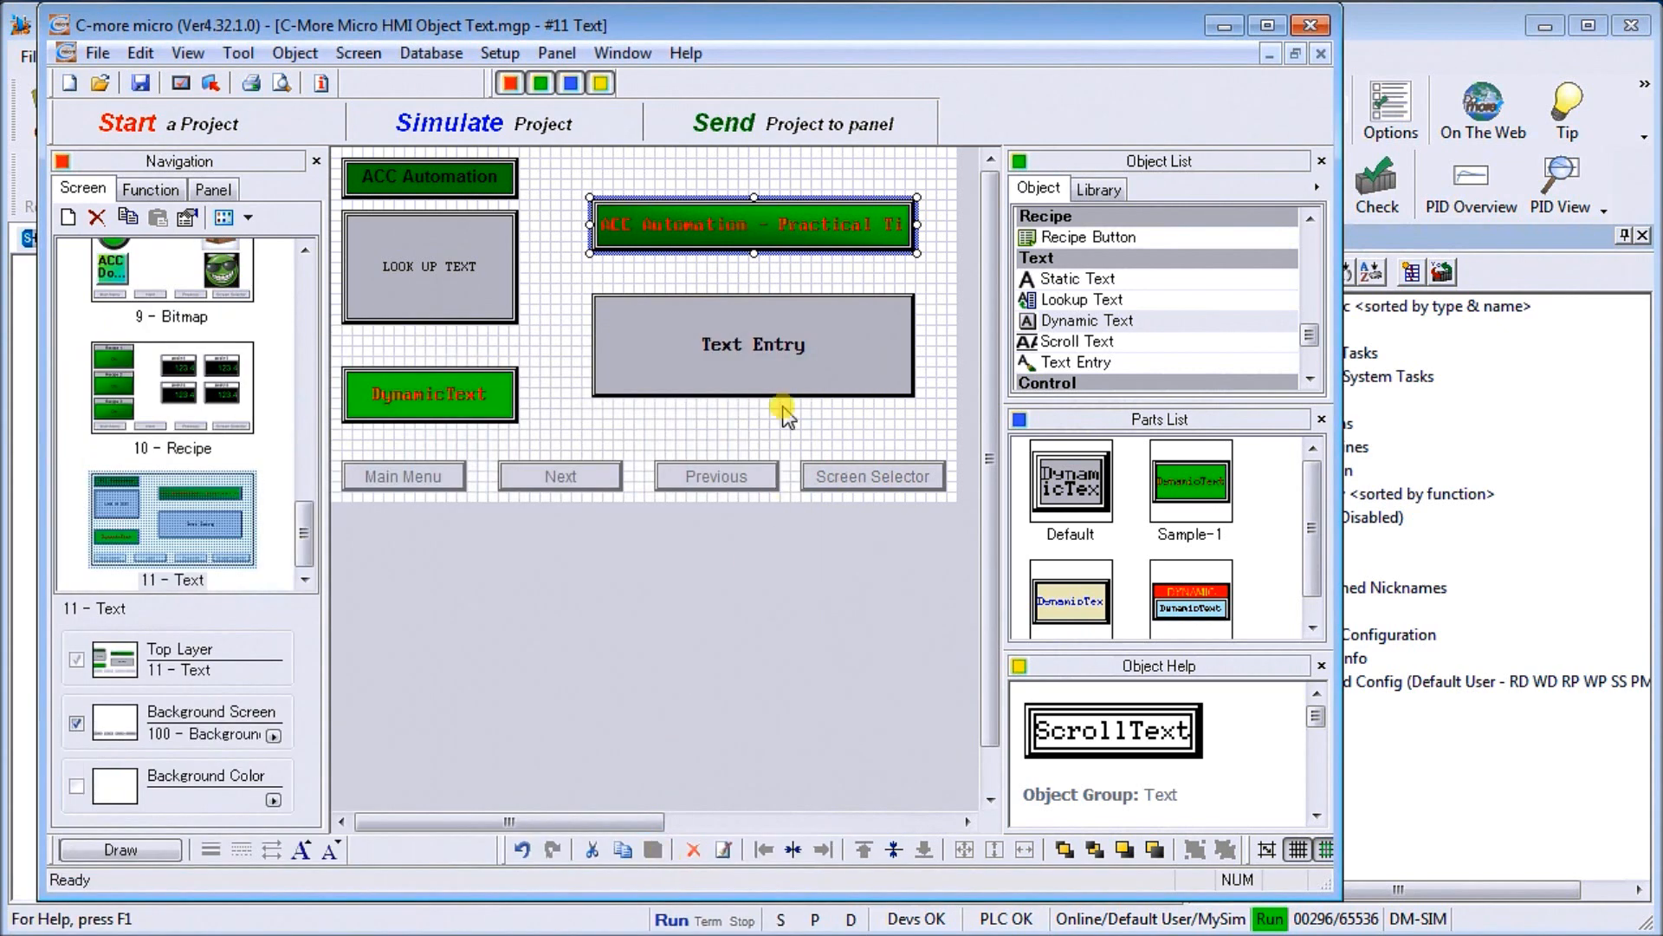
{"action": "mouse_move", "coordinate": [679, 246]}
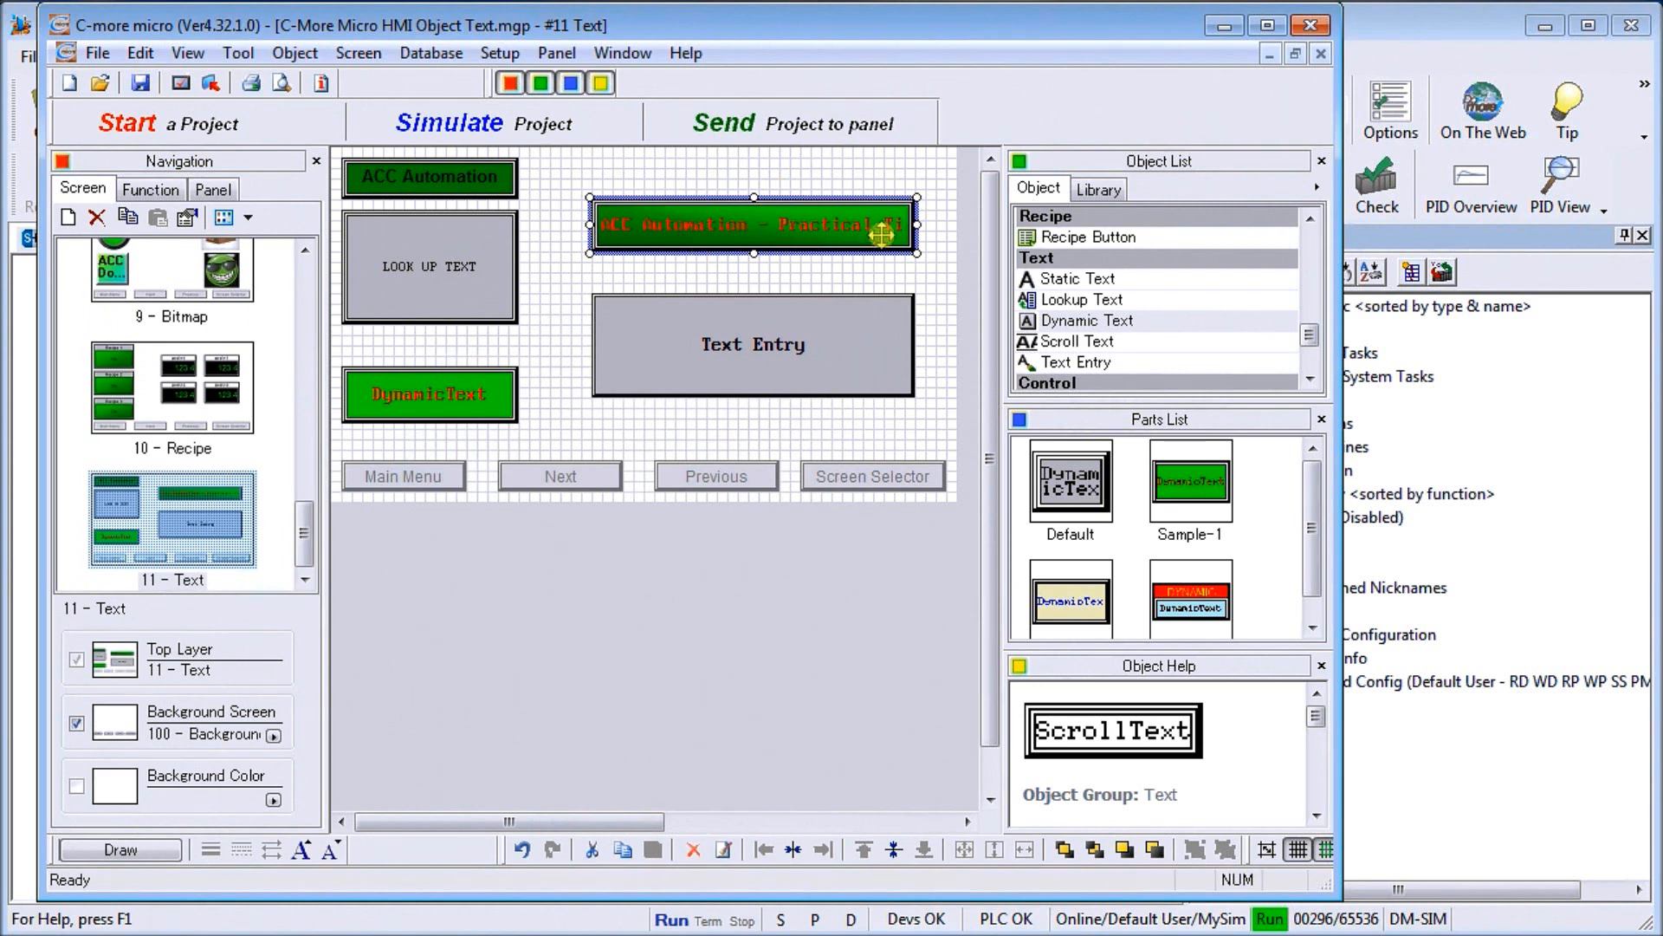
{"action": "mouse_move", "coordinate": [690, 295]}
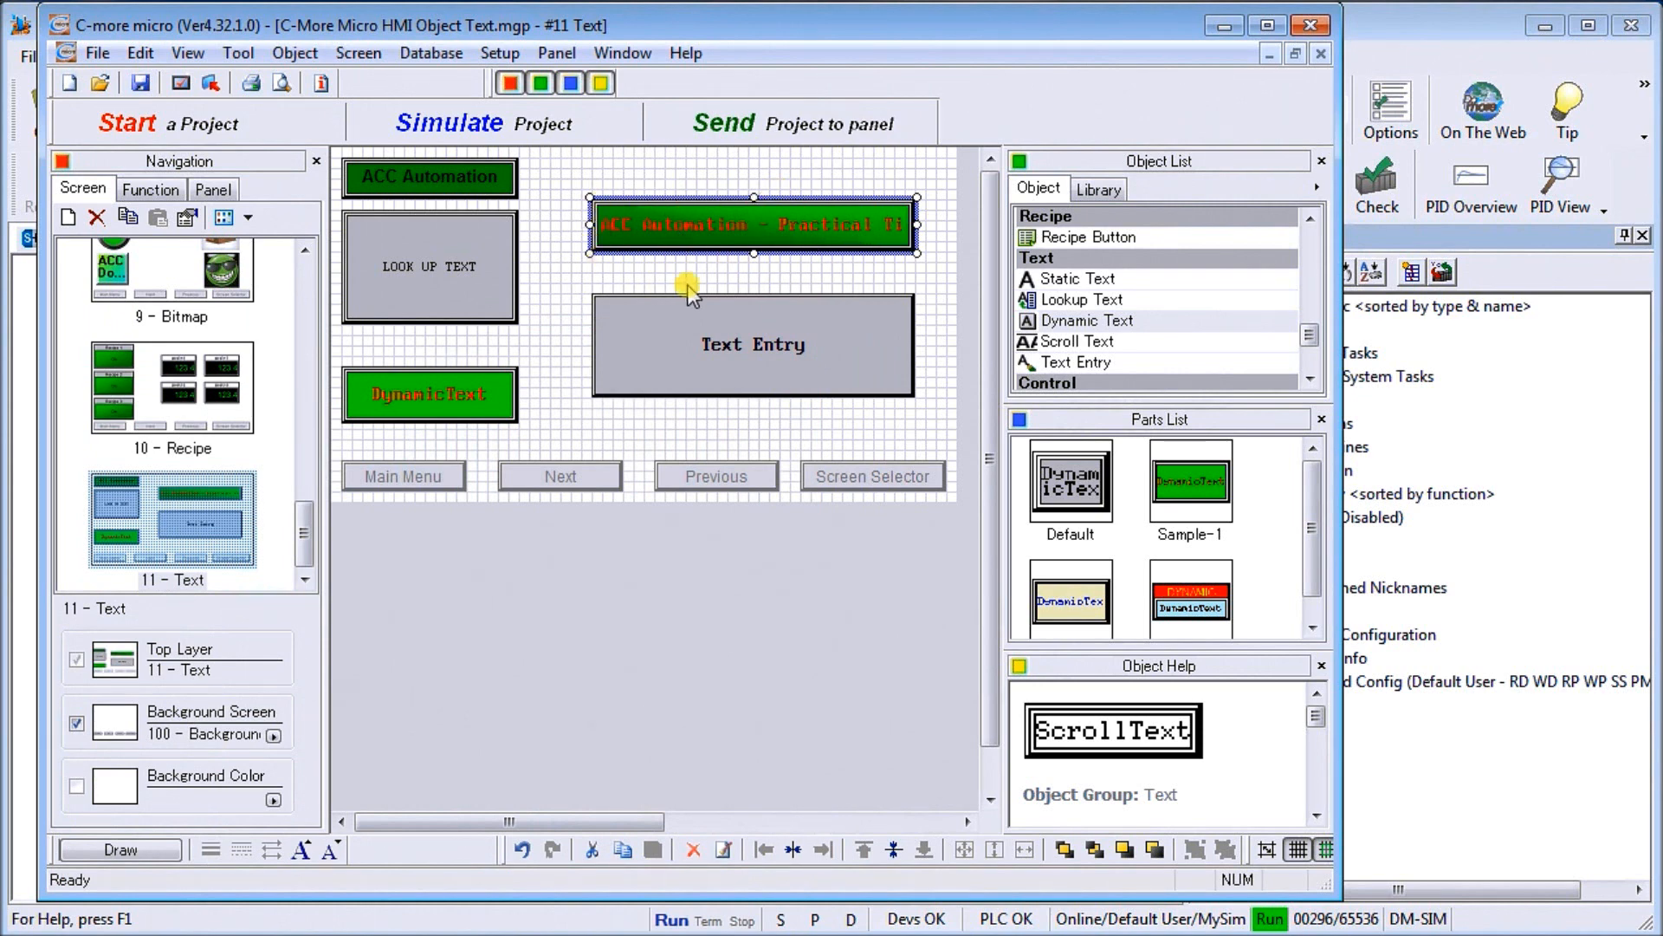
{"action": "mouse_move", "coordinate": [798, 374]}
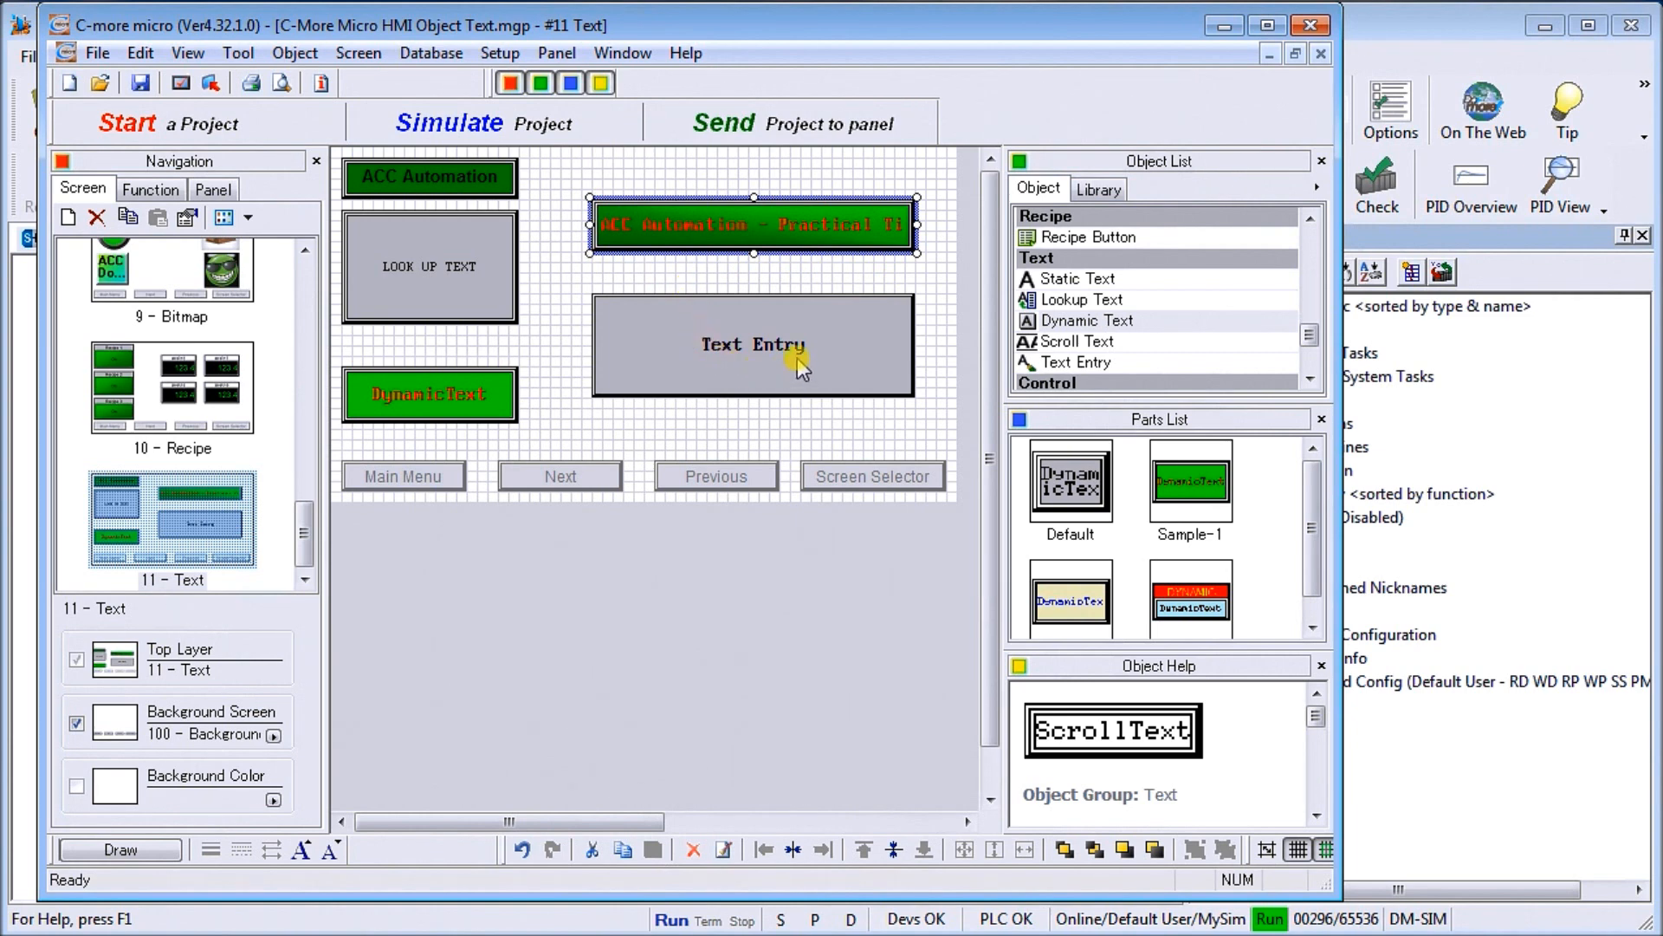
Select the Text Entry box, view its type details, and open TextEntry1's settings (tag MHR60).
{"action": "left_click", "coordinate": [753, 344]}
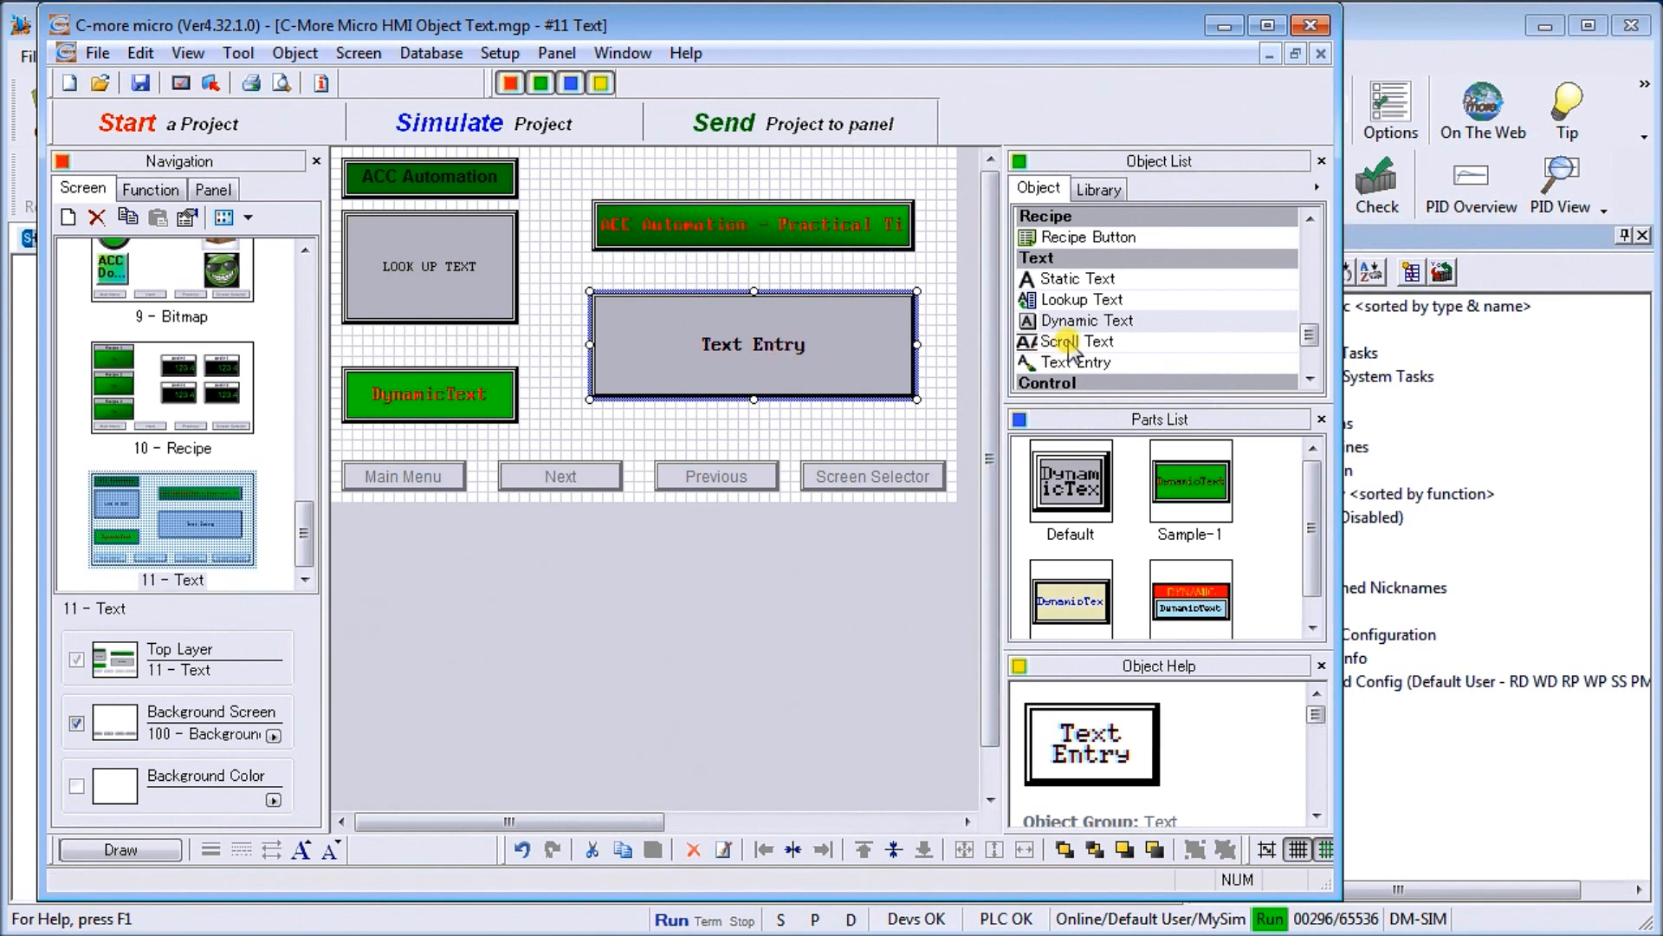
{"action": "left_click", "coordinate": [1078, 362]}
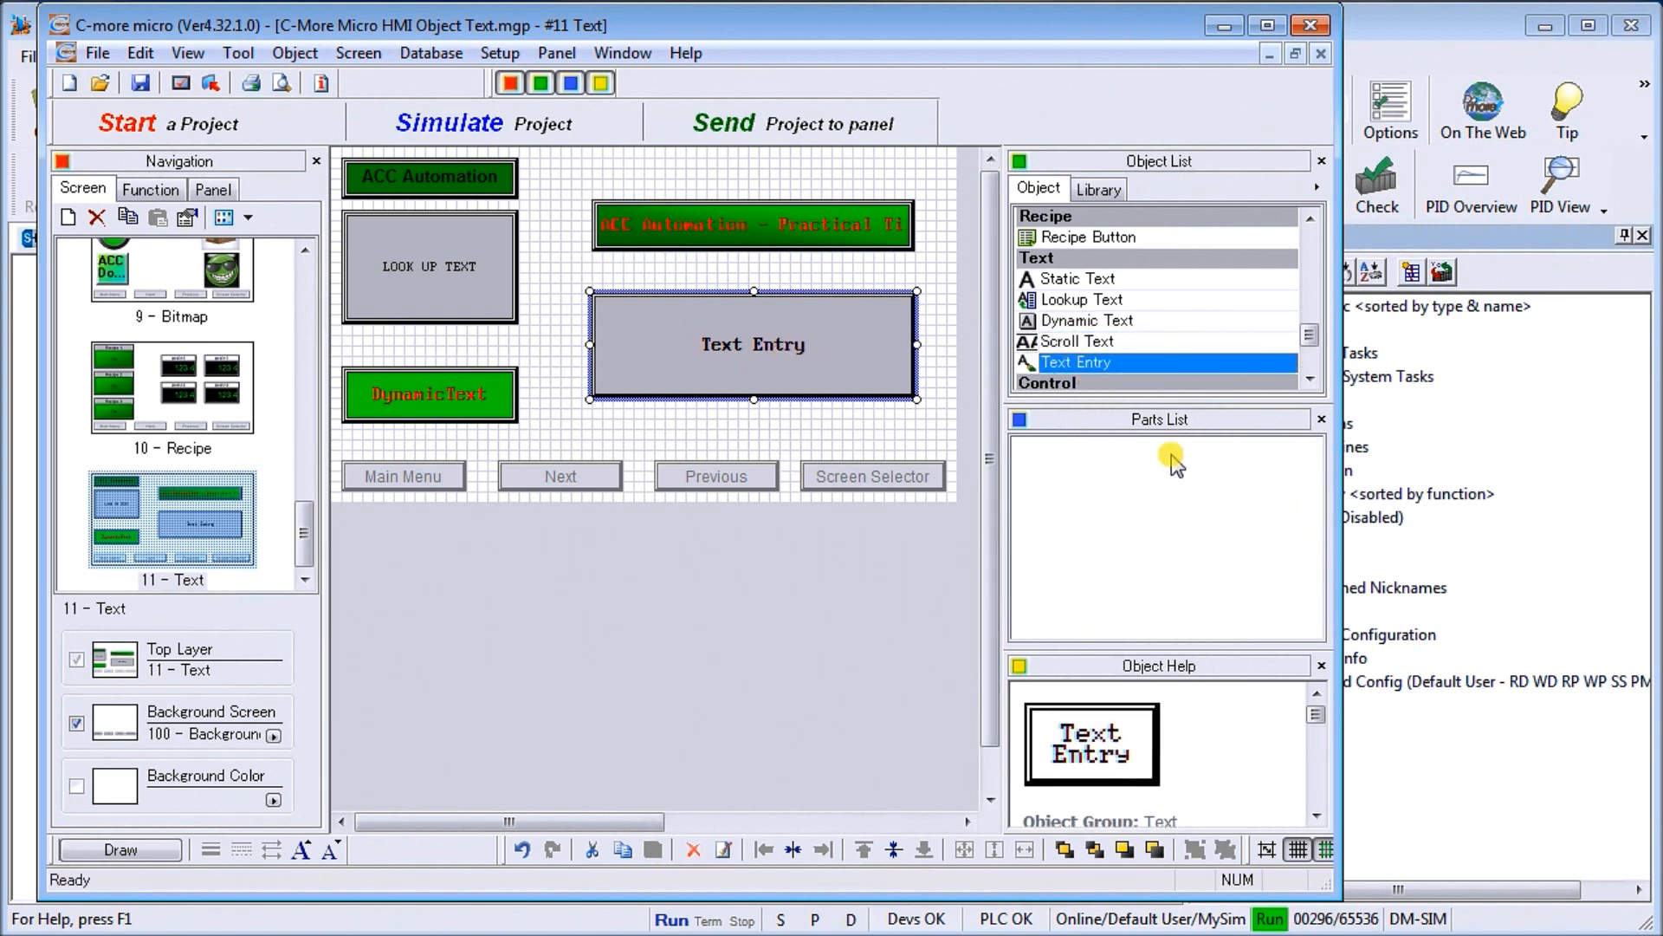
{"action": "mouse_move", "coordinate": [727, 337]}
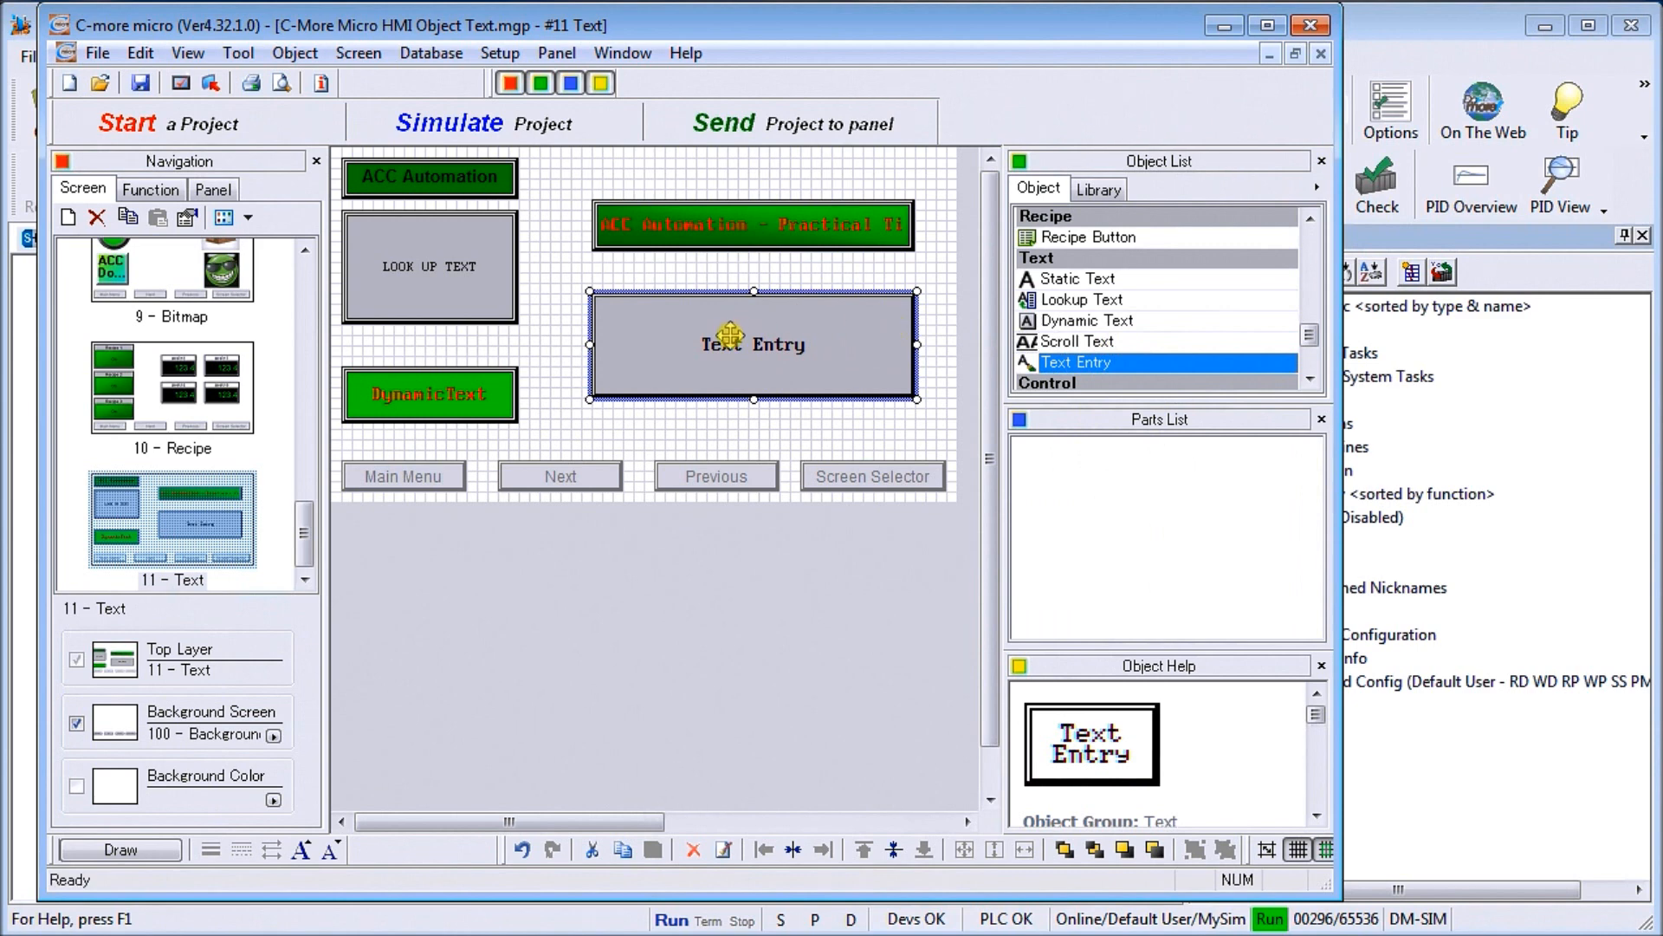
{"action": "double_click", "coordinate": [753, 344]}
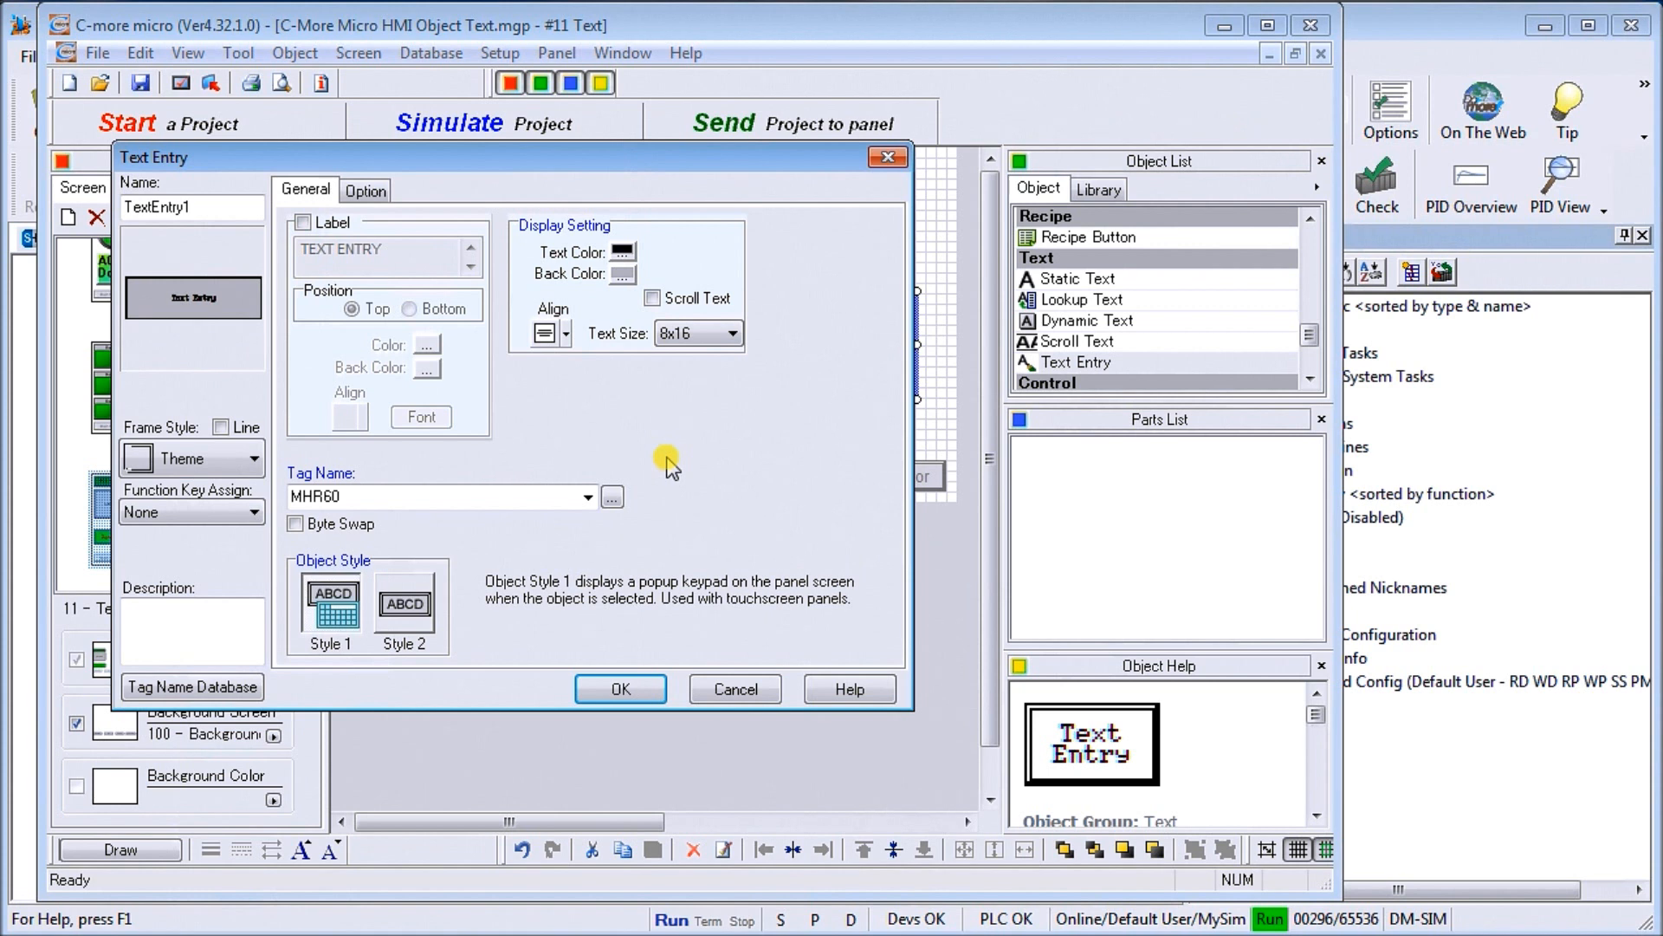
{"action": "mouse_move", "coordinate": [419, 458]}
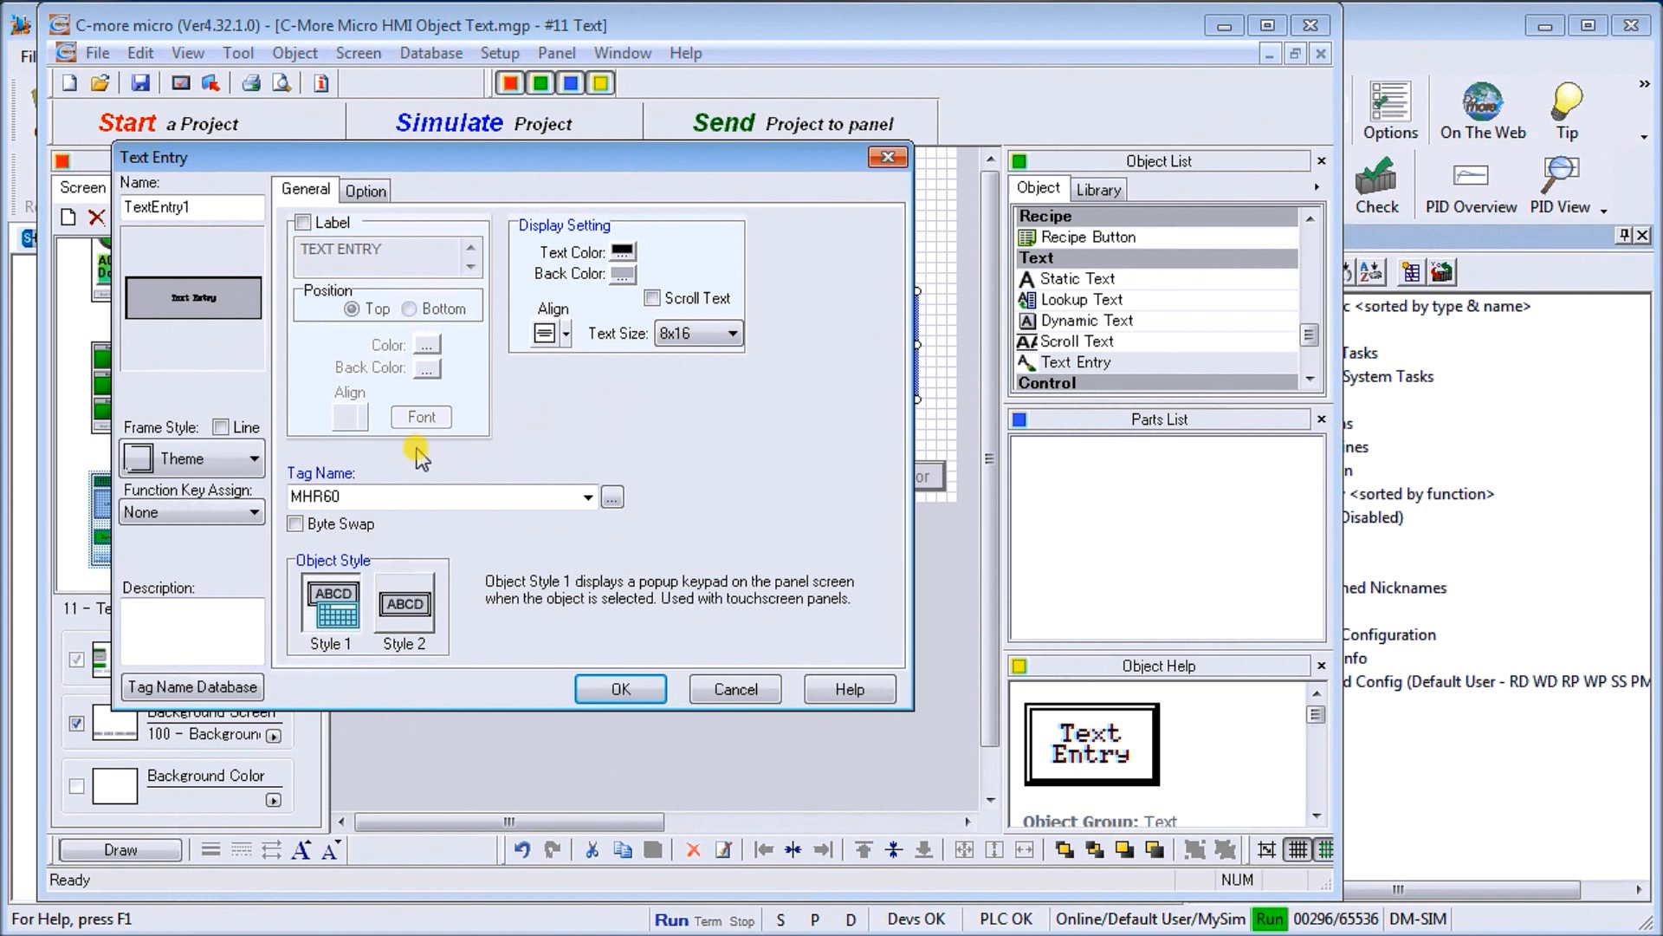
{"action": "mouse_move", "coordinate": [317, 445]}
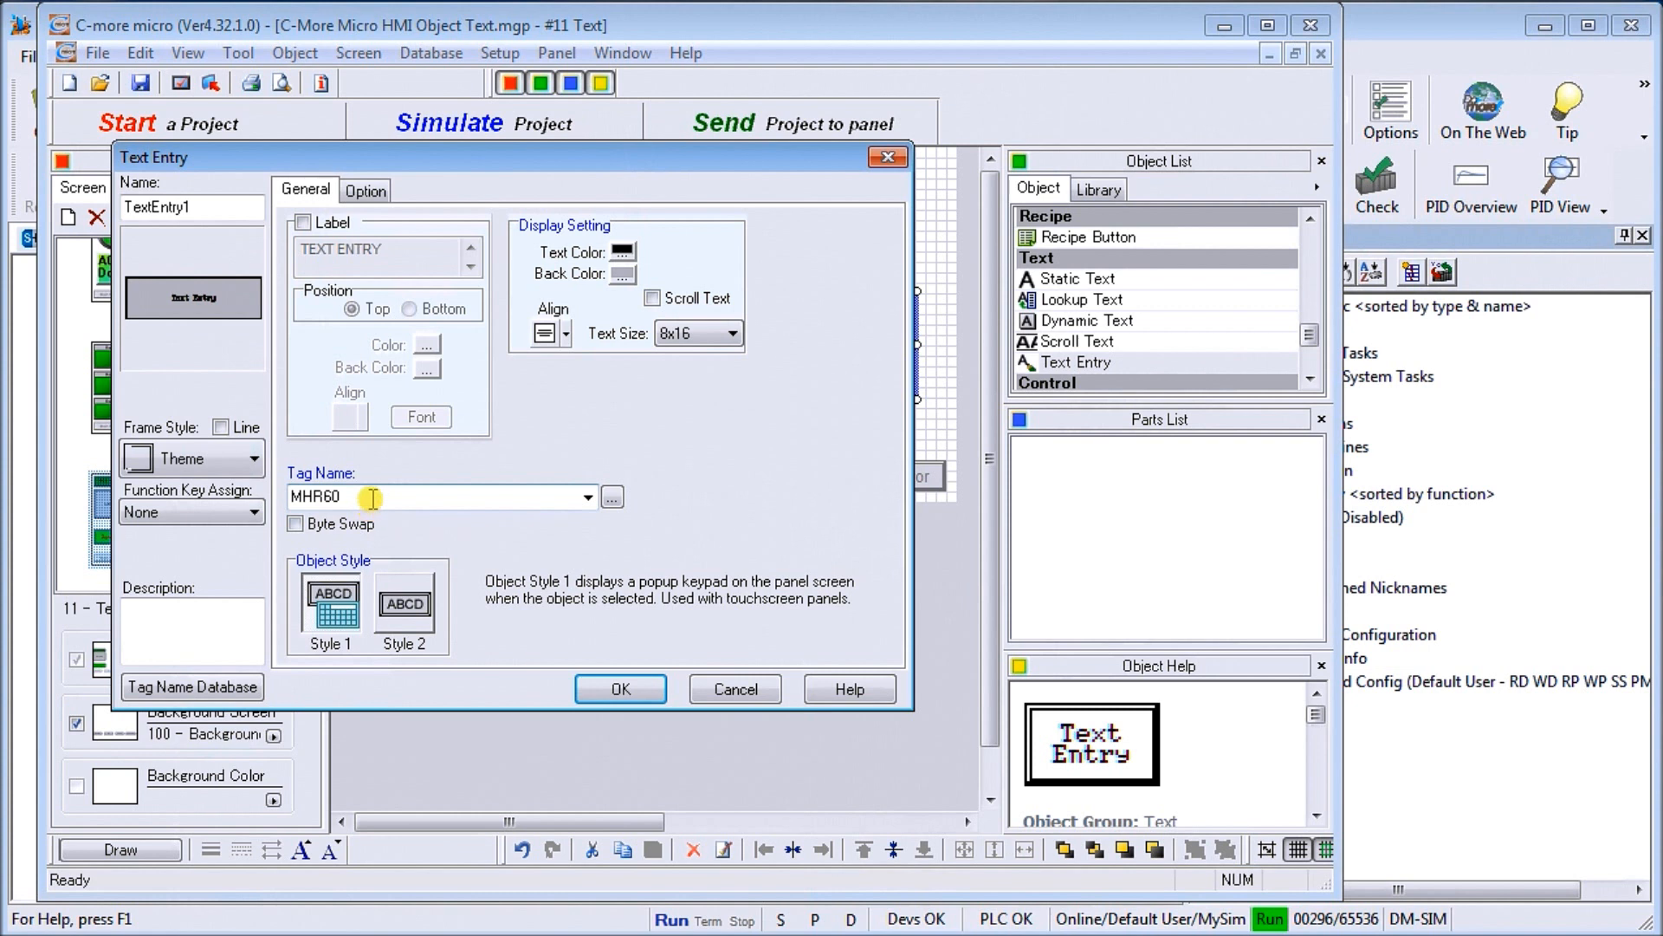
{"action": "mouse_move", "coordinate": [378, 506]}
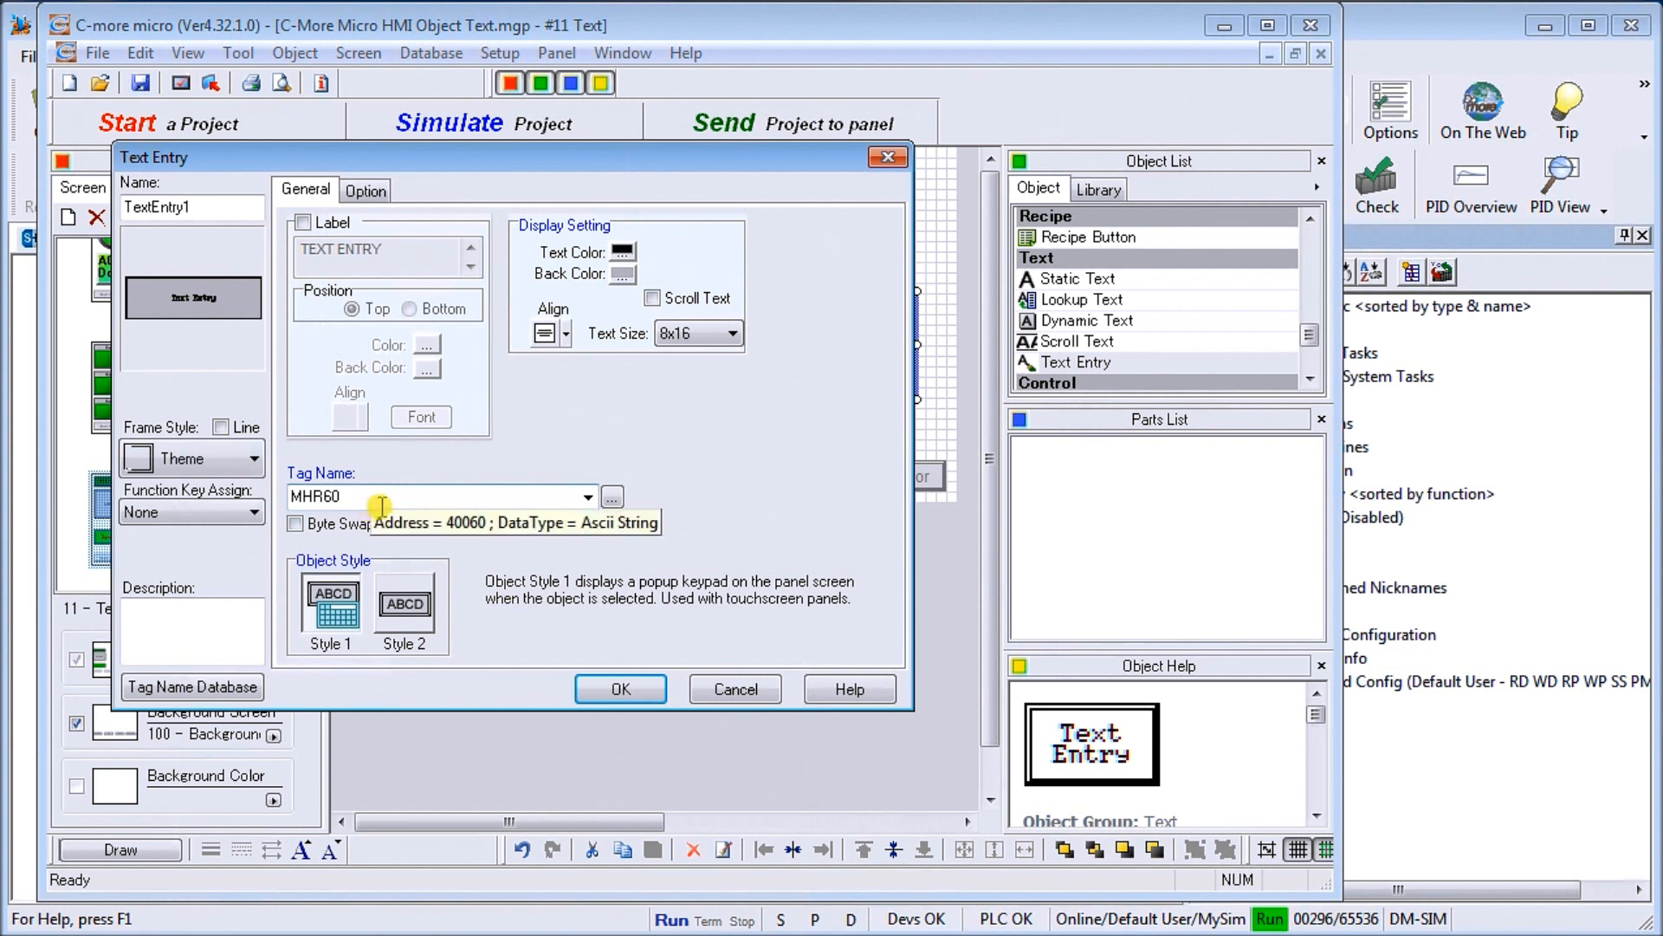
{"action": "mouse_move", "coordinate": [668, 530]}
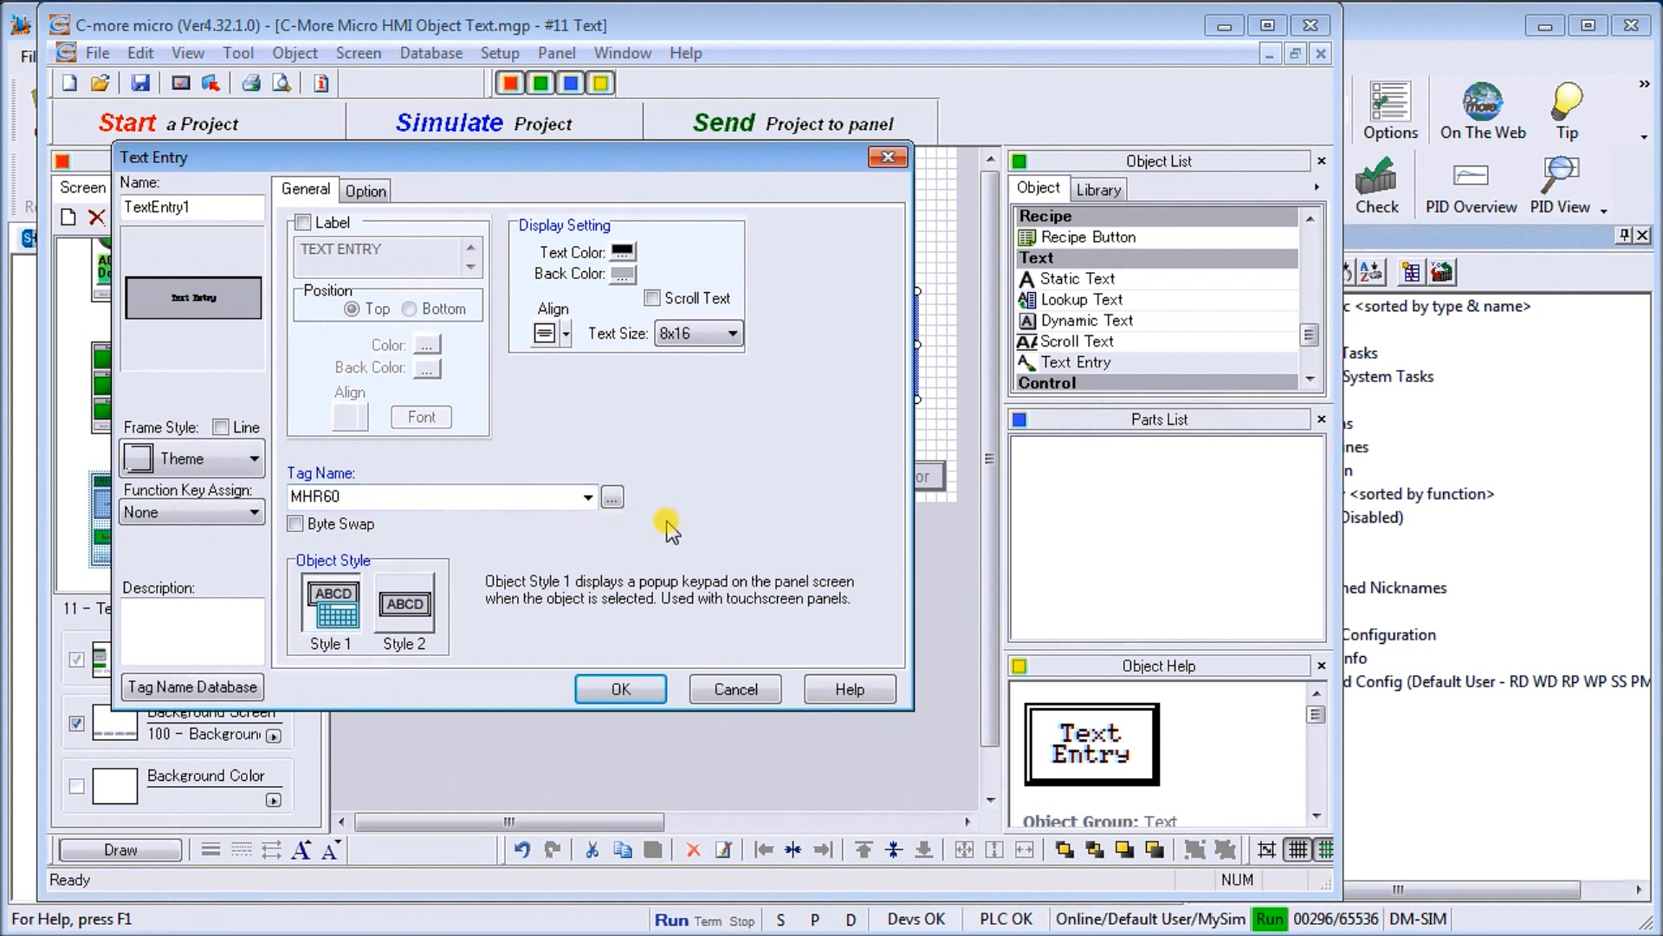
{"action": "mouse_move", "coordinate": [685, 521]}
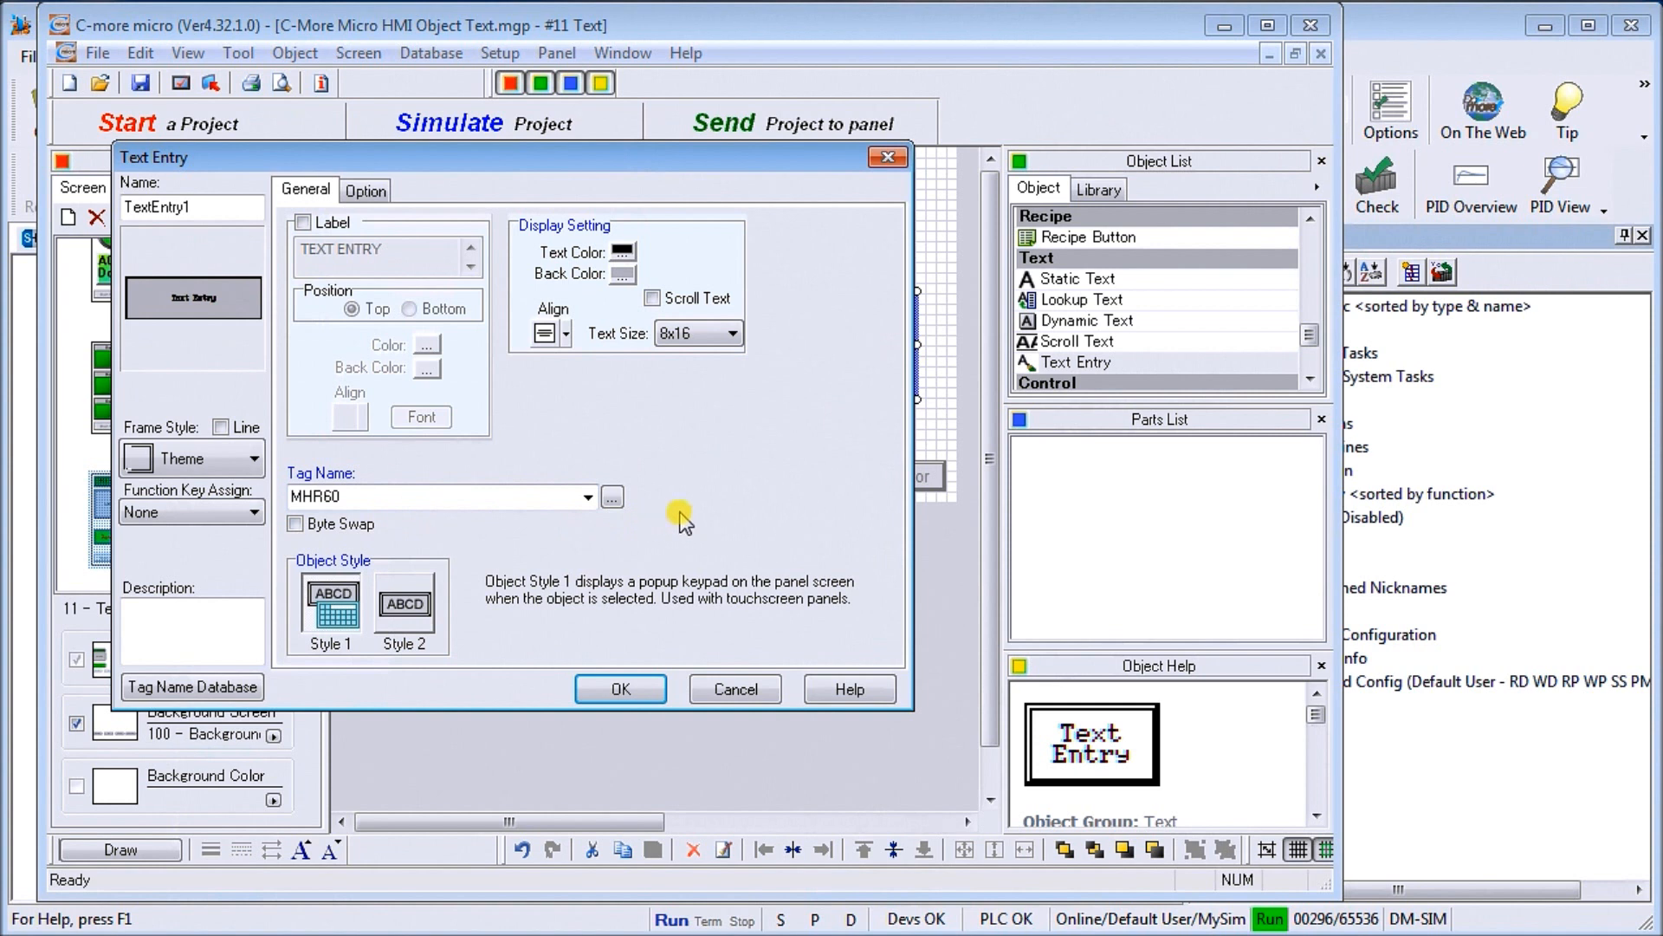
{"action": "mouse_move", "coordinate": [545, 274]}
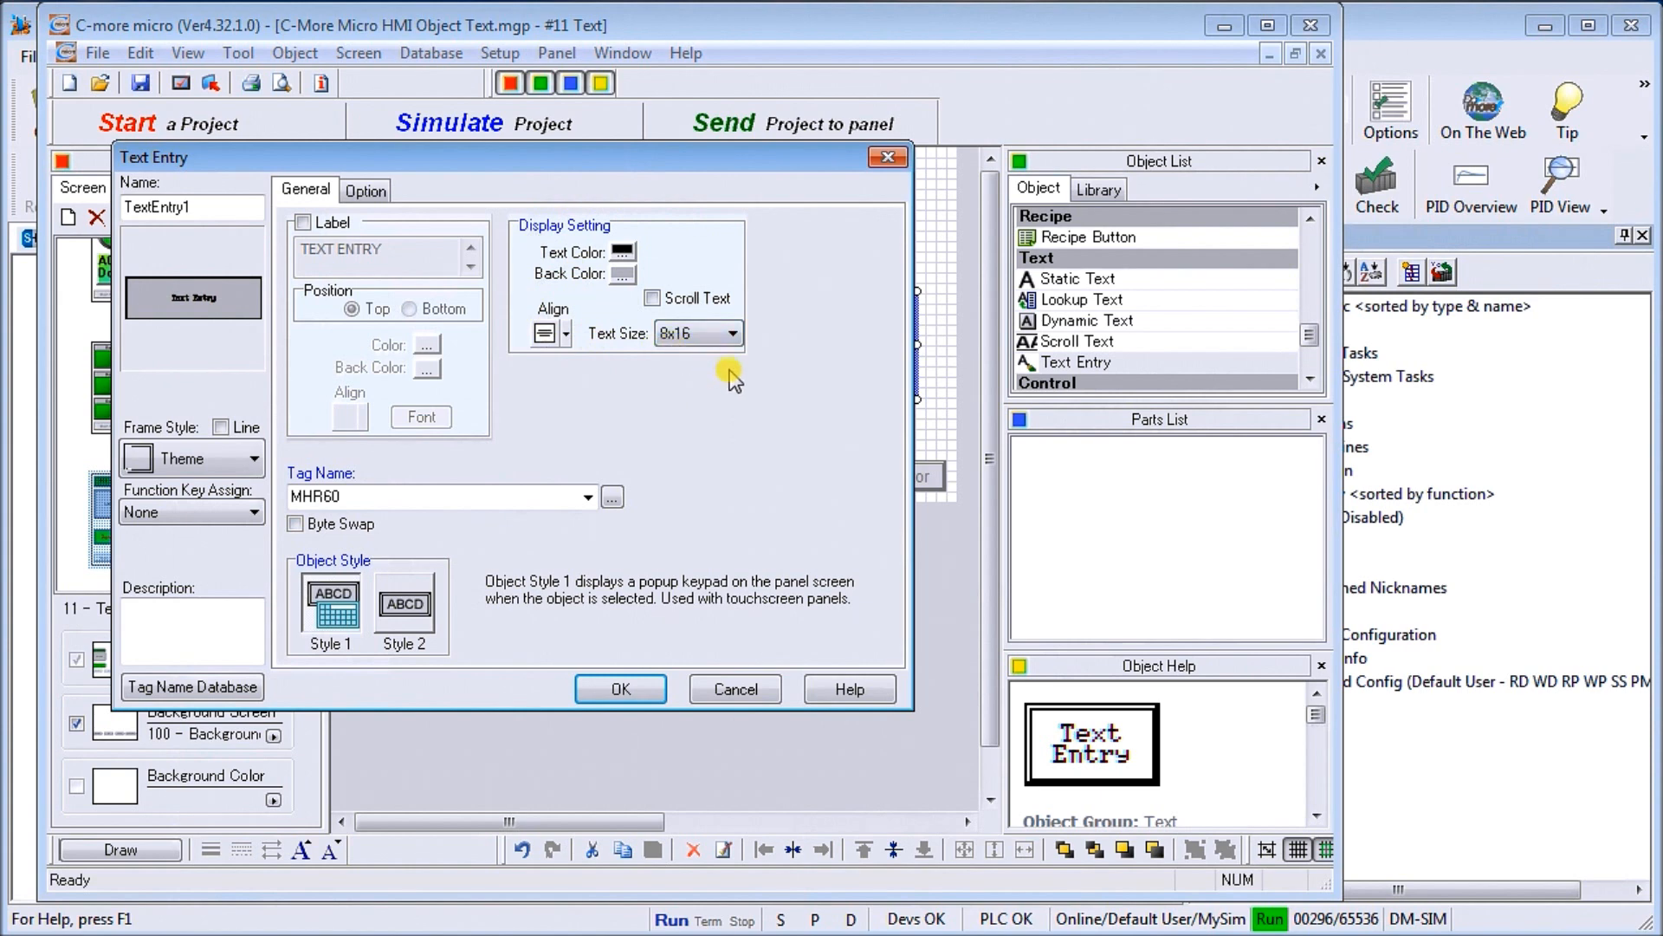
{"action": "mouse_move", "coordinate": [307, 631]}
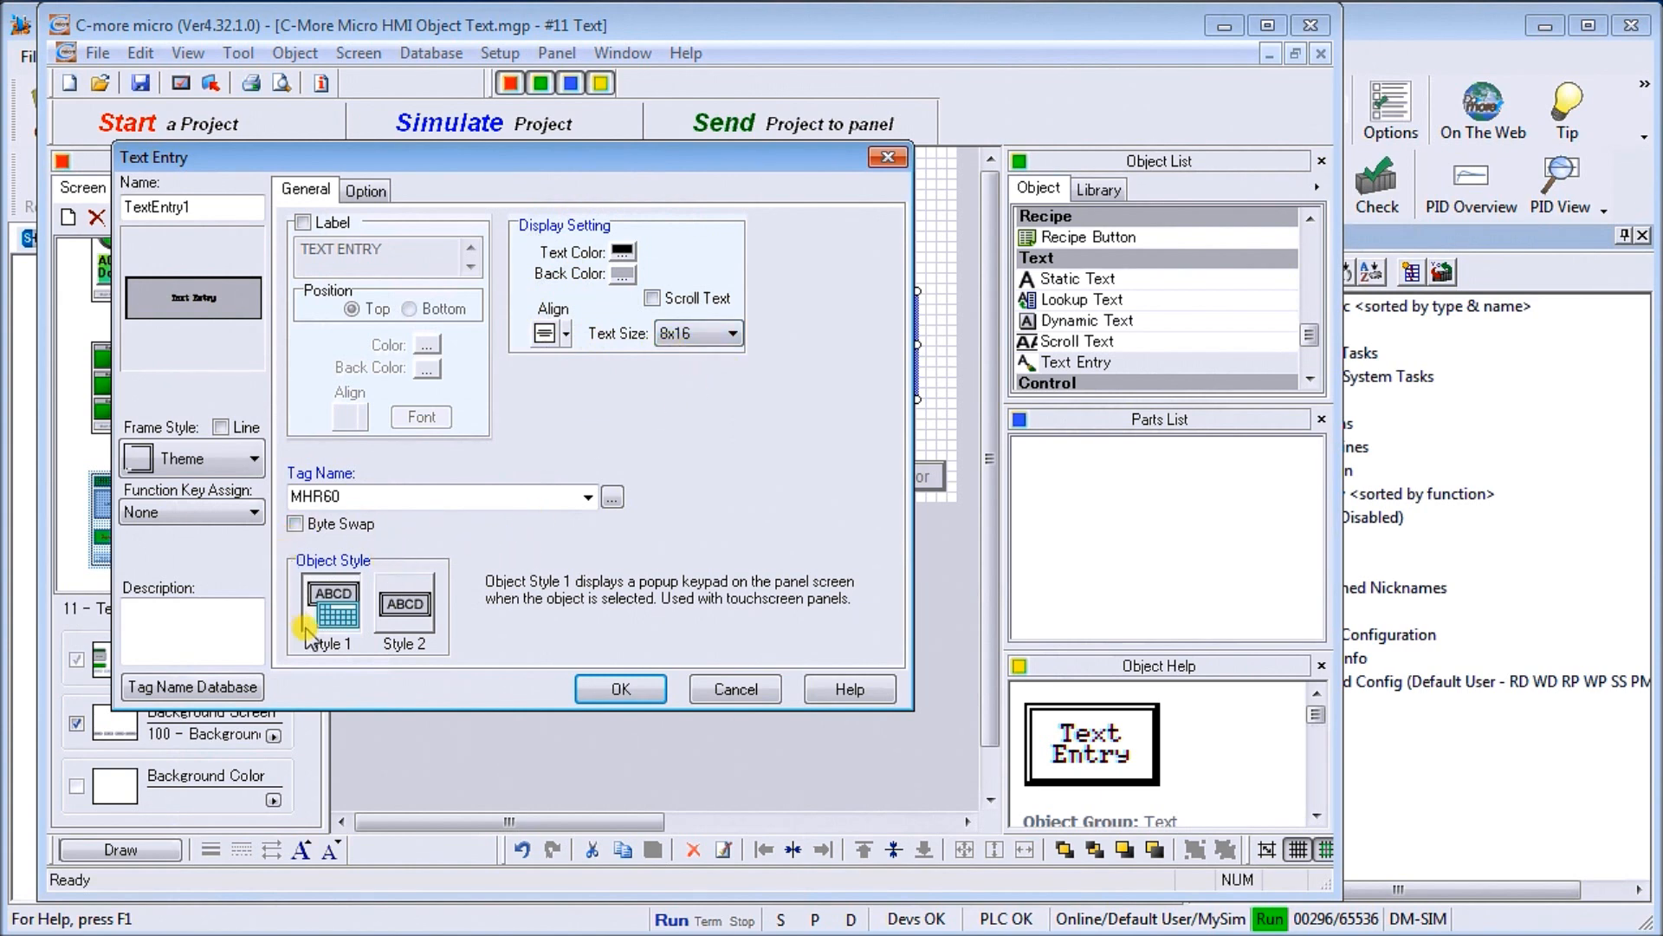
{"action": "mouse_move", "coordinate": [421, 637]}
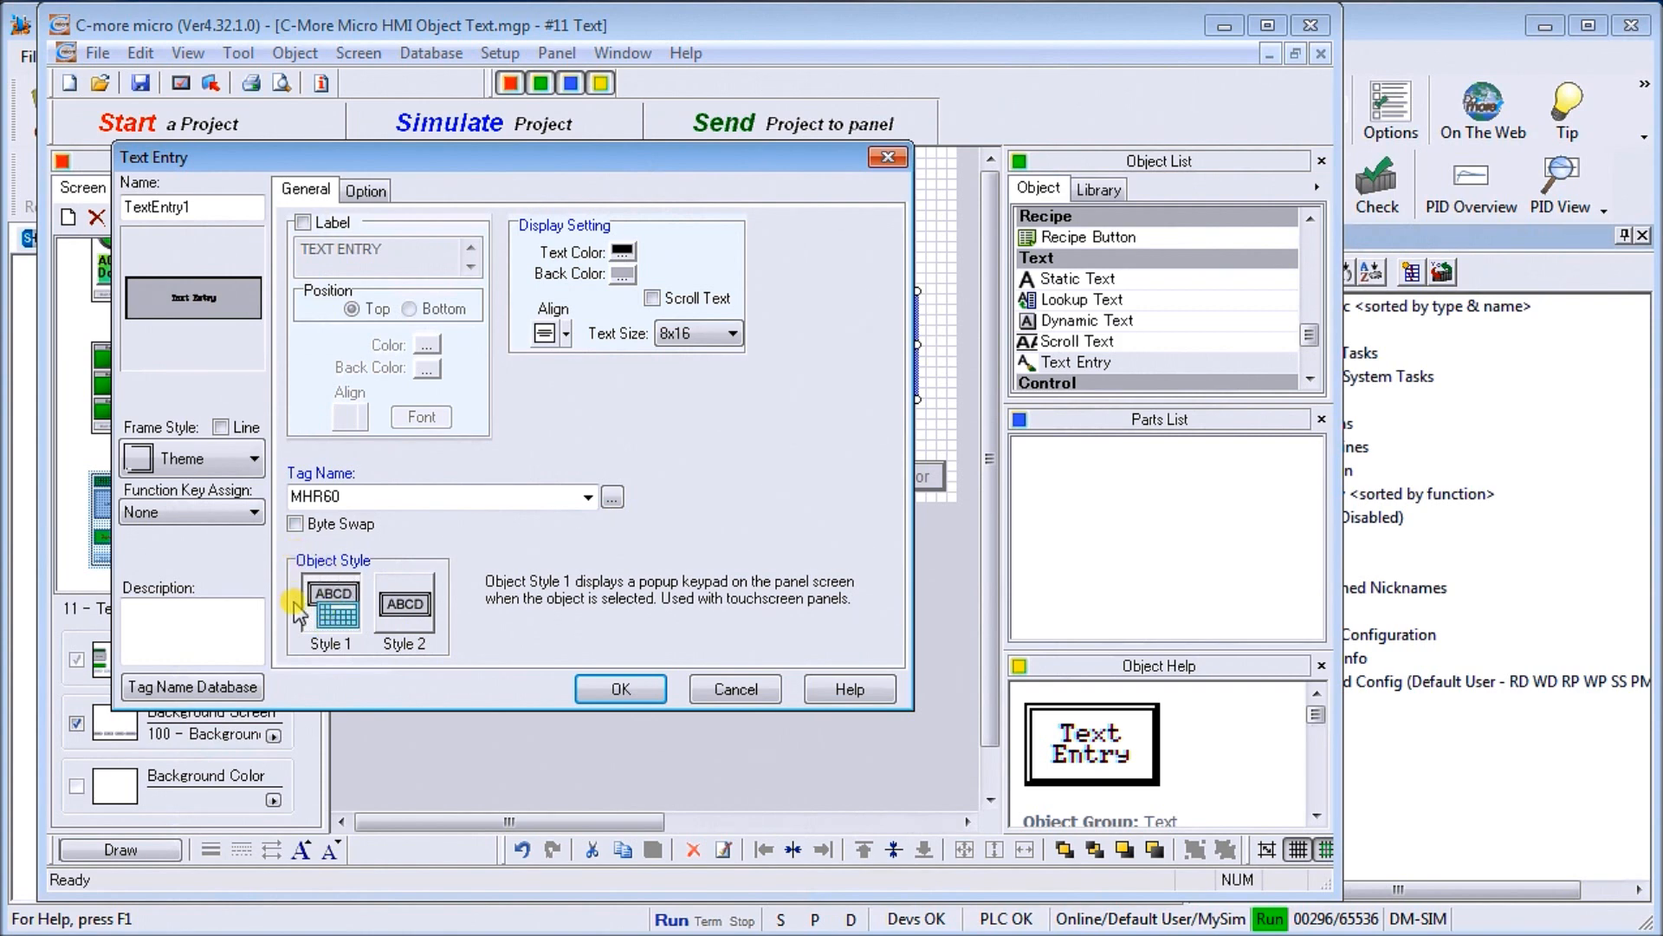
Confirm TextEntry1's settings, then compare the Static Text and Scroll Text object types.
{"action": "left_click", "coordinate": [620, 689]}
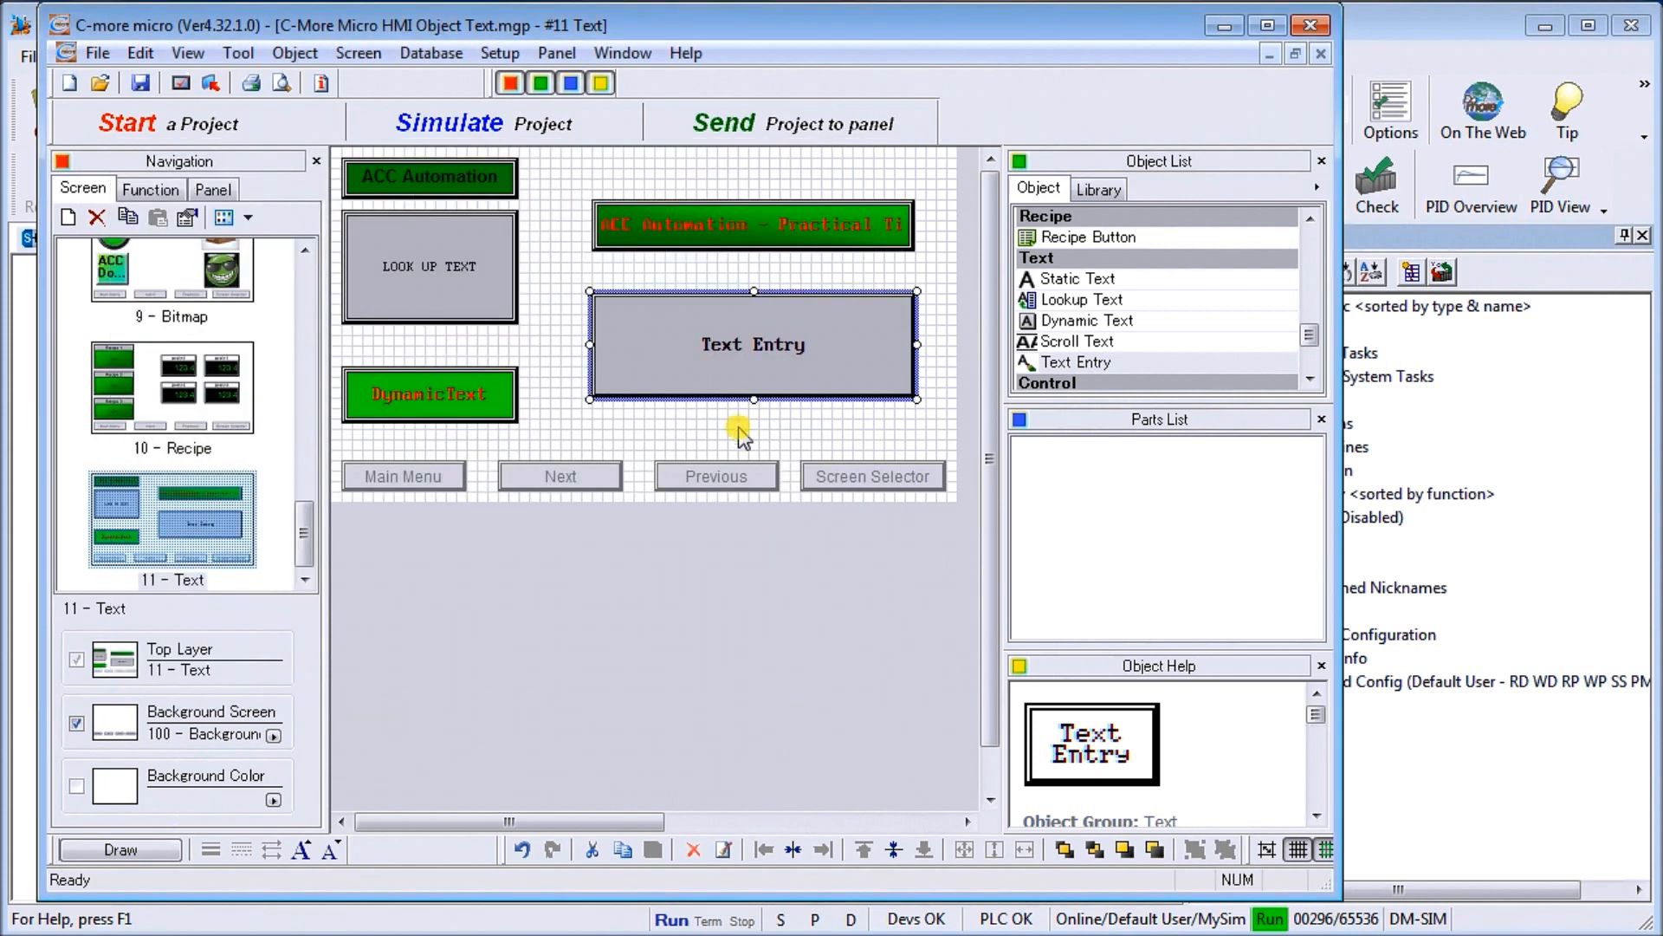
{"action": "mouse_move", "coordinate": [676, 349]}
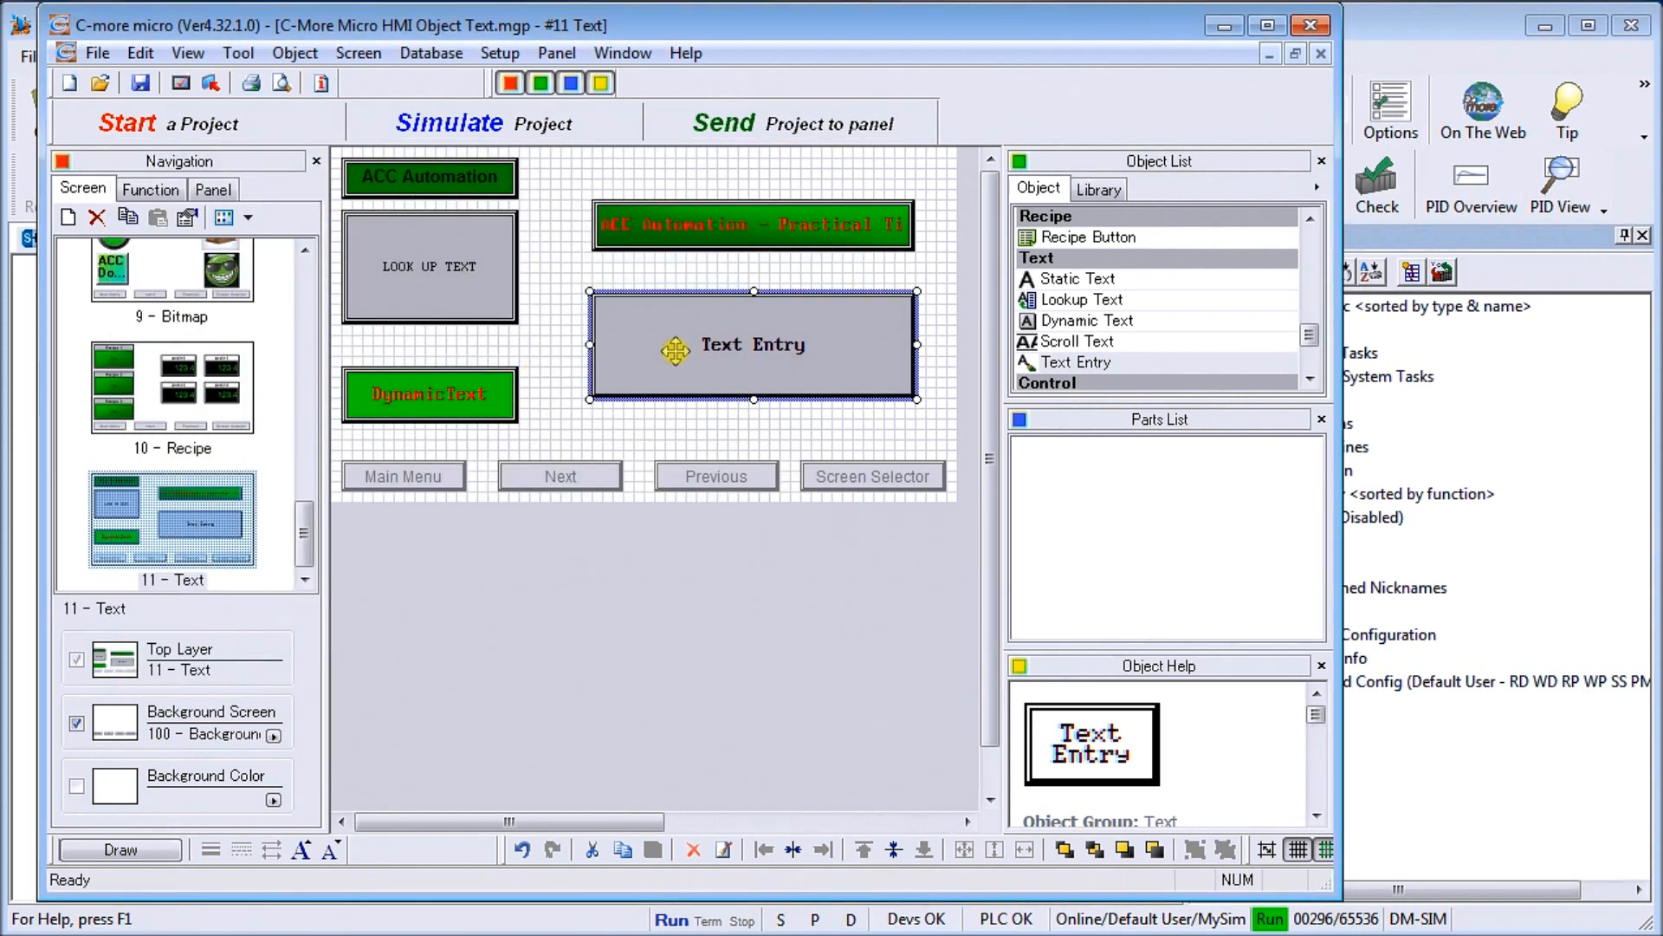
{"action": "left_click", "coordinate": [1083, 279]}
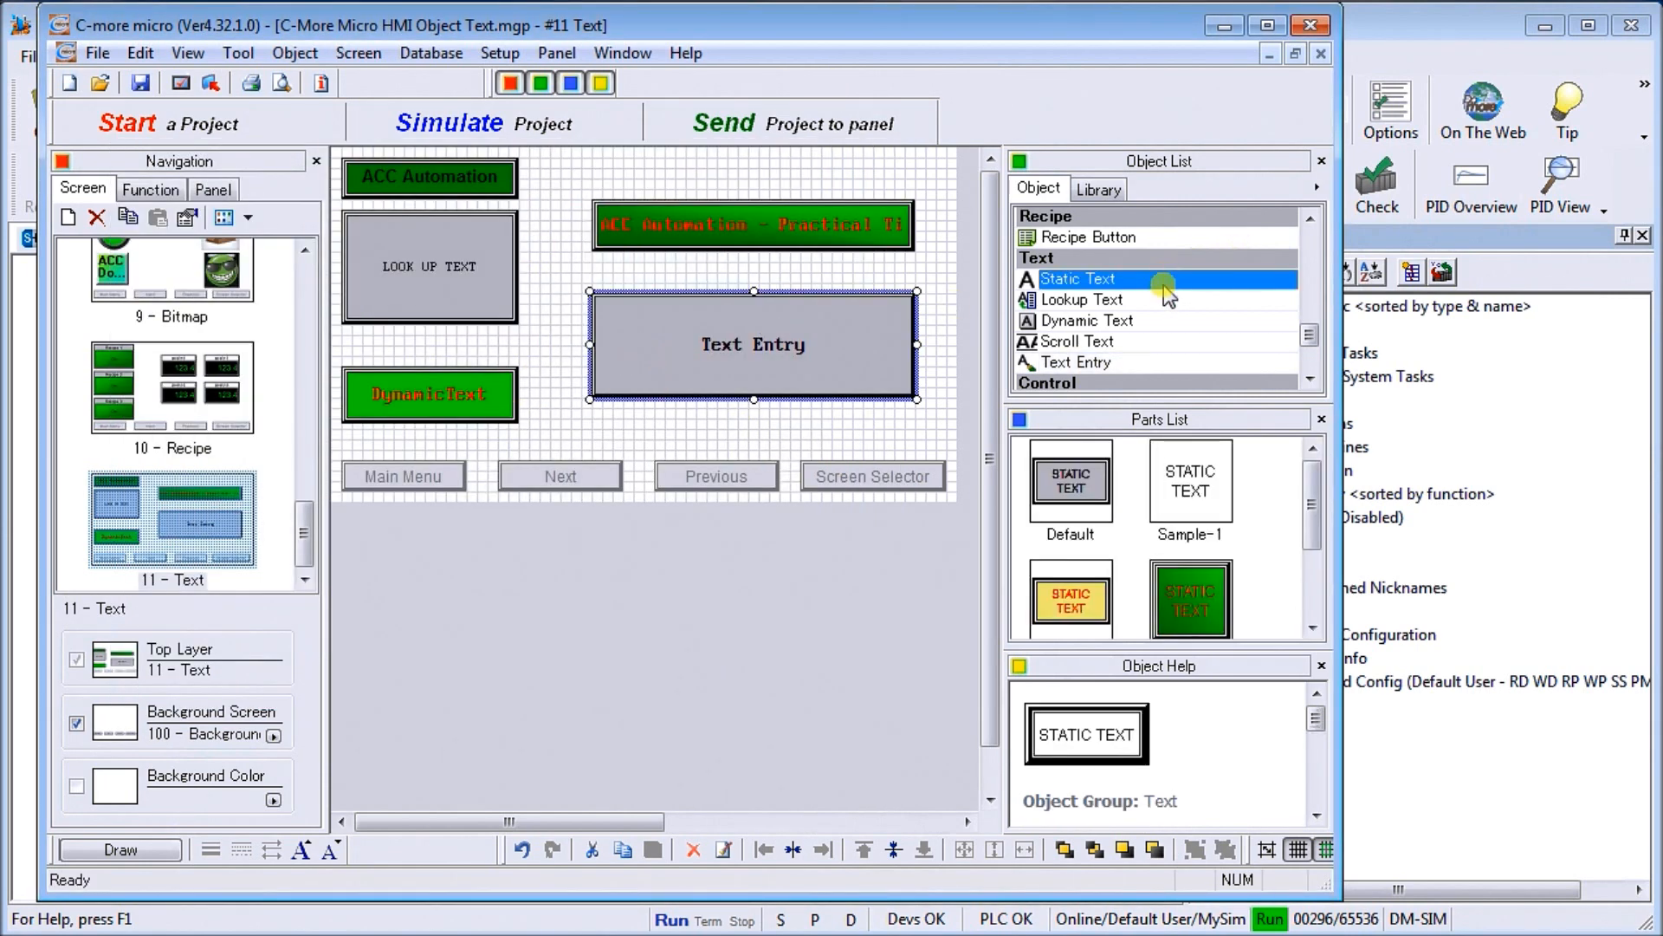
{"action": "left_click", "coordinate": [1080, 340]}
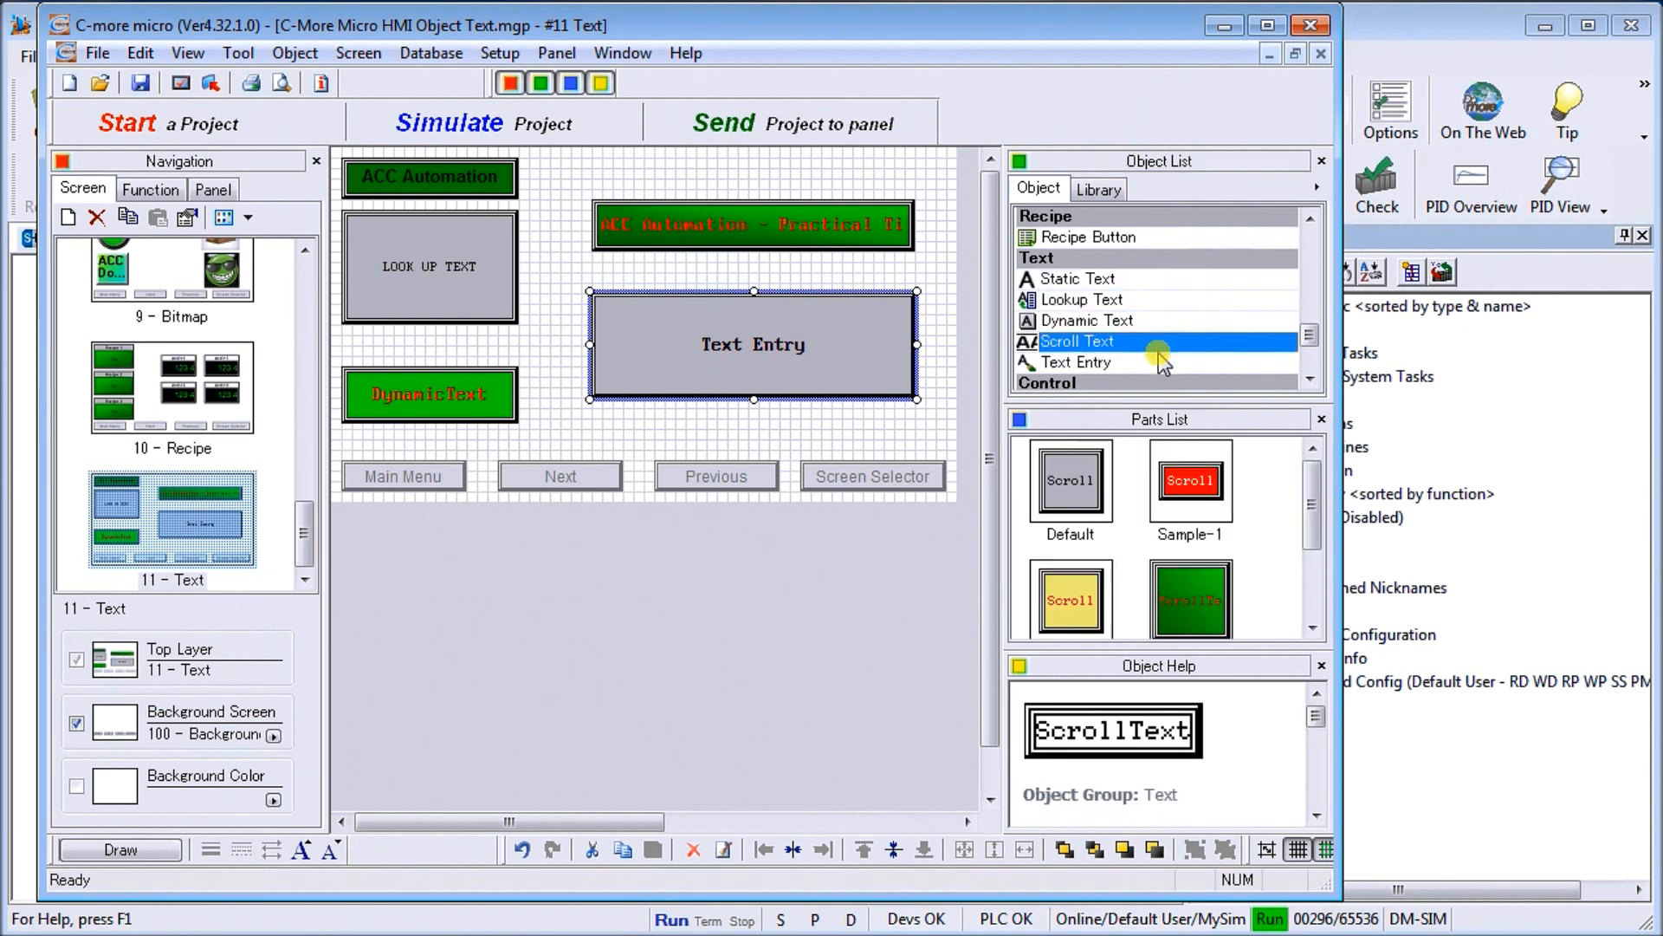
{"action": "left_click", "coordinate": [1082, 279]}
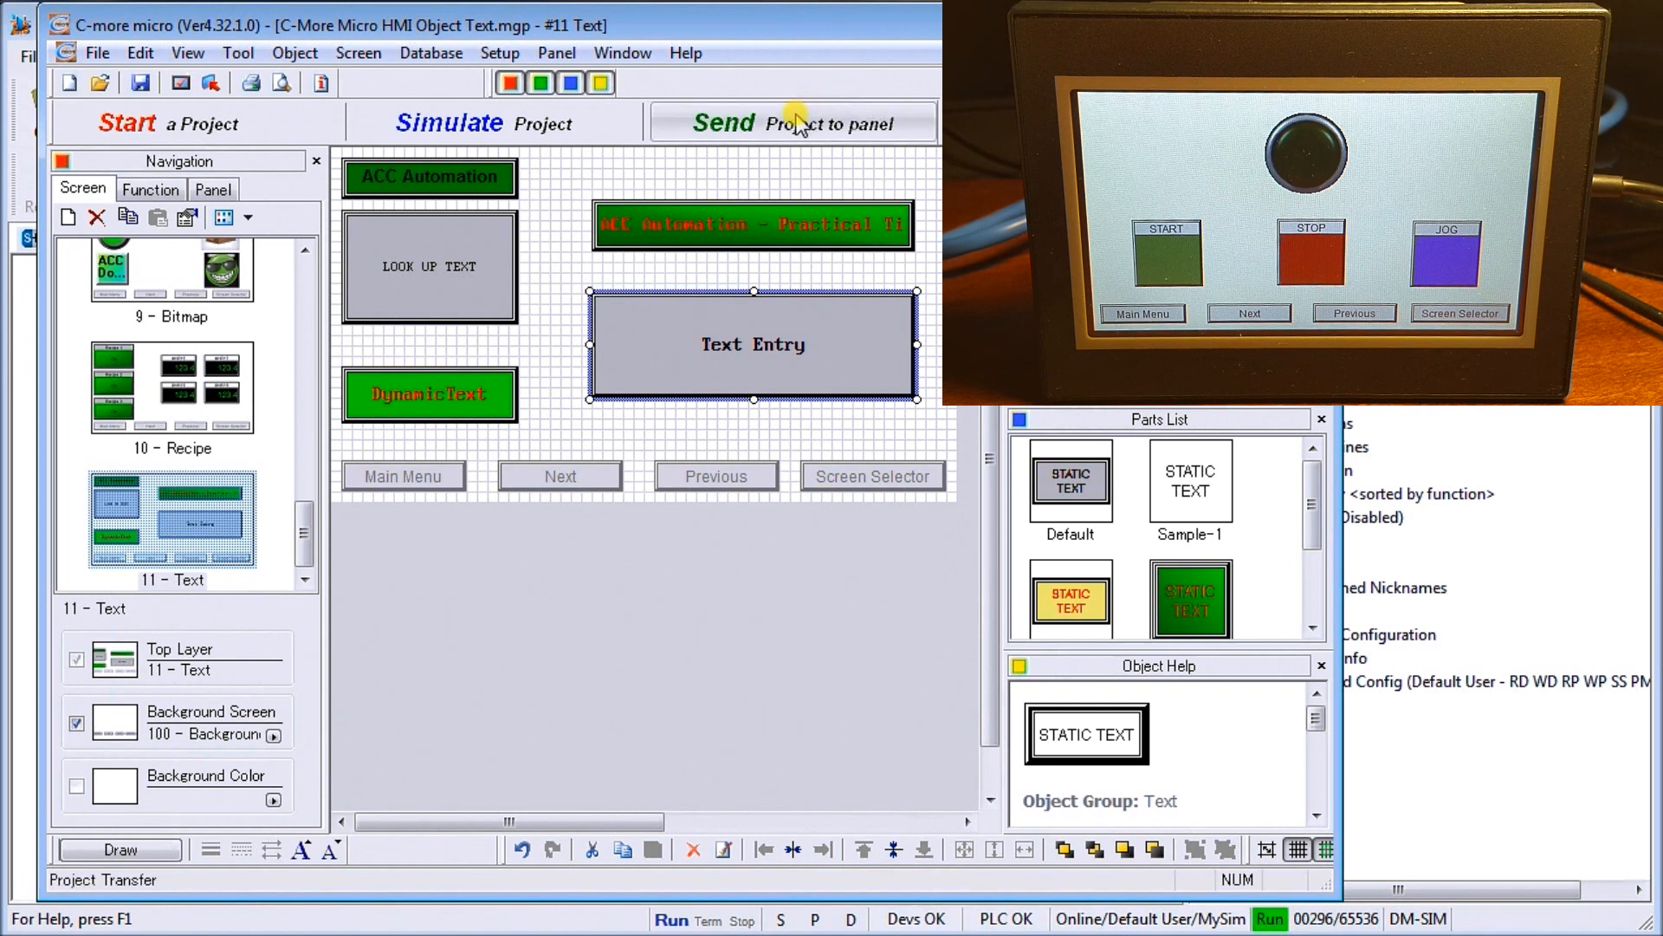
Save the project and transfer it to the panel over Ethernet, confirming Transfer Complete.
{"action": "left_click", "coordinate": [794, 123]}
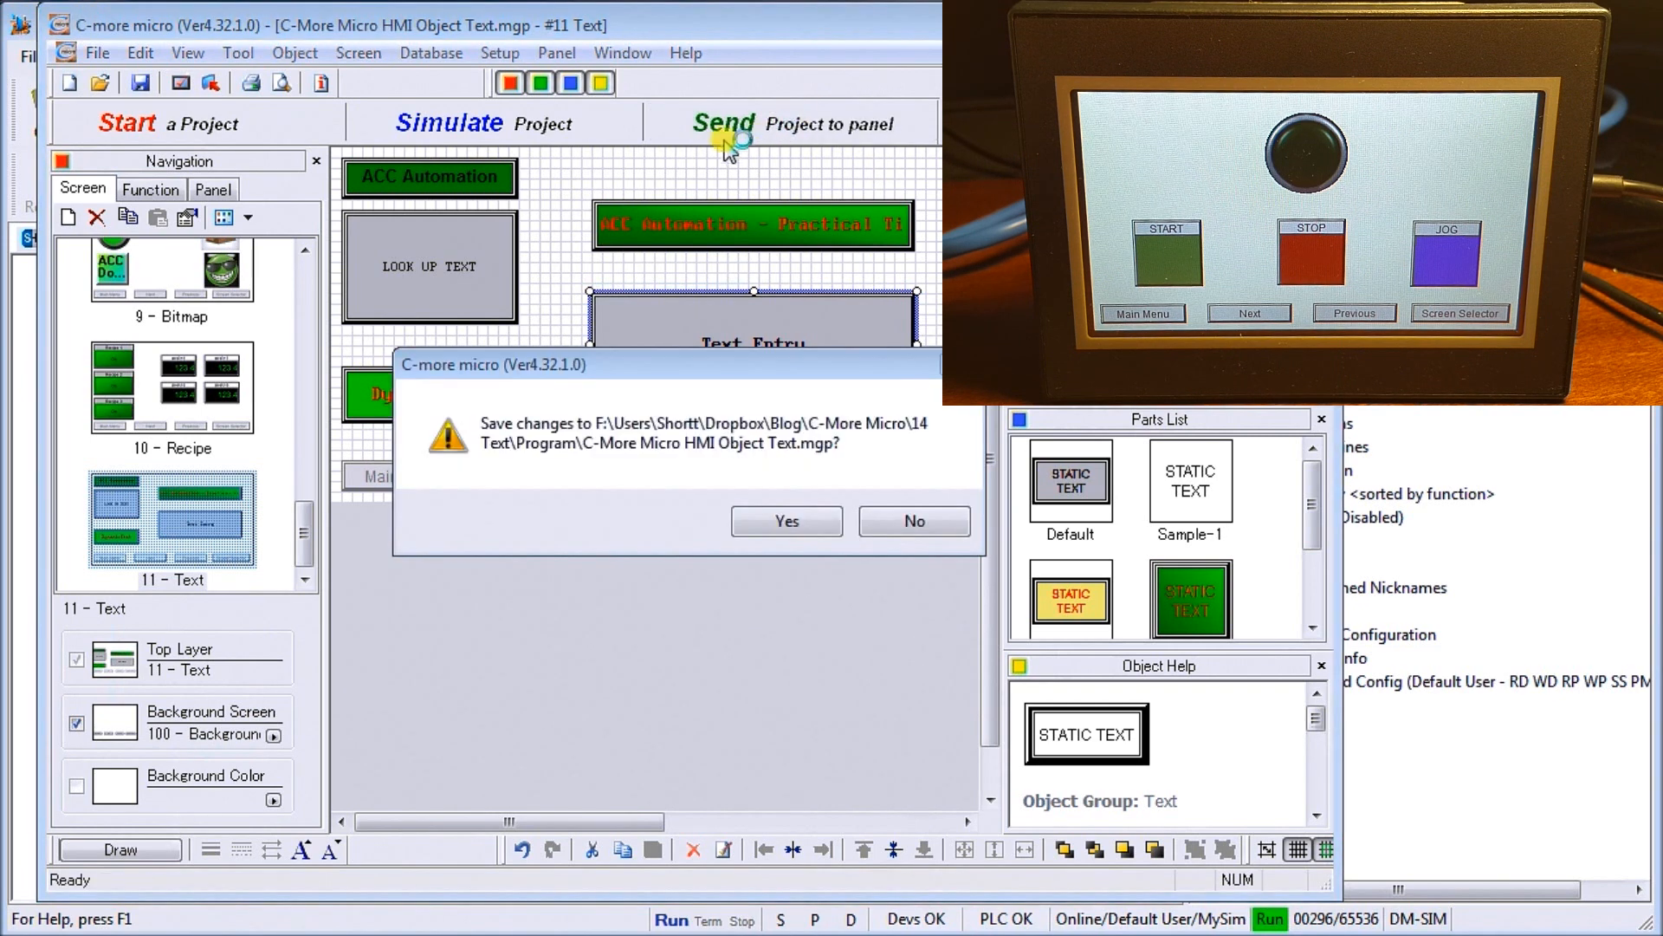
{"action": "left_click", "coordinate": [785, 521]}
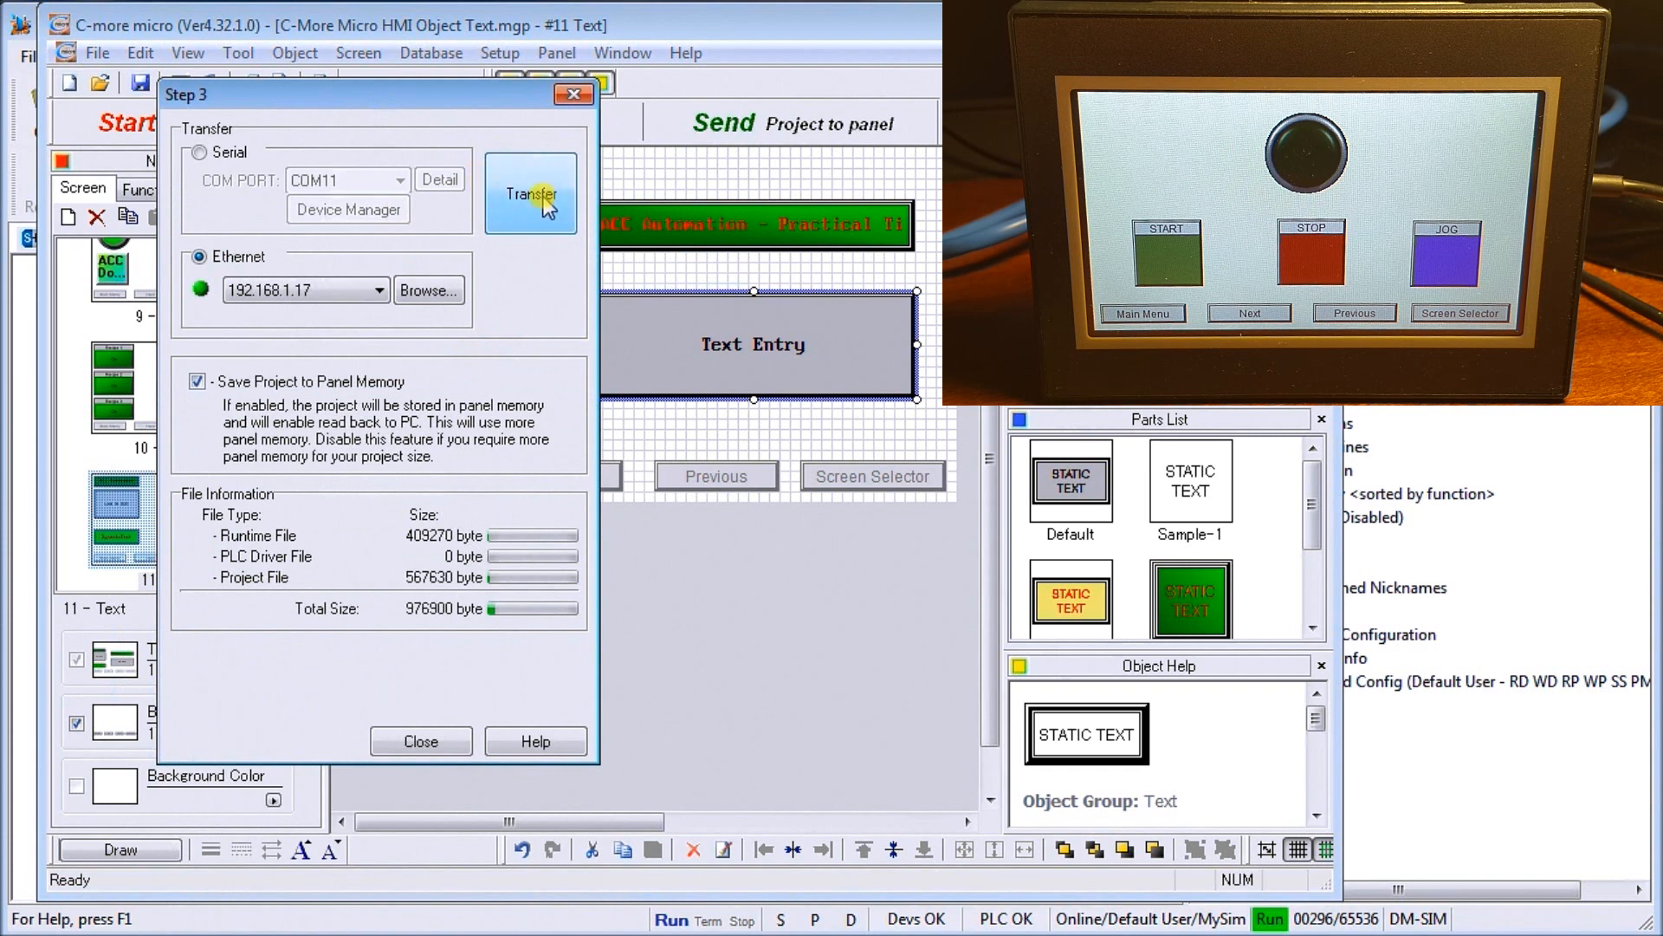
{"action": "left_click", "coordinate": [529, 194]}
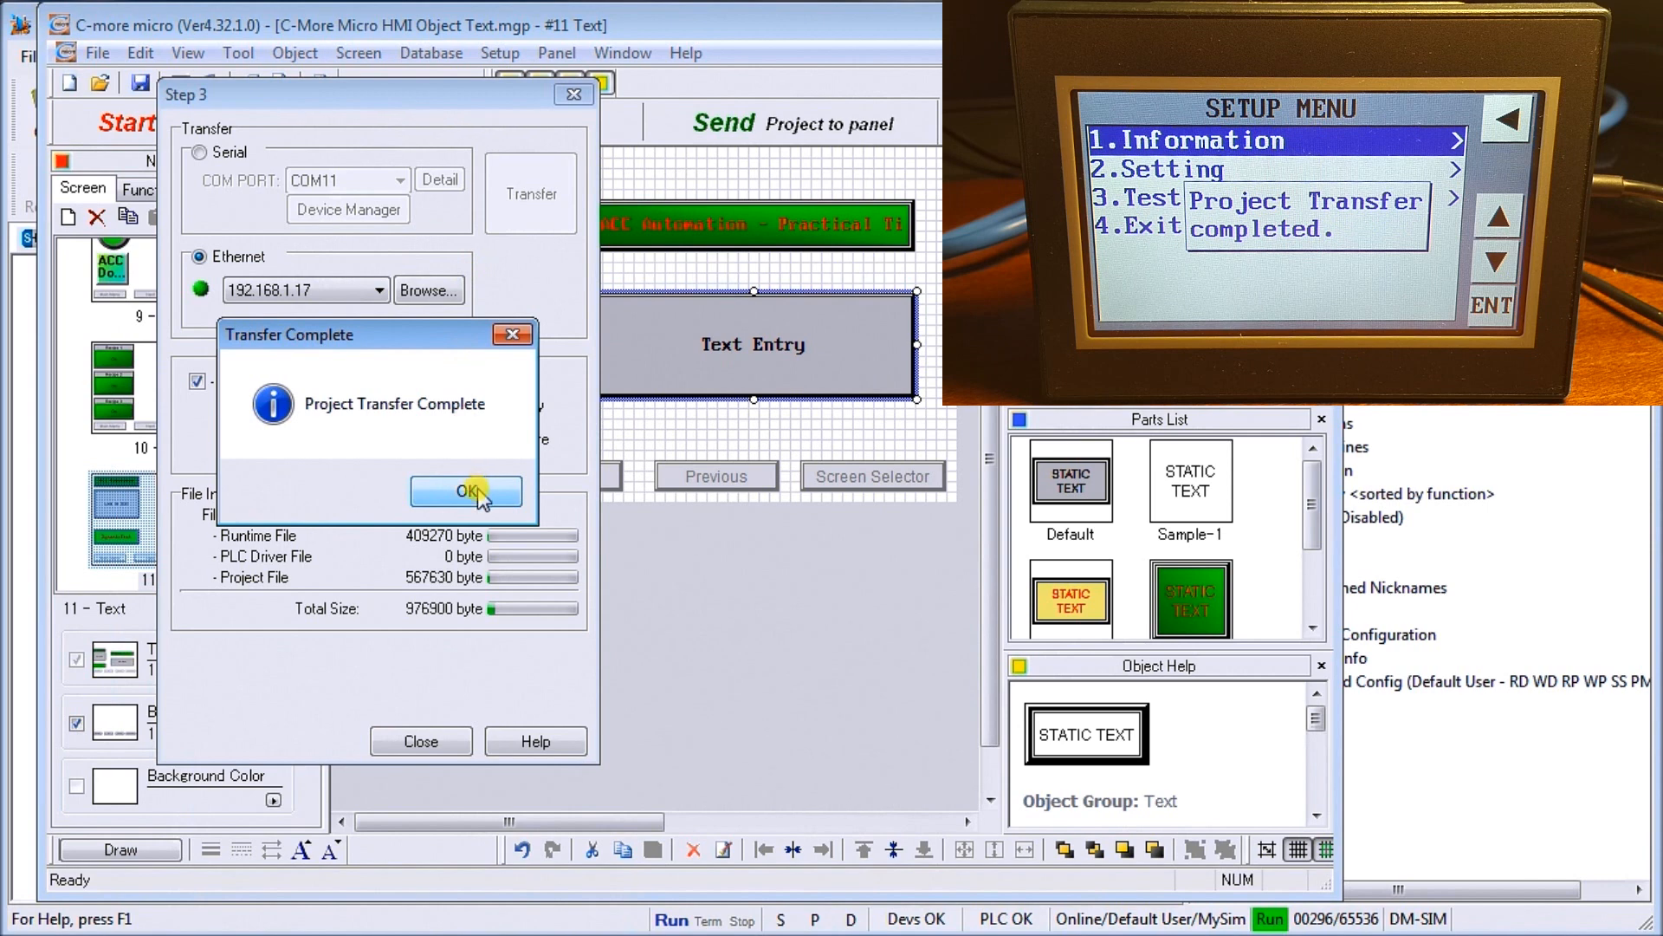
{"action": "left_click", "coordinate": [464, 491]}
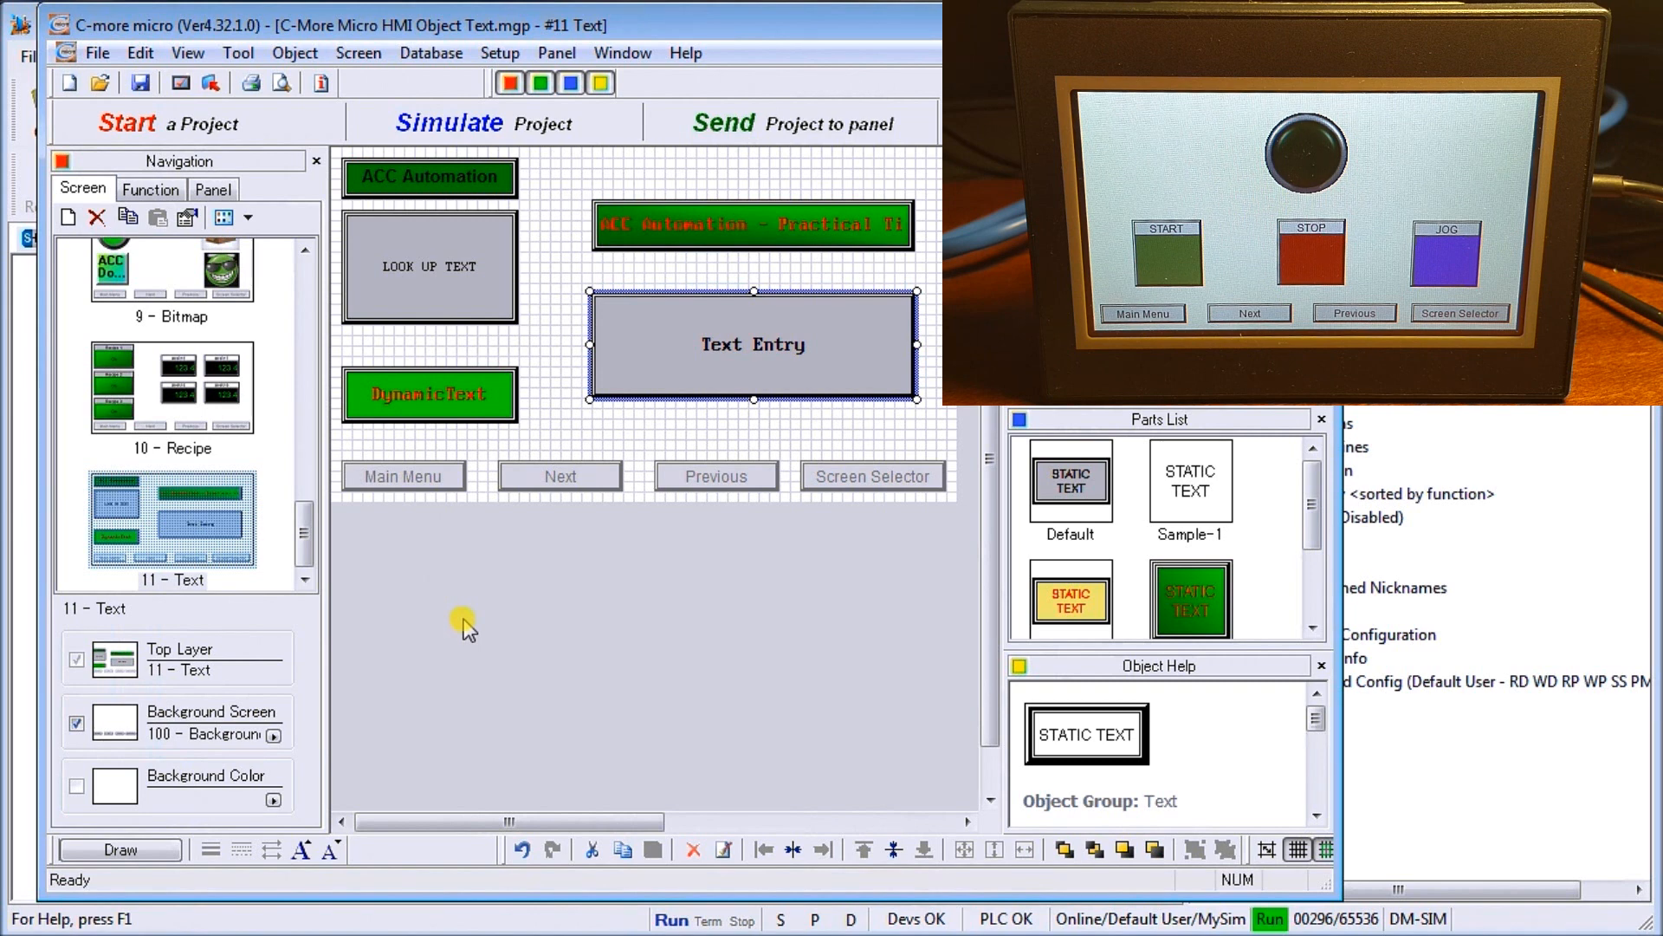
Switch to the Do-more Designer window after viewing screen 11 on the panel.
{"action": "left_click", "coordinate": [1459, 312]}
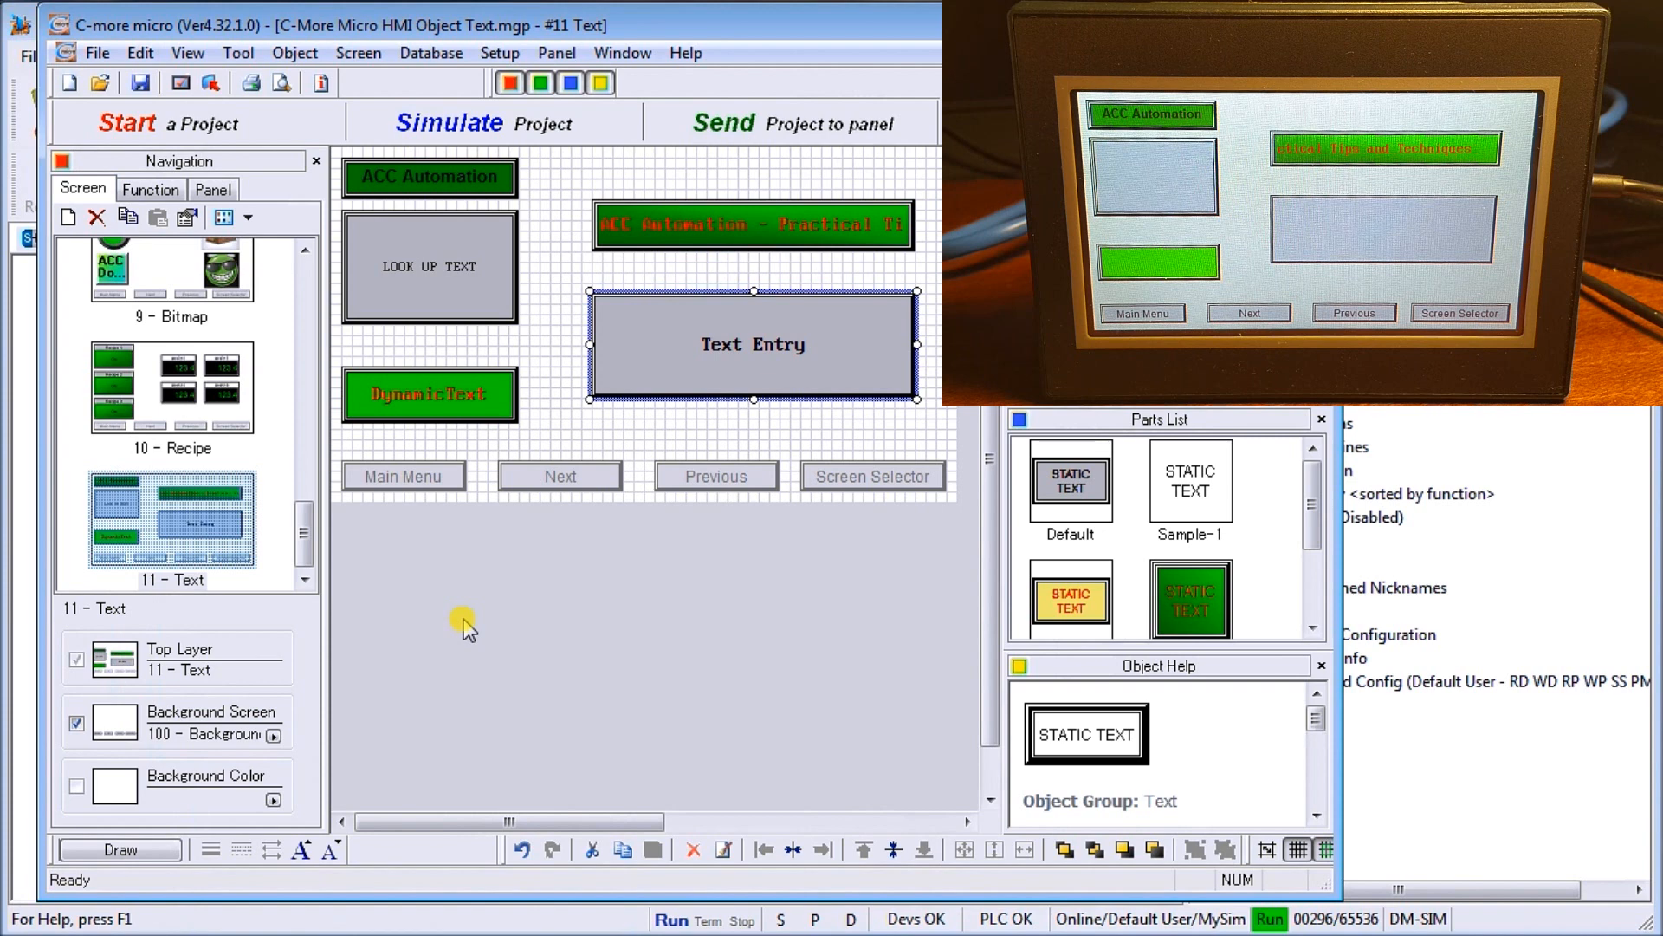
{"action": "mouse_move", "coordinate": [491, 610]}
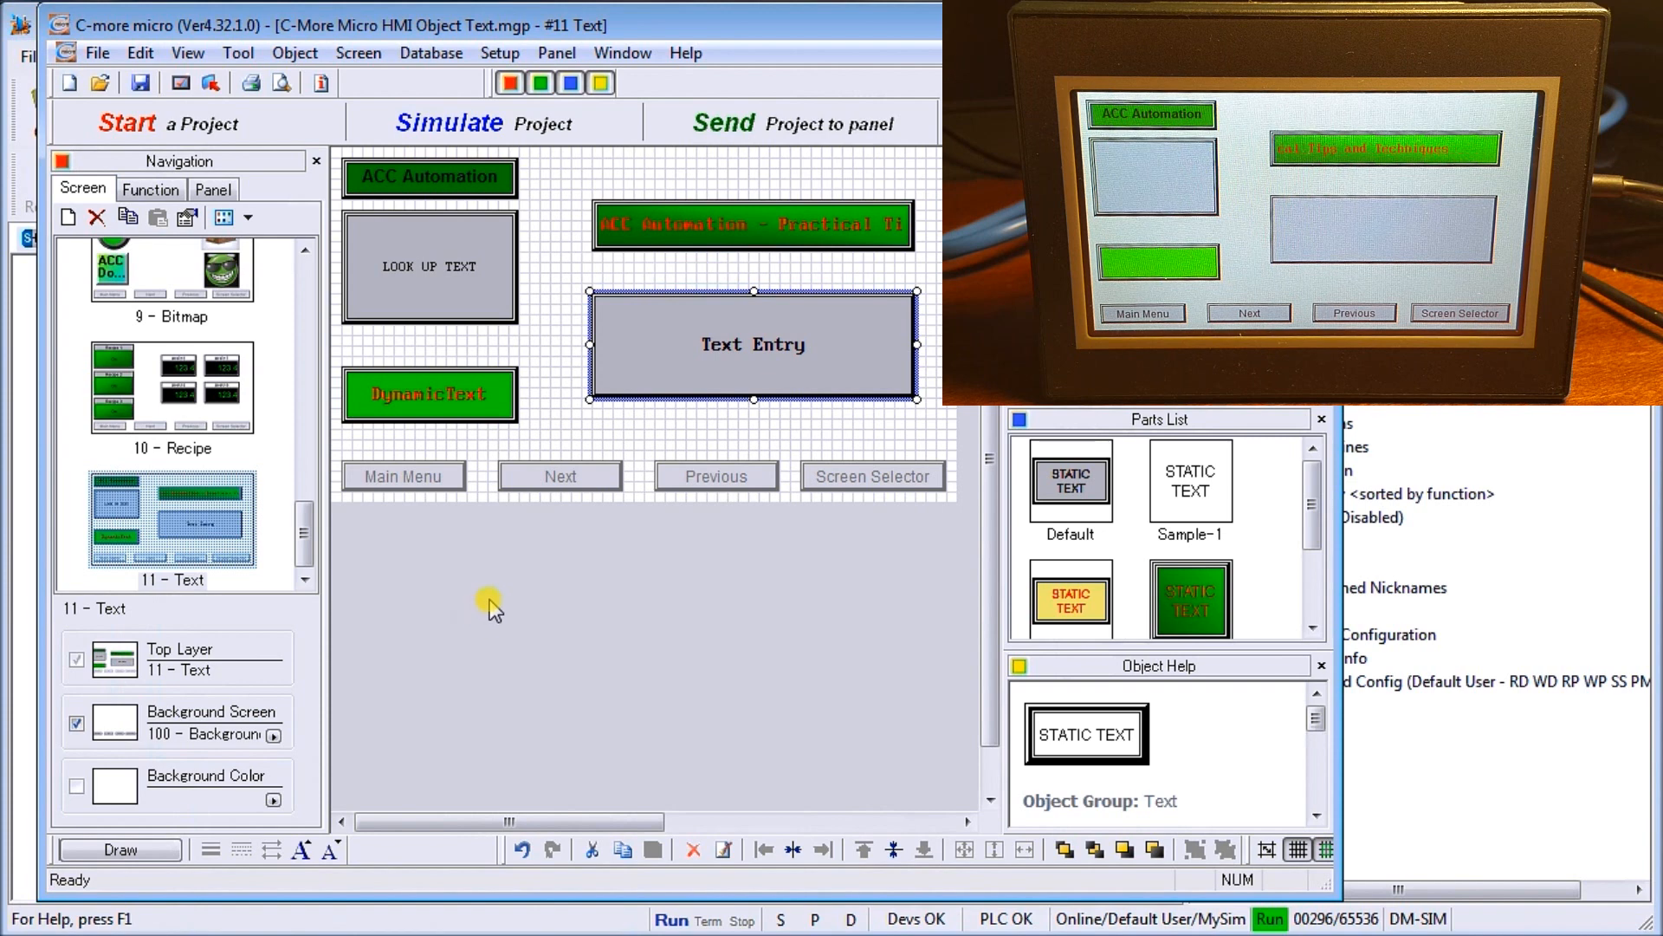
{"action": "mouse_move", "coordinate": [530, 599]}
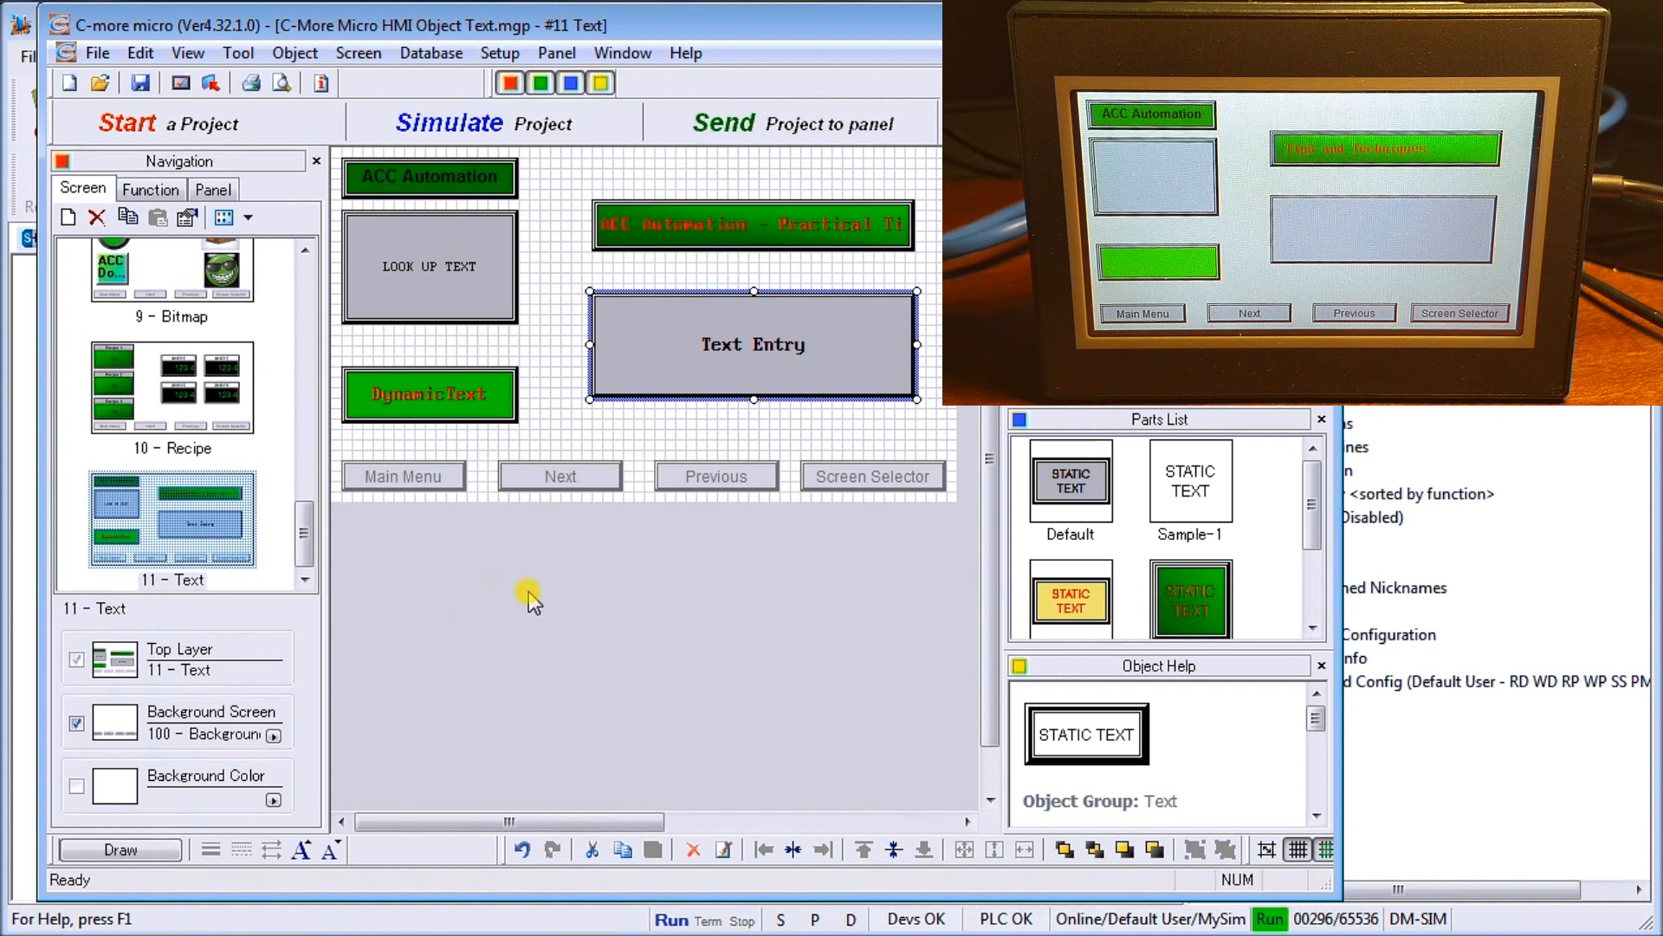
{"action": "mouse_move", "coordinate": [493, 586]}
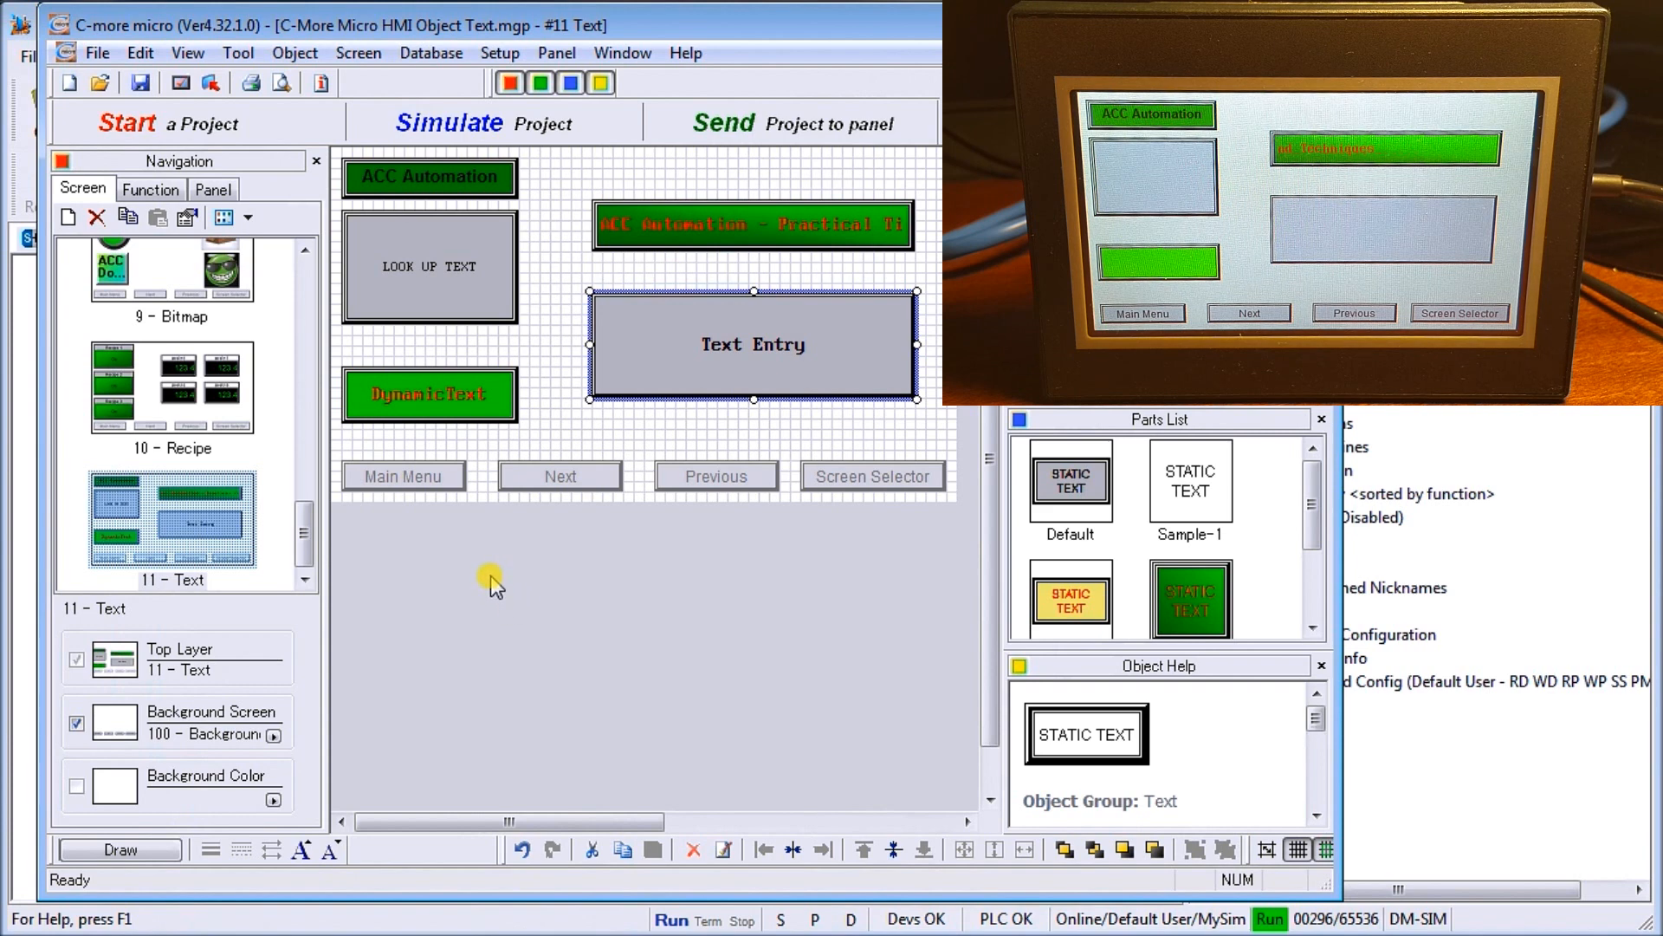
{"action": "mouse_move", "coordinate": [429, 292]}
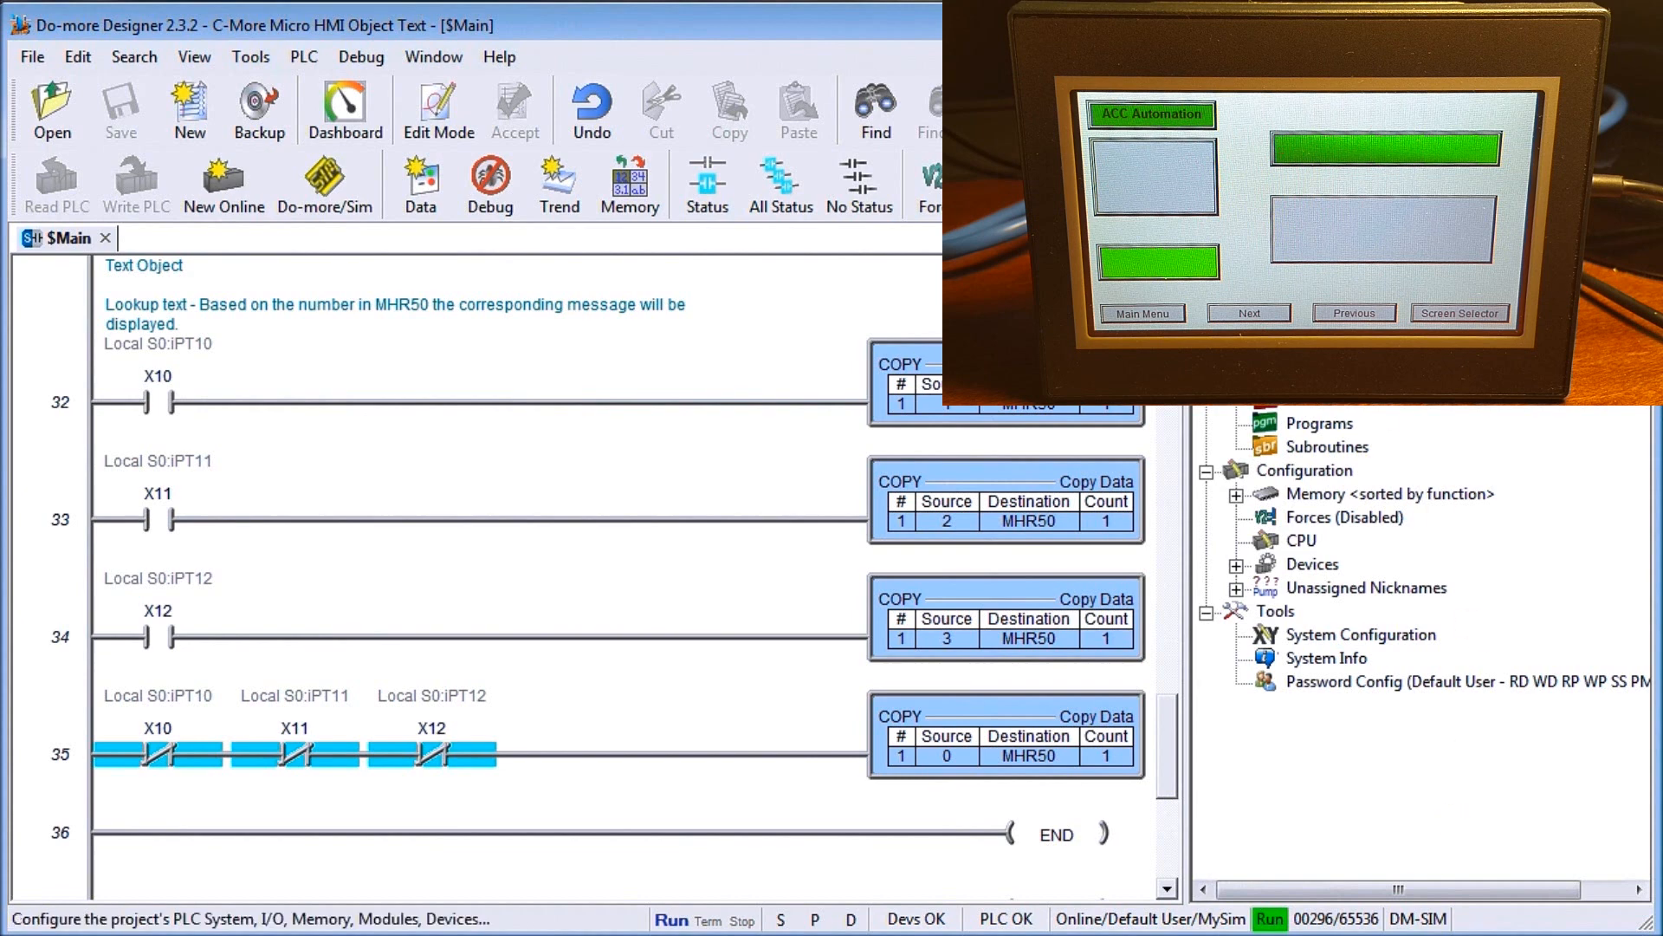
{"action": "mouse_move", "coordinate": [420, 185]}
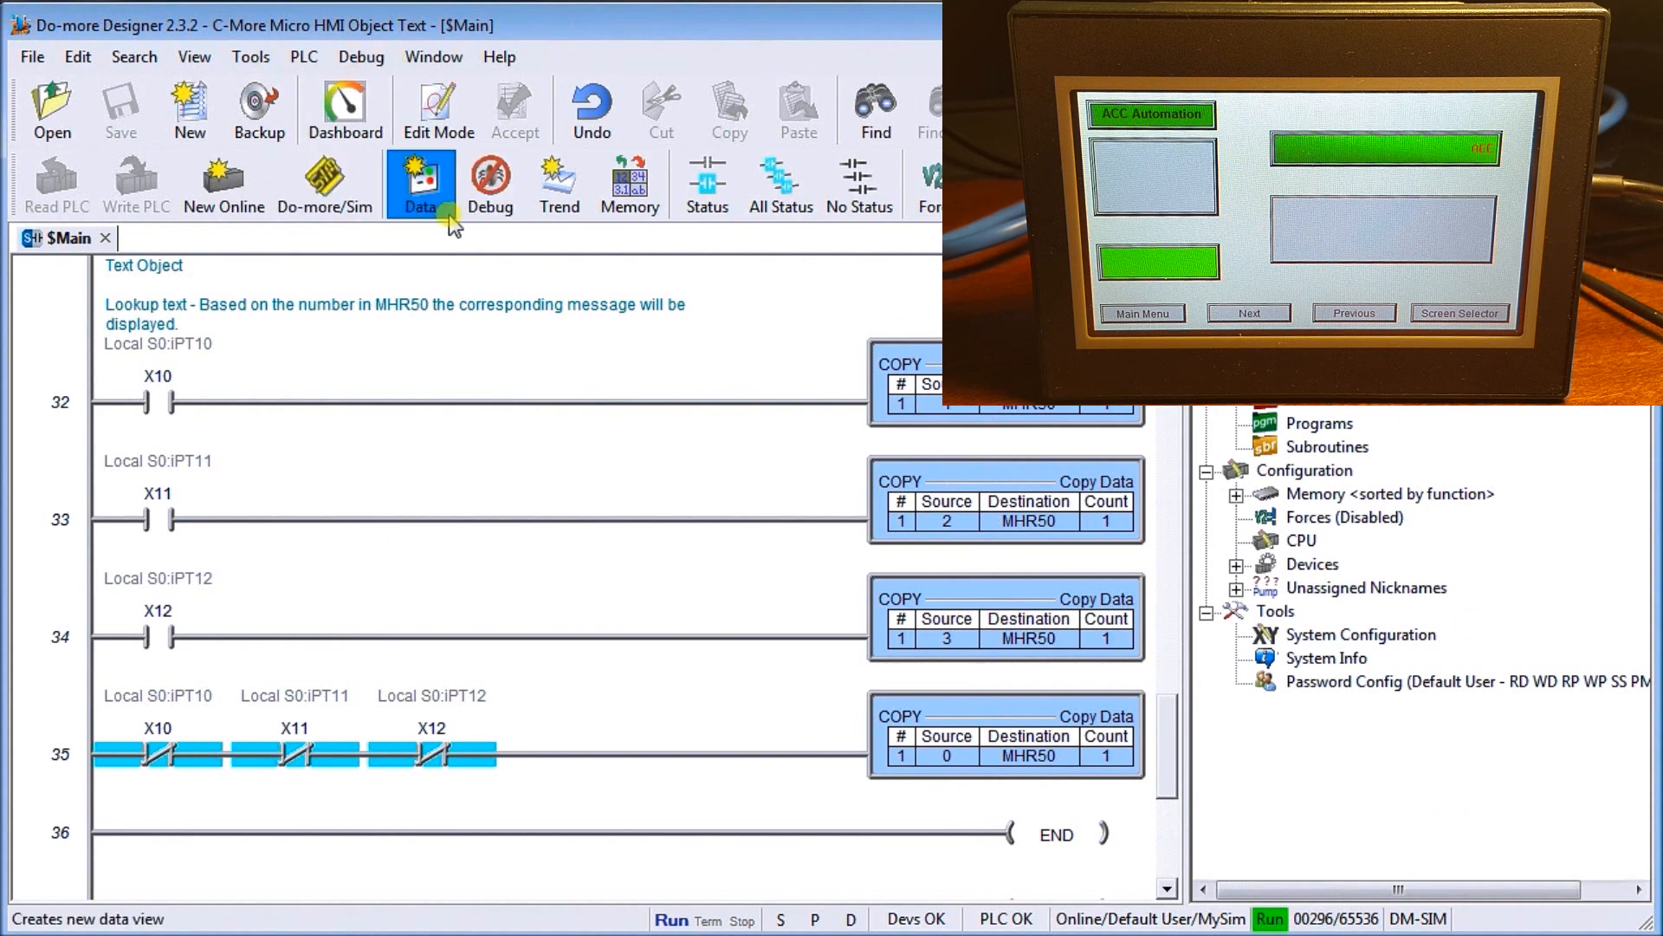
{"action": "mouse_move", "coordinate": [203, 308]}
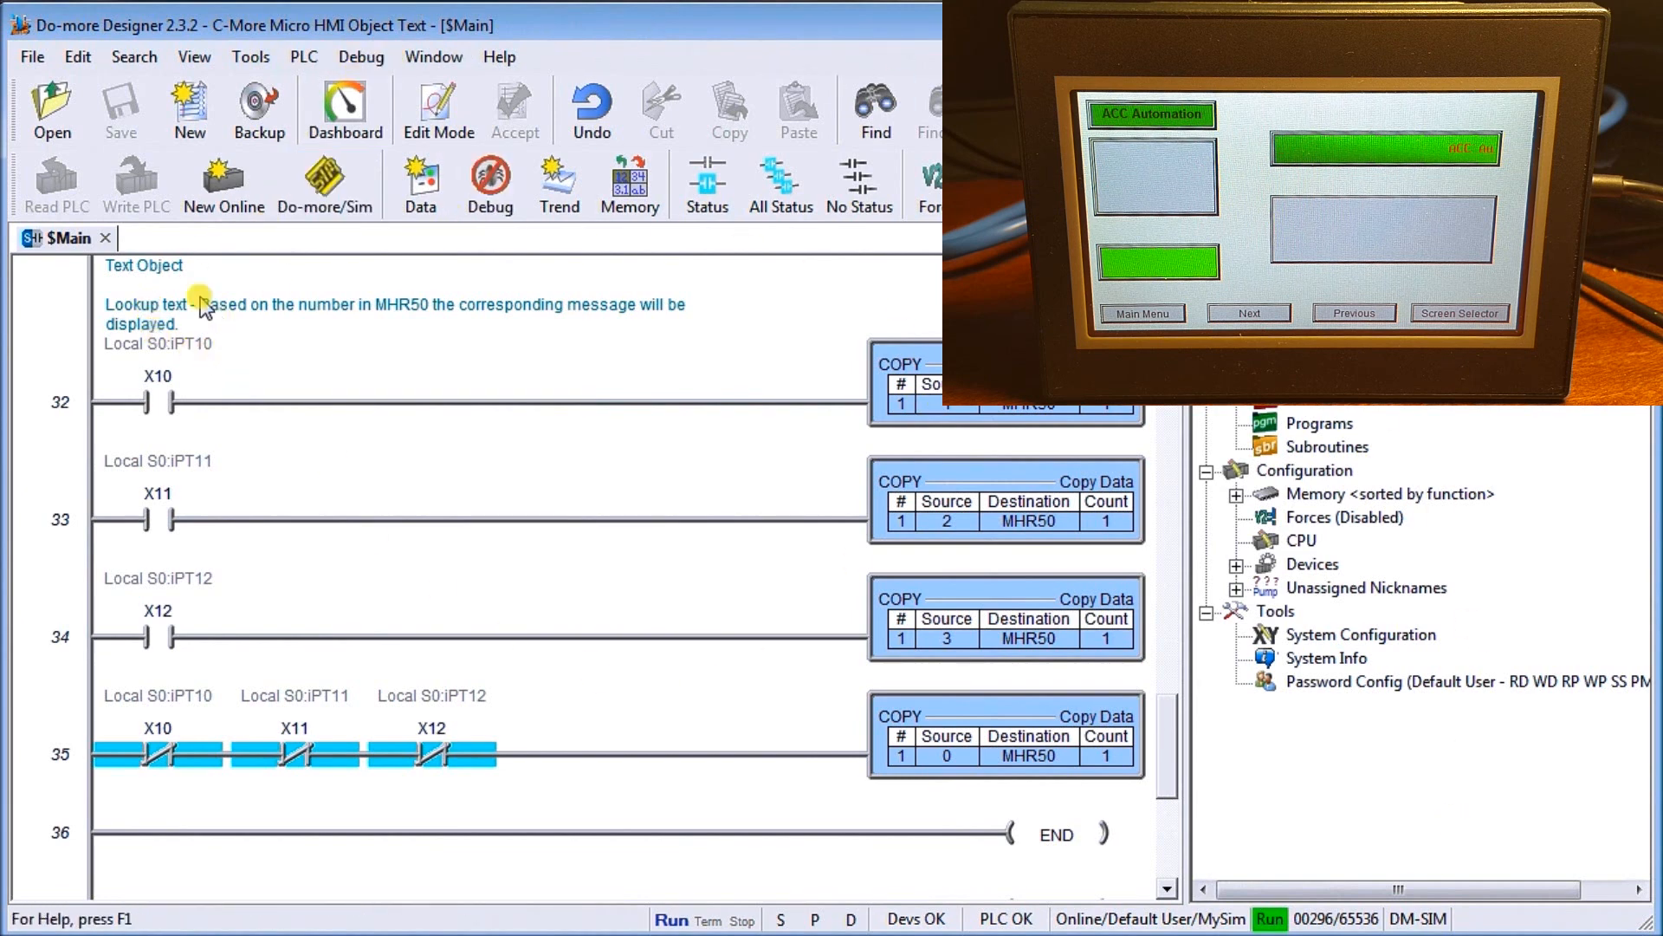
{"action": "mouse_move", "coordinate": [175, 440]}
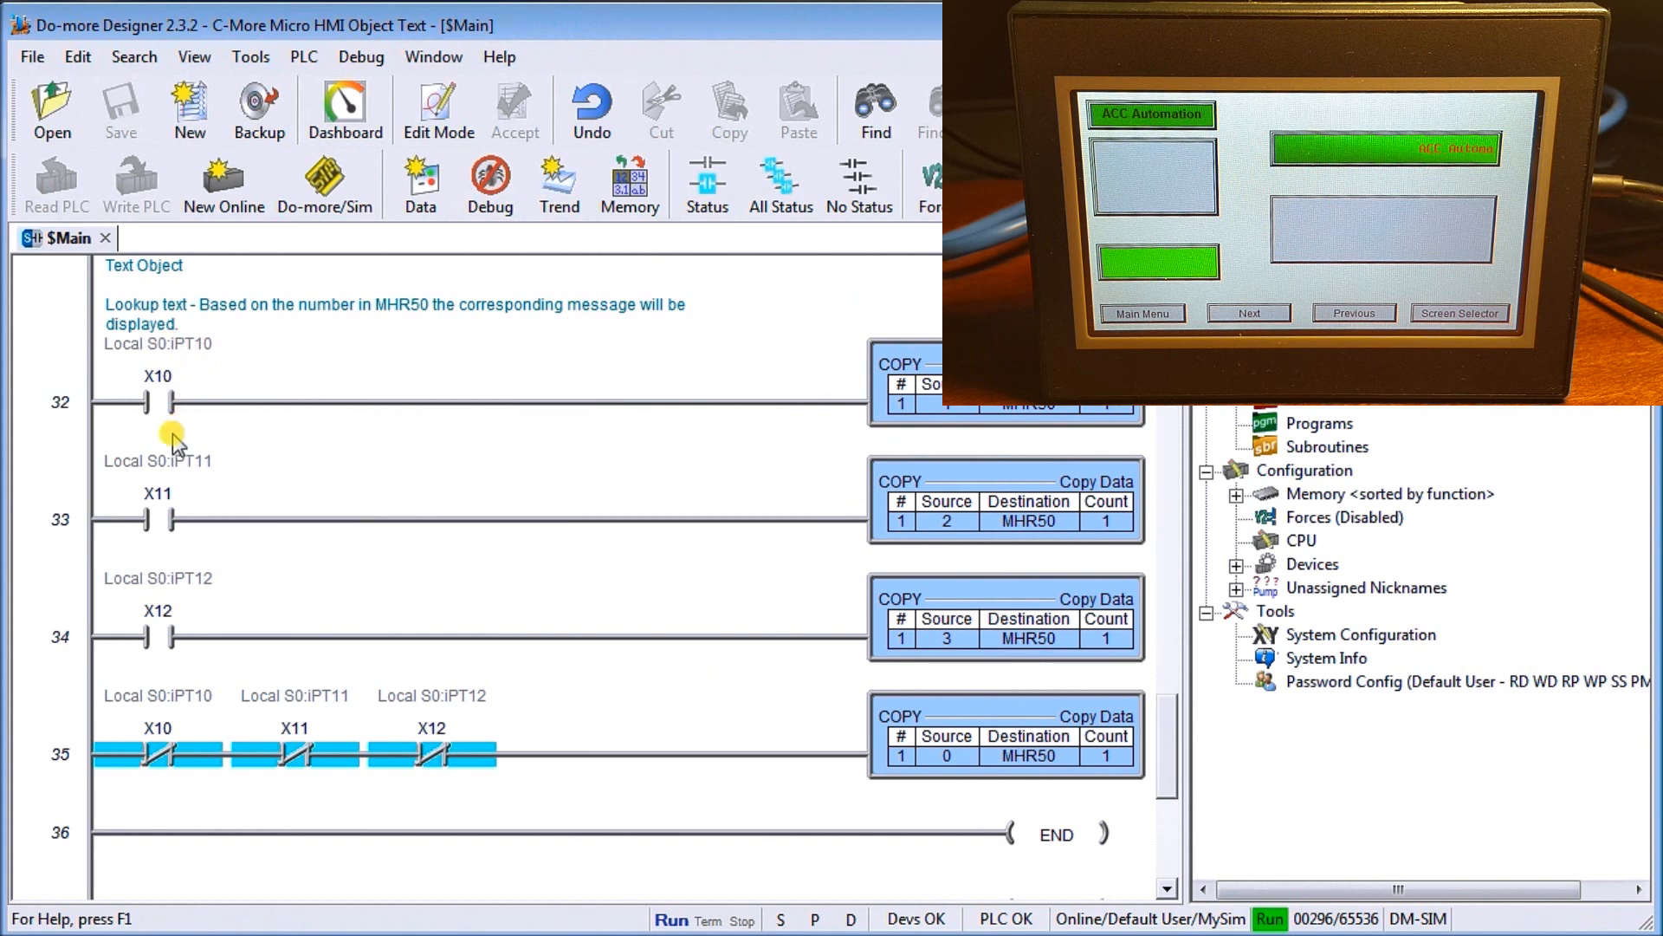
{"action": "mouse_move", "coordinate": [1029, 435]}
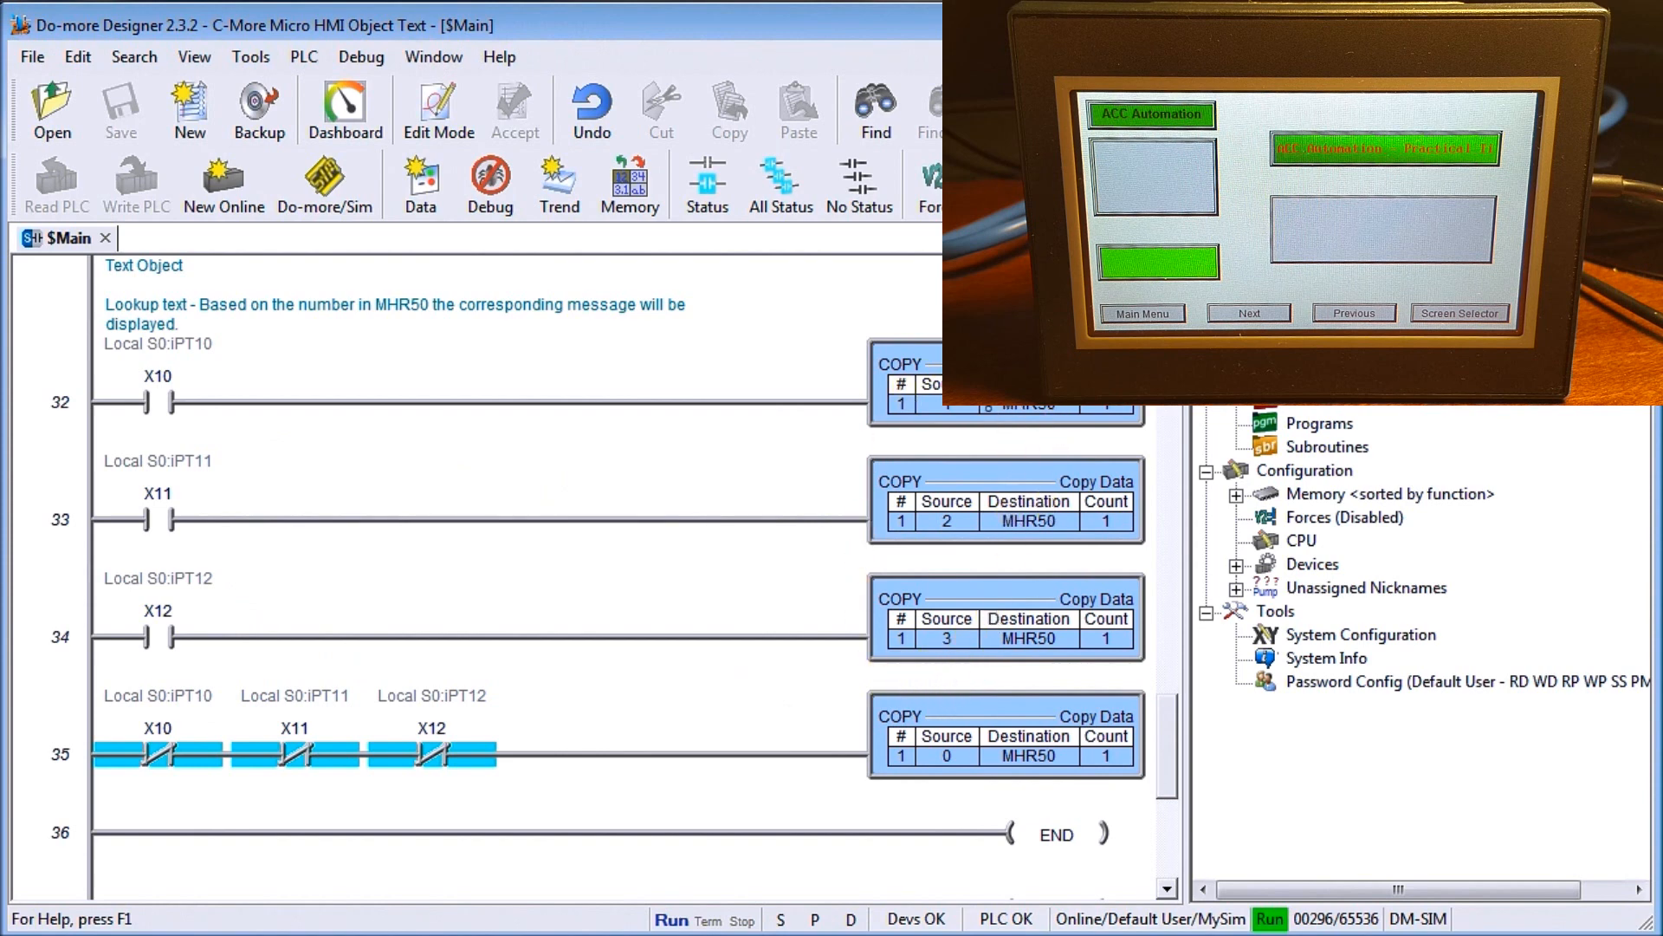
{"action": "mouse_move", "coordinate": [833, 662]}
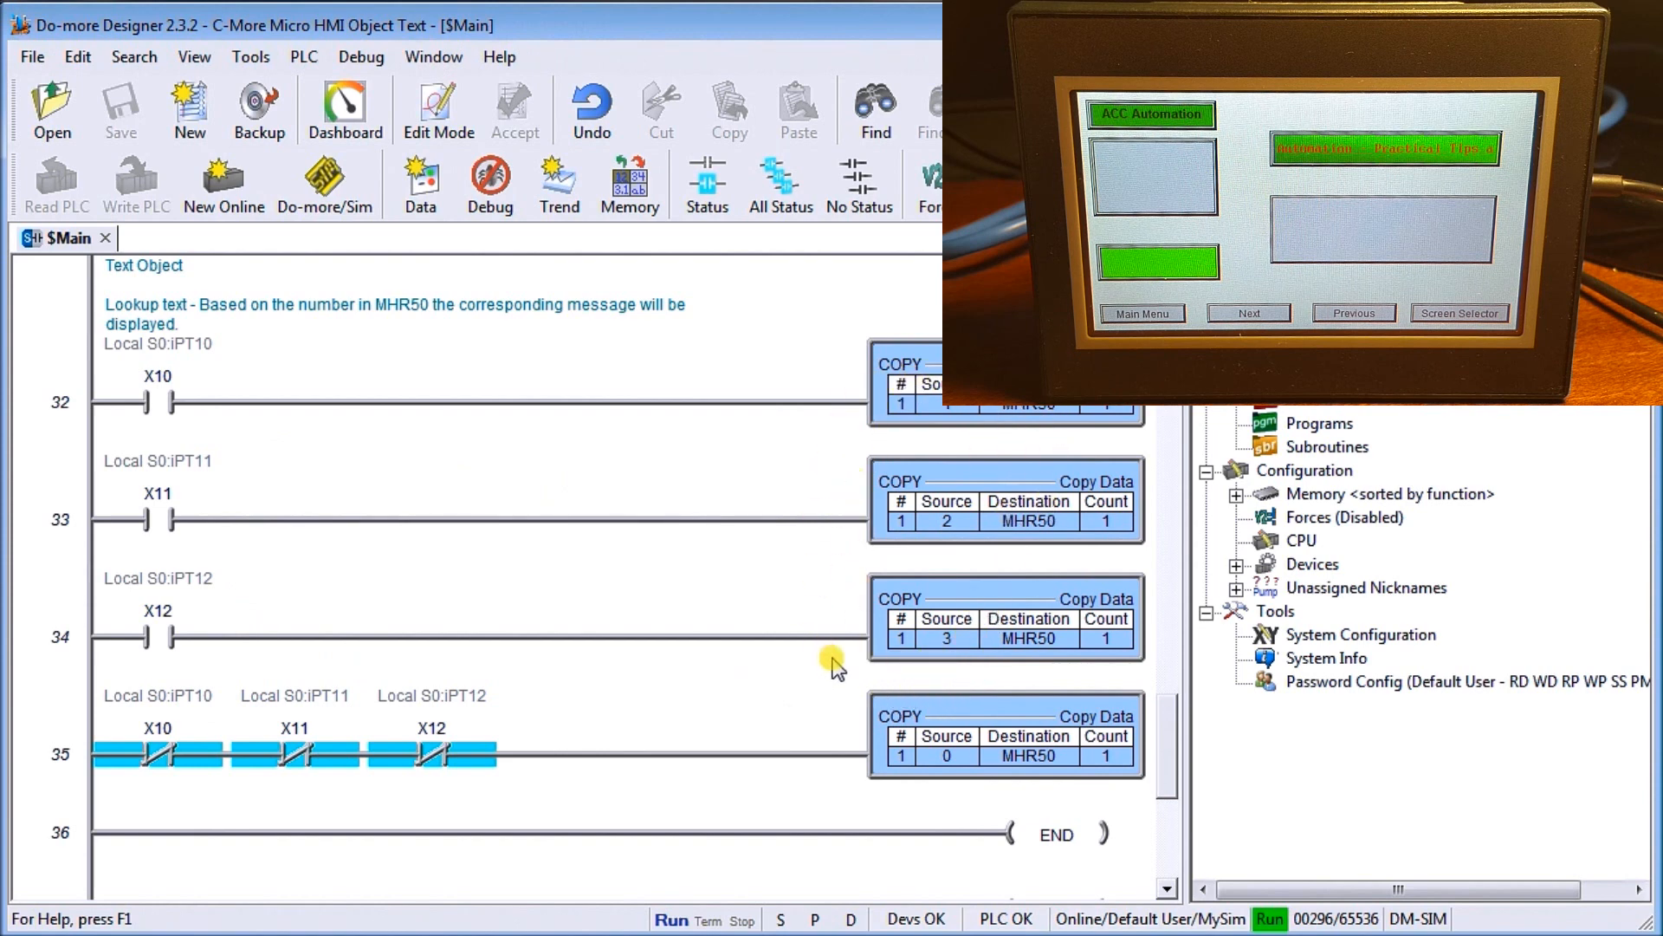
{"action": "mouse_move", "coordinate": [425, 790]}
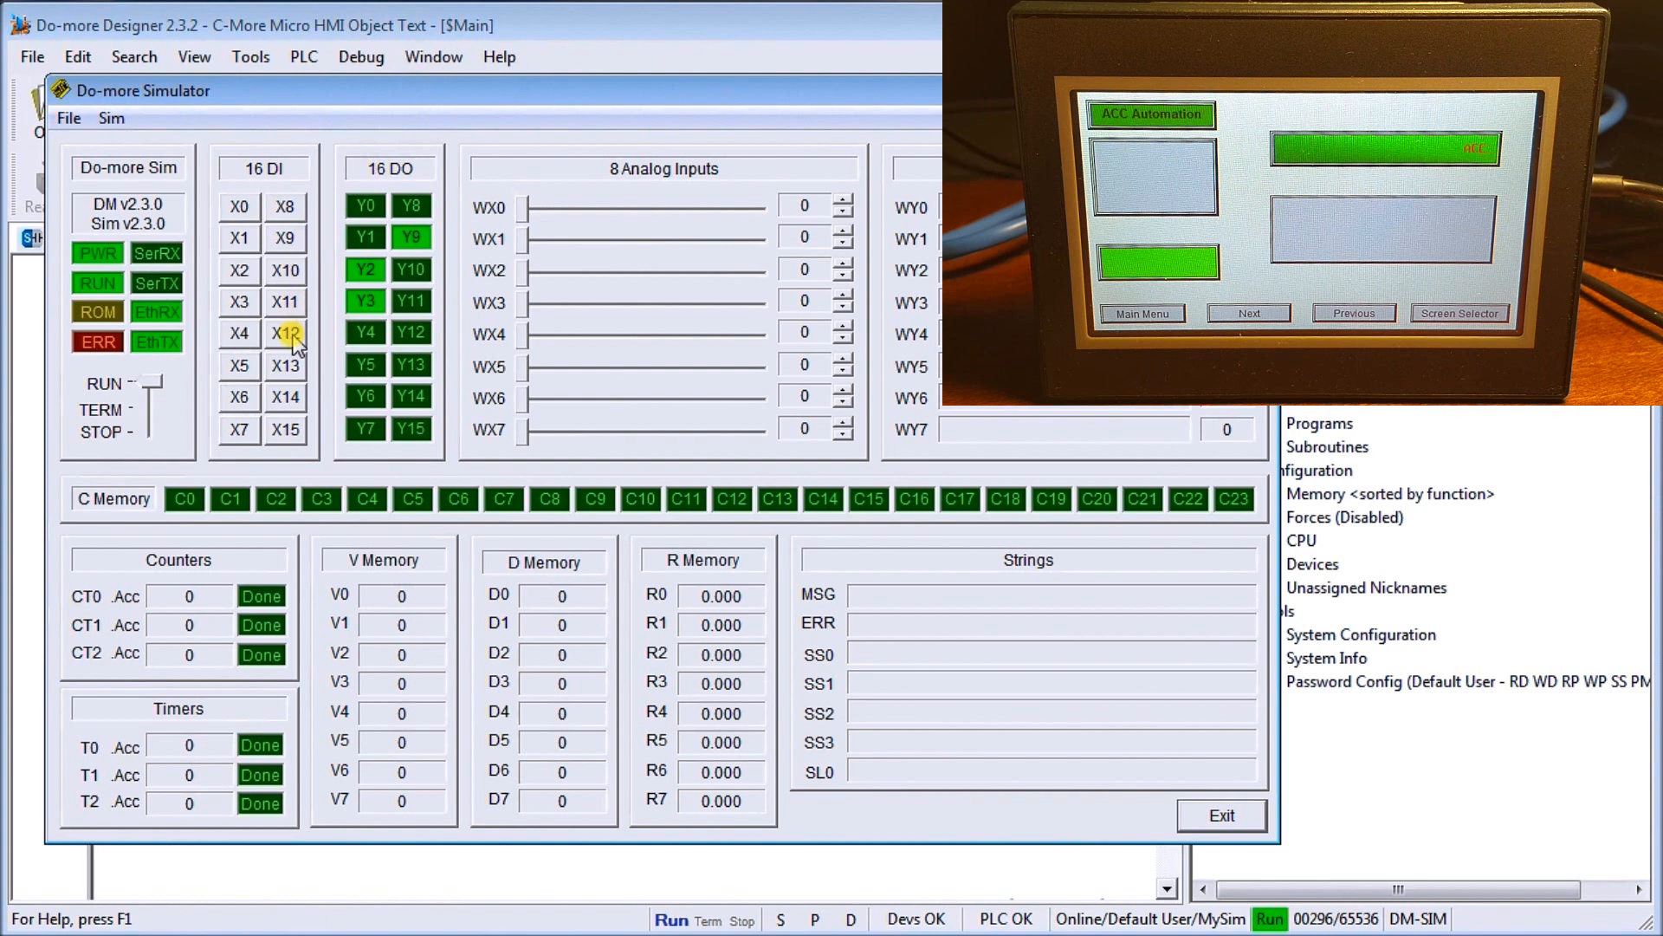
Toggle X12, then turn on X10 in the simulator's 16 DI panel.
{"action": "left_click", "coordinate": [287, 332]}
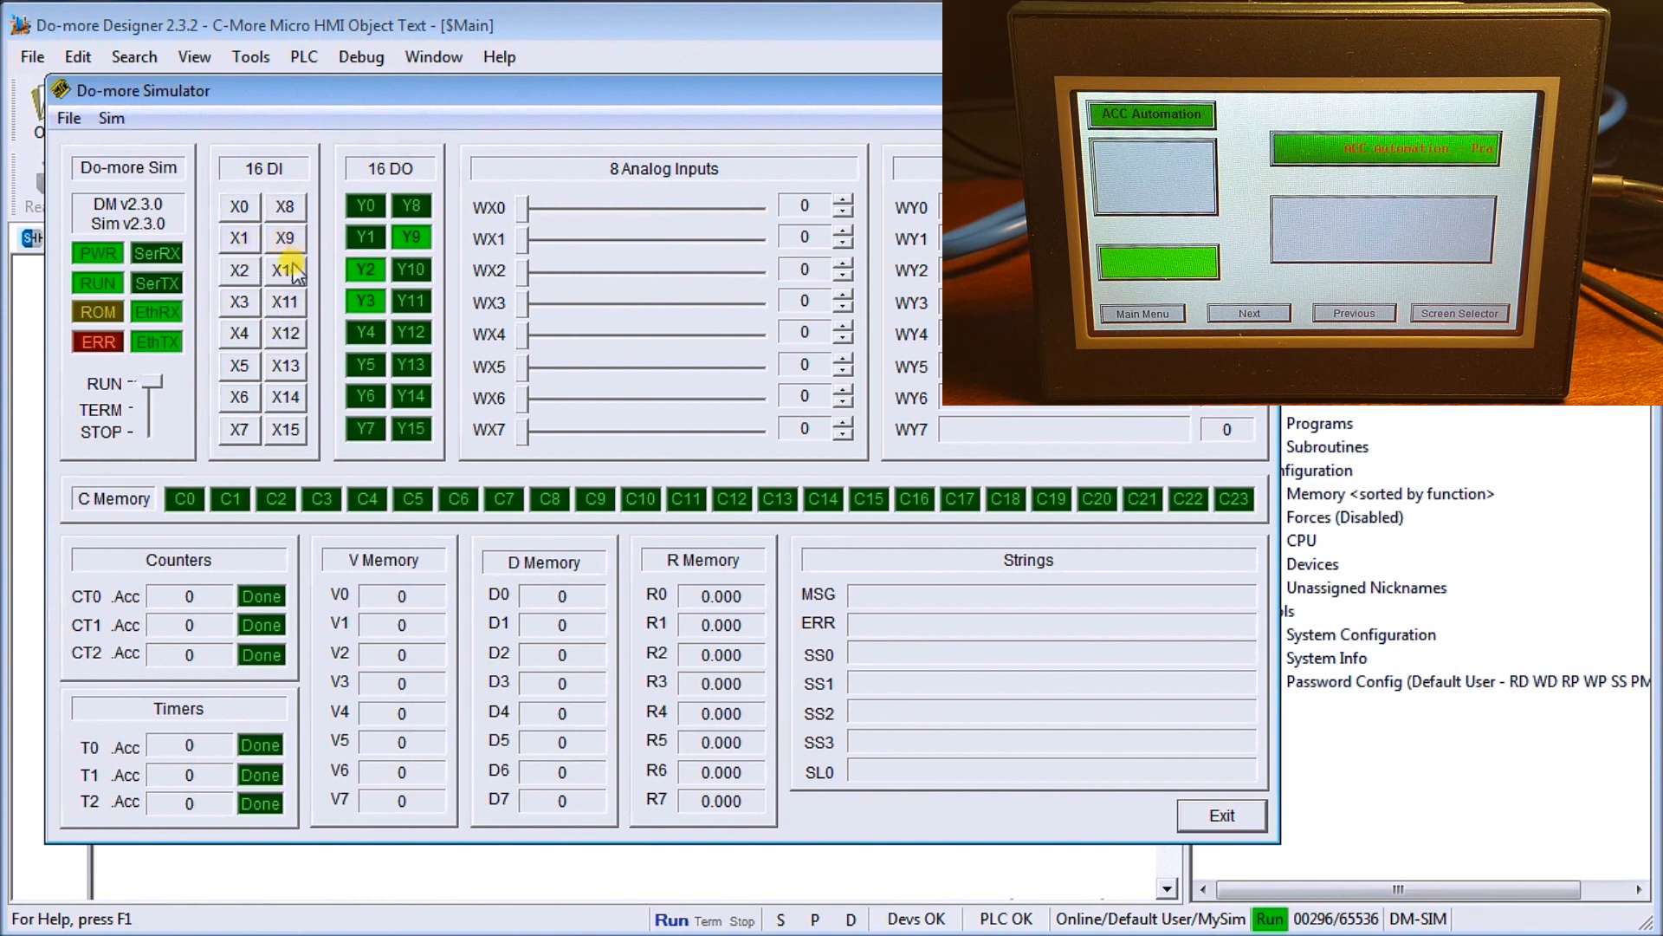
{"action": "left_click", "coordinate": [285, 270]}
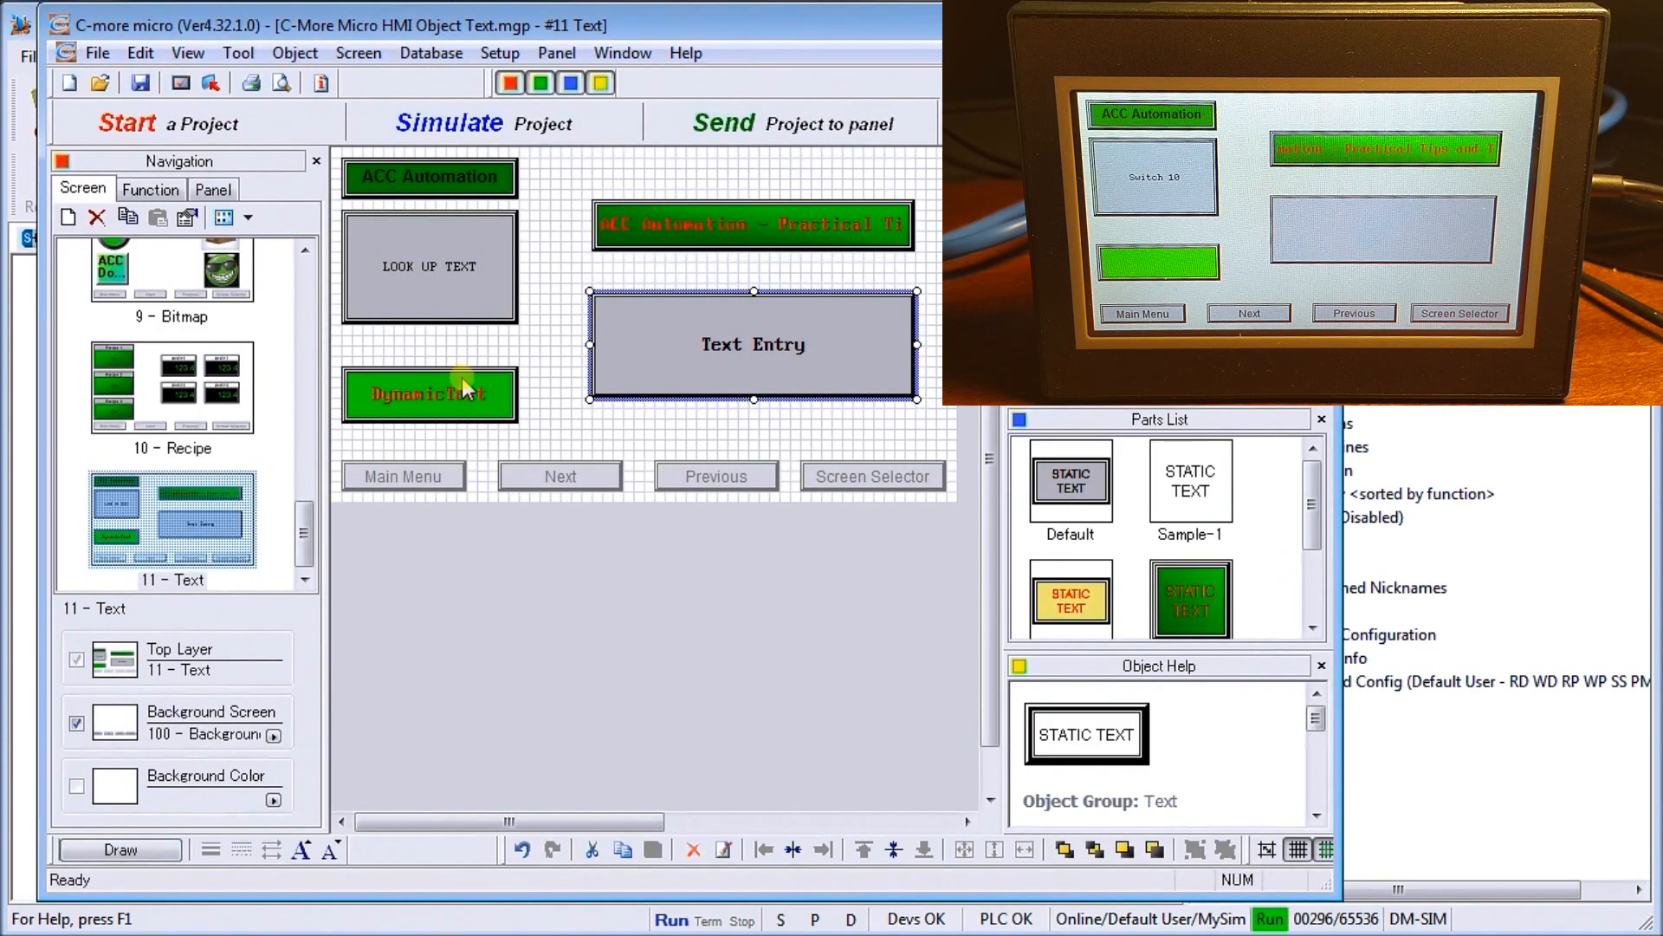
{"action": "left_click", "coordinate": [429, 393]}
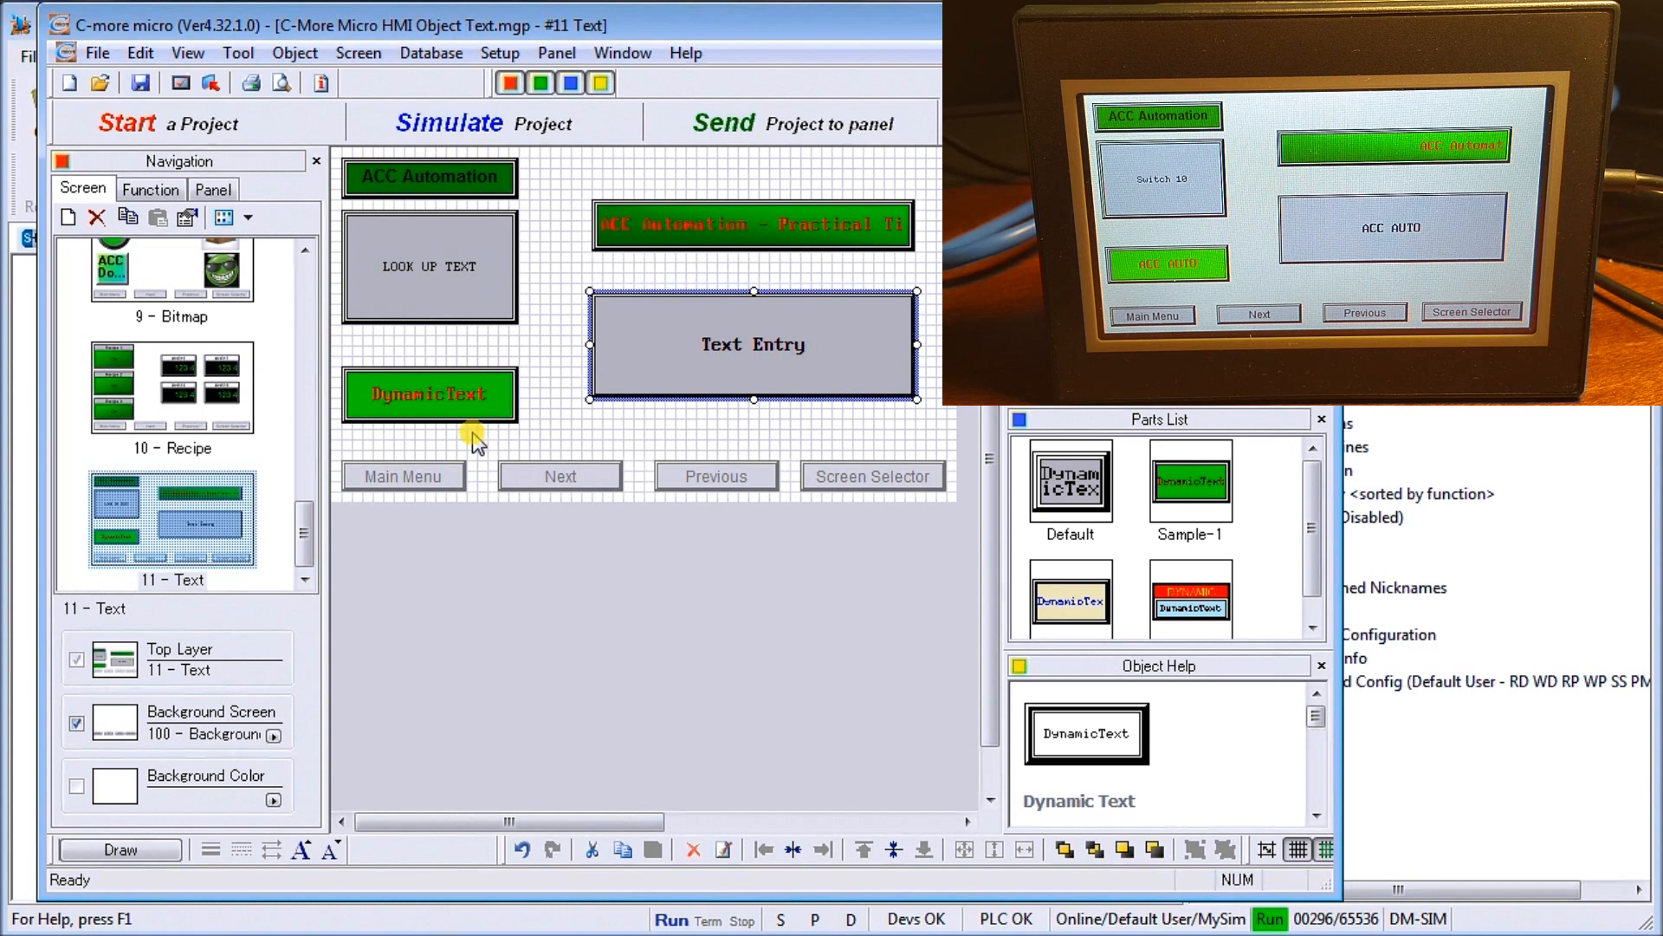
{"action": "mouse_move", "coordinate": [722, 446]}
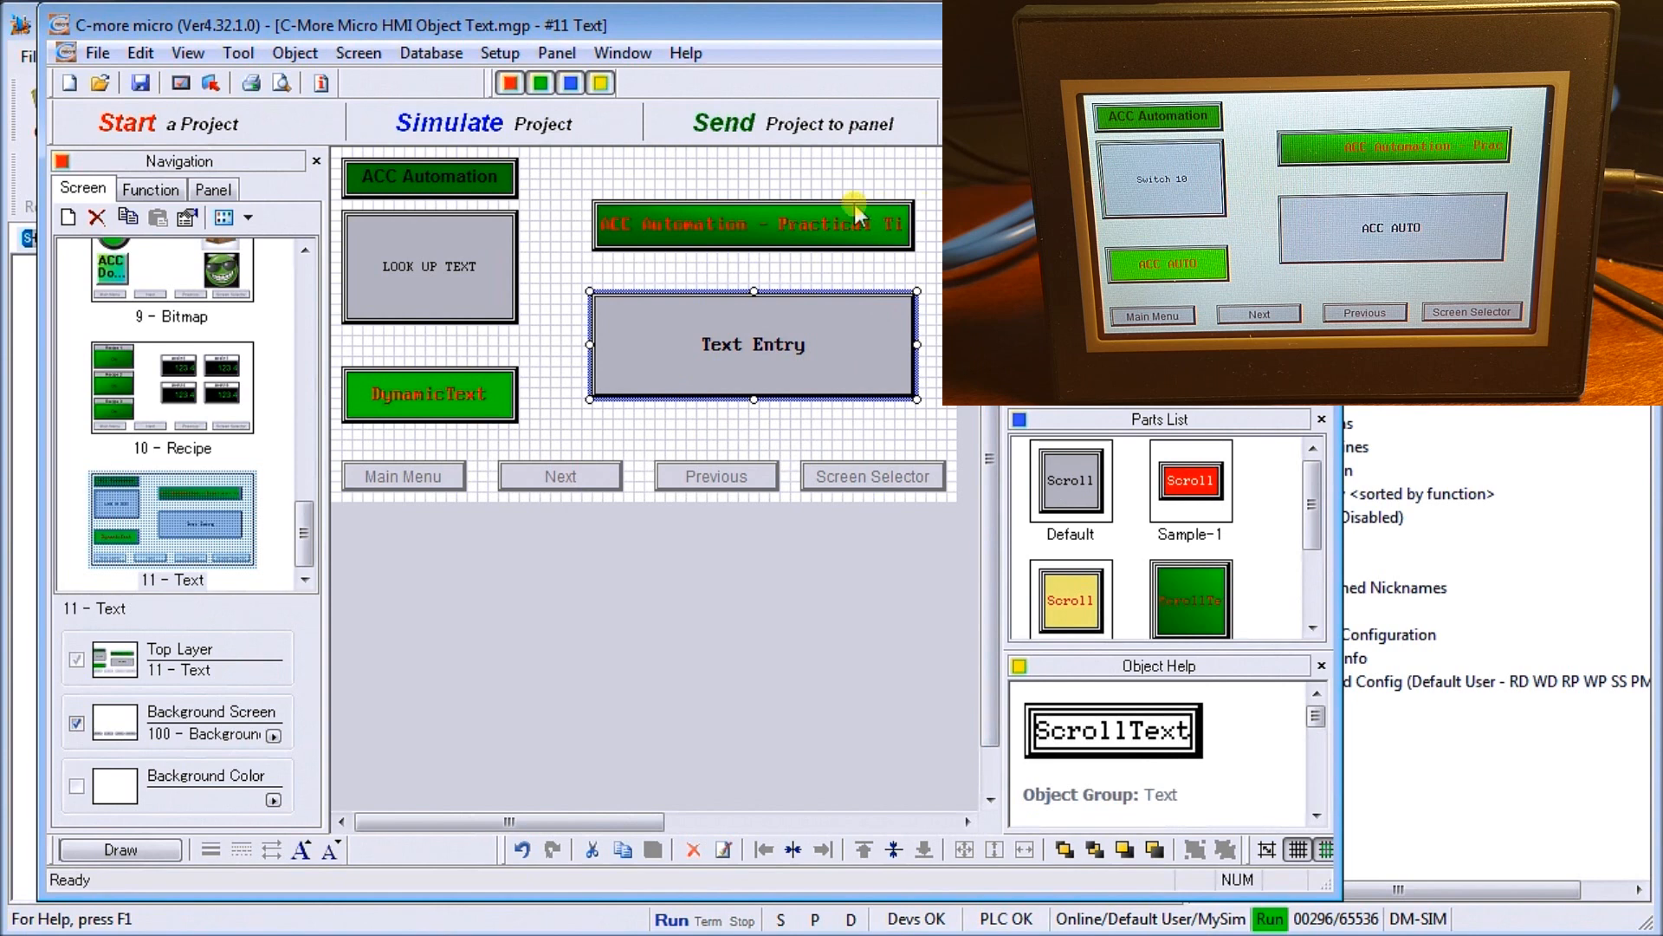
{"action": "mouse_move", "coordinate": [679, 259]}
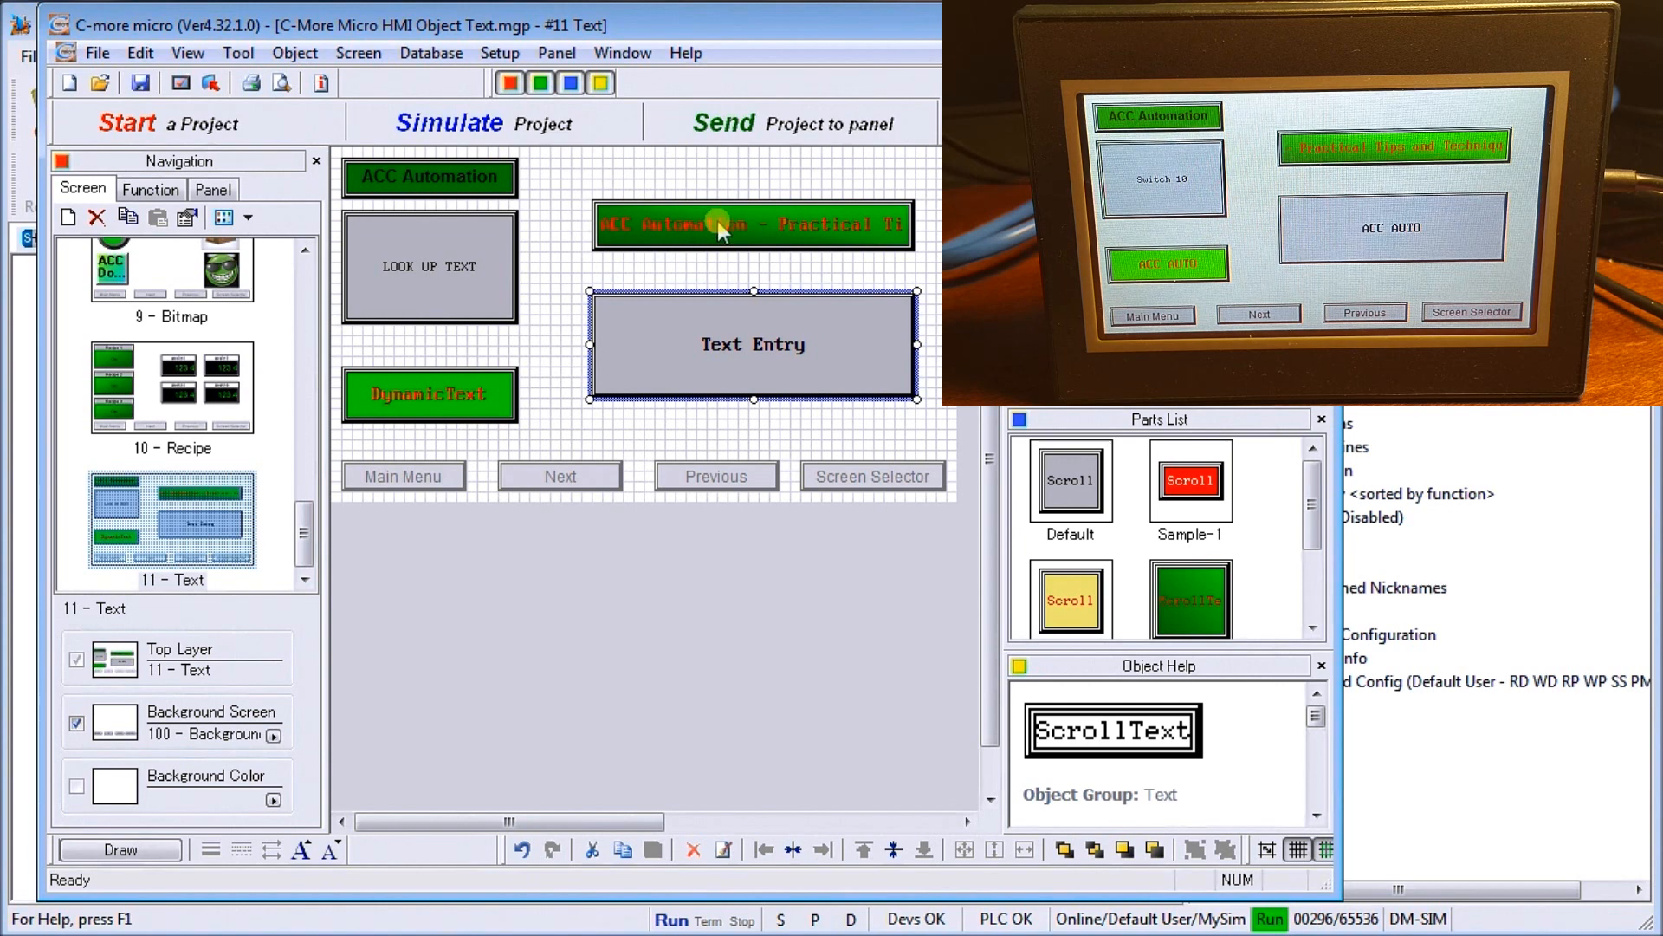
Open ScrollText1's settings by double-clicking the scrolling banner on screen 11.
{"action": "double_click", "coordinate": [751, 224]}
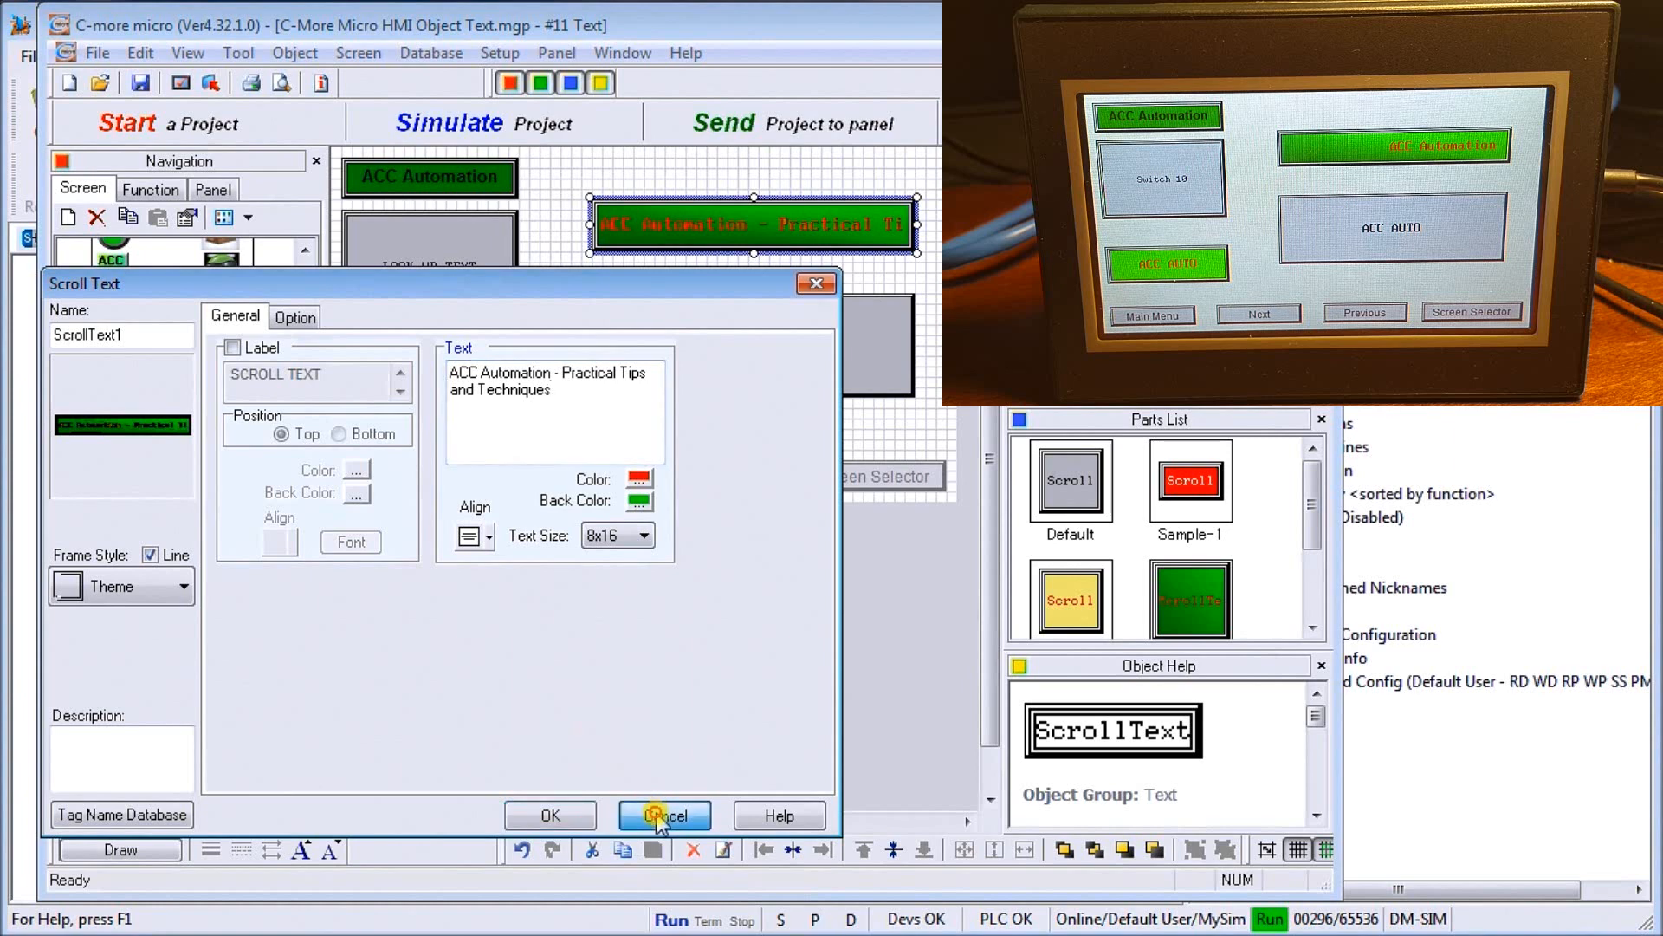
Cancel ScrollText1's General tab settings, leaving the message unchanged.
{"action": "left_click", "coordinate": [665, 815]}
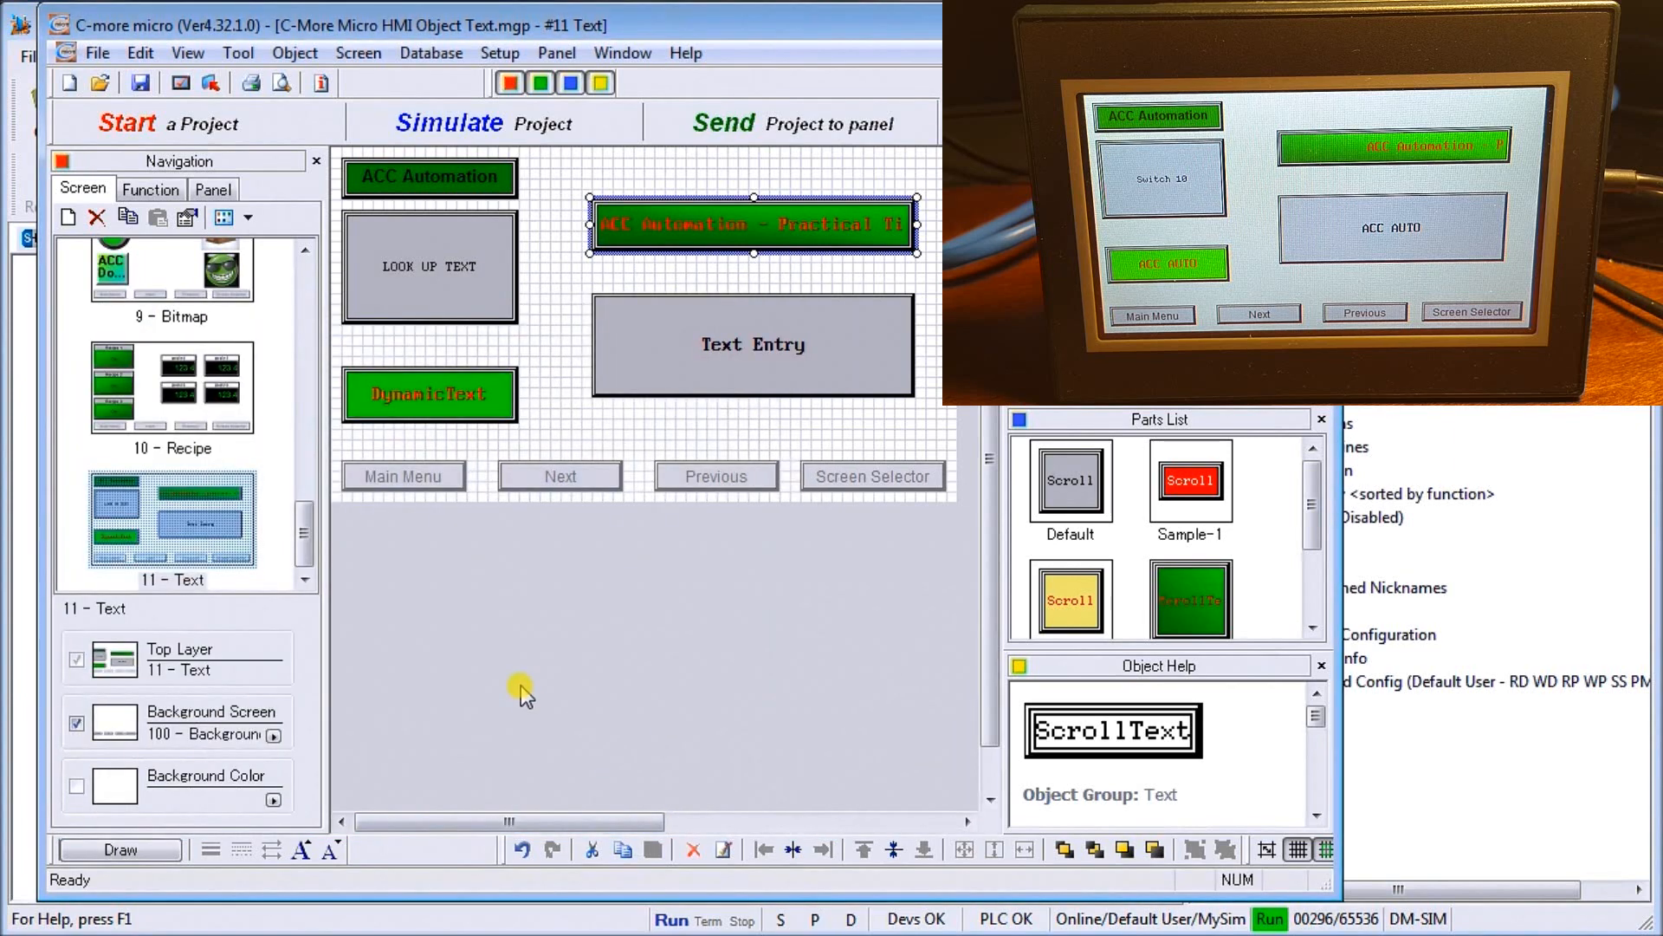